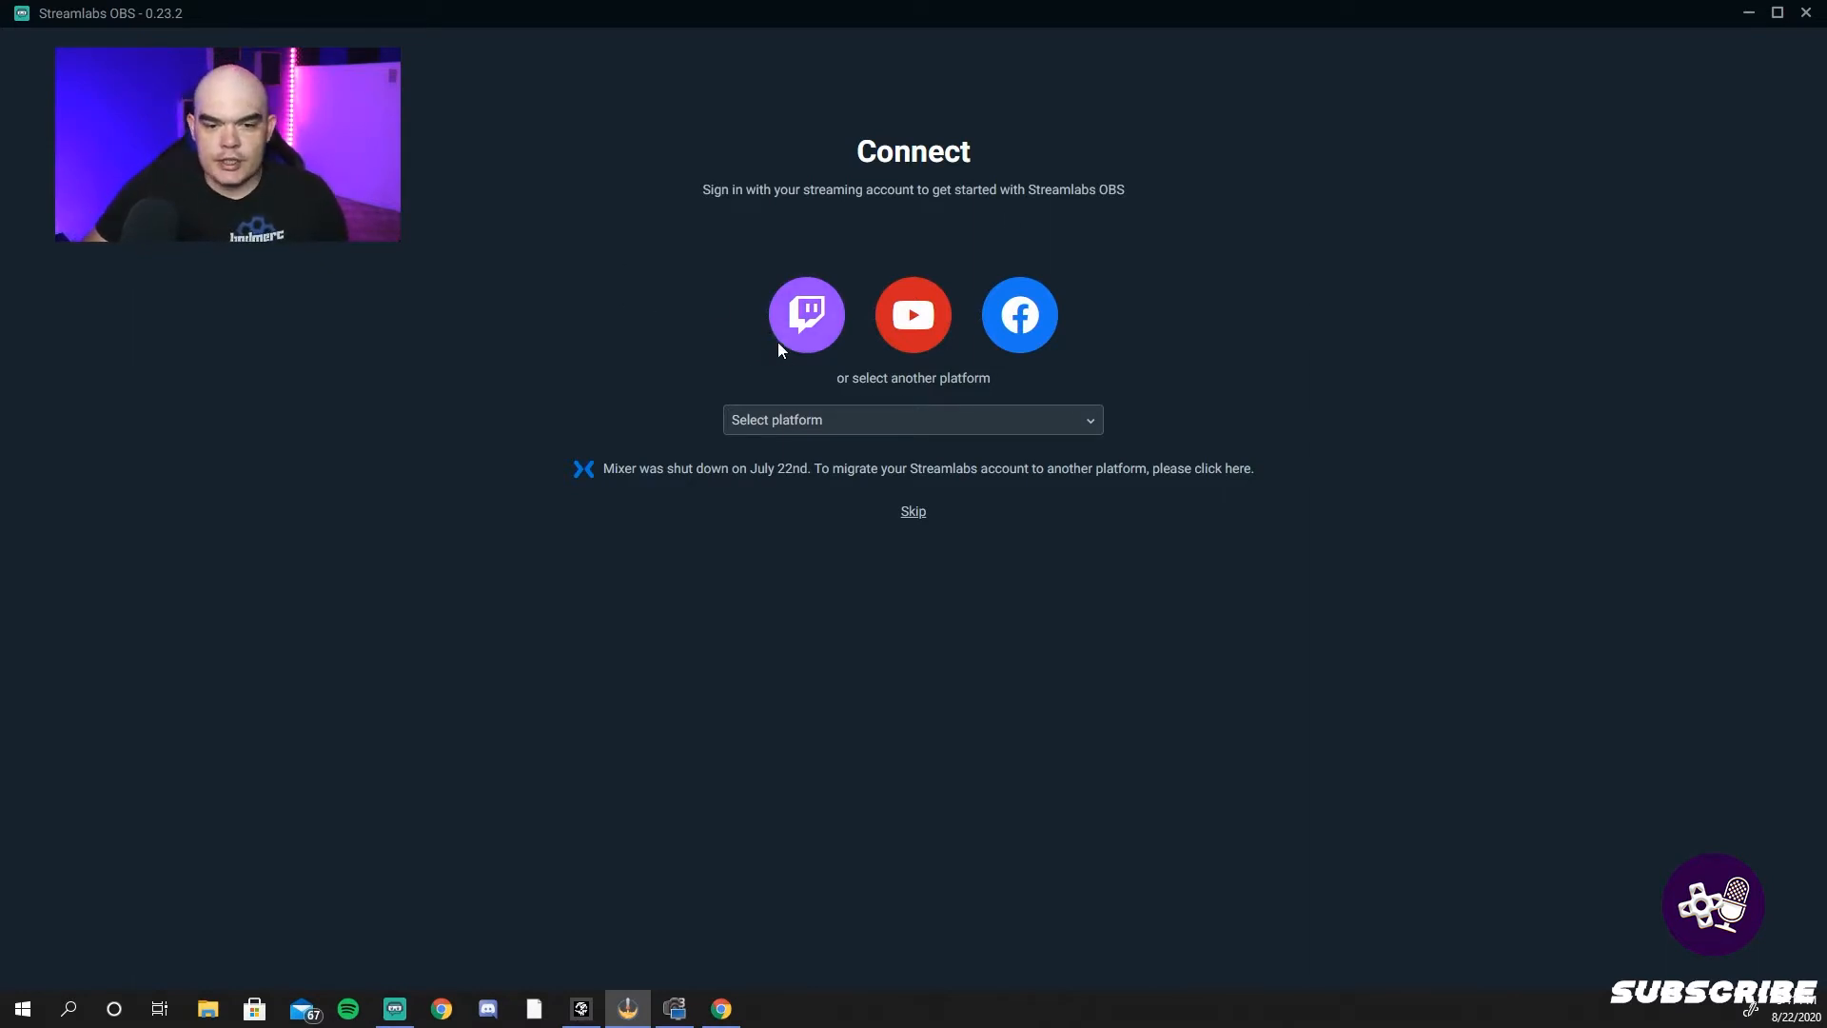
# - Attempt Twitch sign-in, then skip signing in to reach the Streamlabs OBS editor
pyautogui.click(805, 314)
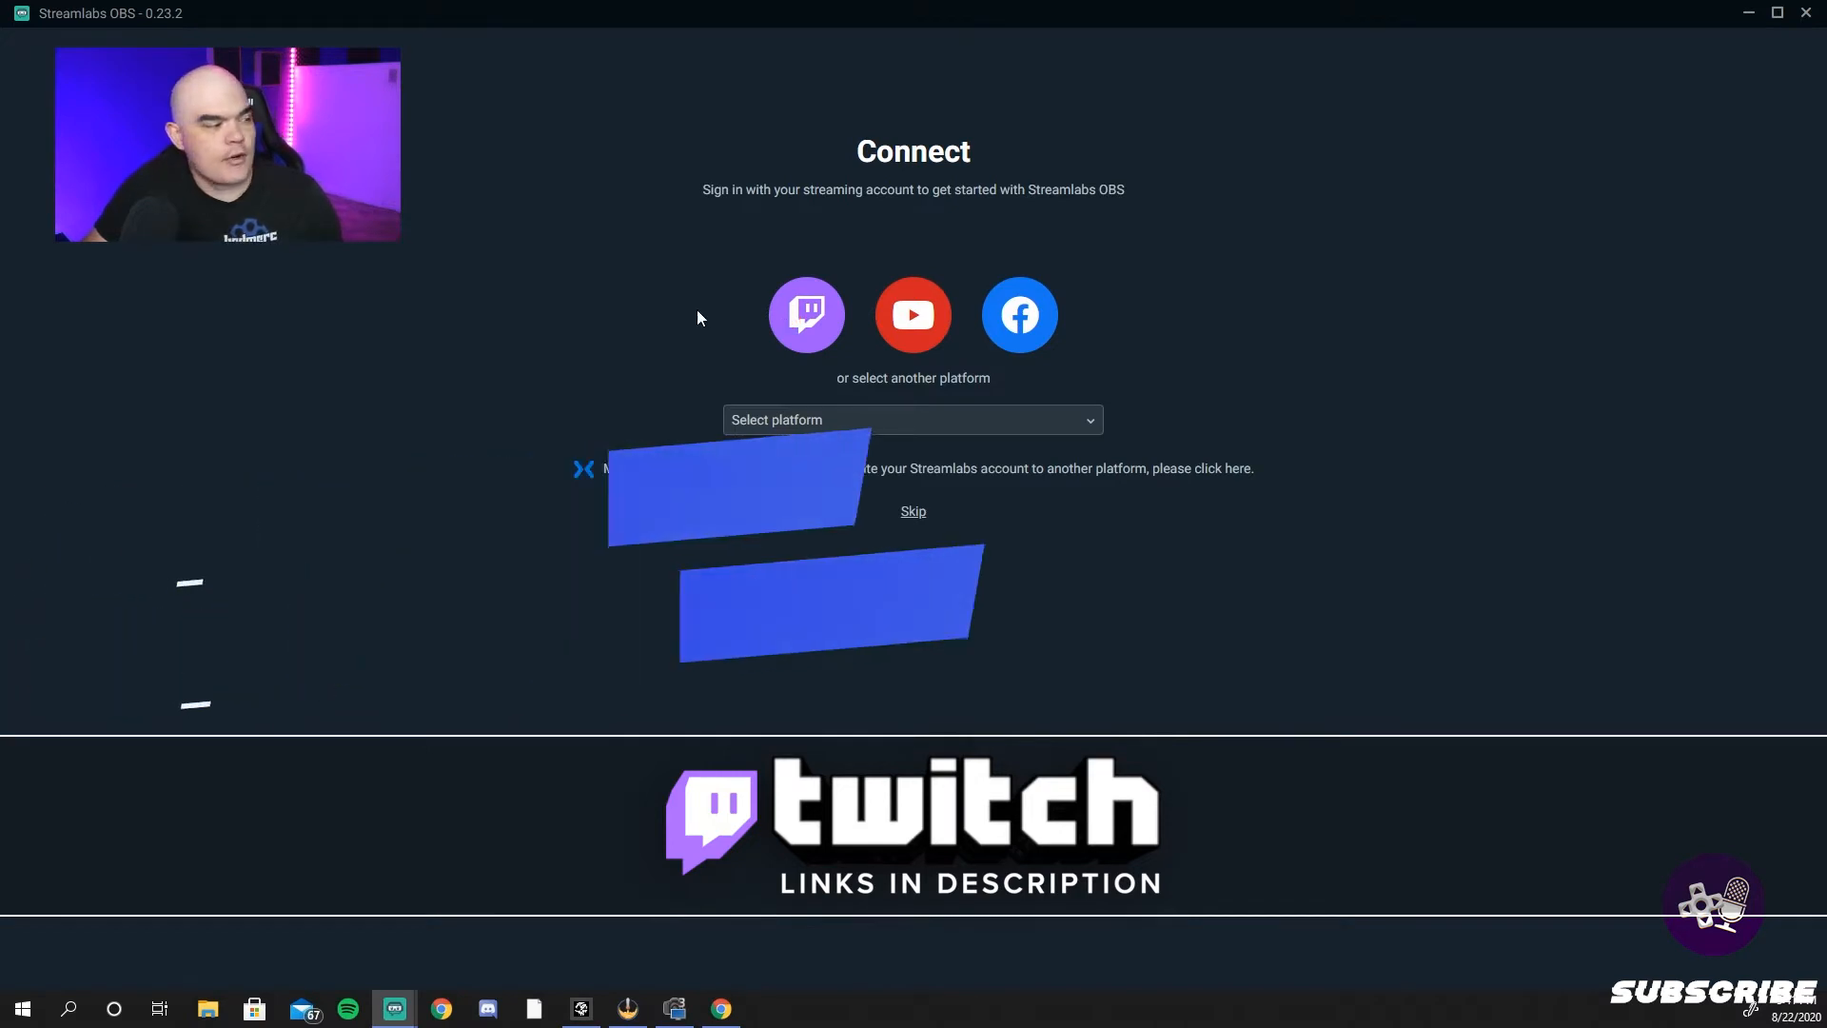
pyautogui.click(805, 314)
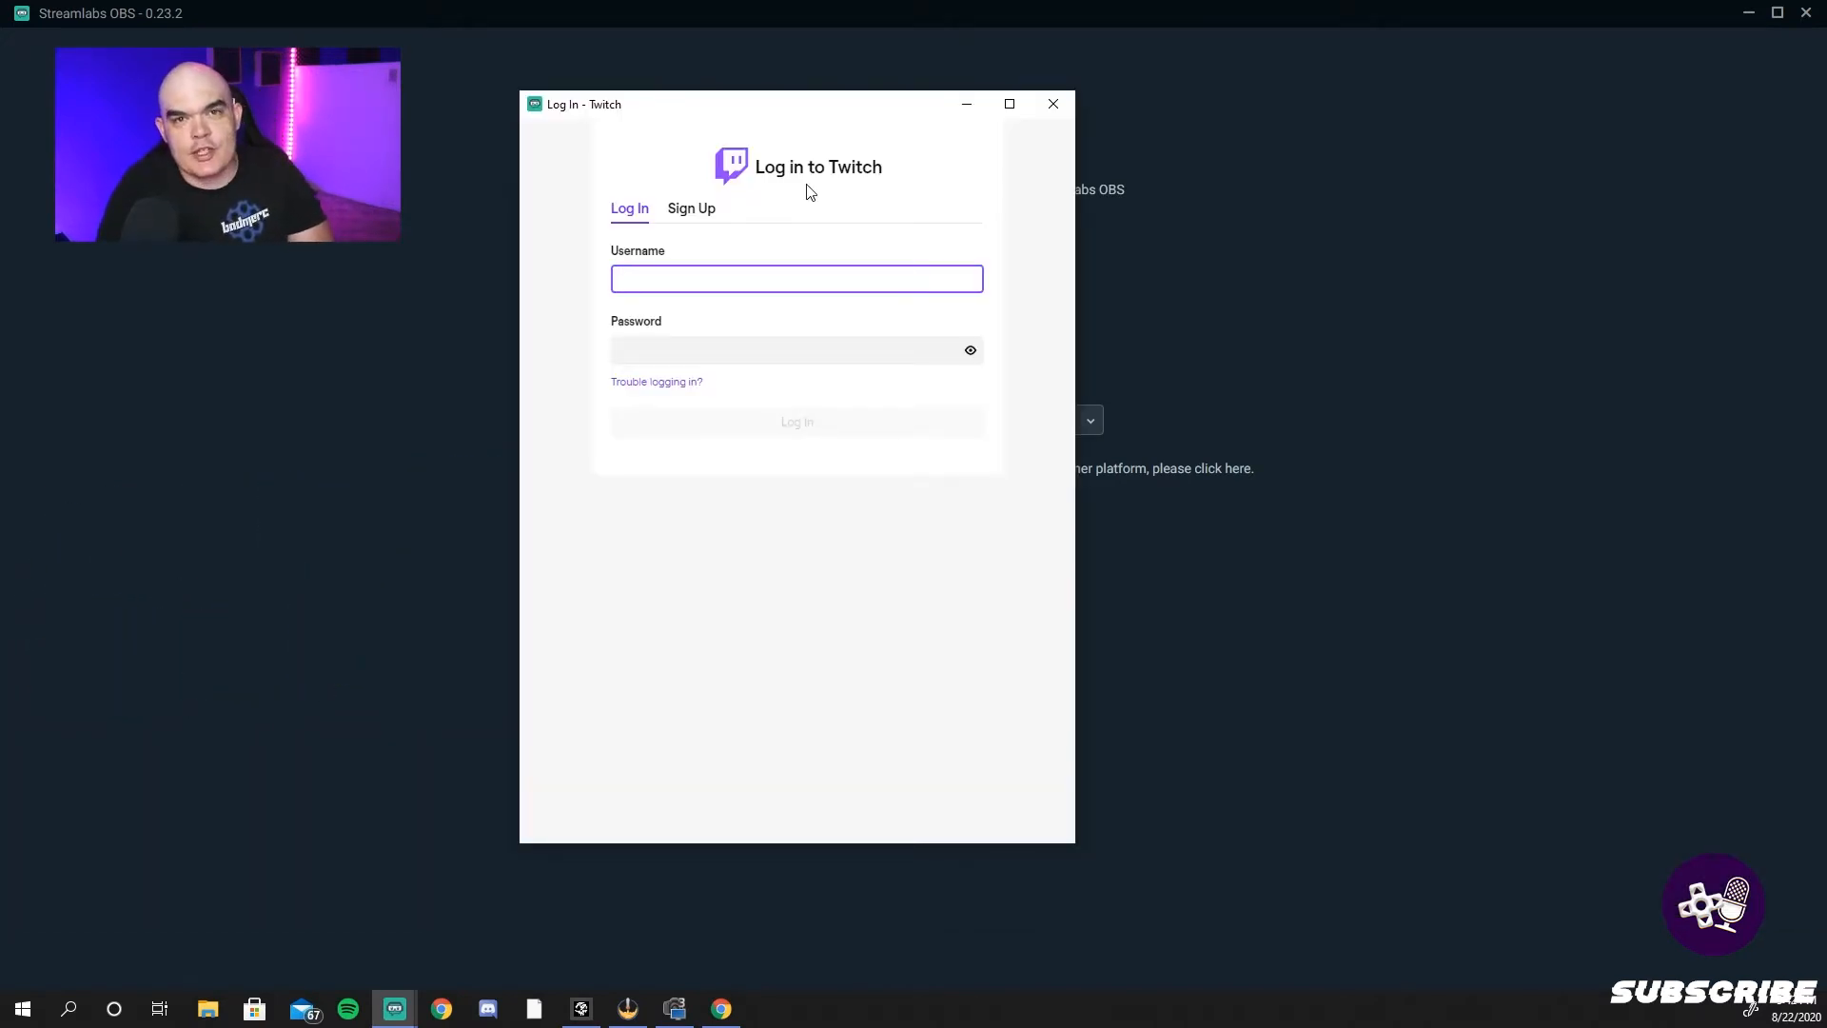
pyautogui.write('BadMercsPersonalDeets')
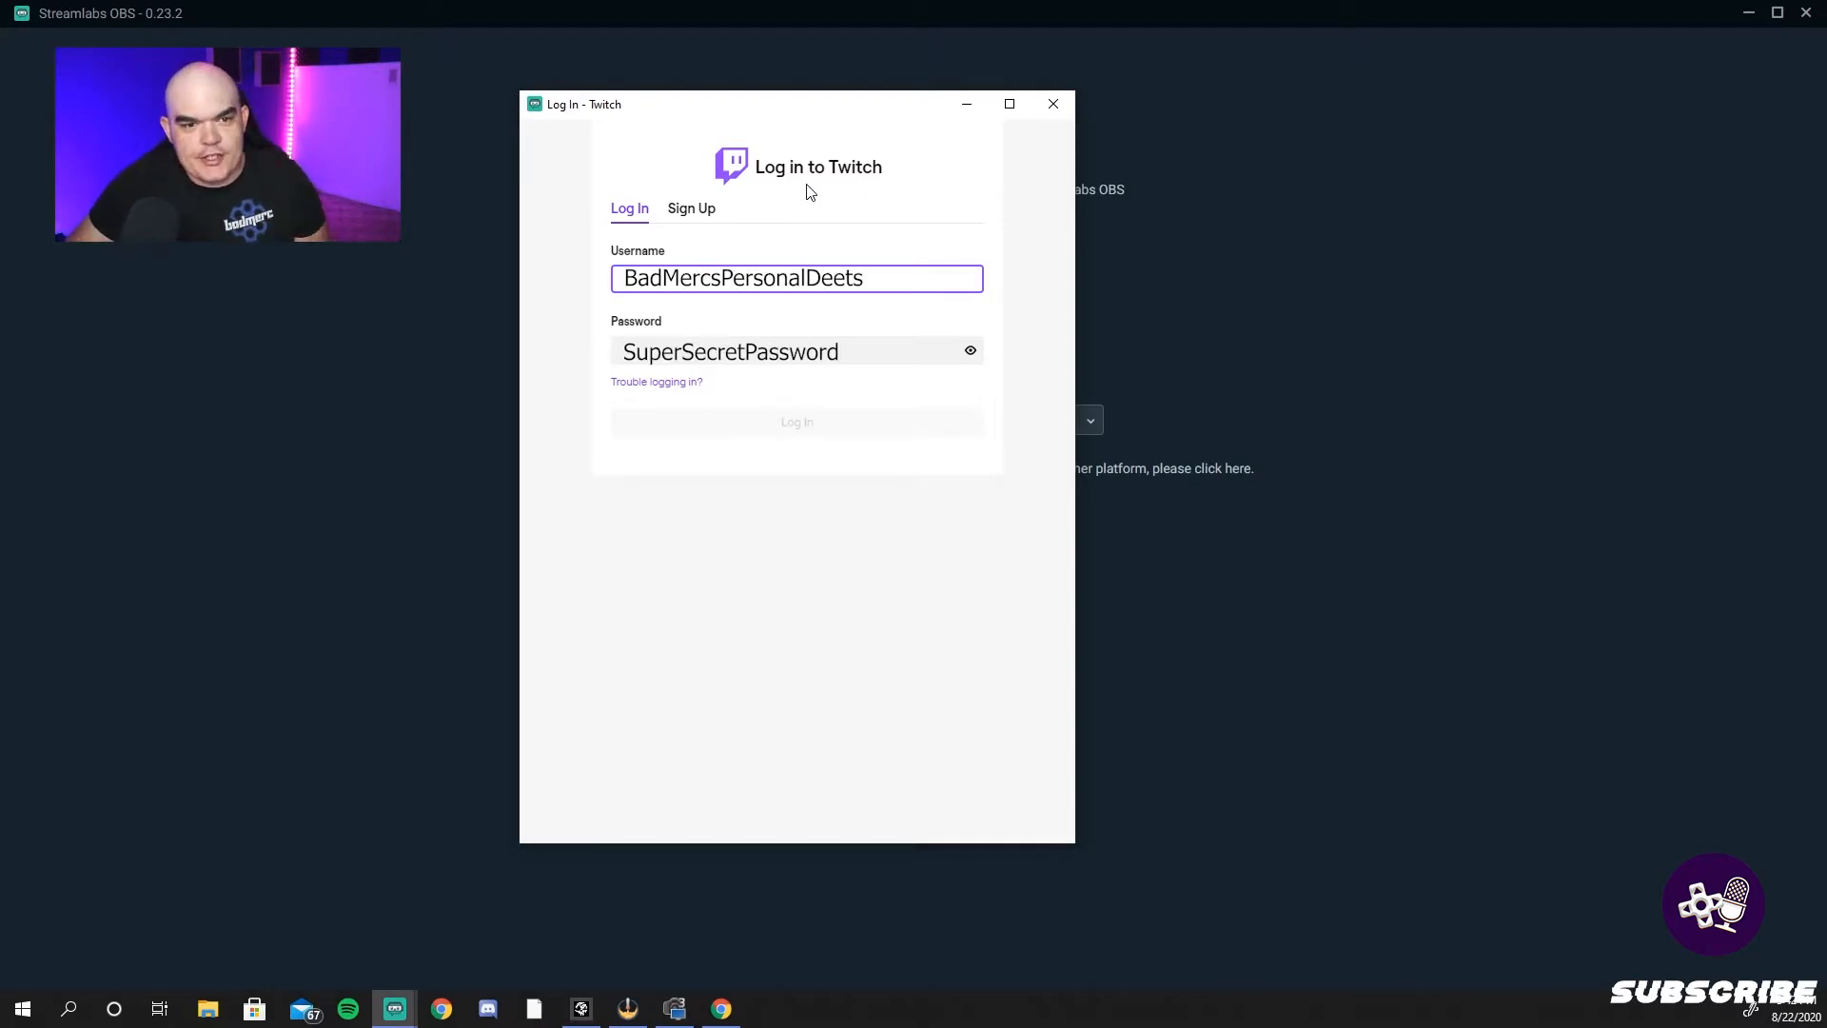
pyautogui.click(1053, 103)
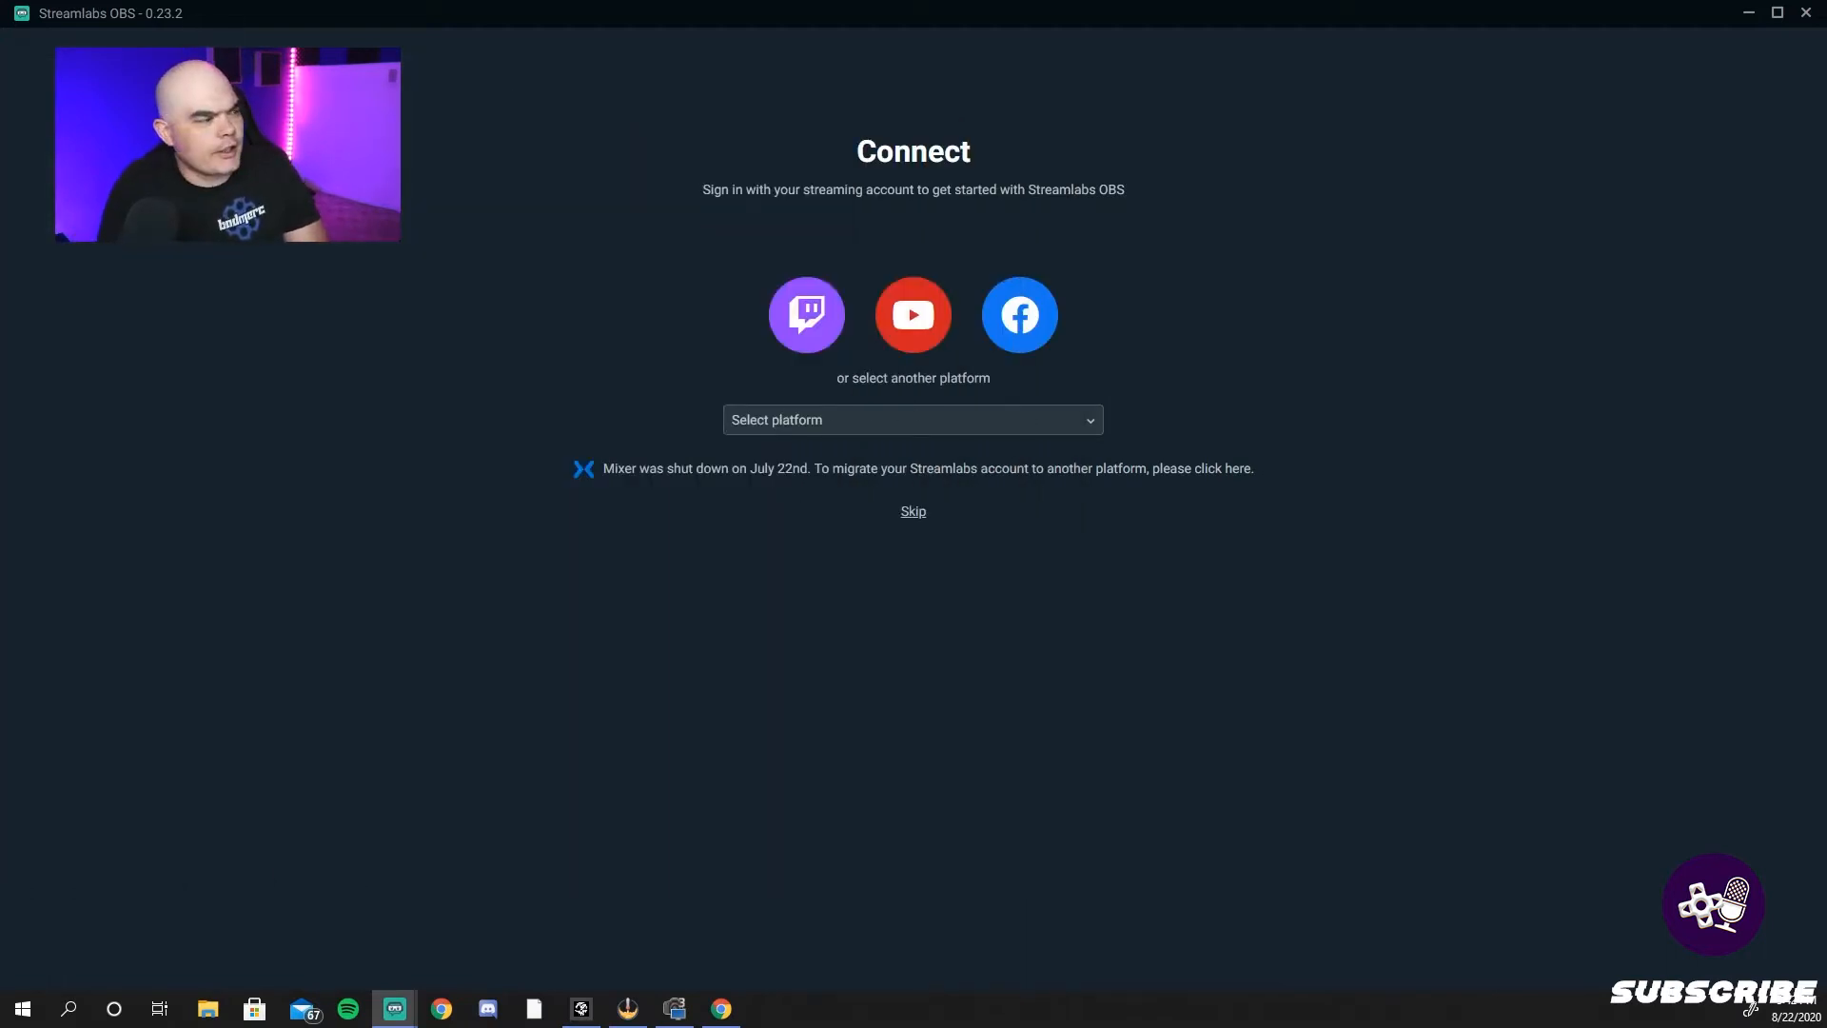
pyautogui.click(912, 510)
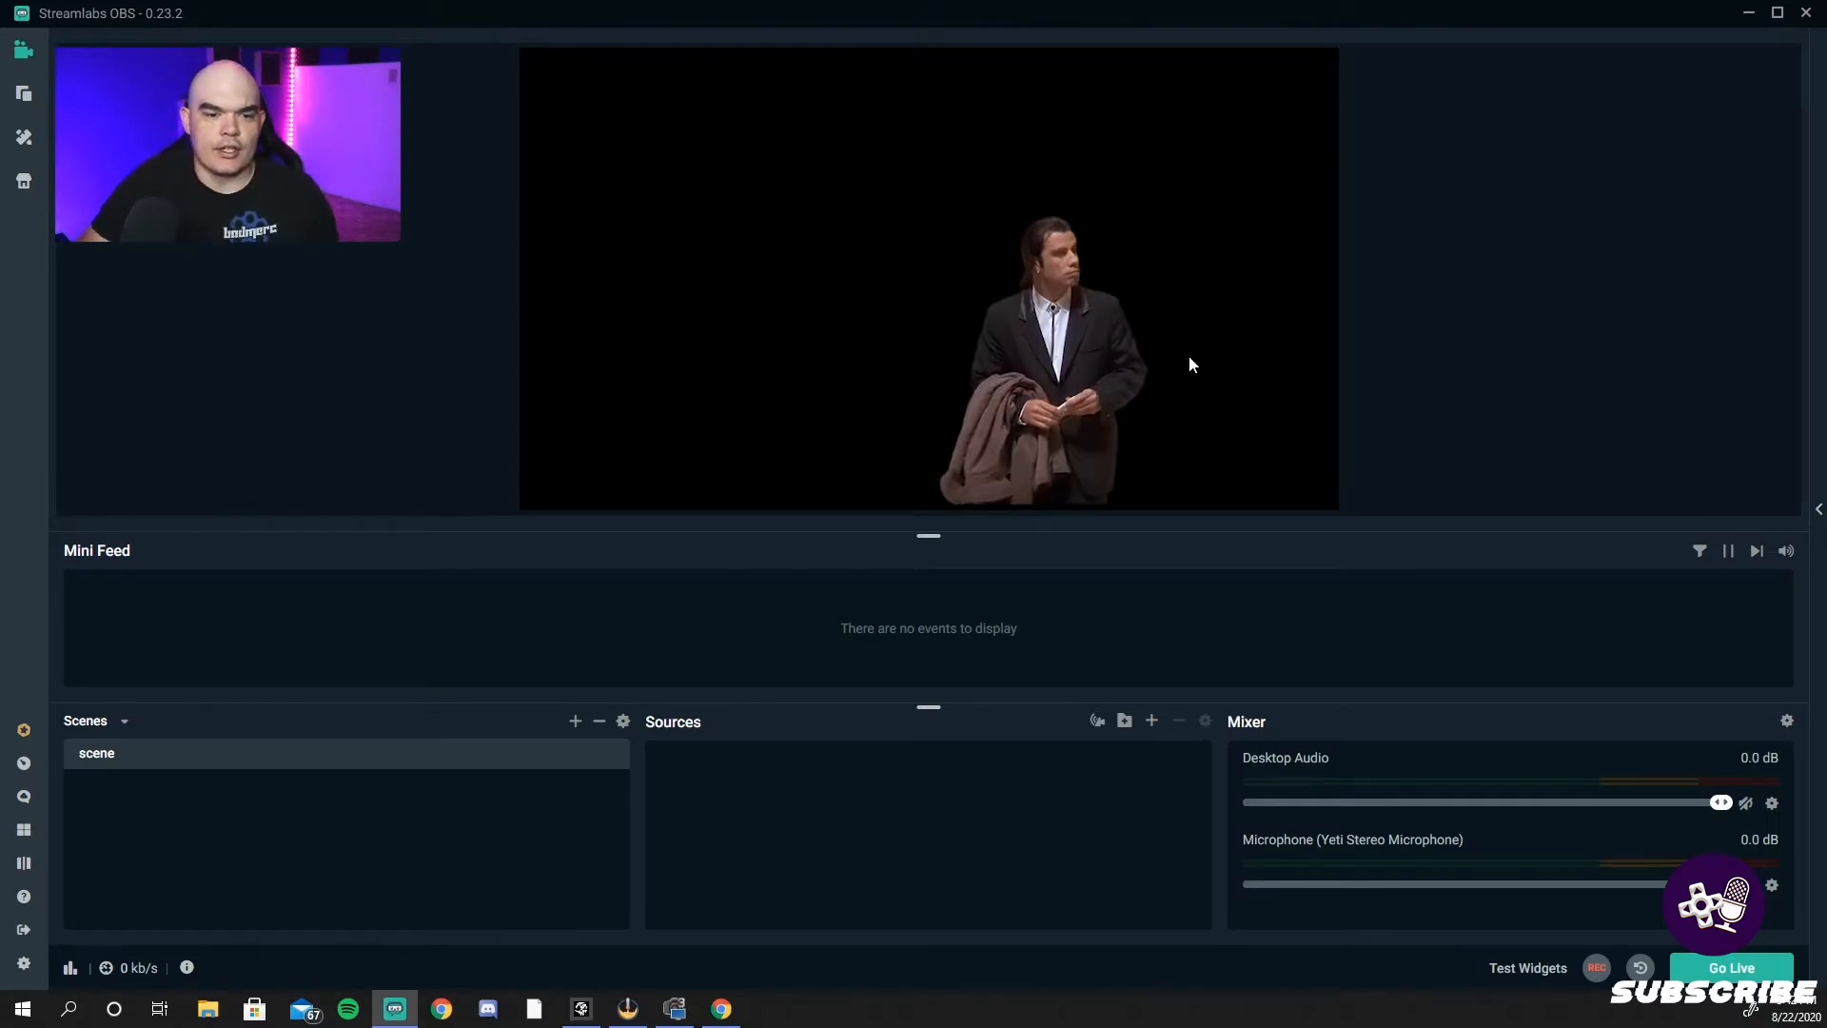
pyautogui.moveTo(746, 350)
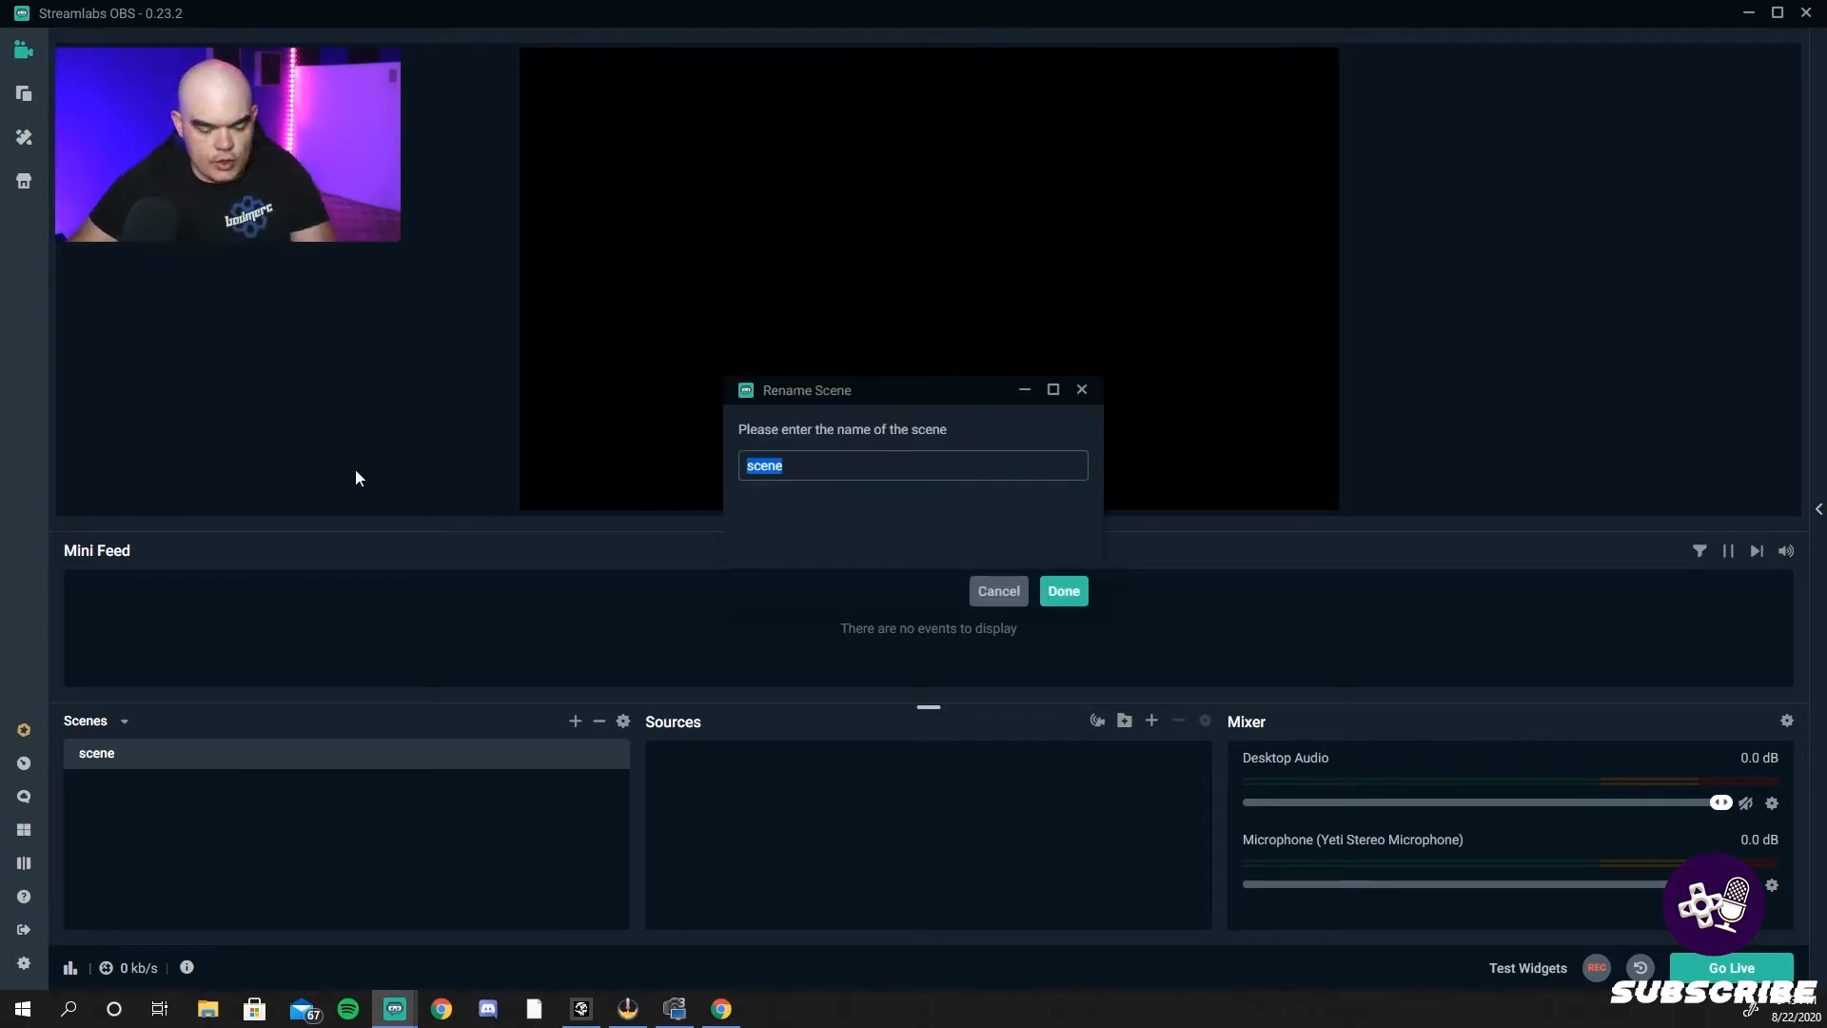
# - Rename the default scene to 'Schism is a nerd'
pyautogui.write('Schism')
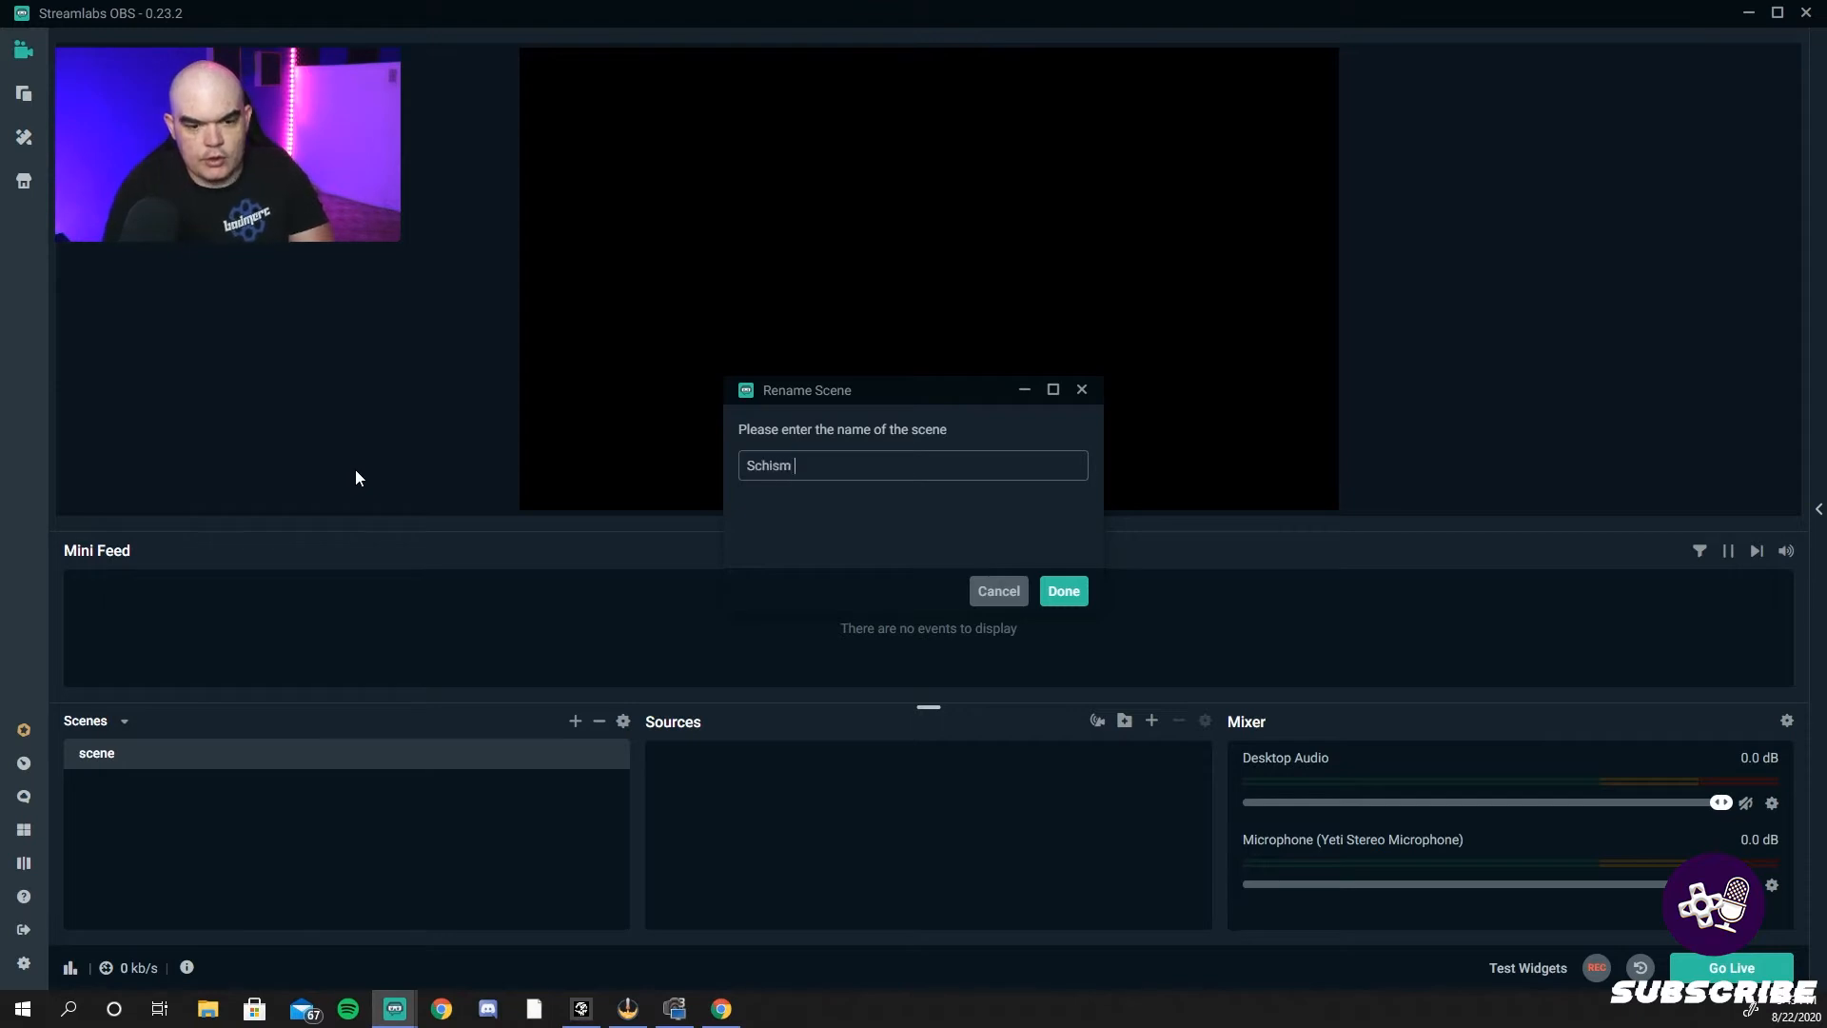
pyautogui.write('is nerd')
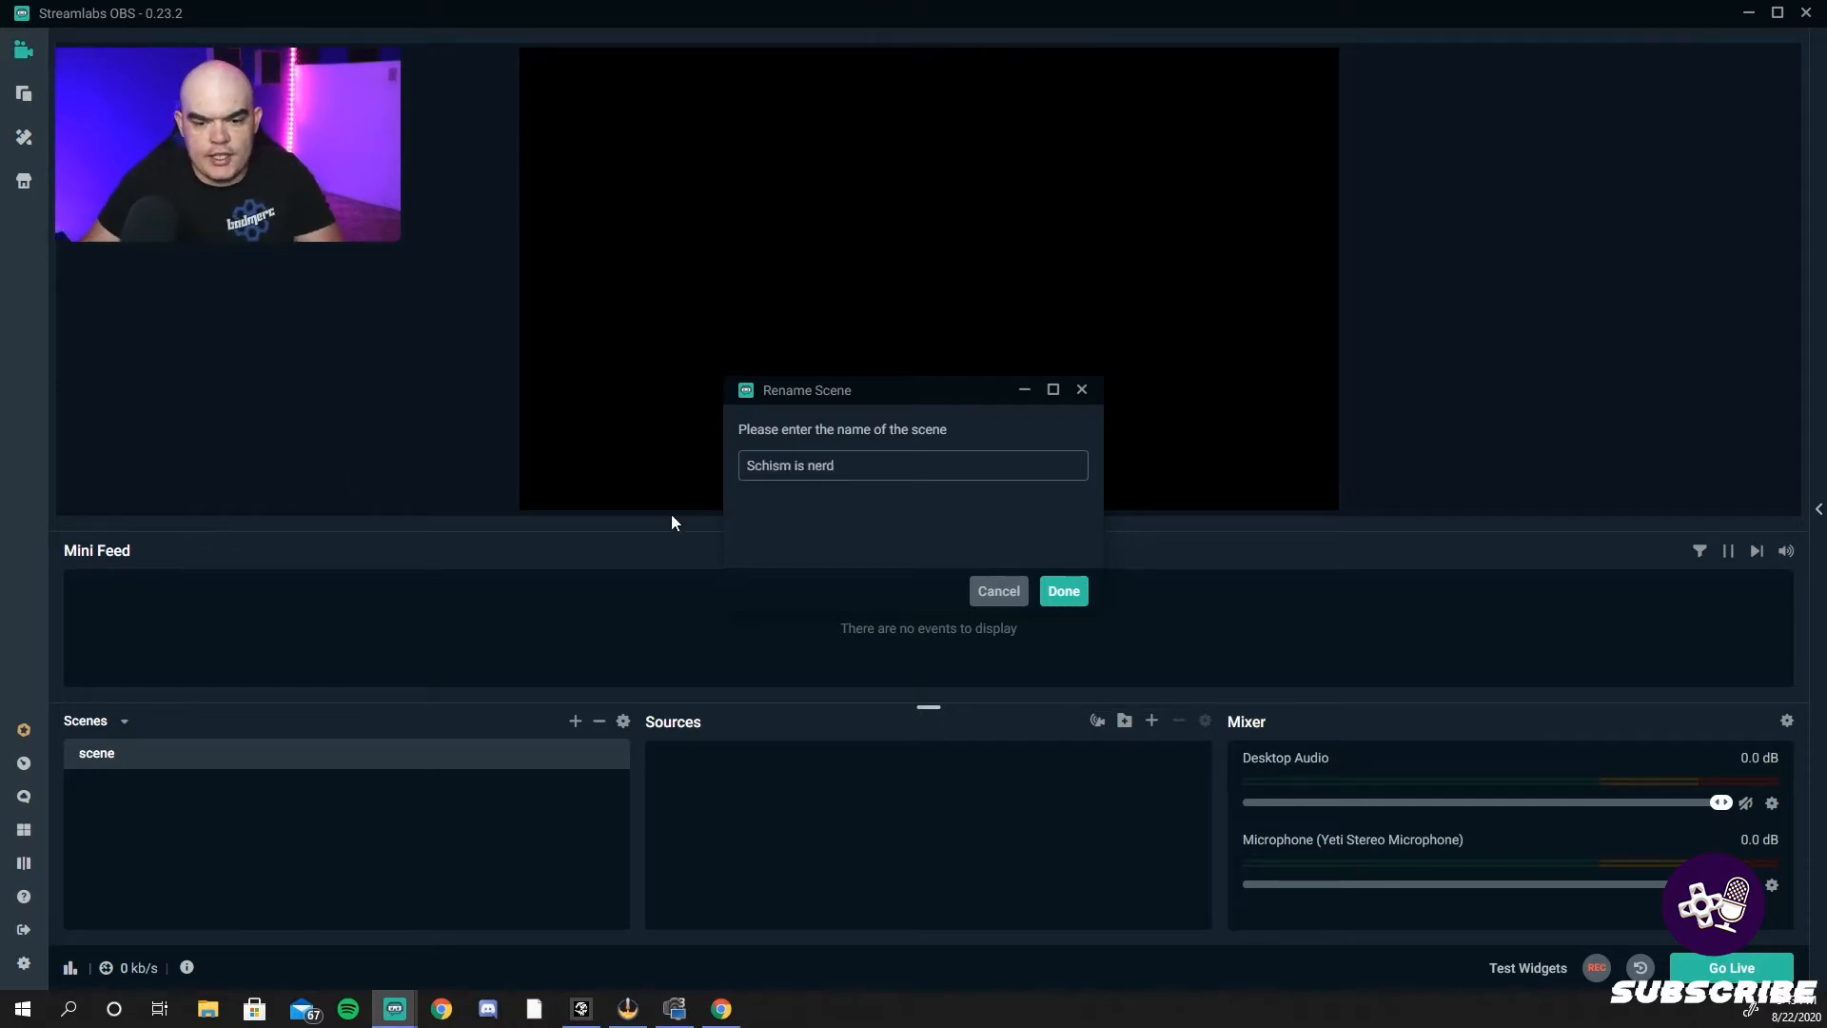
pyautogui.click(1062, 590)
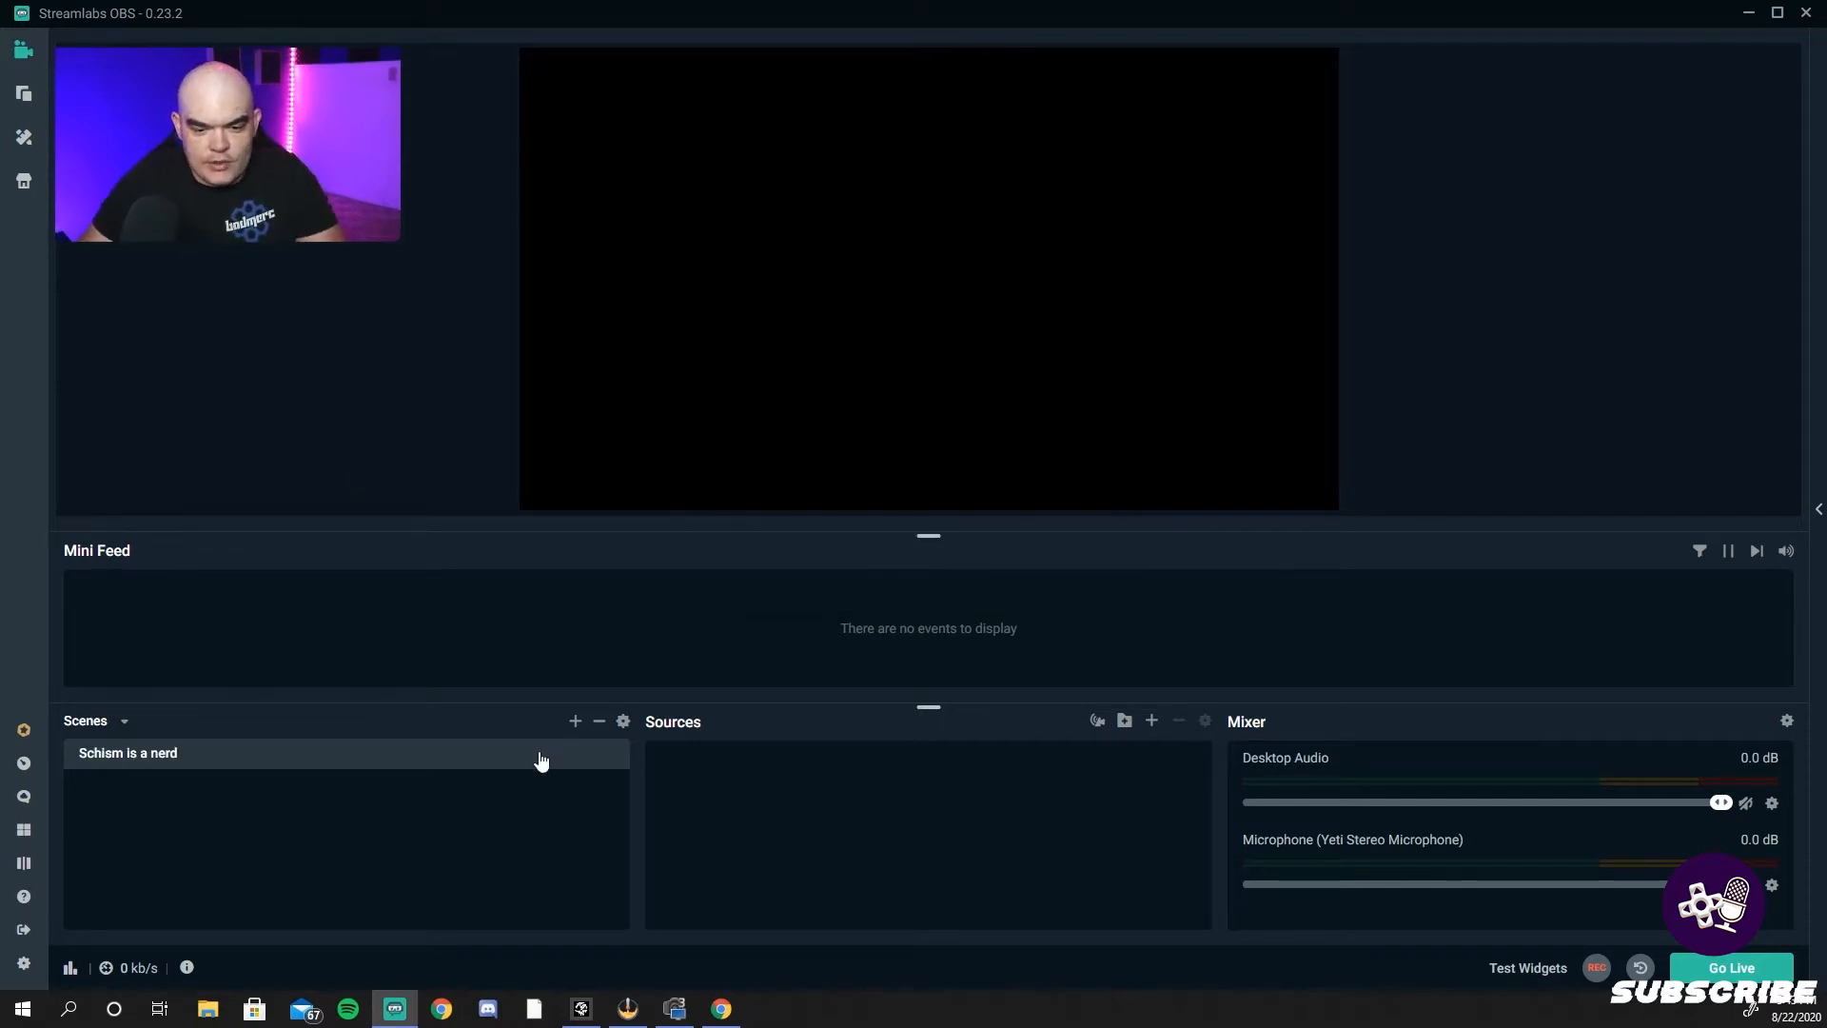
# - Browse the source types (image, display capture, video capture) and choose Media Source
pyautogui.click(1150, 719)
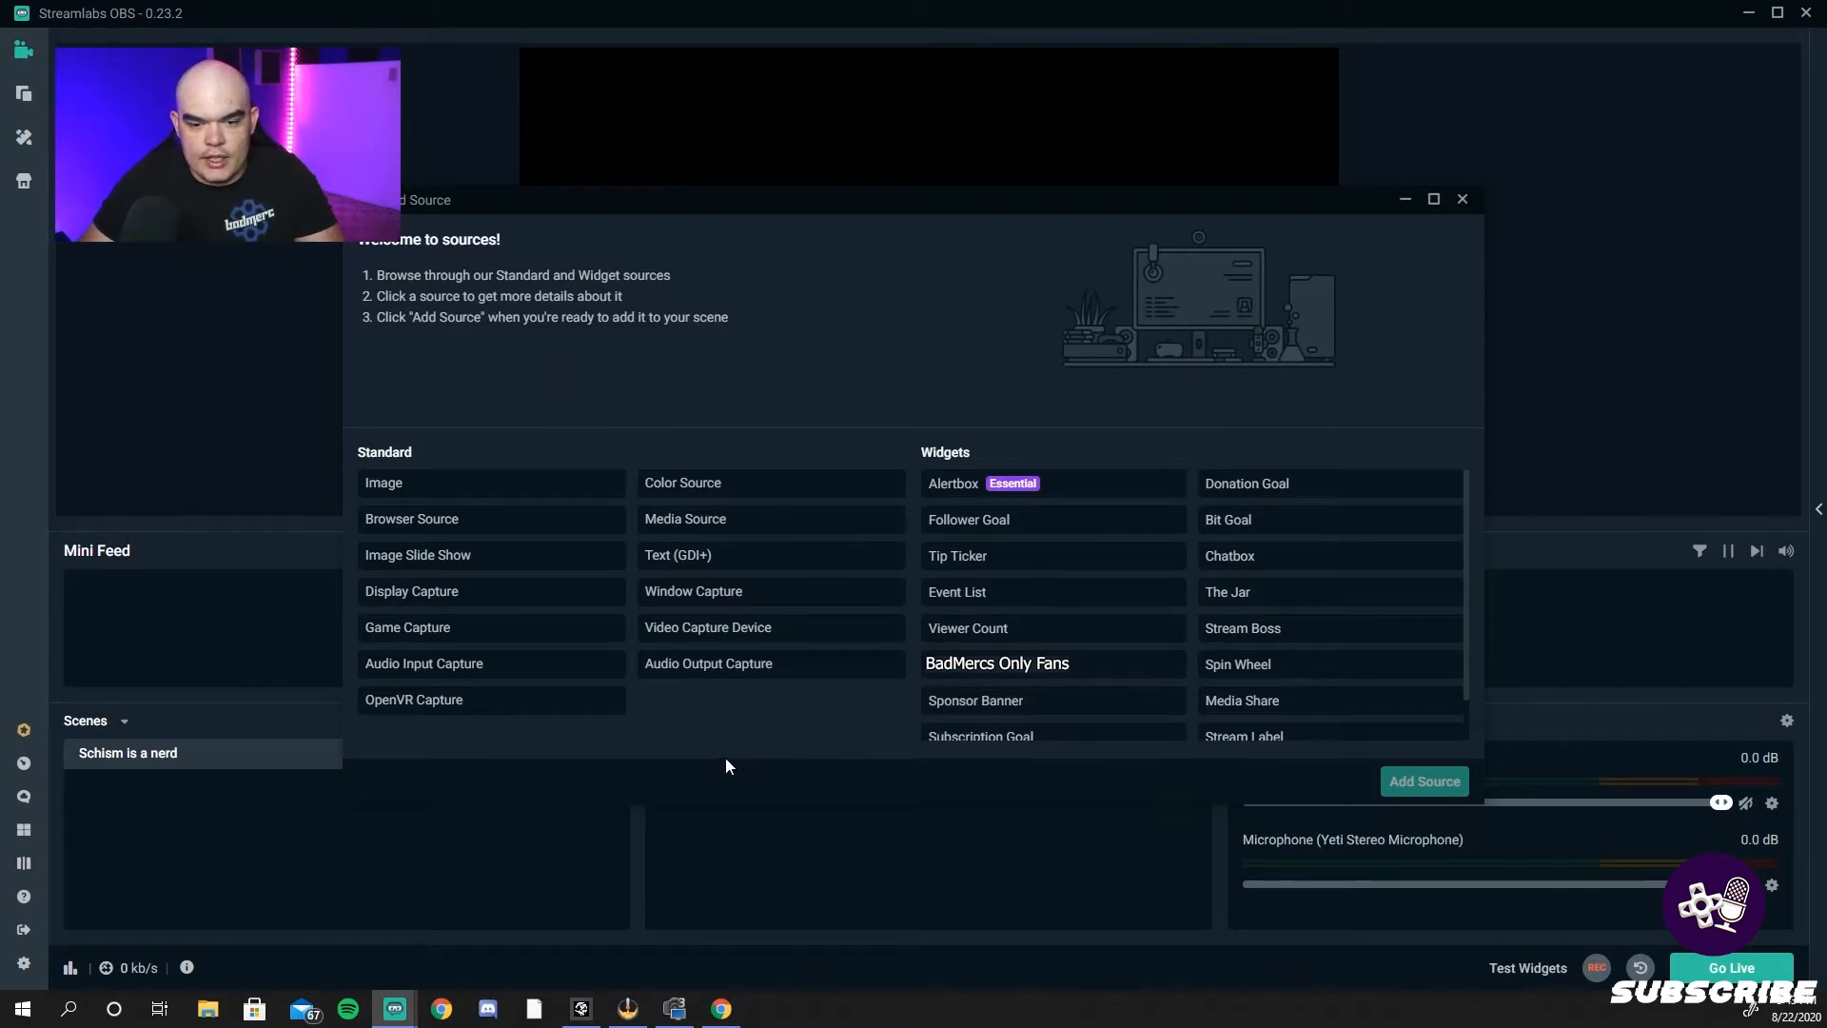
pyautogui.moveTo(501, 639)
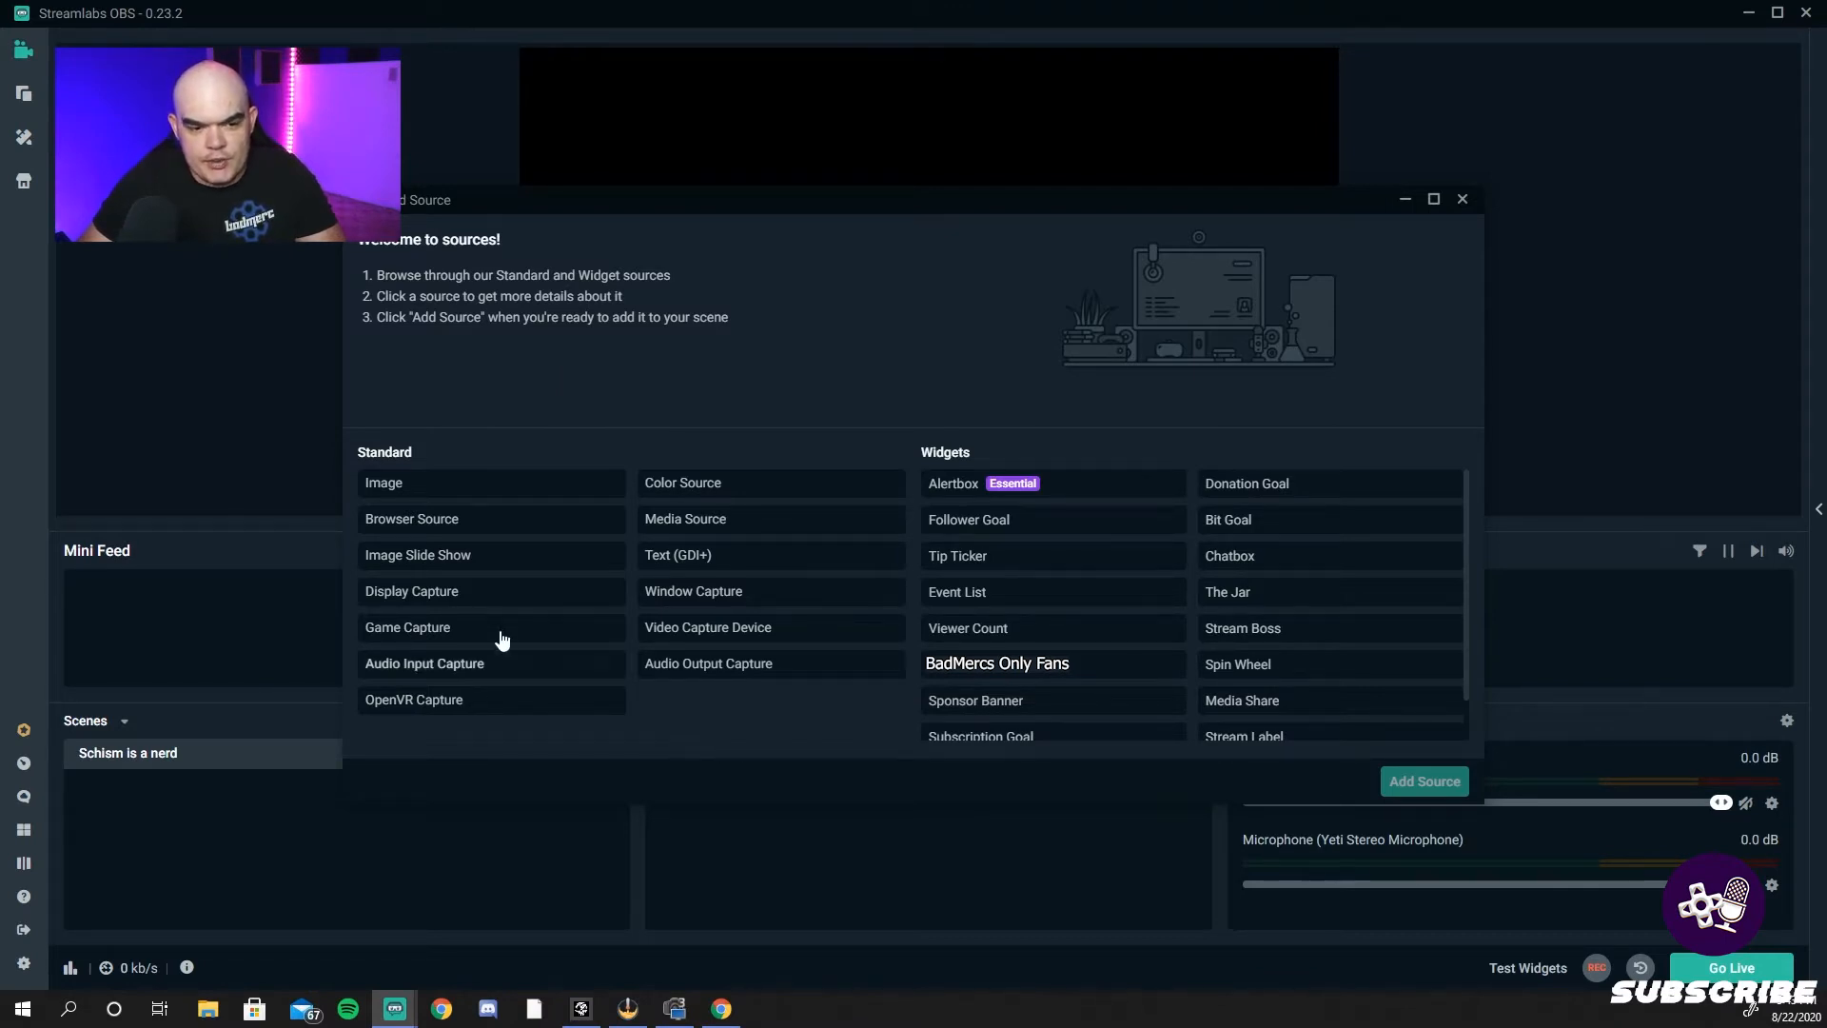
pyautogui.click(383, 482)
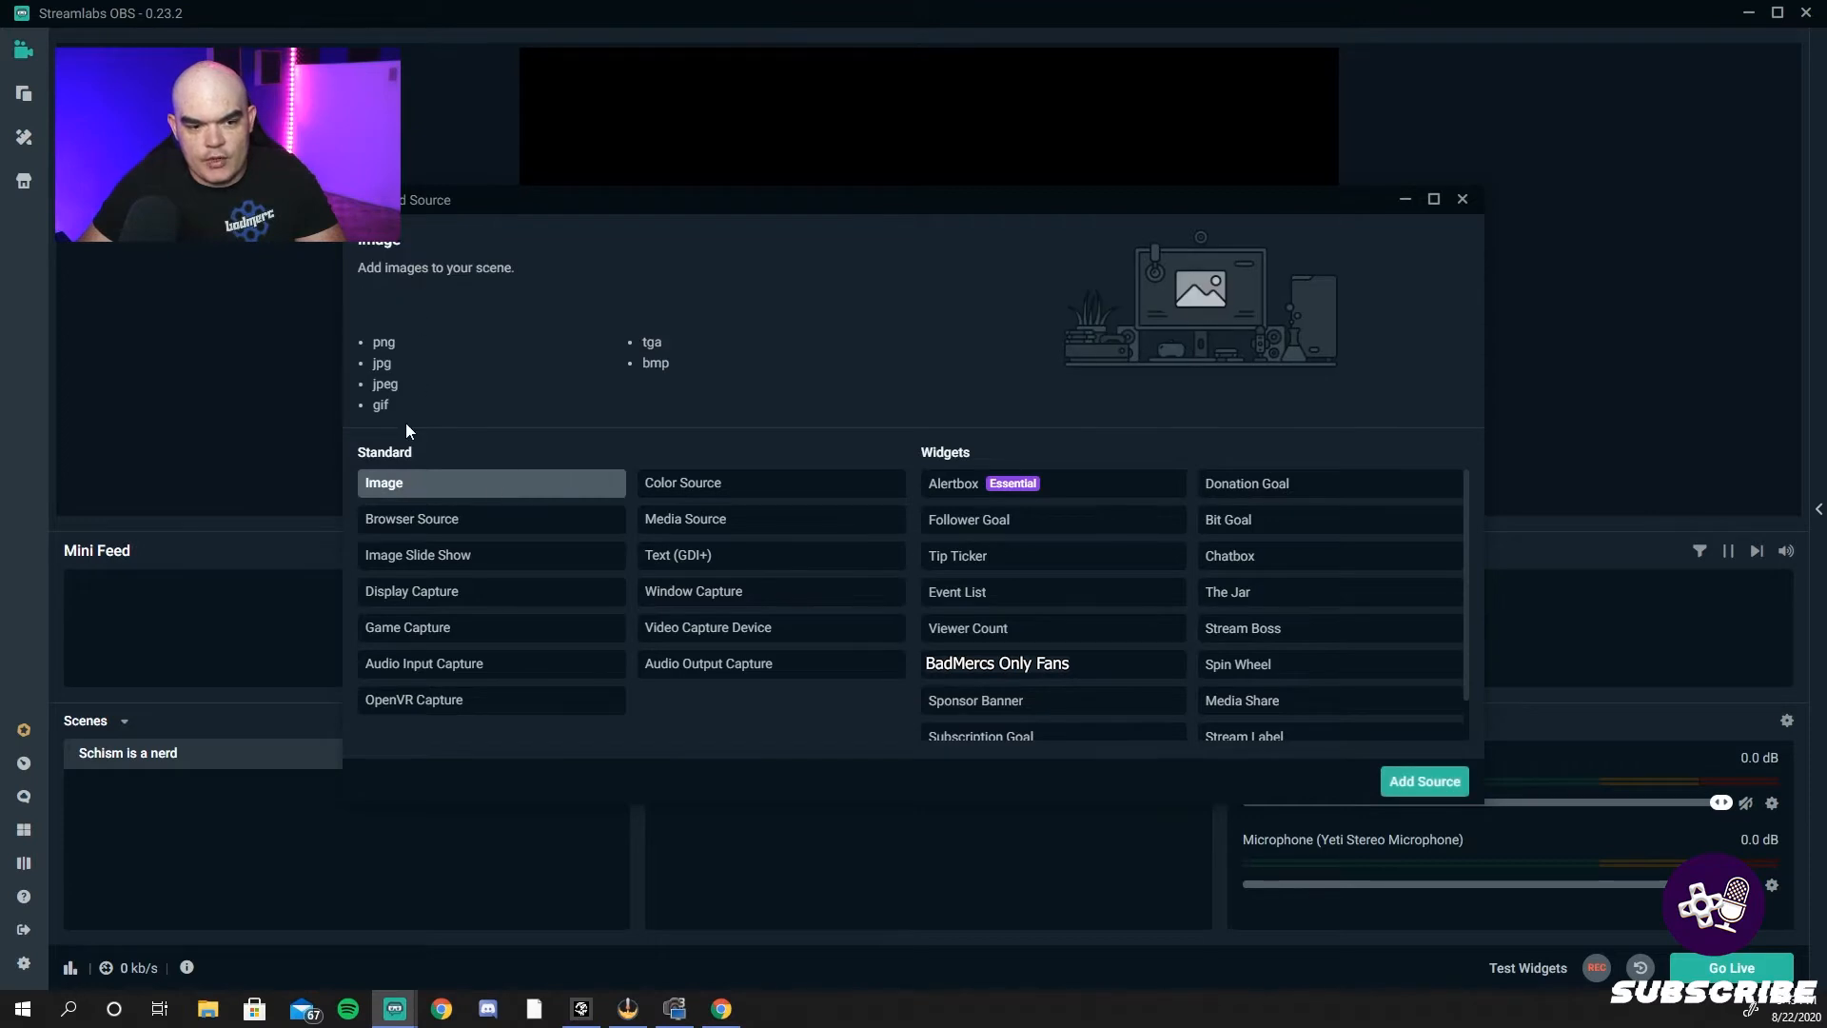
pyautogui.click(686, 517)
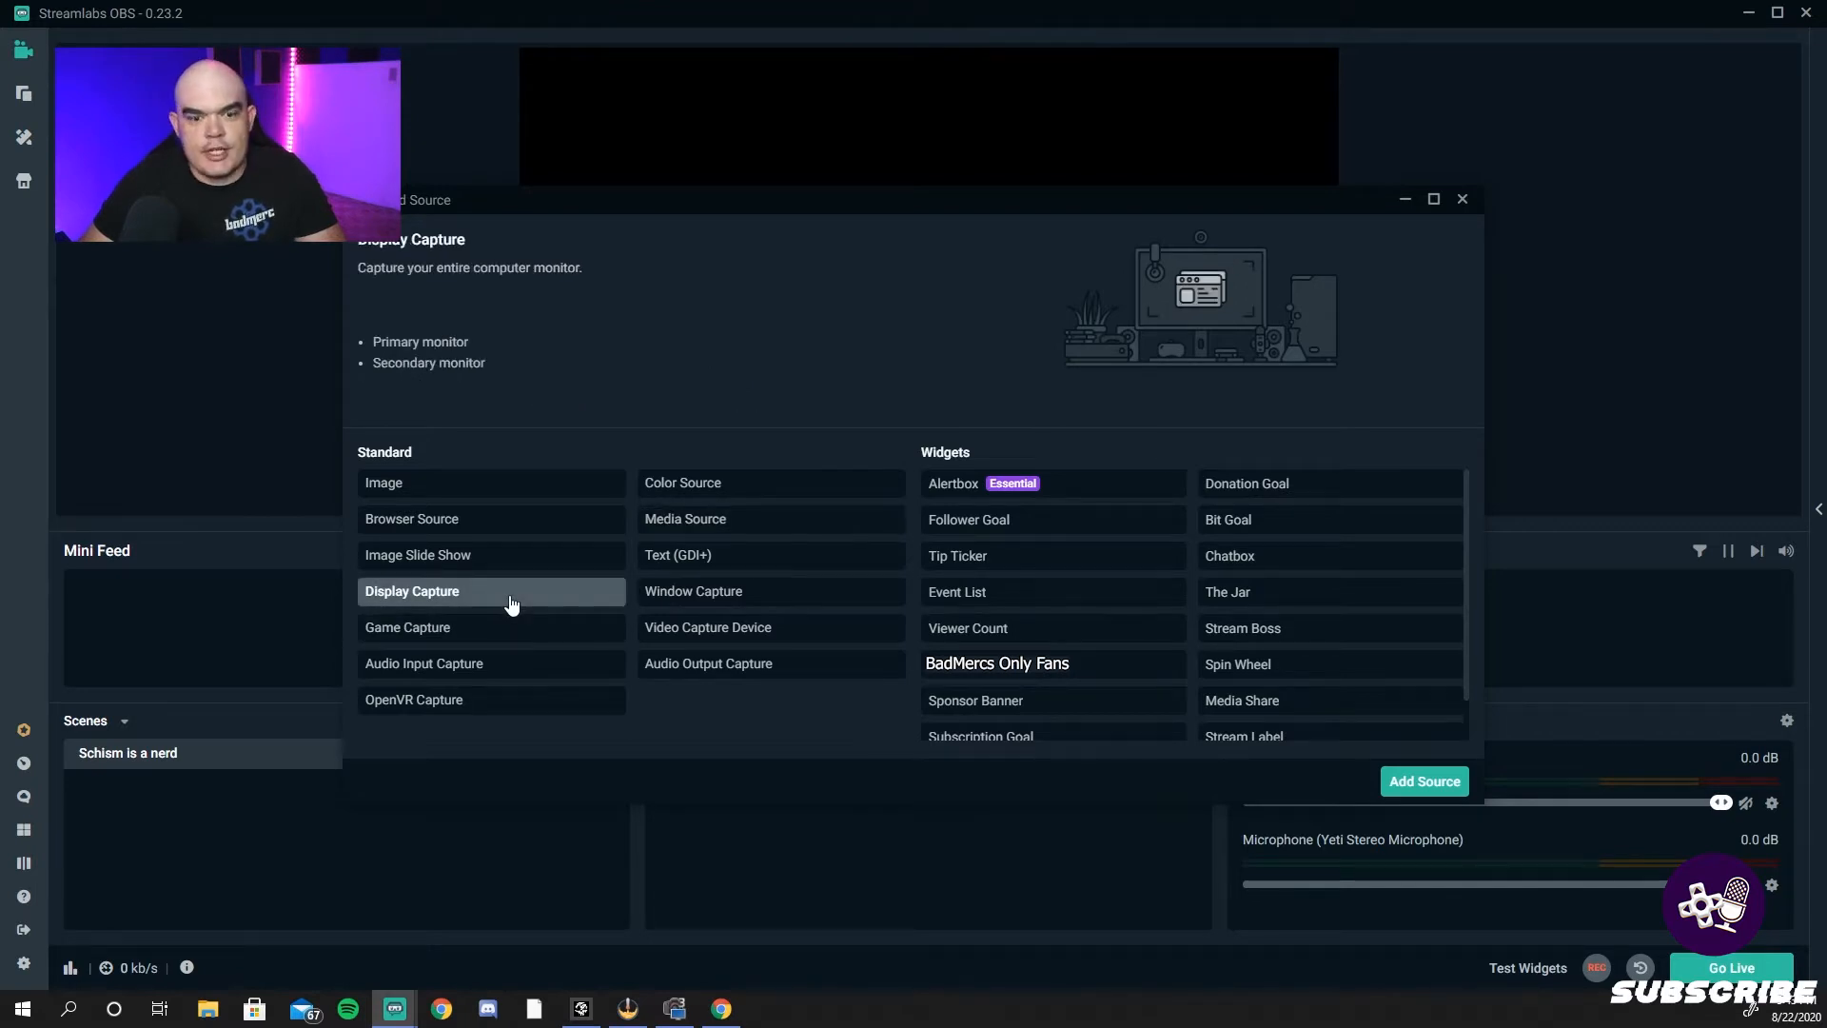
pyautogui.click(708, 626)
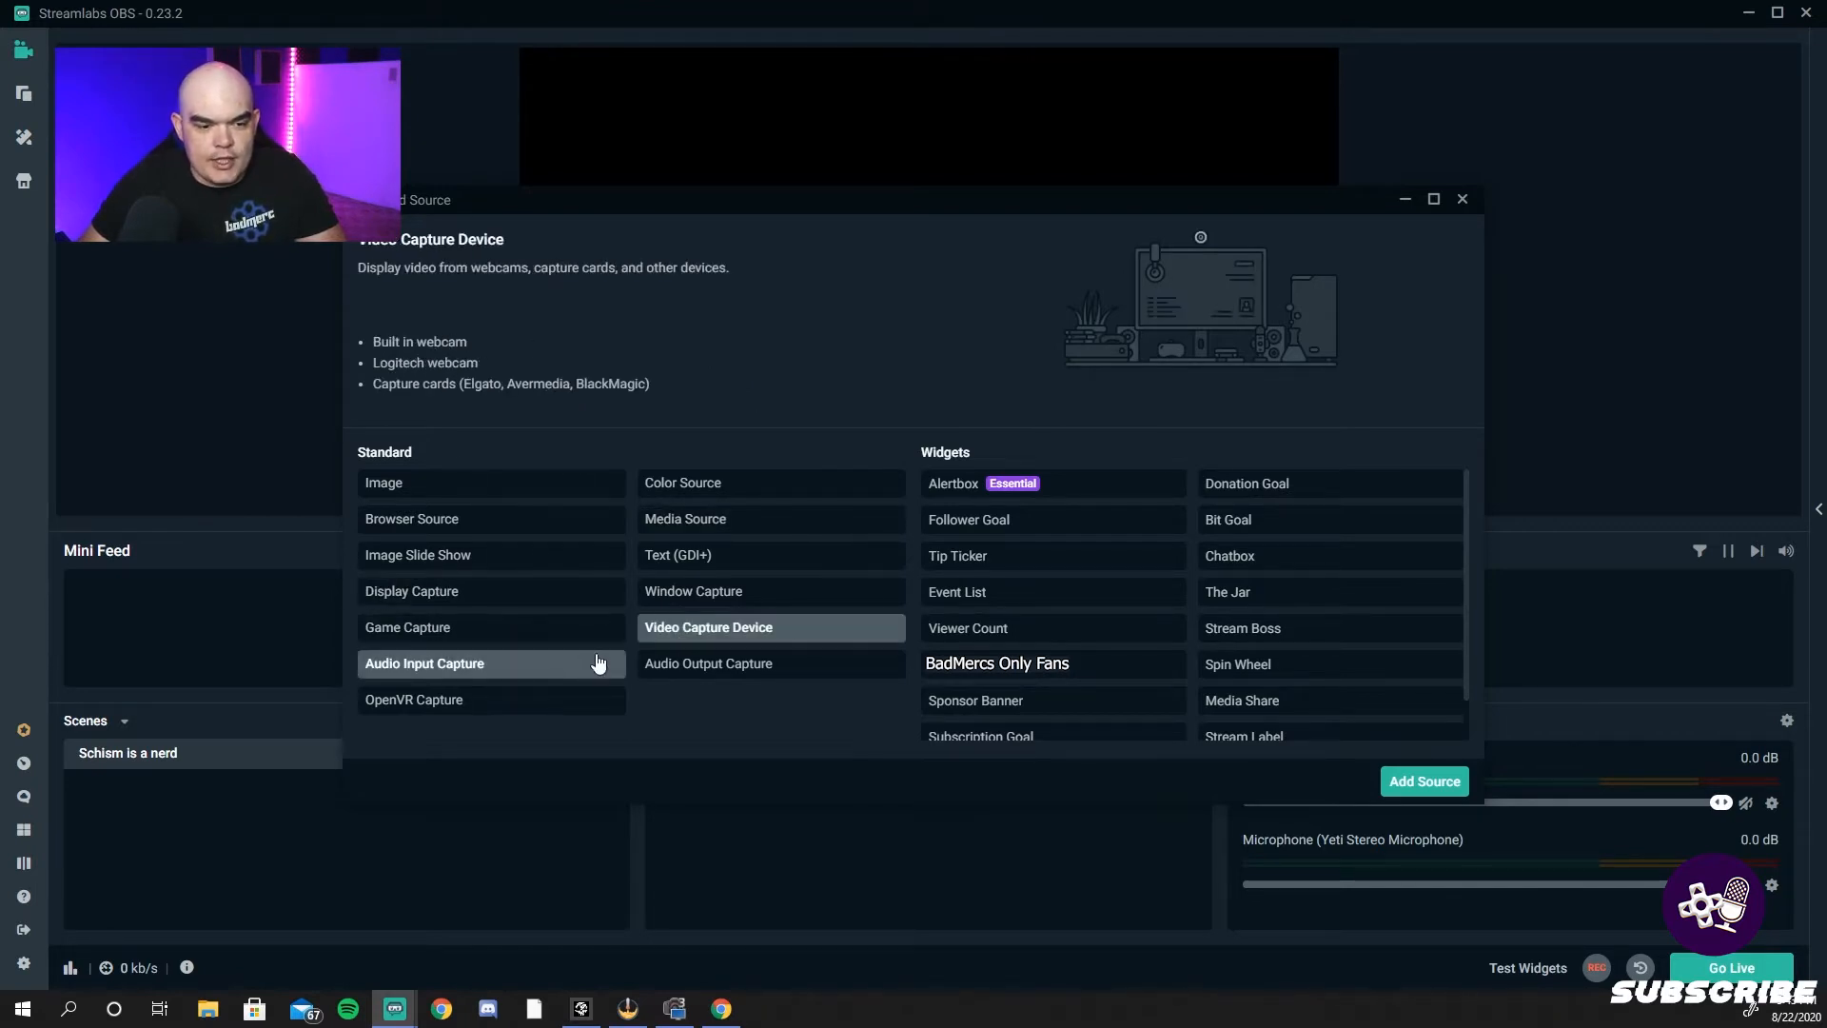
pyautogui.moveTo(502, 507)
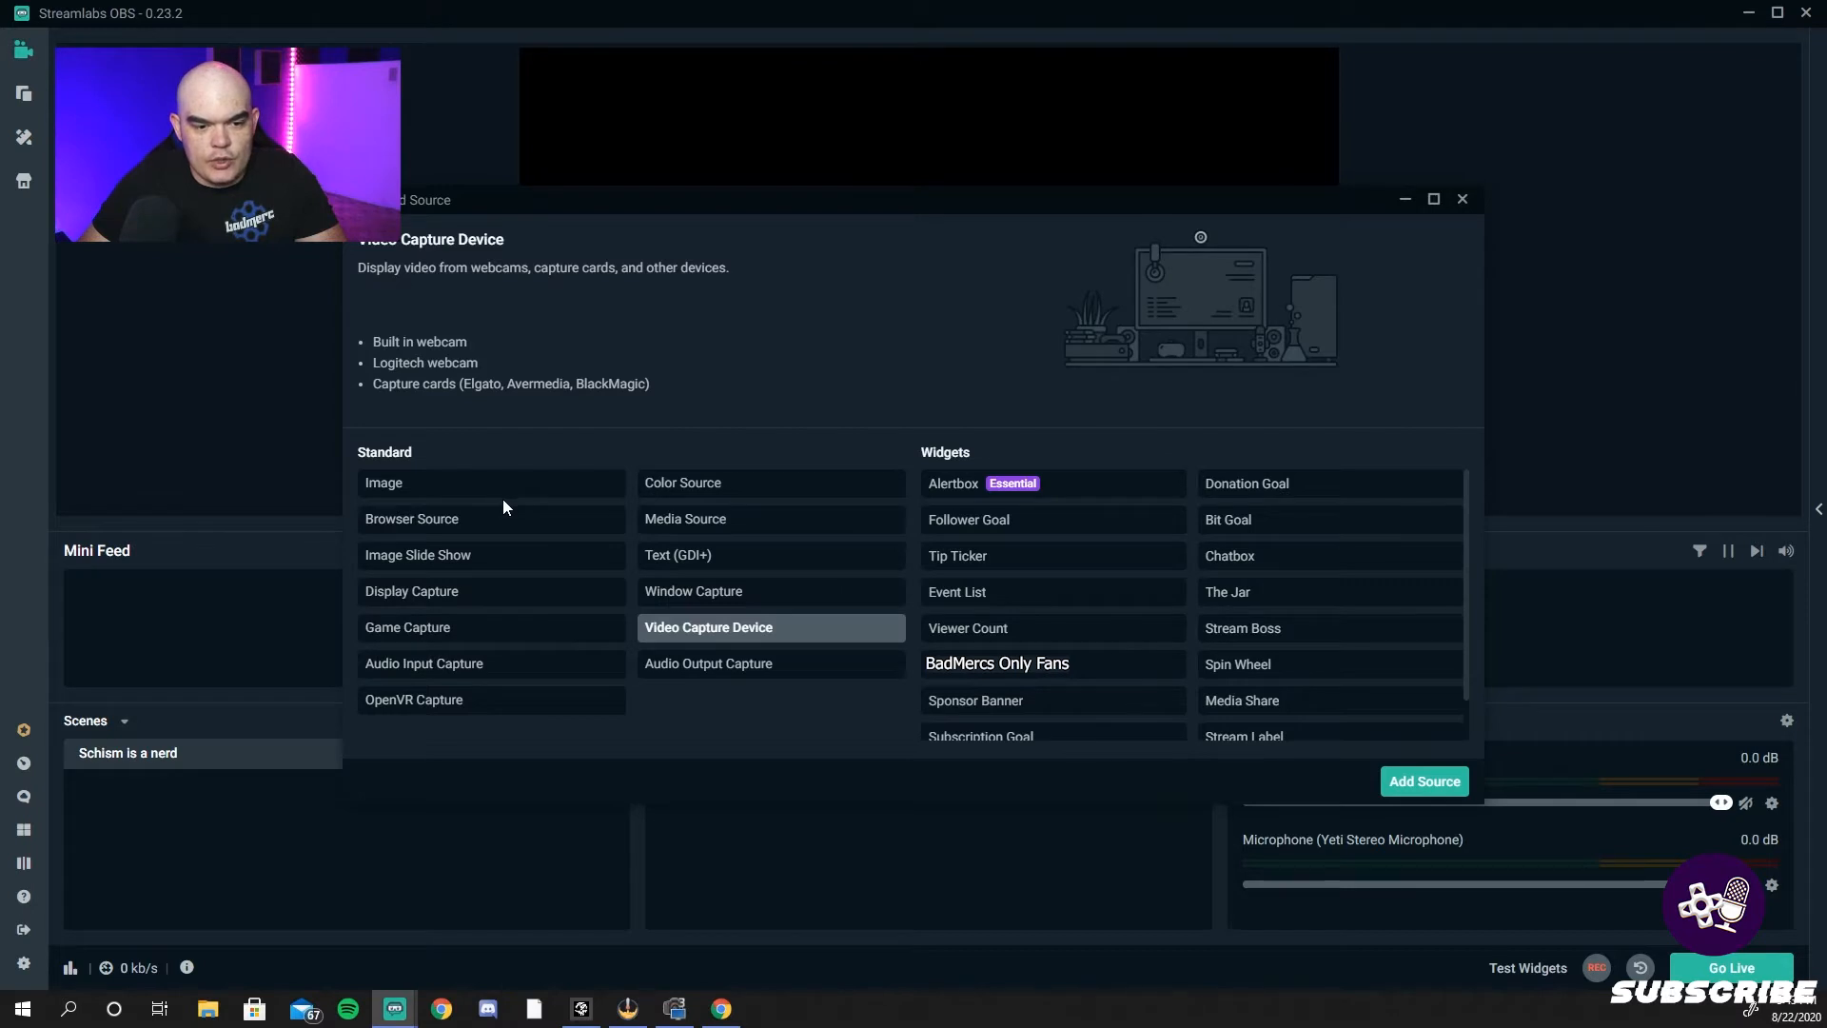
pyautogui.click(685, 518)
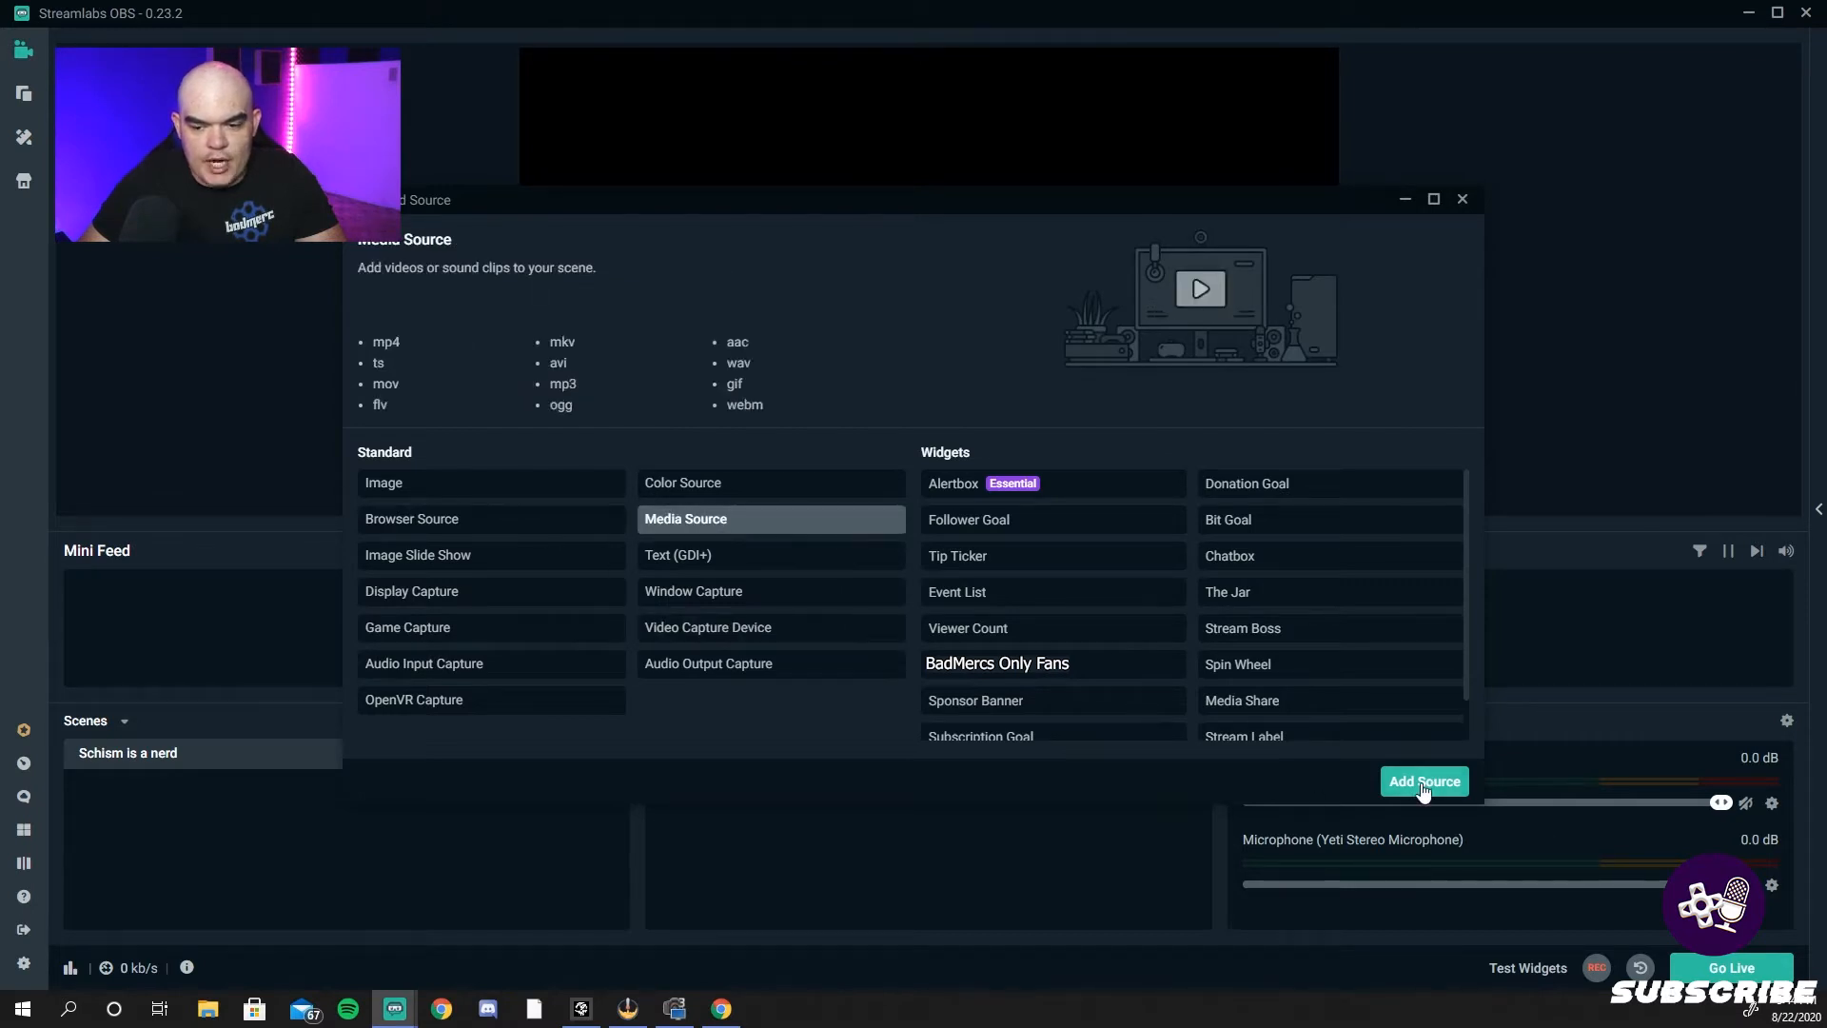
pyautogui.click(1424, 780)
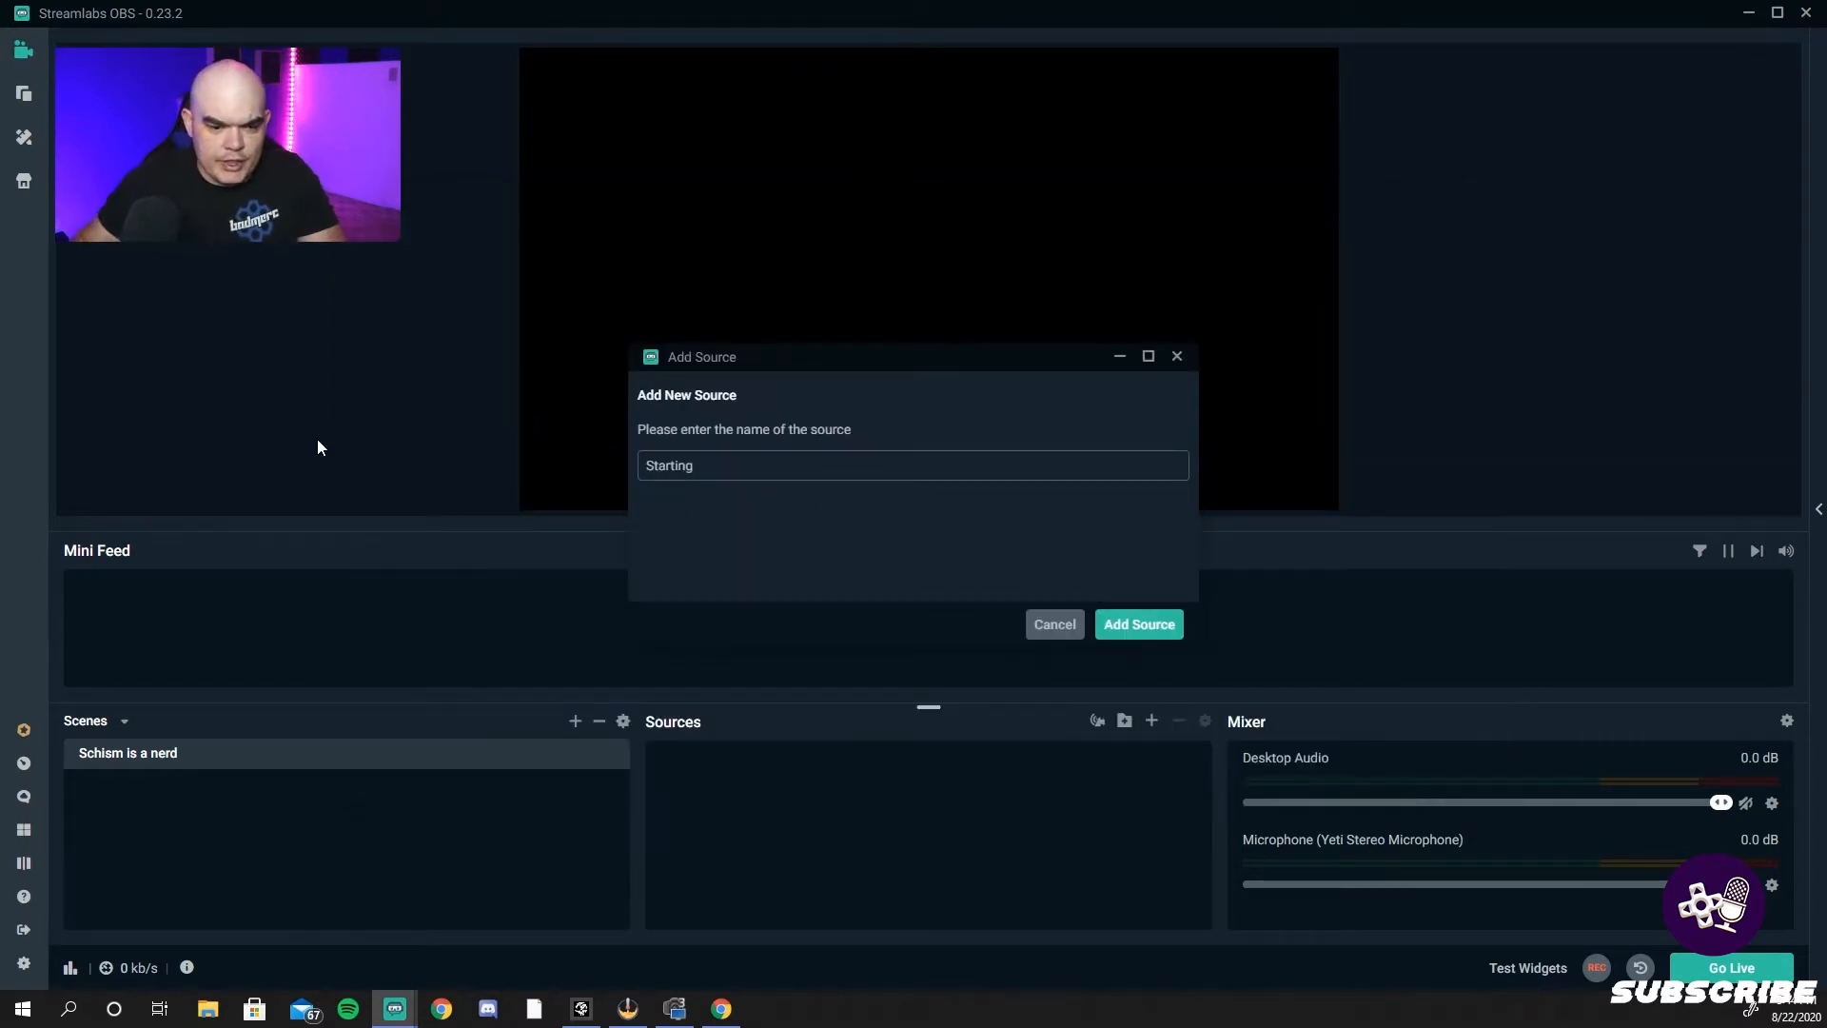
# - Create the media source 'Starting screen' playing the stream starting animation
pyautogui.write('screen')
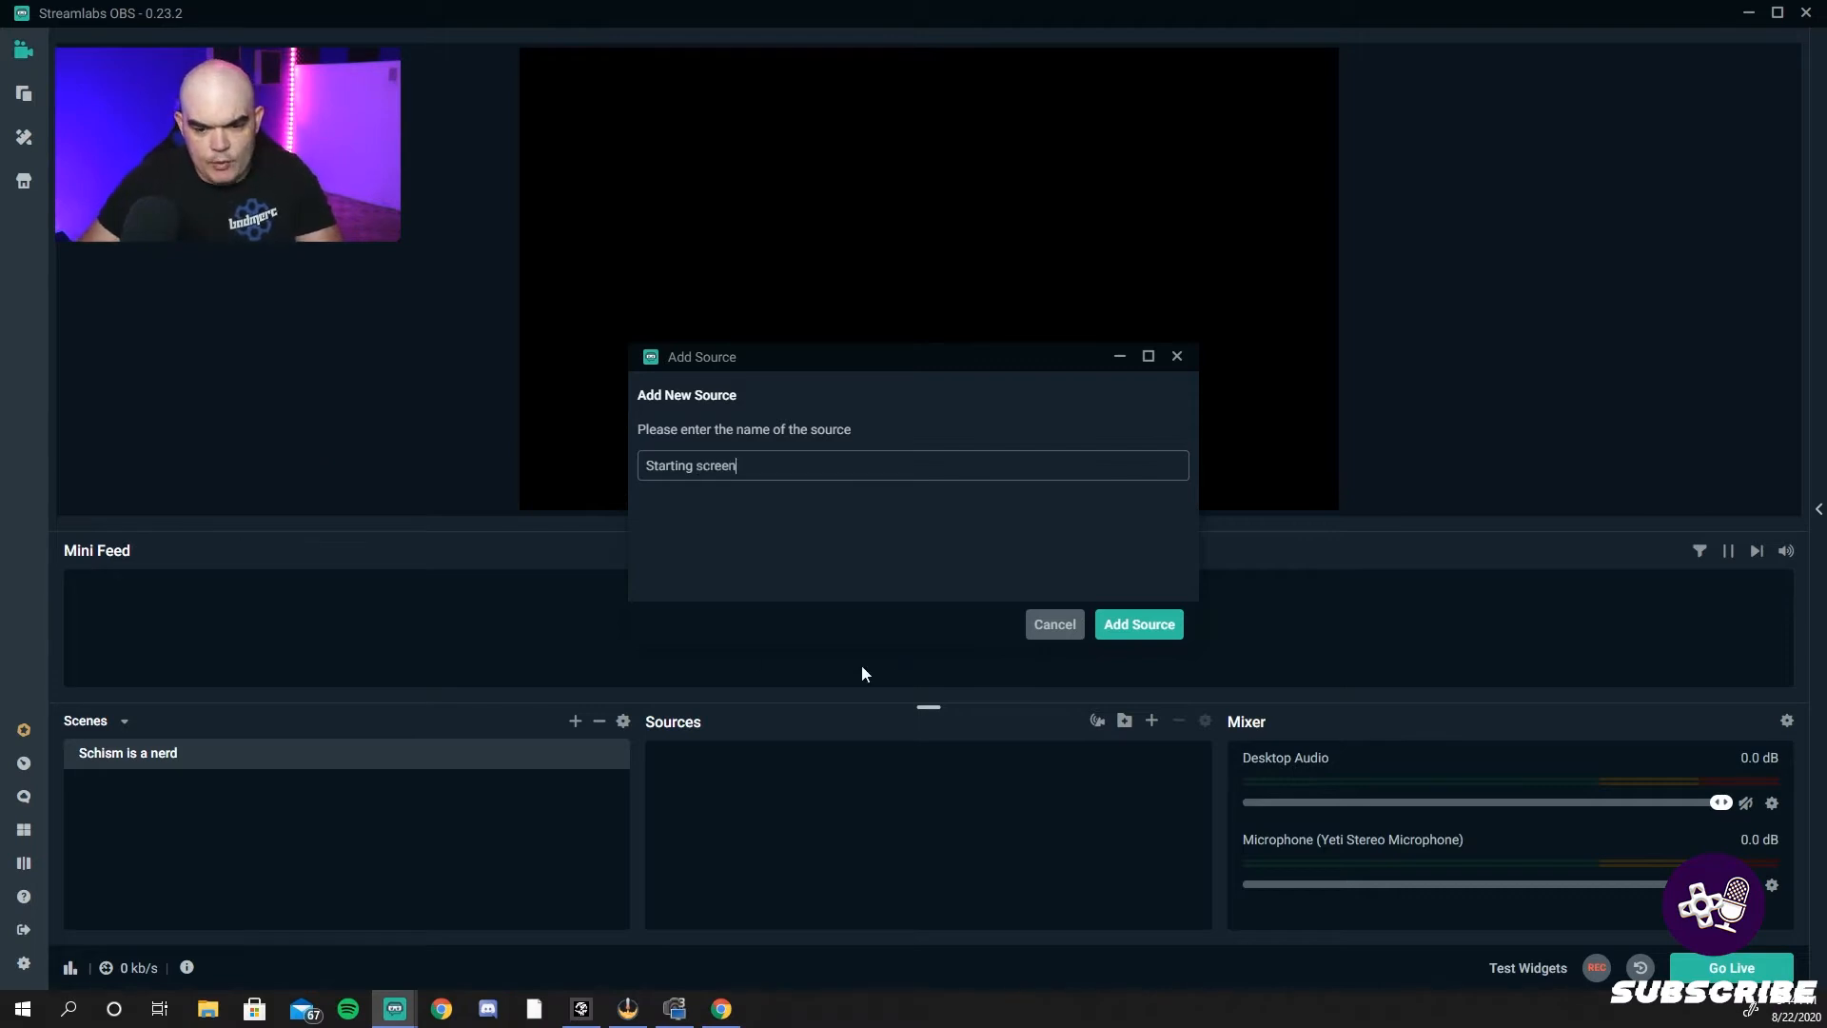
pyautogui.click(1138, 624)
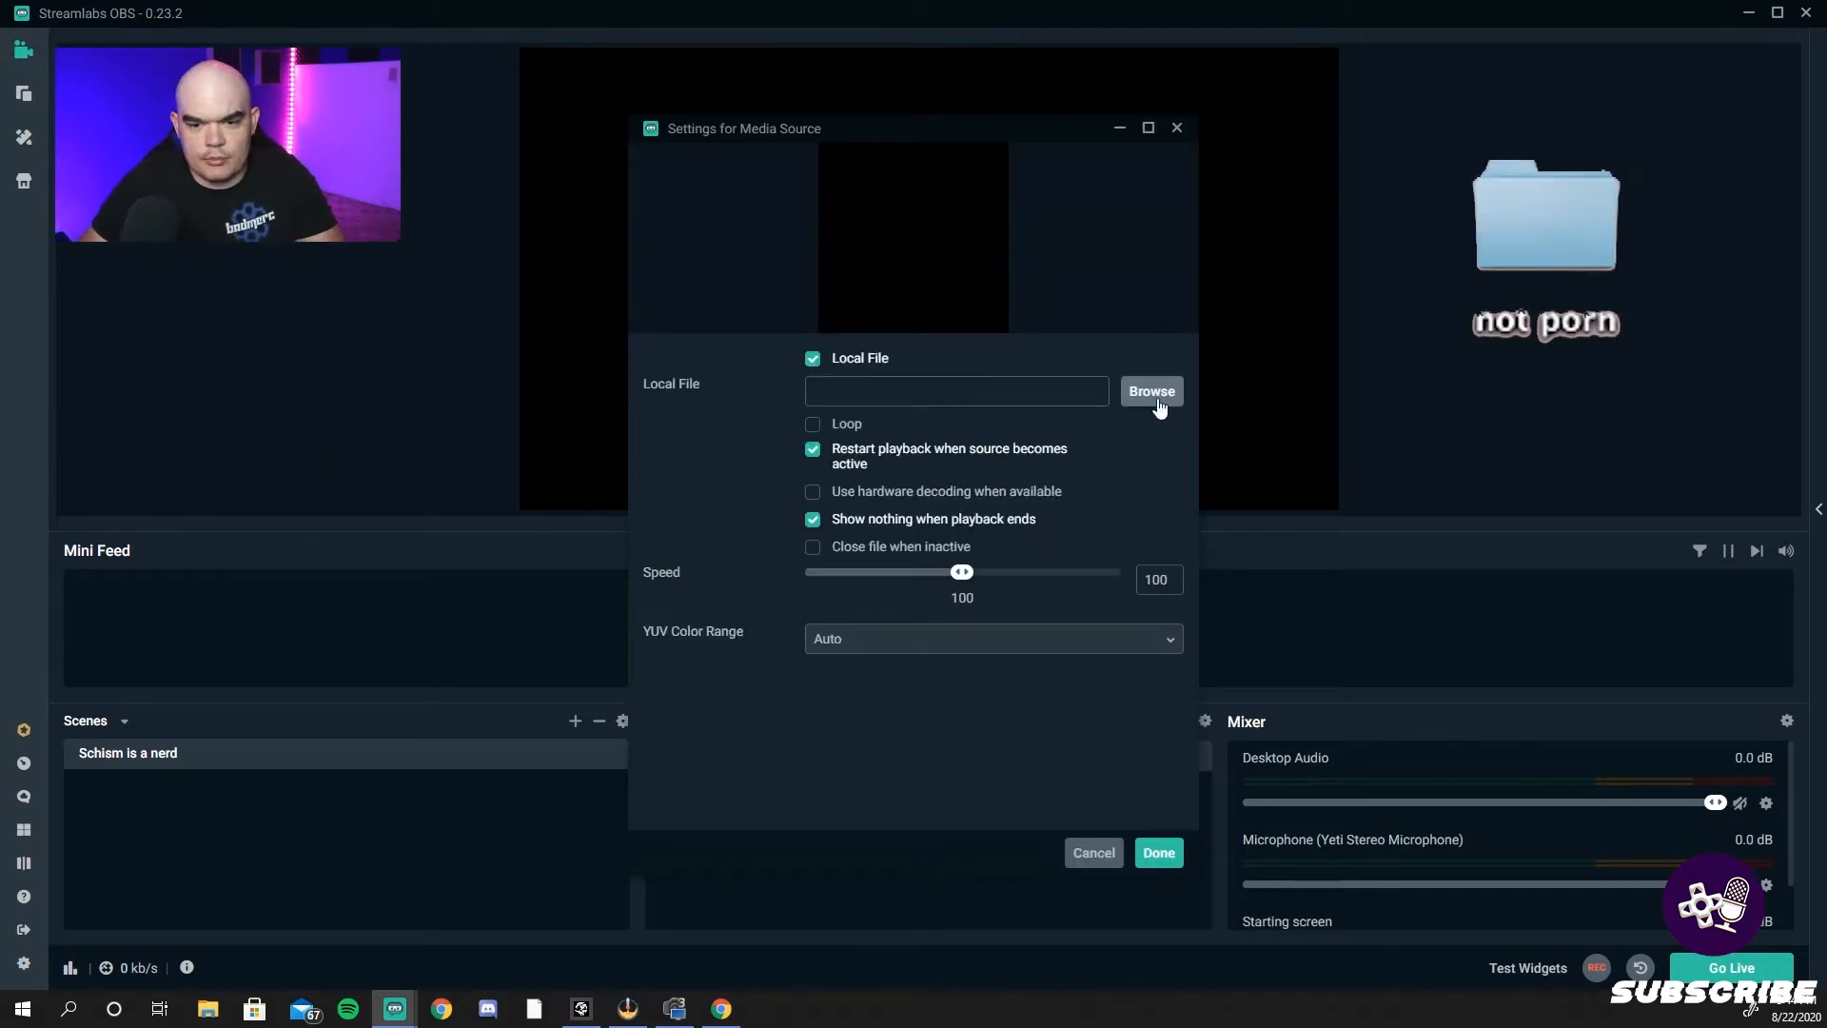
pyautogui.moveTo(1555, 246)
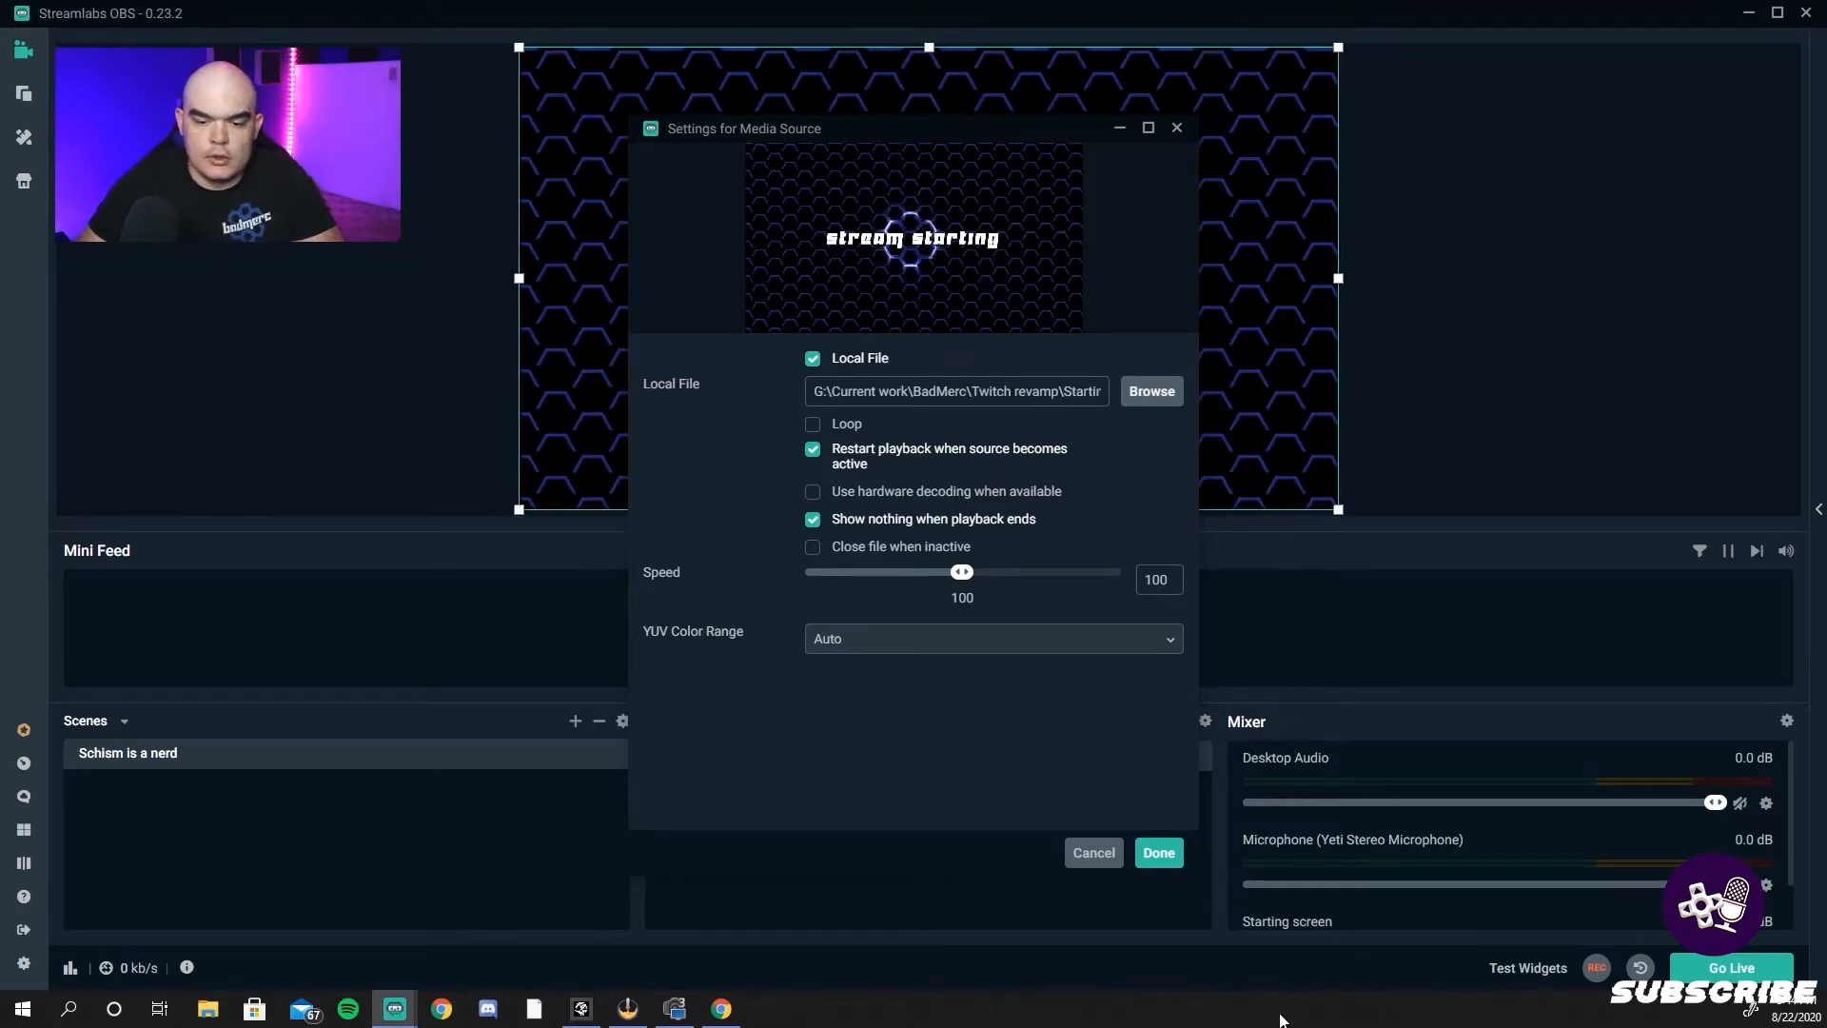
pyautogui.click(1157, 853)
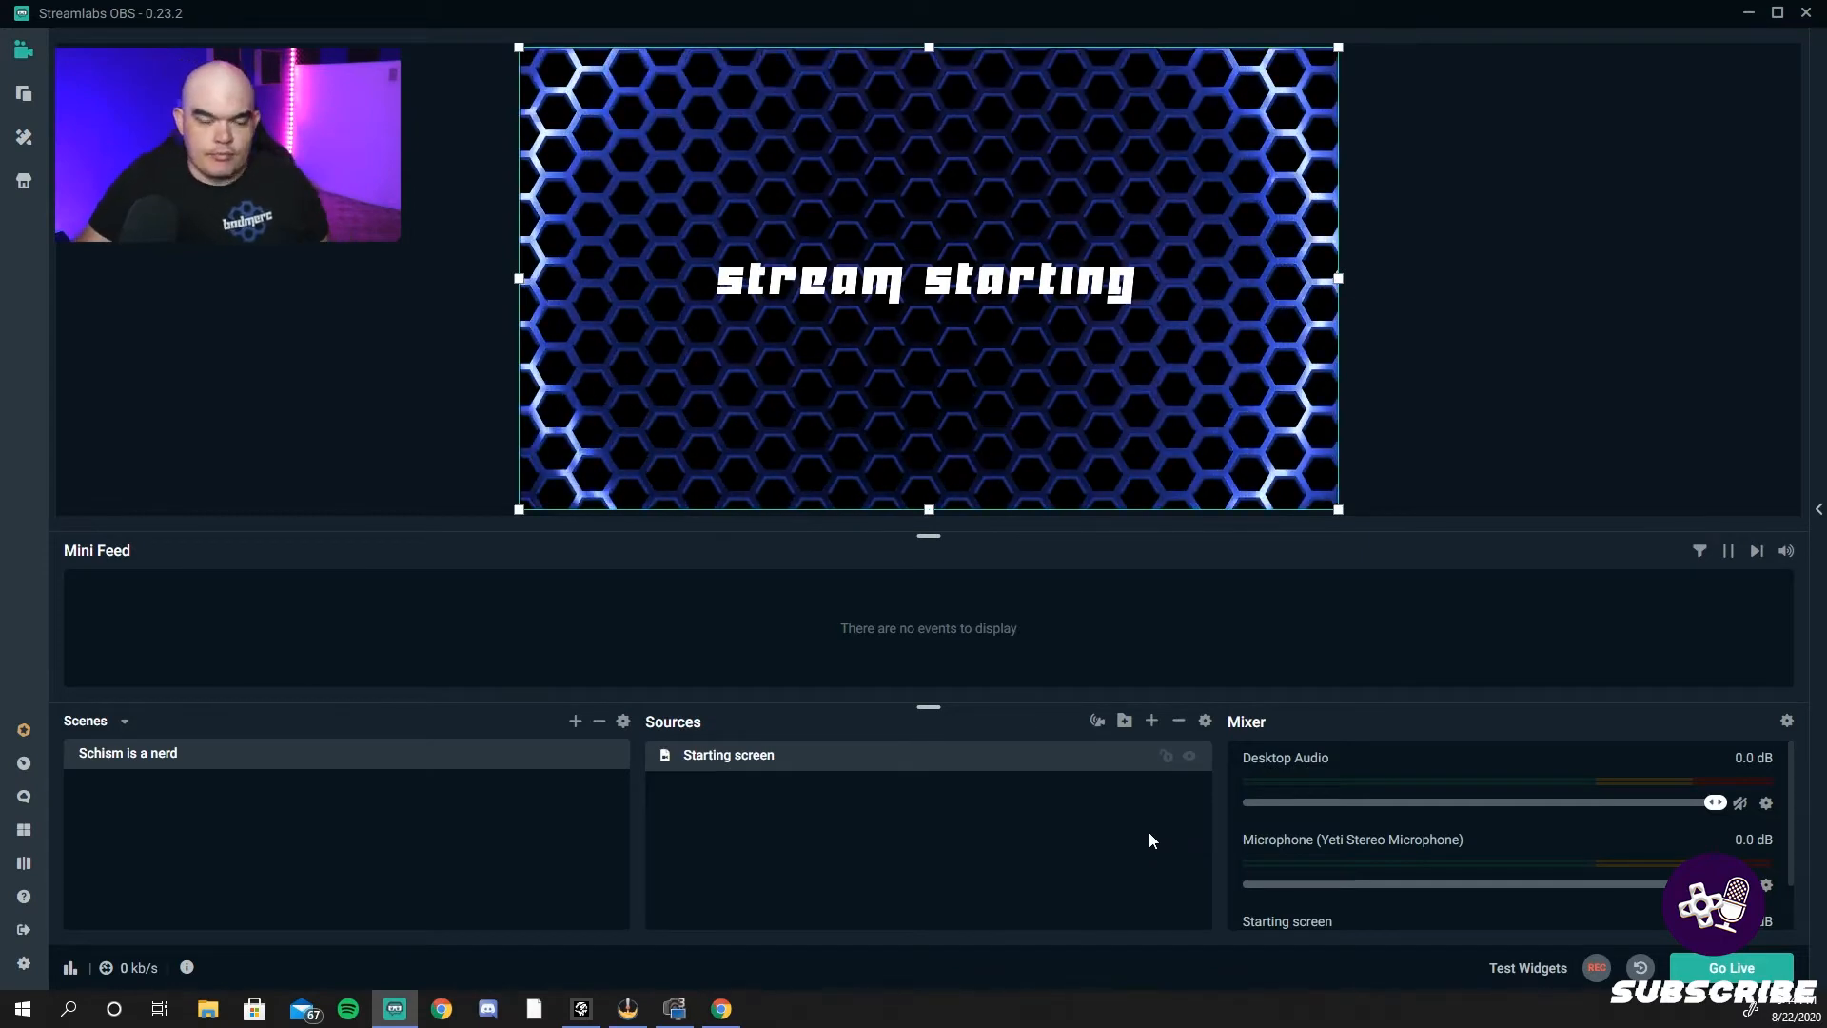
# - Add a new scene named BRB
pyautogui.click(575, 719)
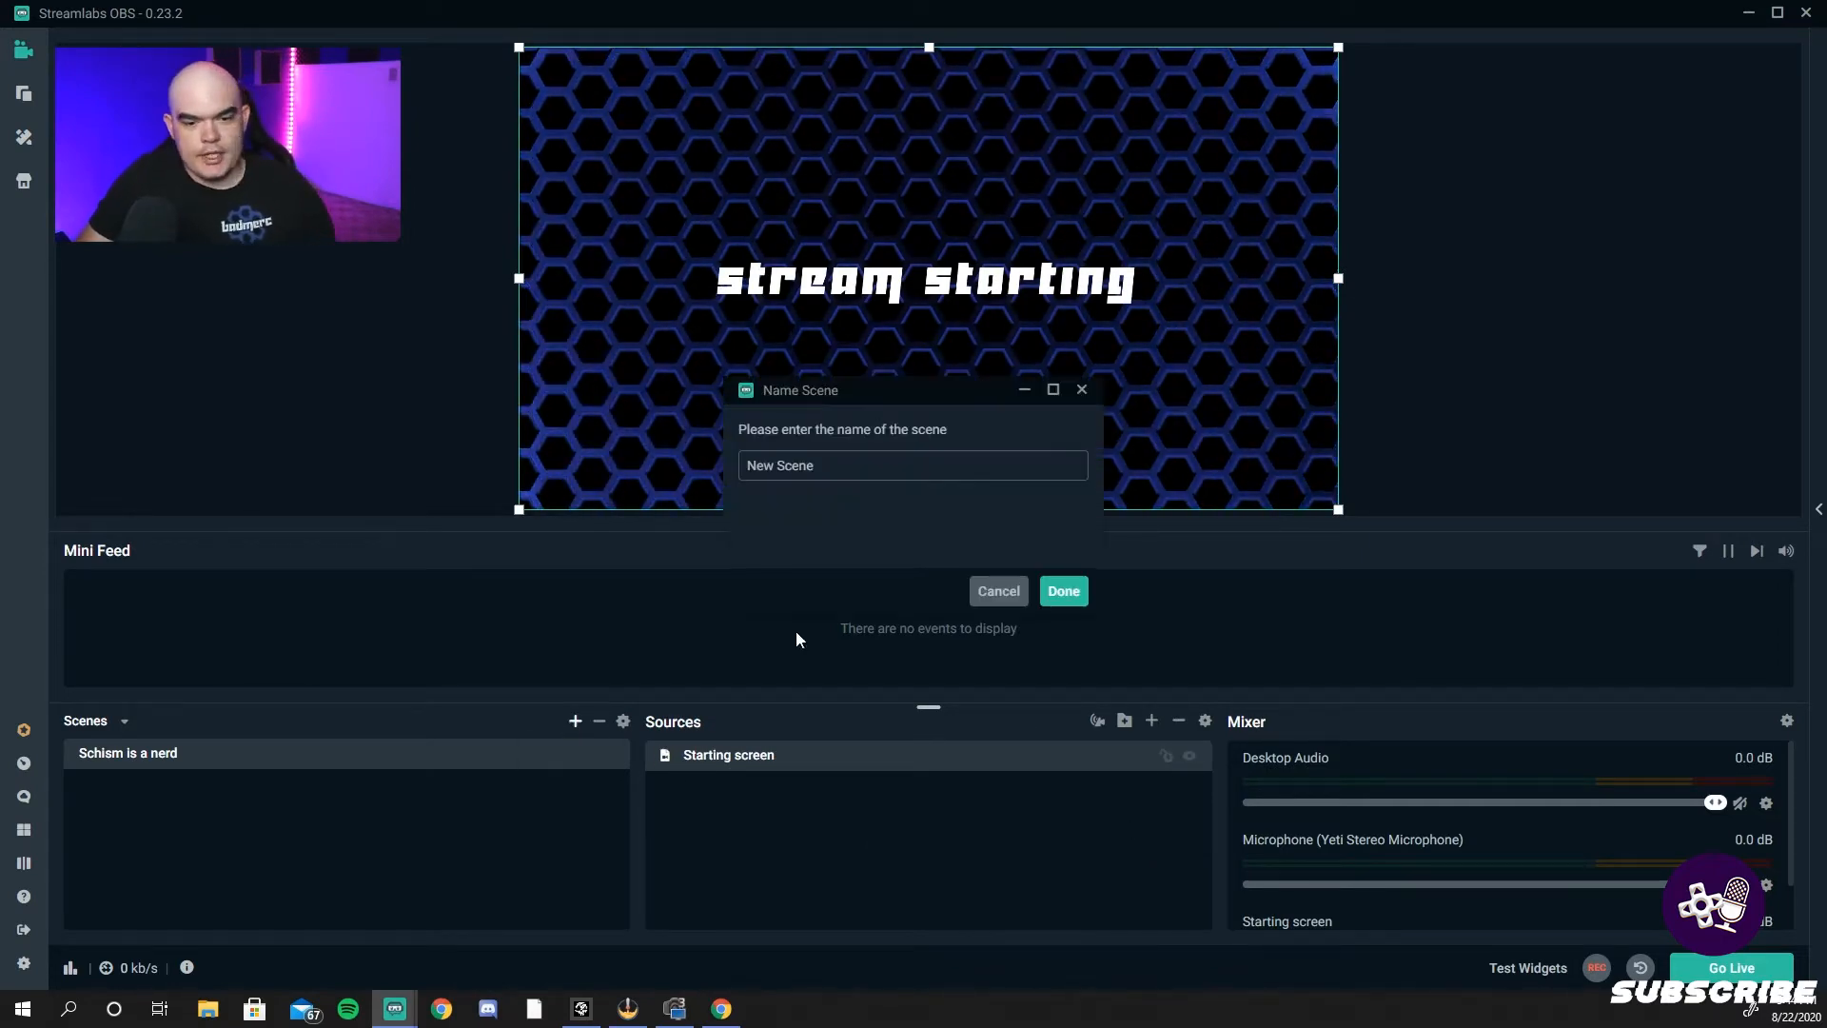
pyautogui.write('B')
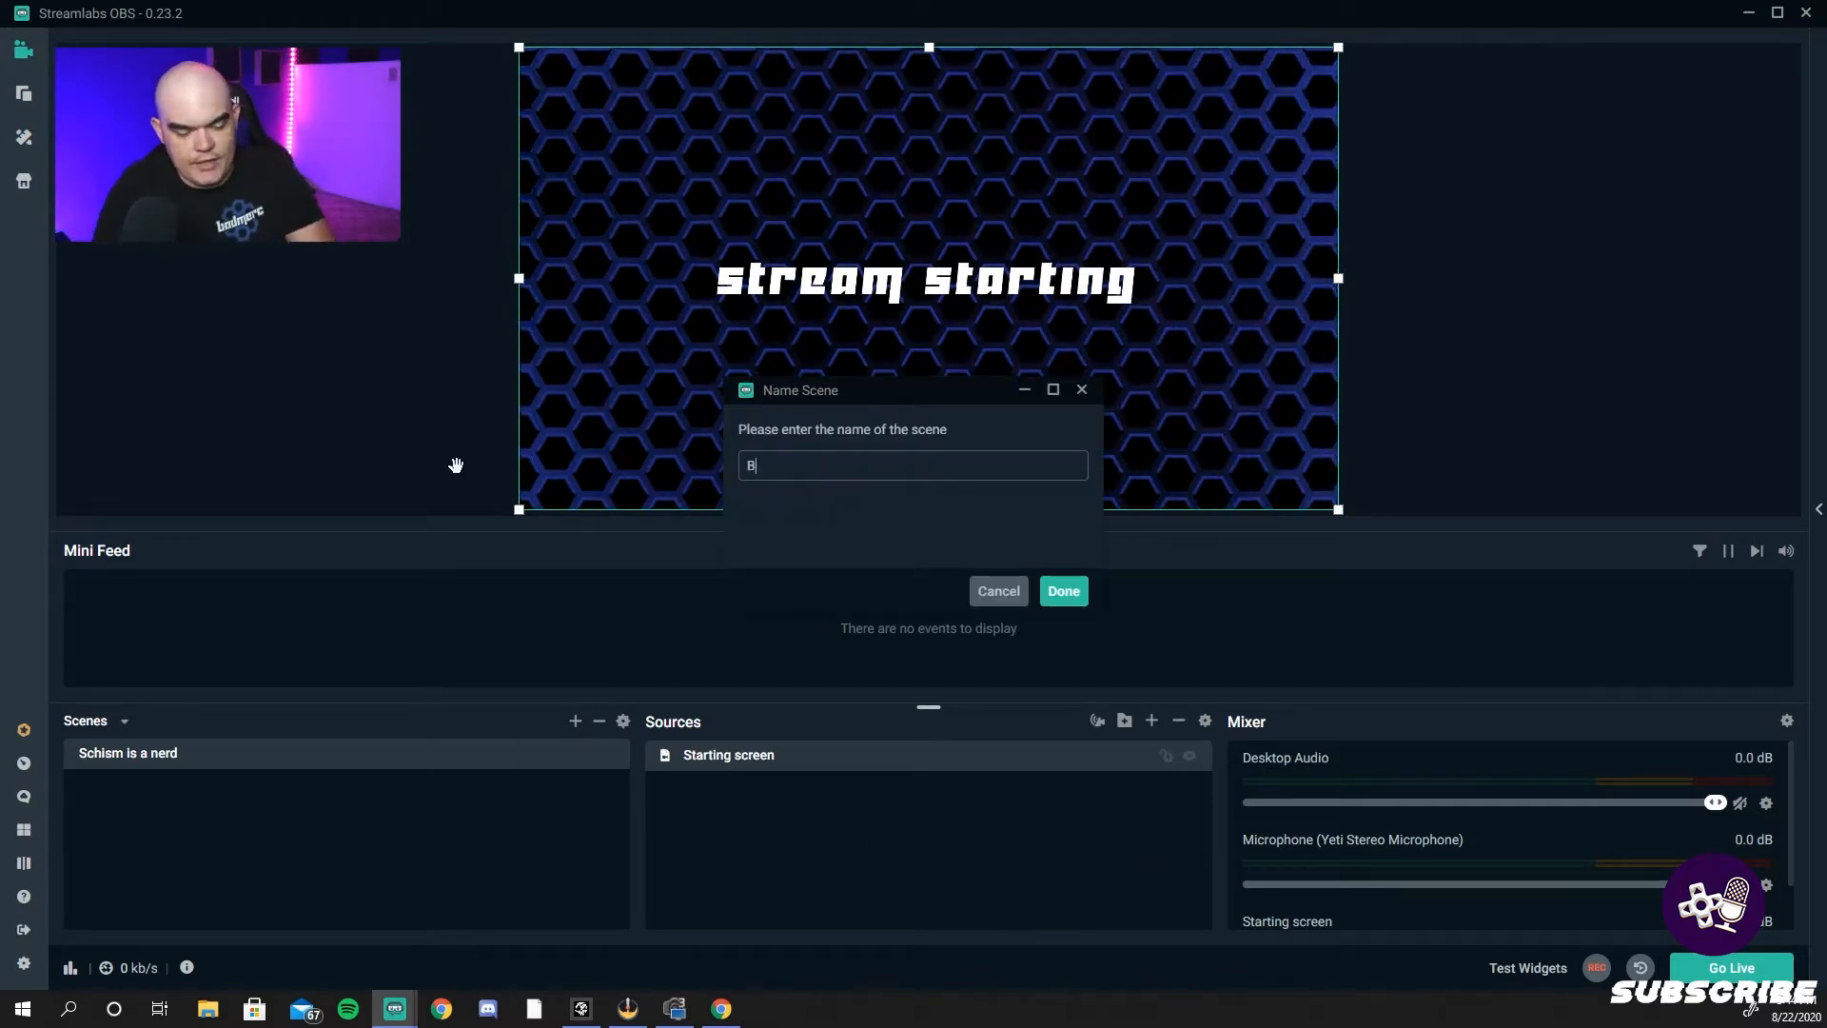
pyautogui.click(1061, 590)
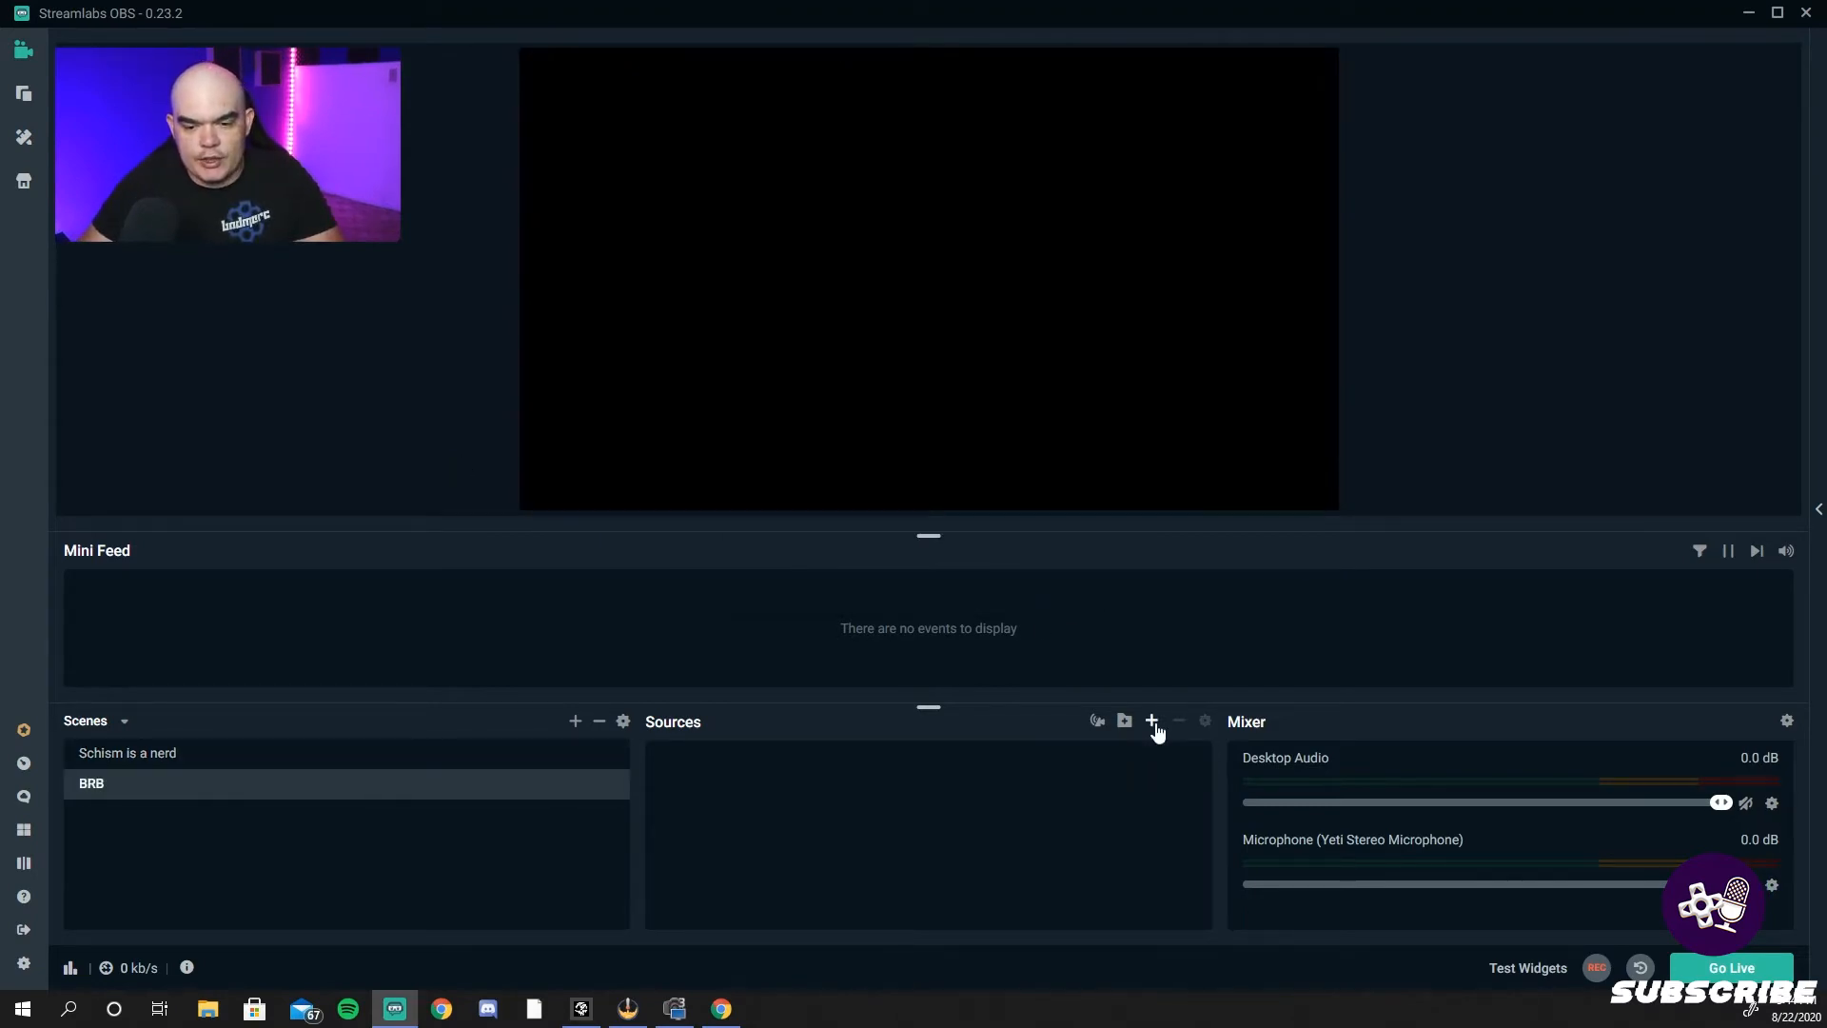
# - Add an image source to BRB showing the full-size 'Be Right Back' graphic
pyautogui.click(1151, 719)
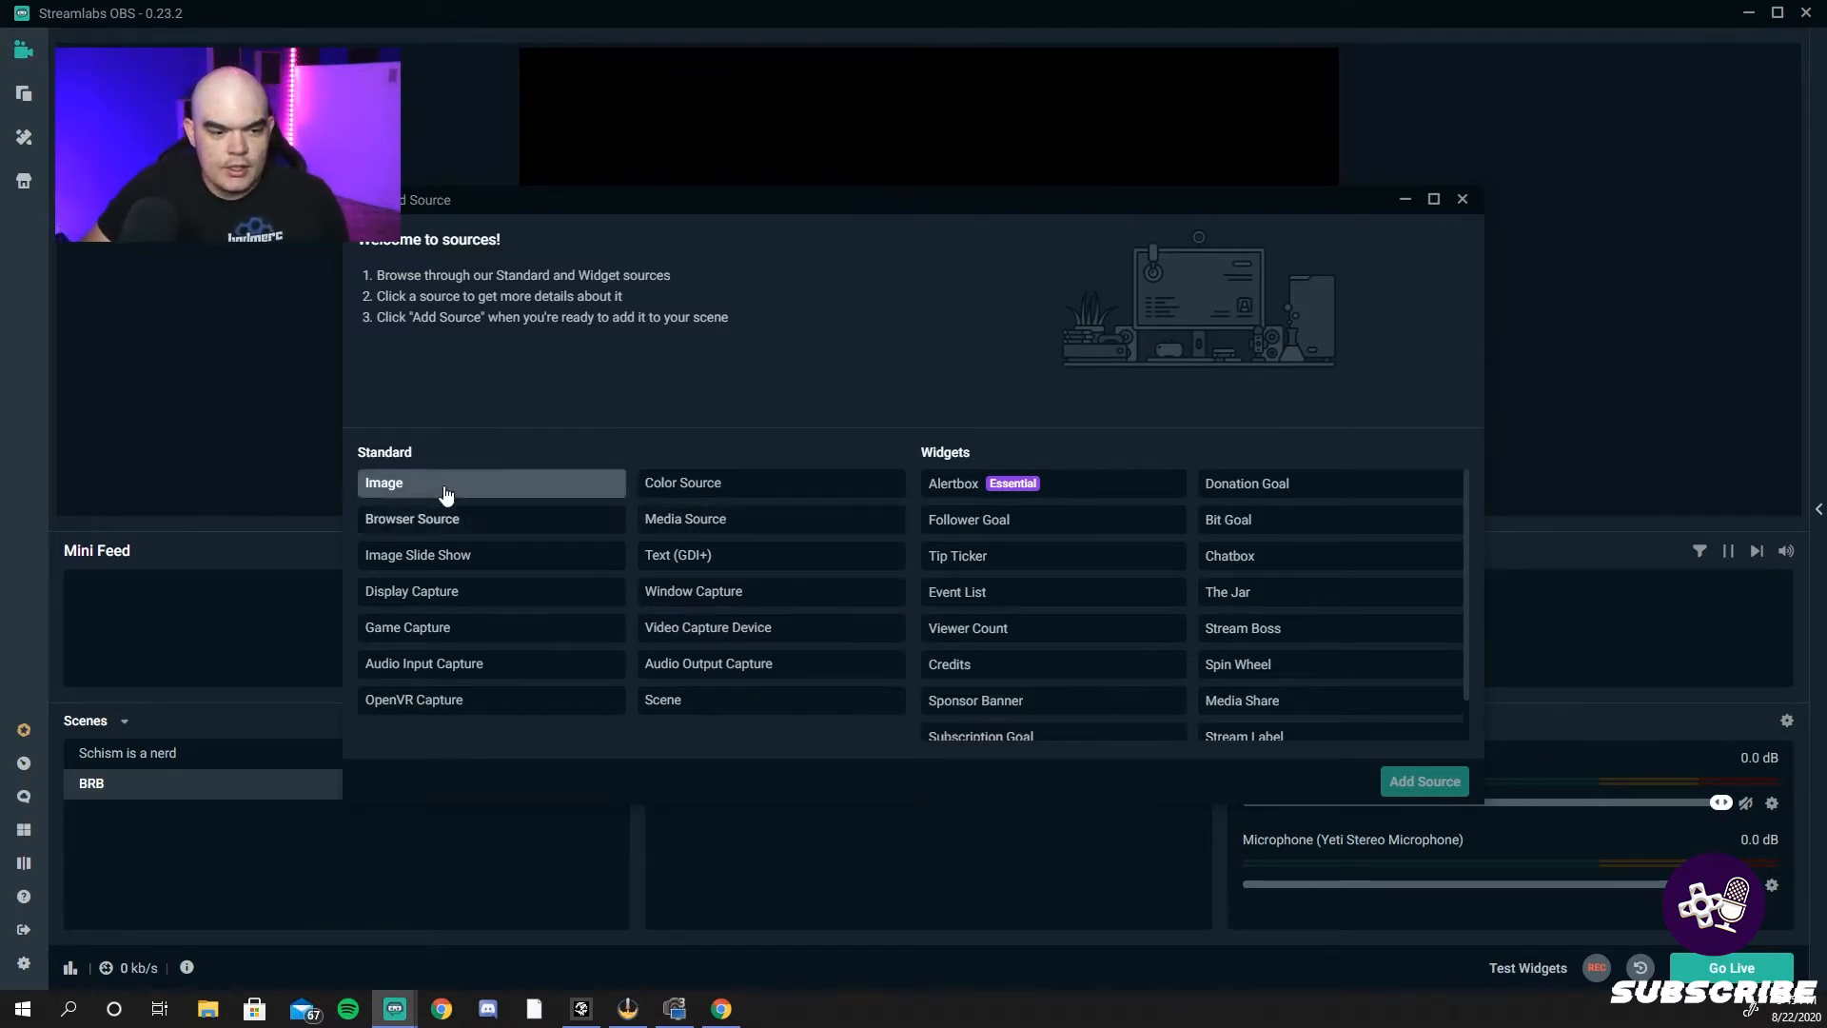
pyautogui.click(1424, 780)
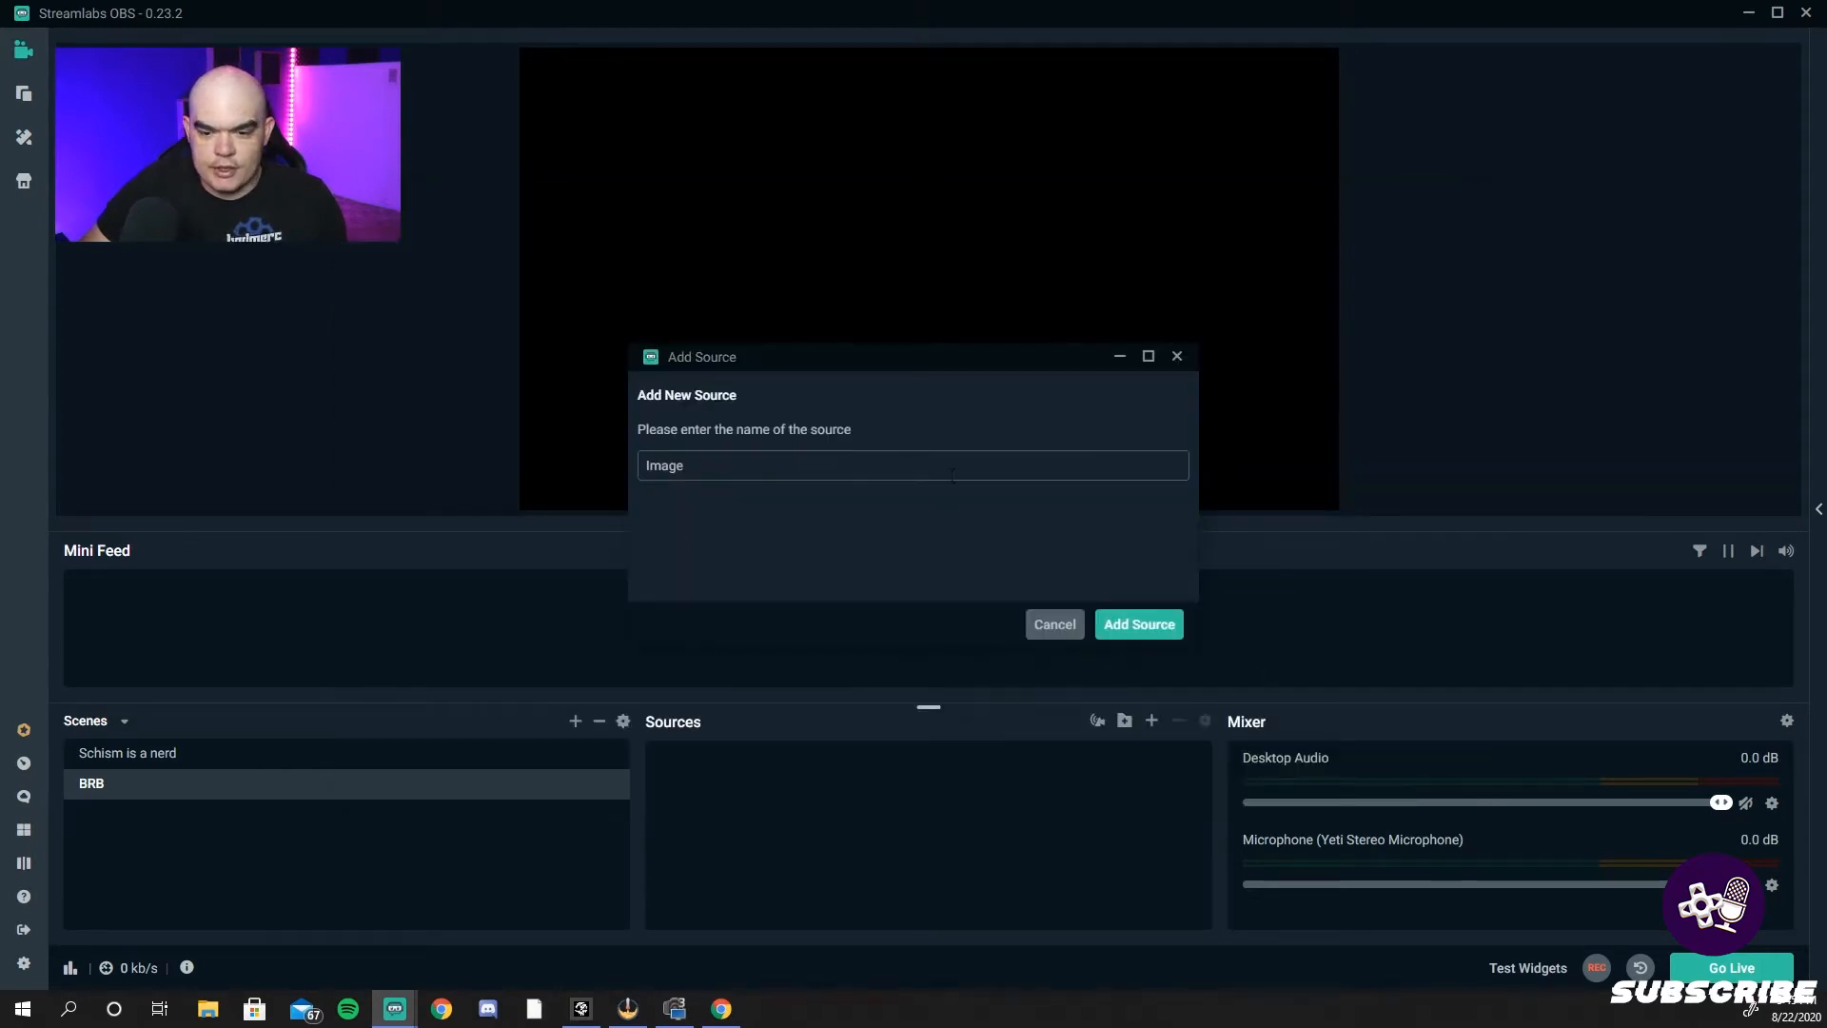
pyautogui.click(1138, 625)
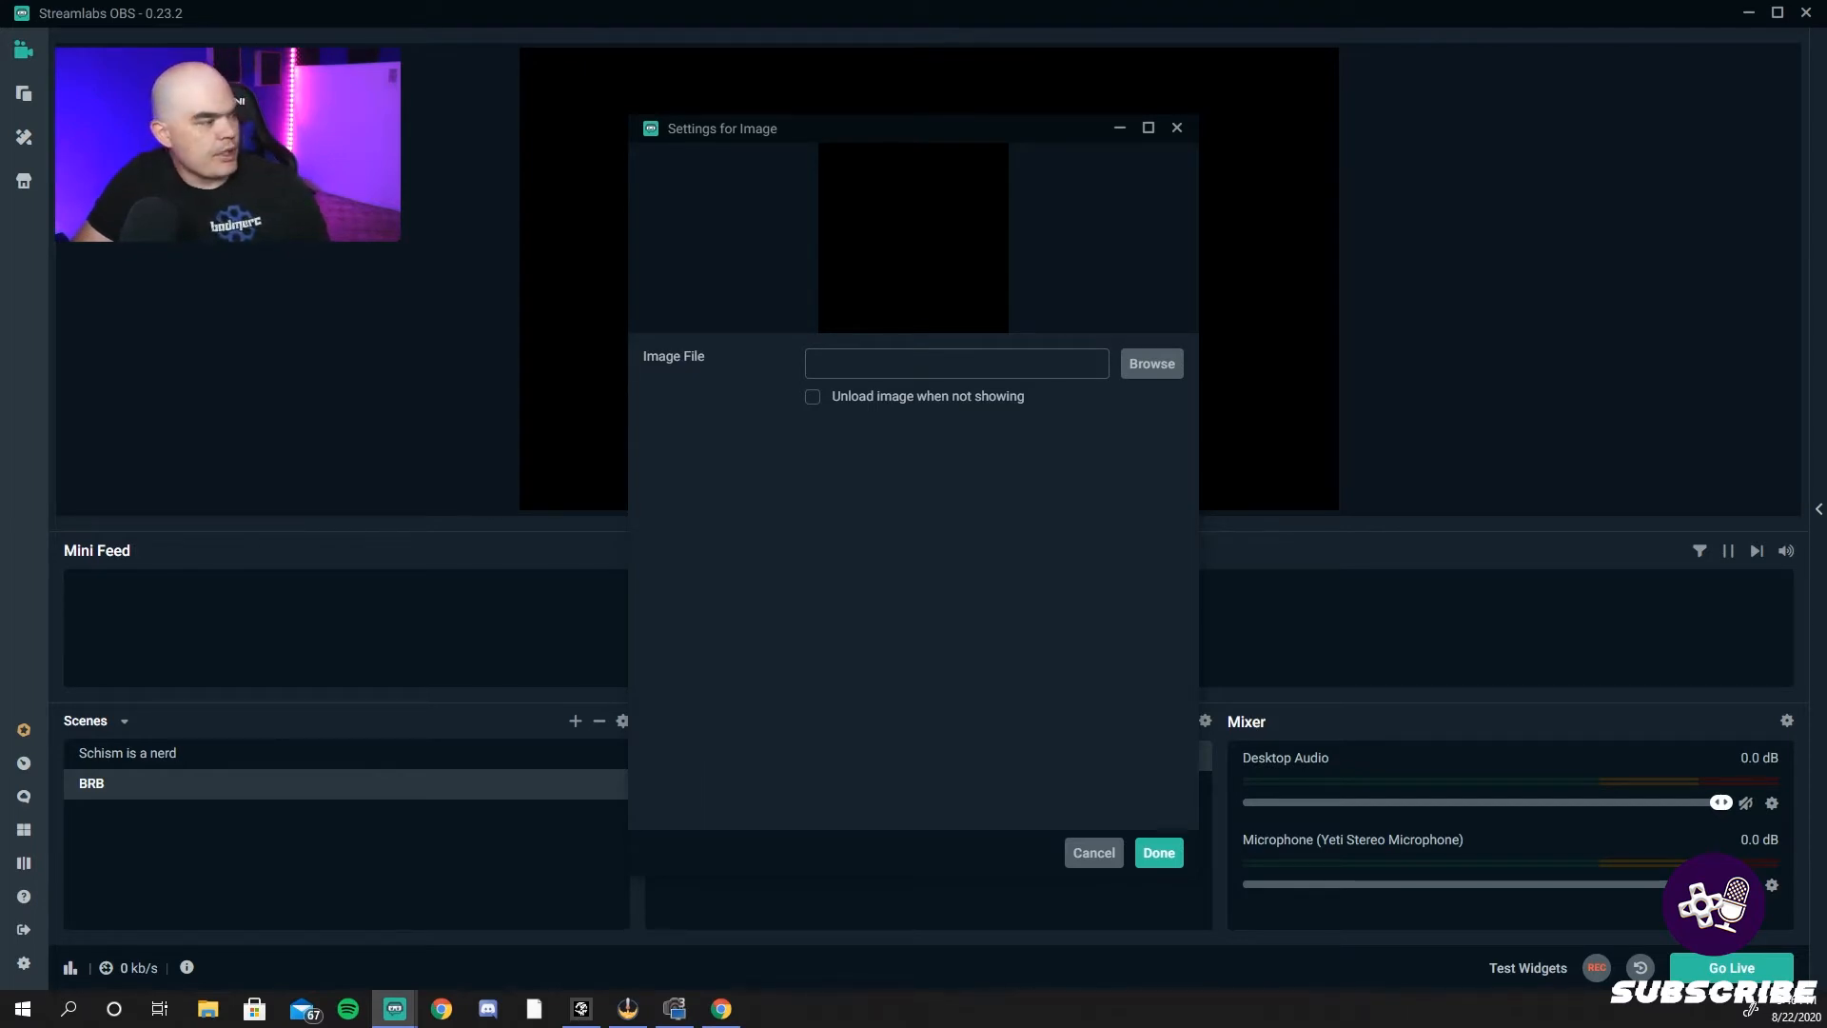
pyautogui.click(1157, 852)
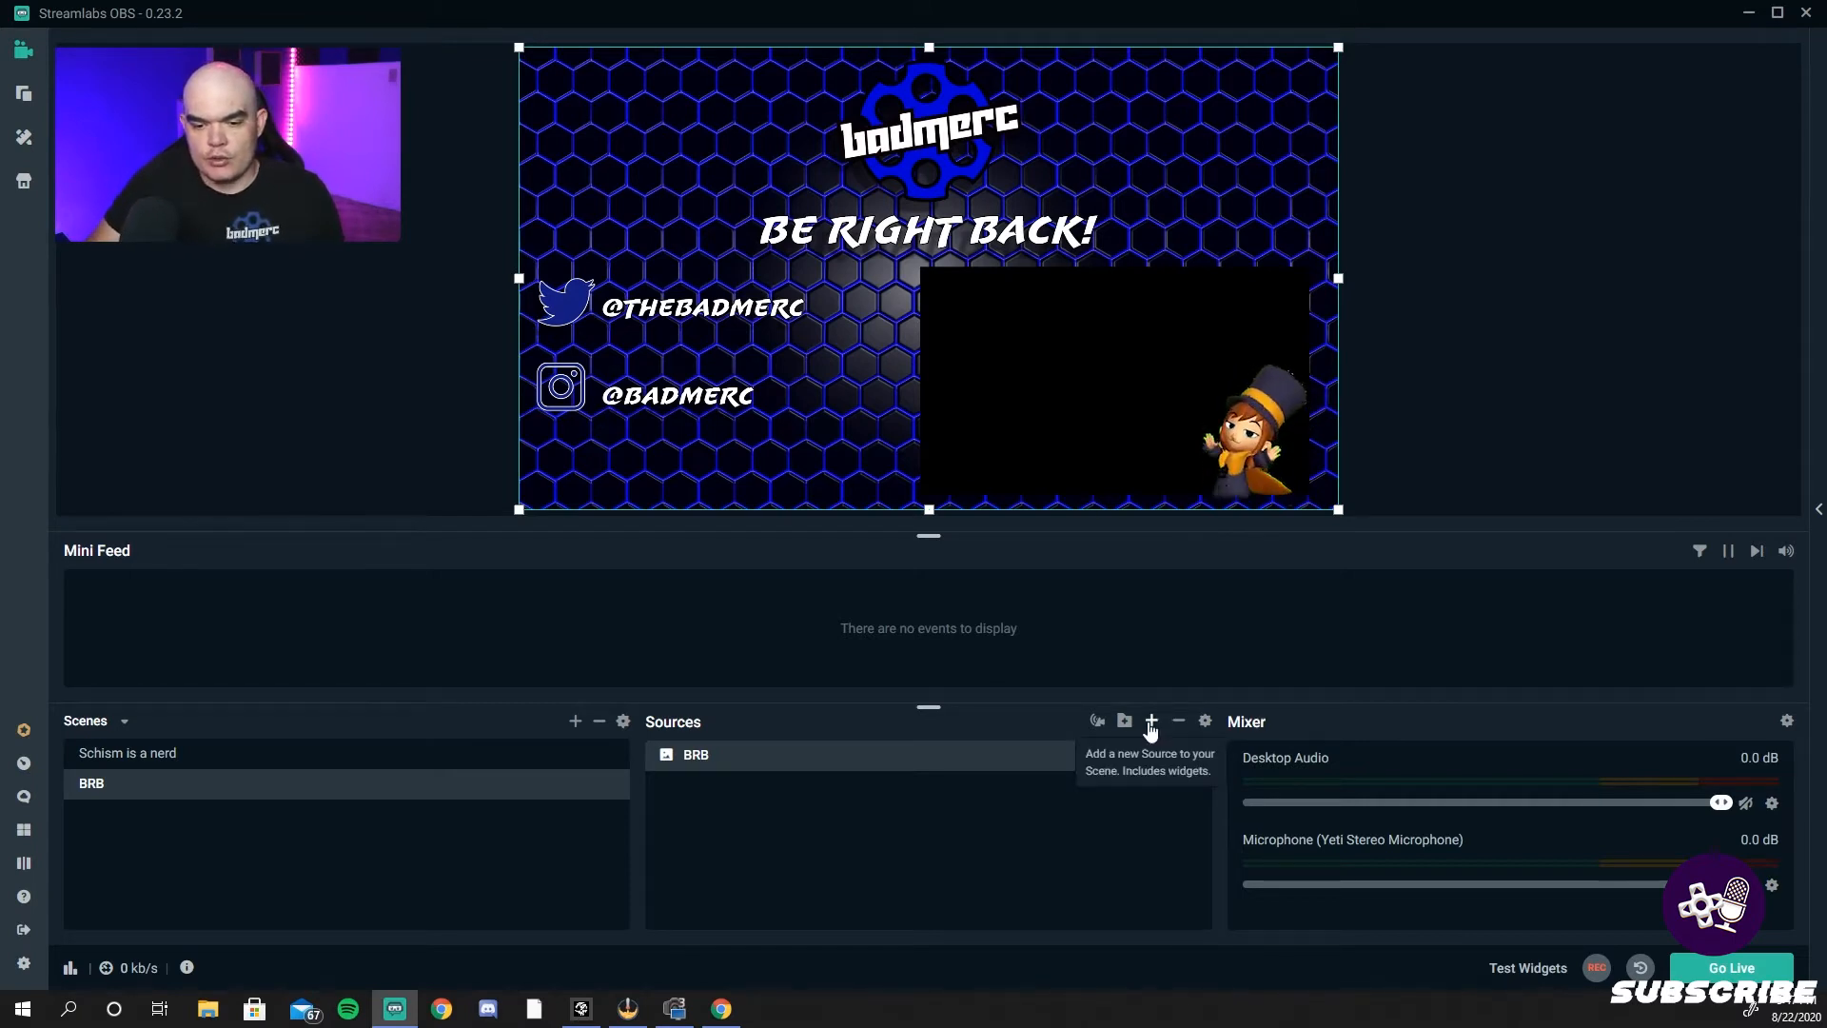
# - Add a display capture source 'PC Capture' and fit it into the overlay's lower-right window
pyautogui.click(1149, 719)
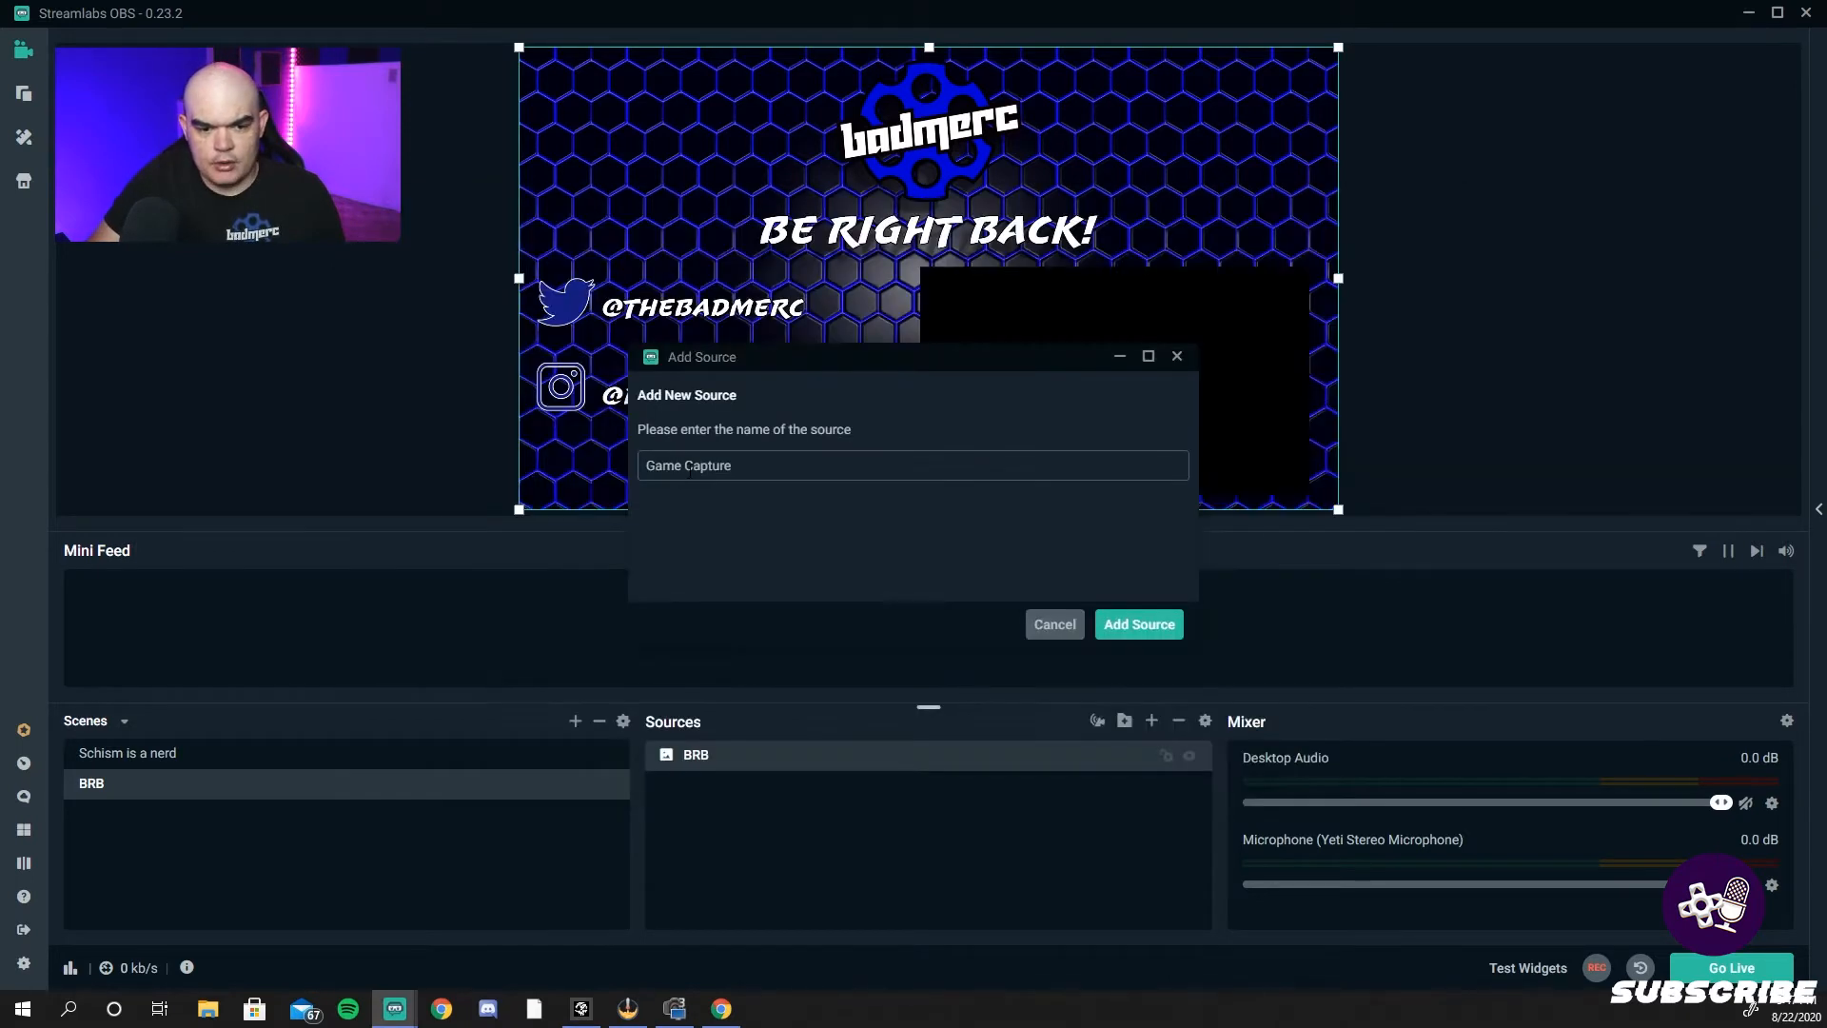
pyautogui.doubleClick(662, 465)
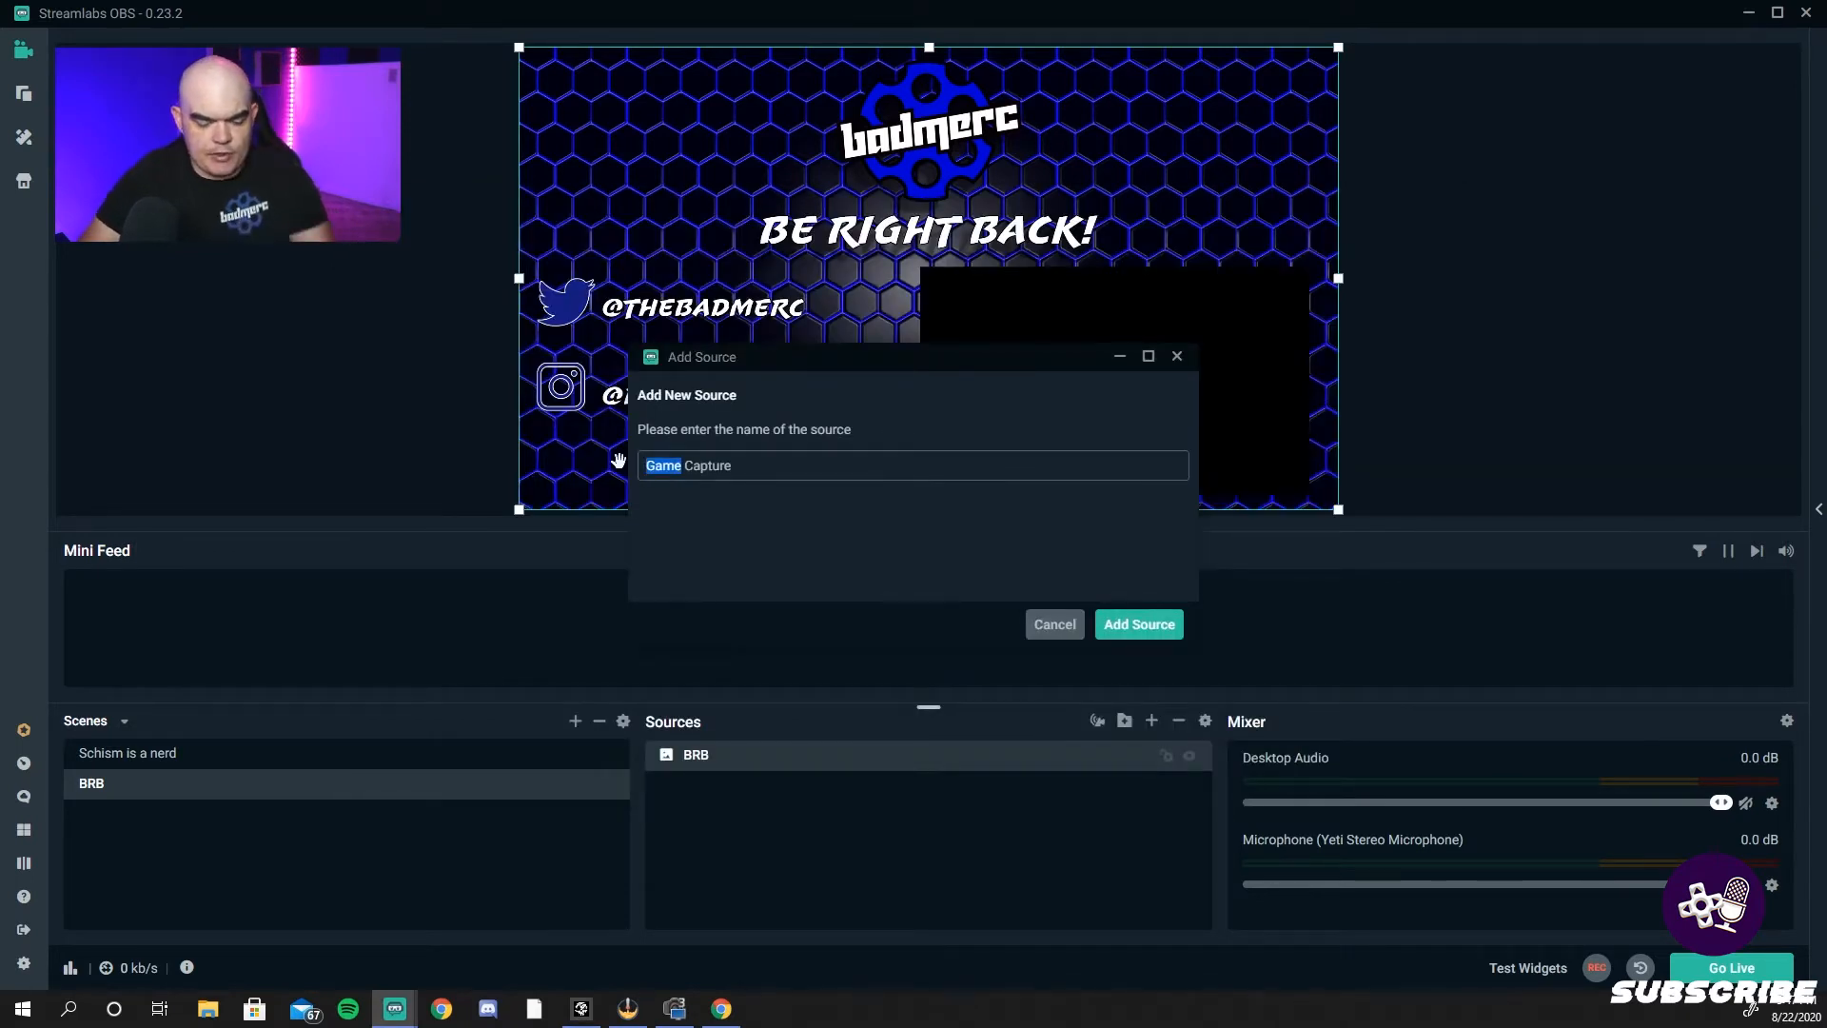
pyautogui.write('PC Capture')
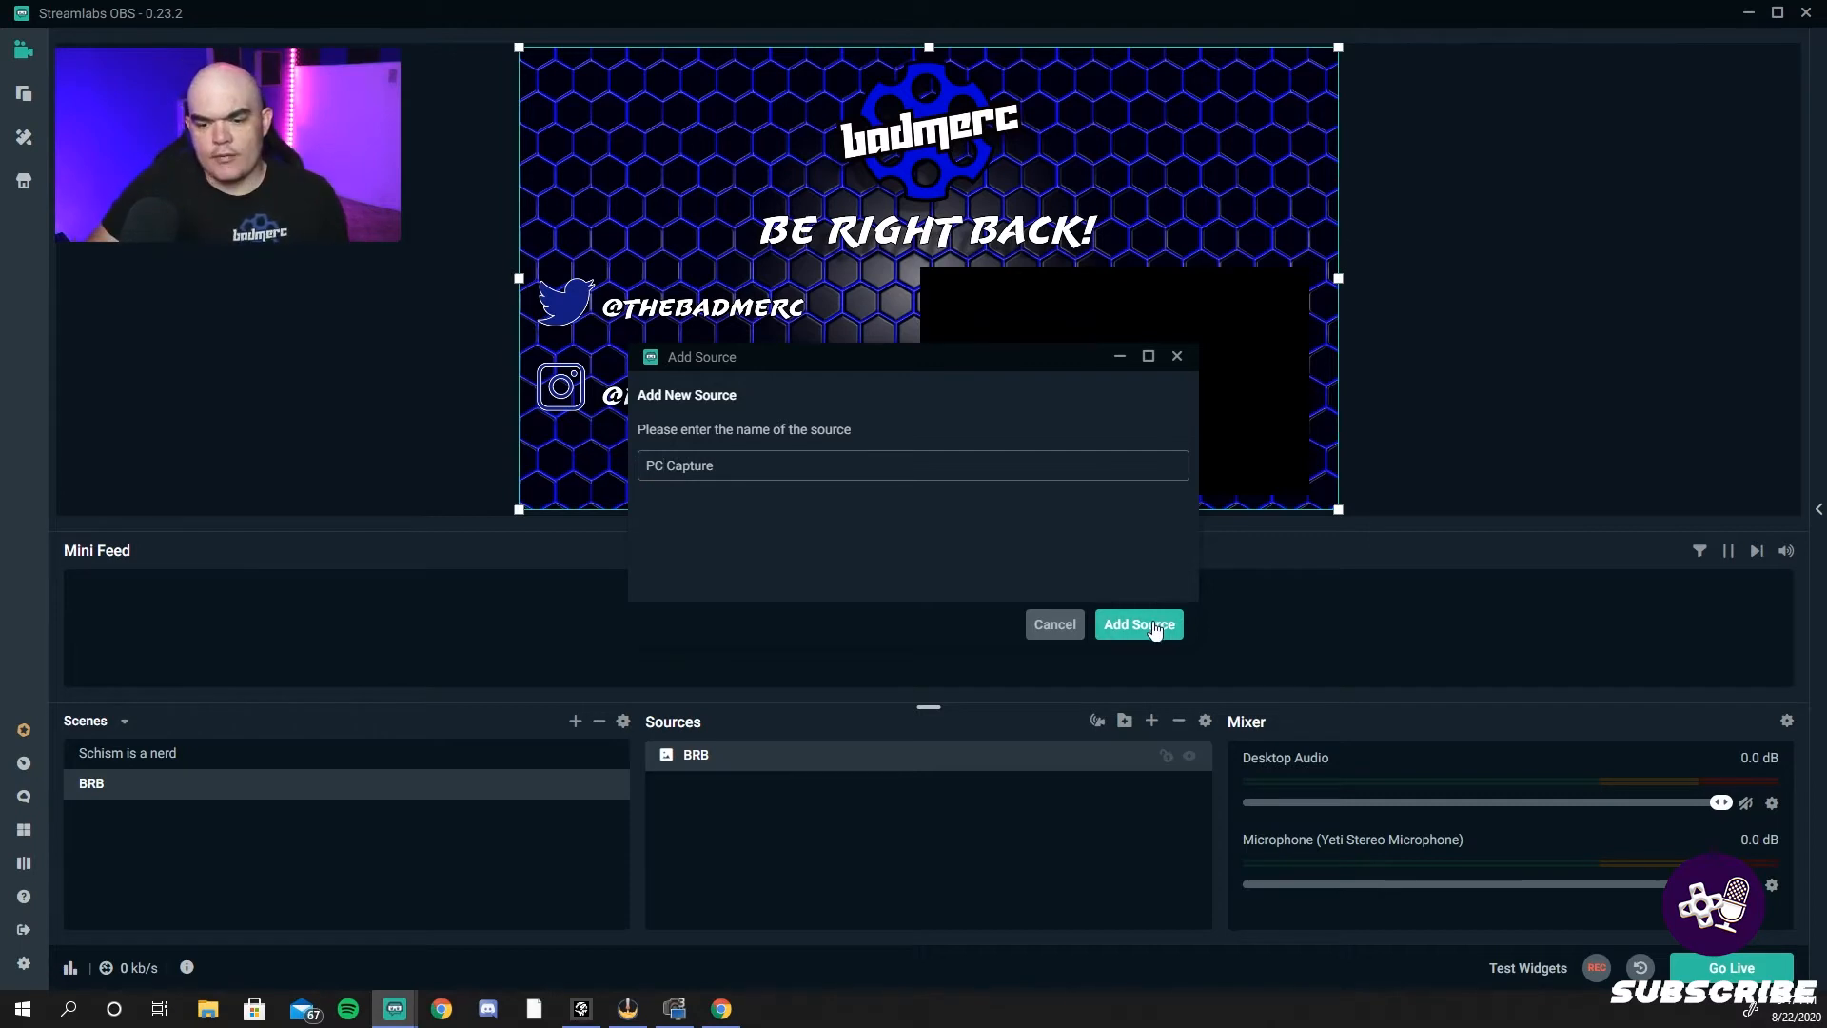
pyautogui.click(1138, 624)
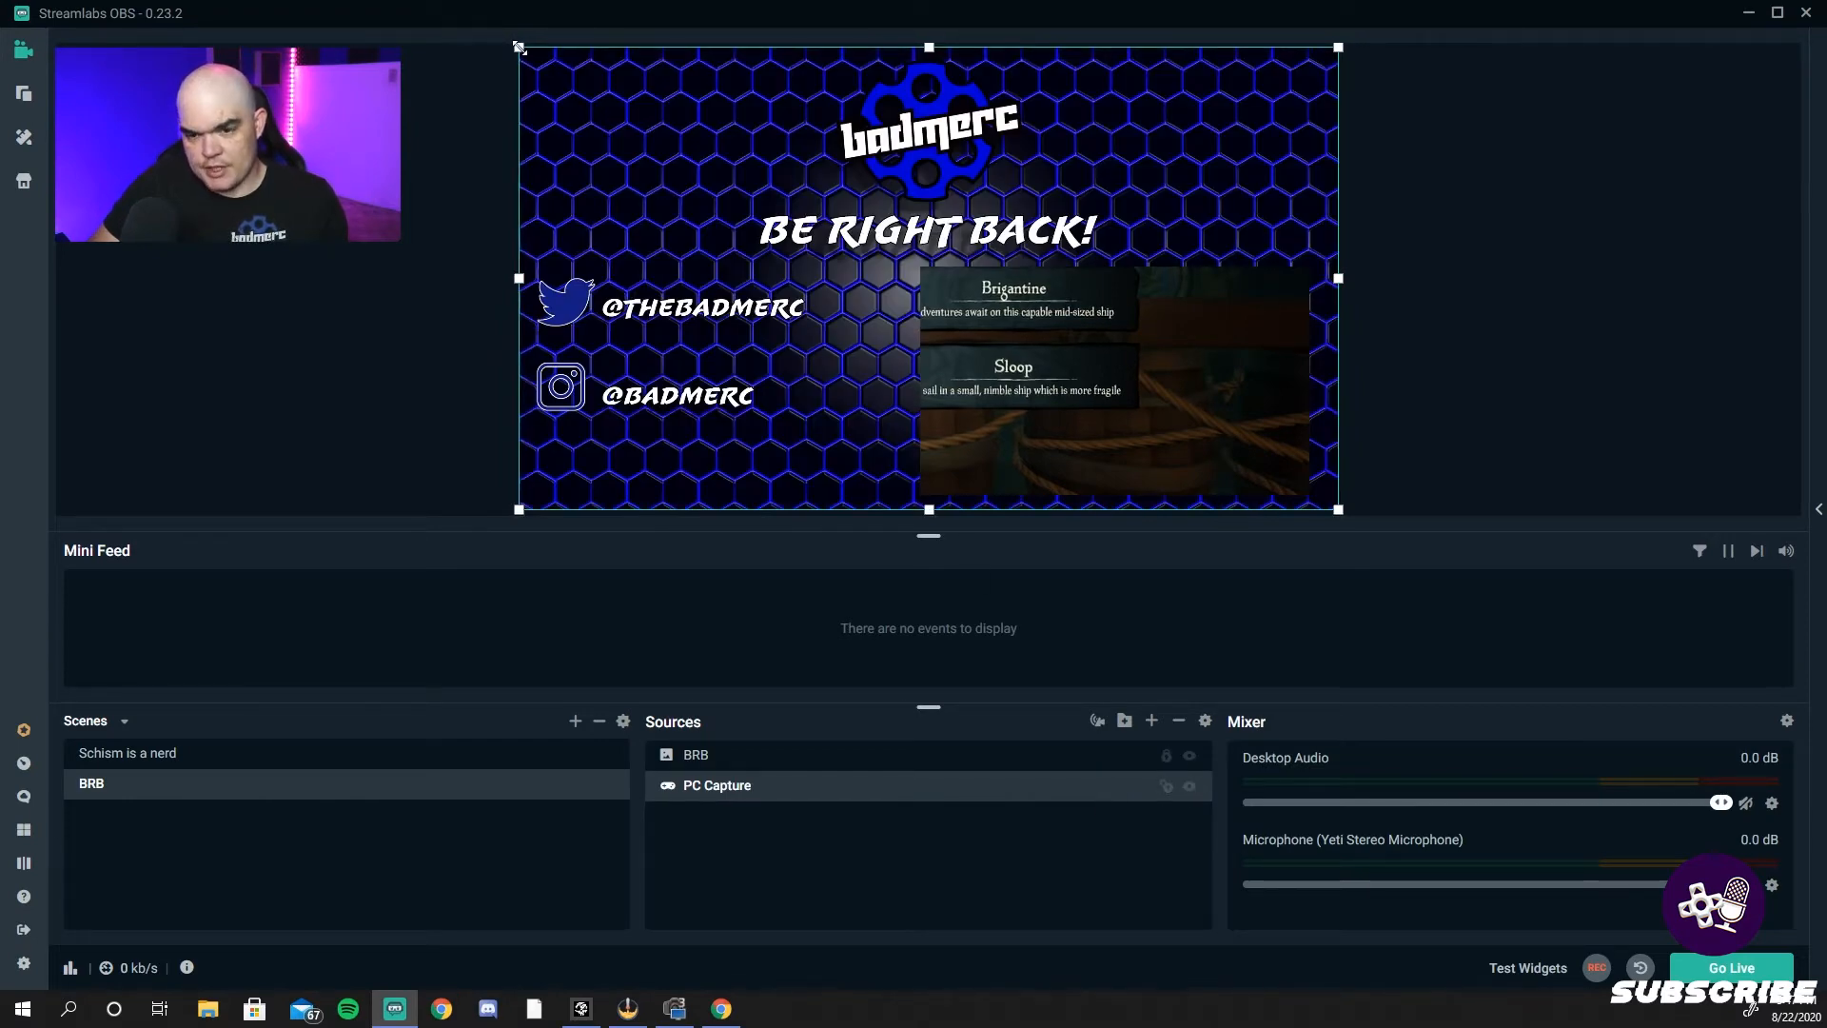
pyautogui.moveTo(522, 47); pyautogui.dragTo(619, 103)
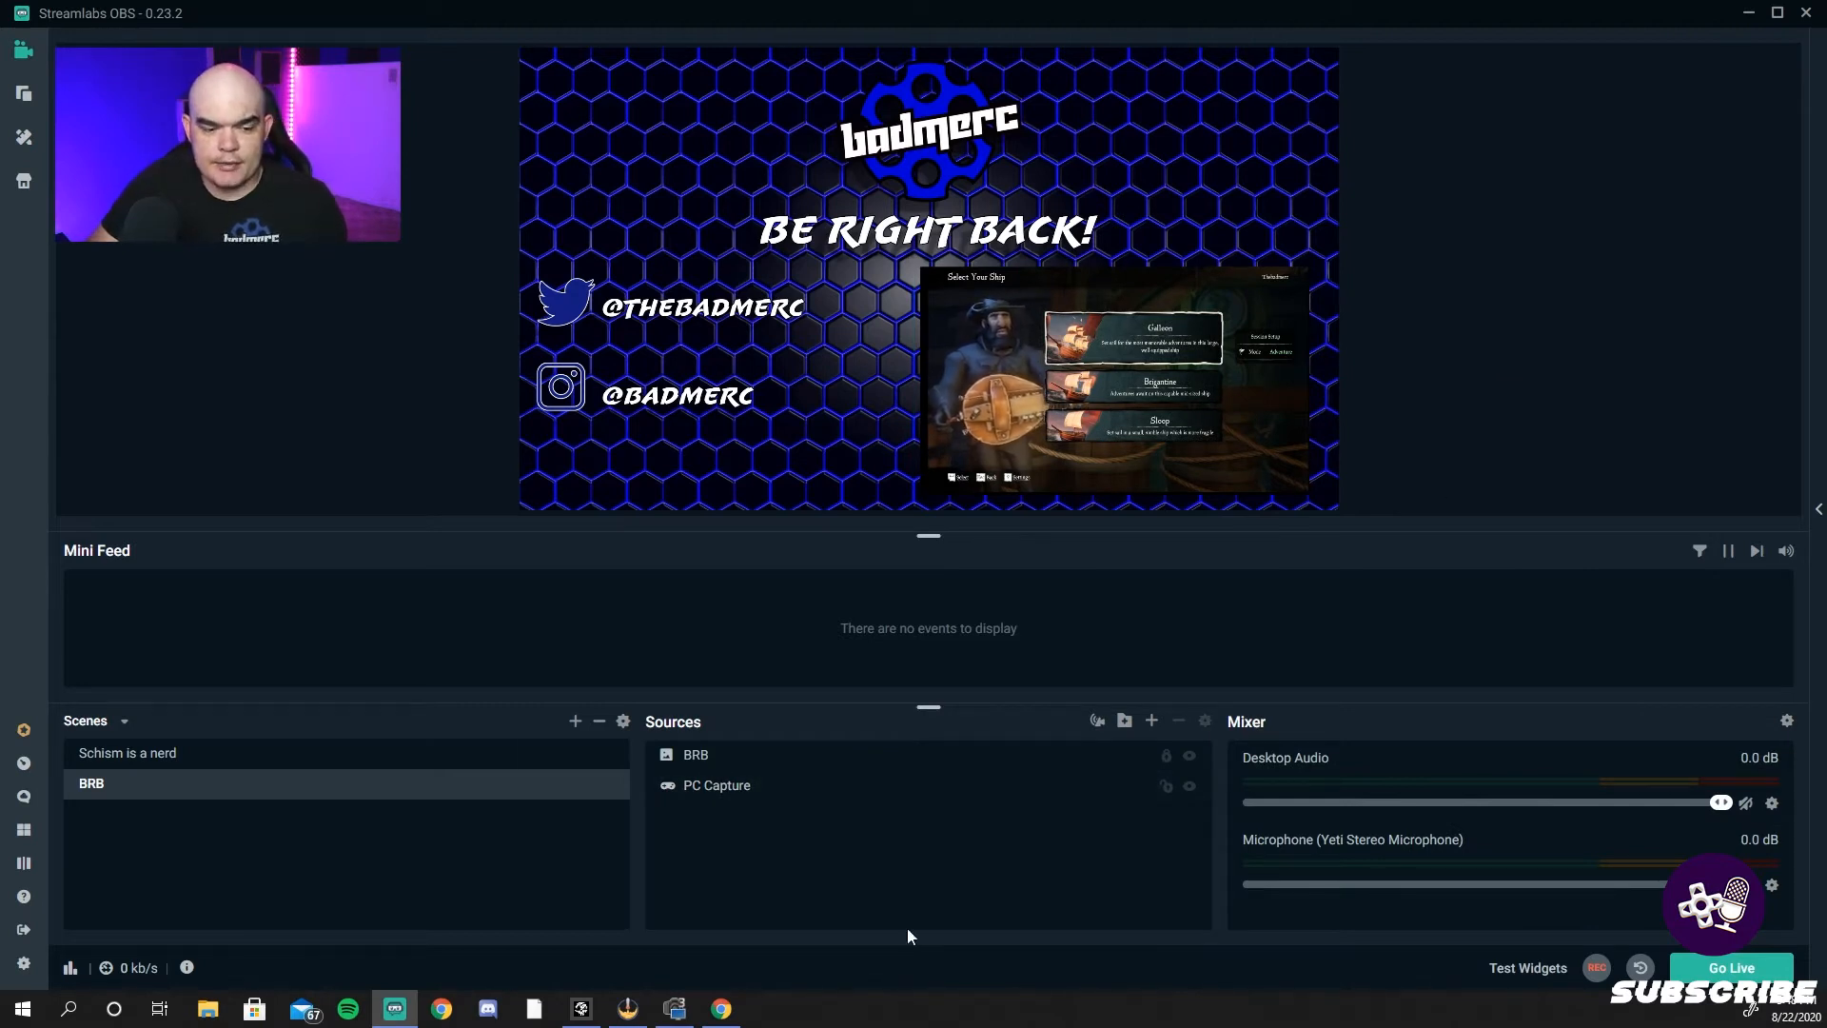
# - Add a third scene named 'Schism is still a nerd'
pyautogui.click(575, 721)
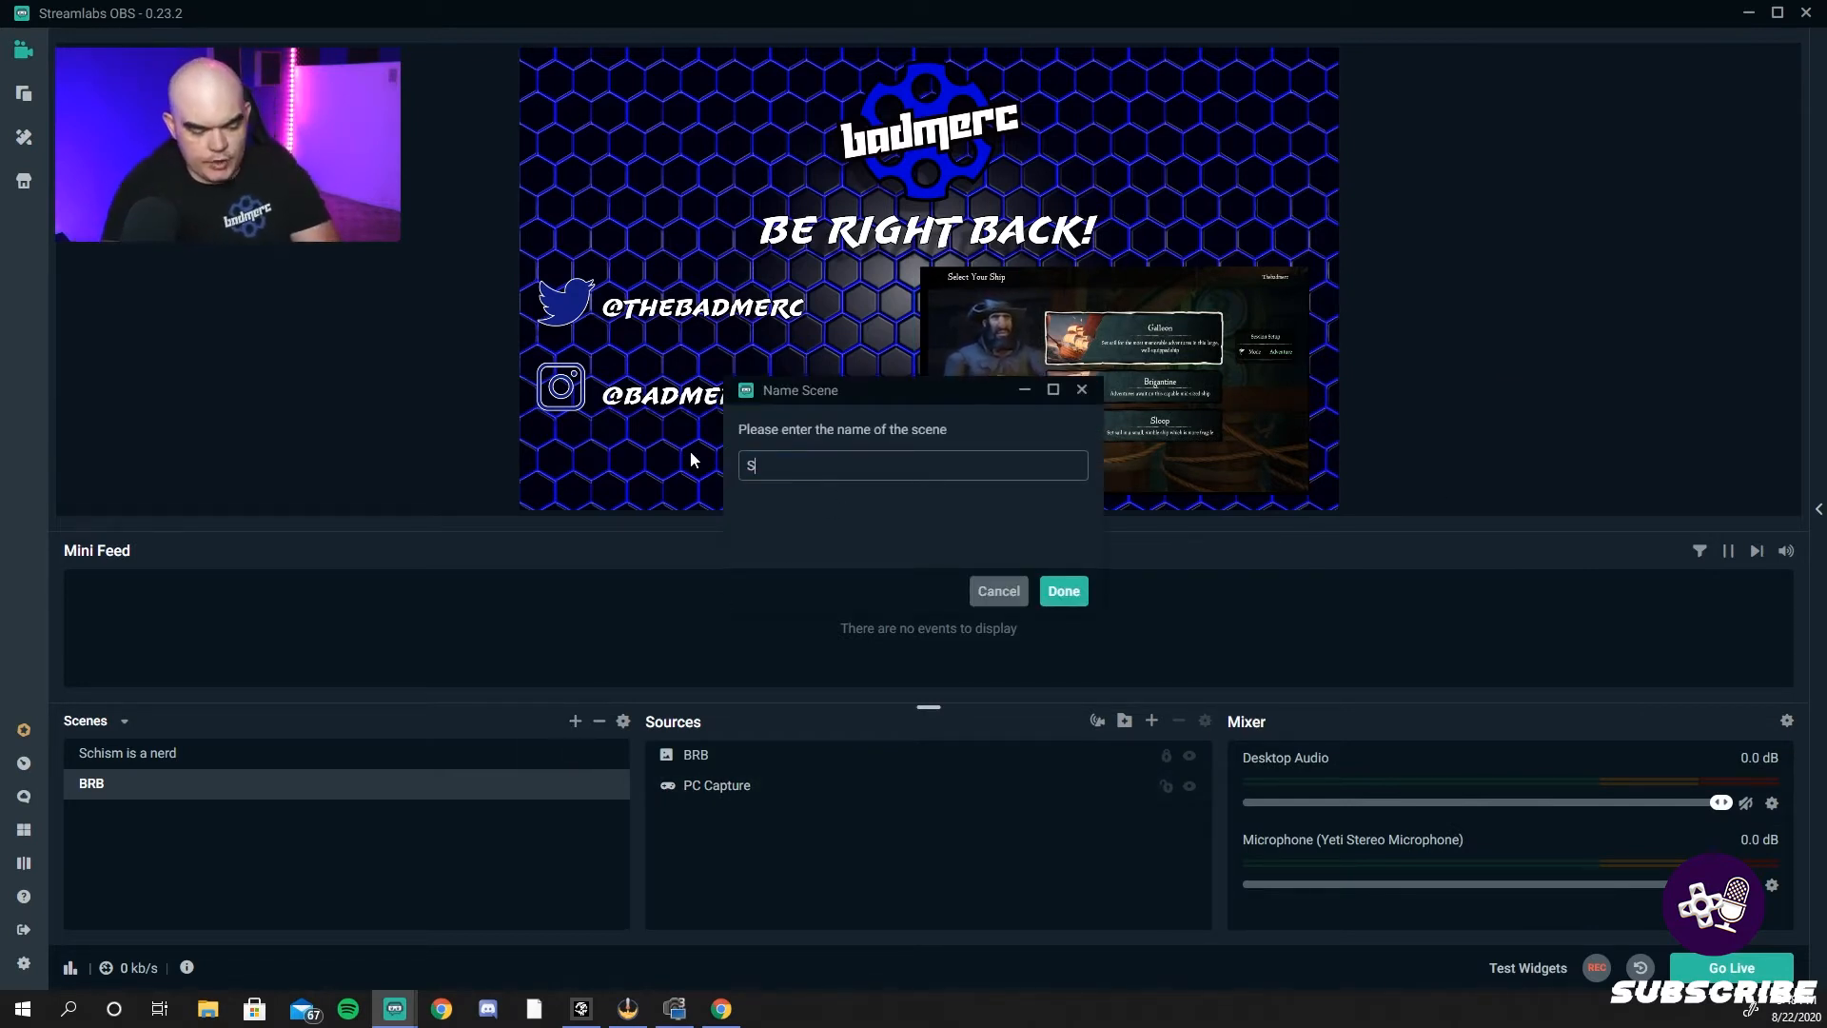
pyautogui.write('chism')
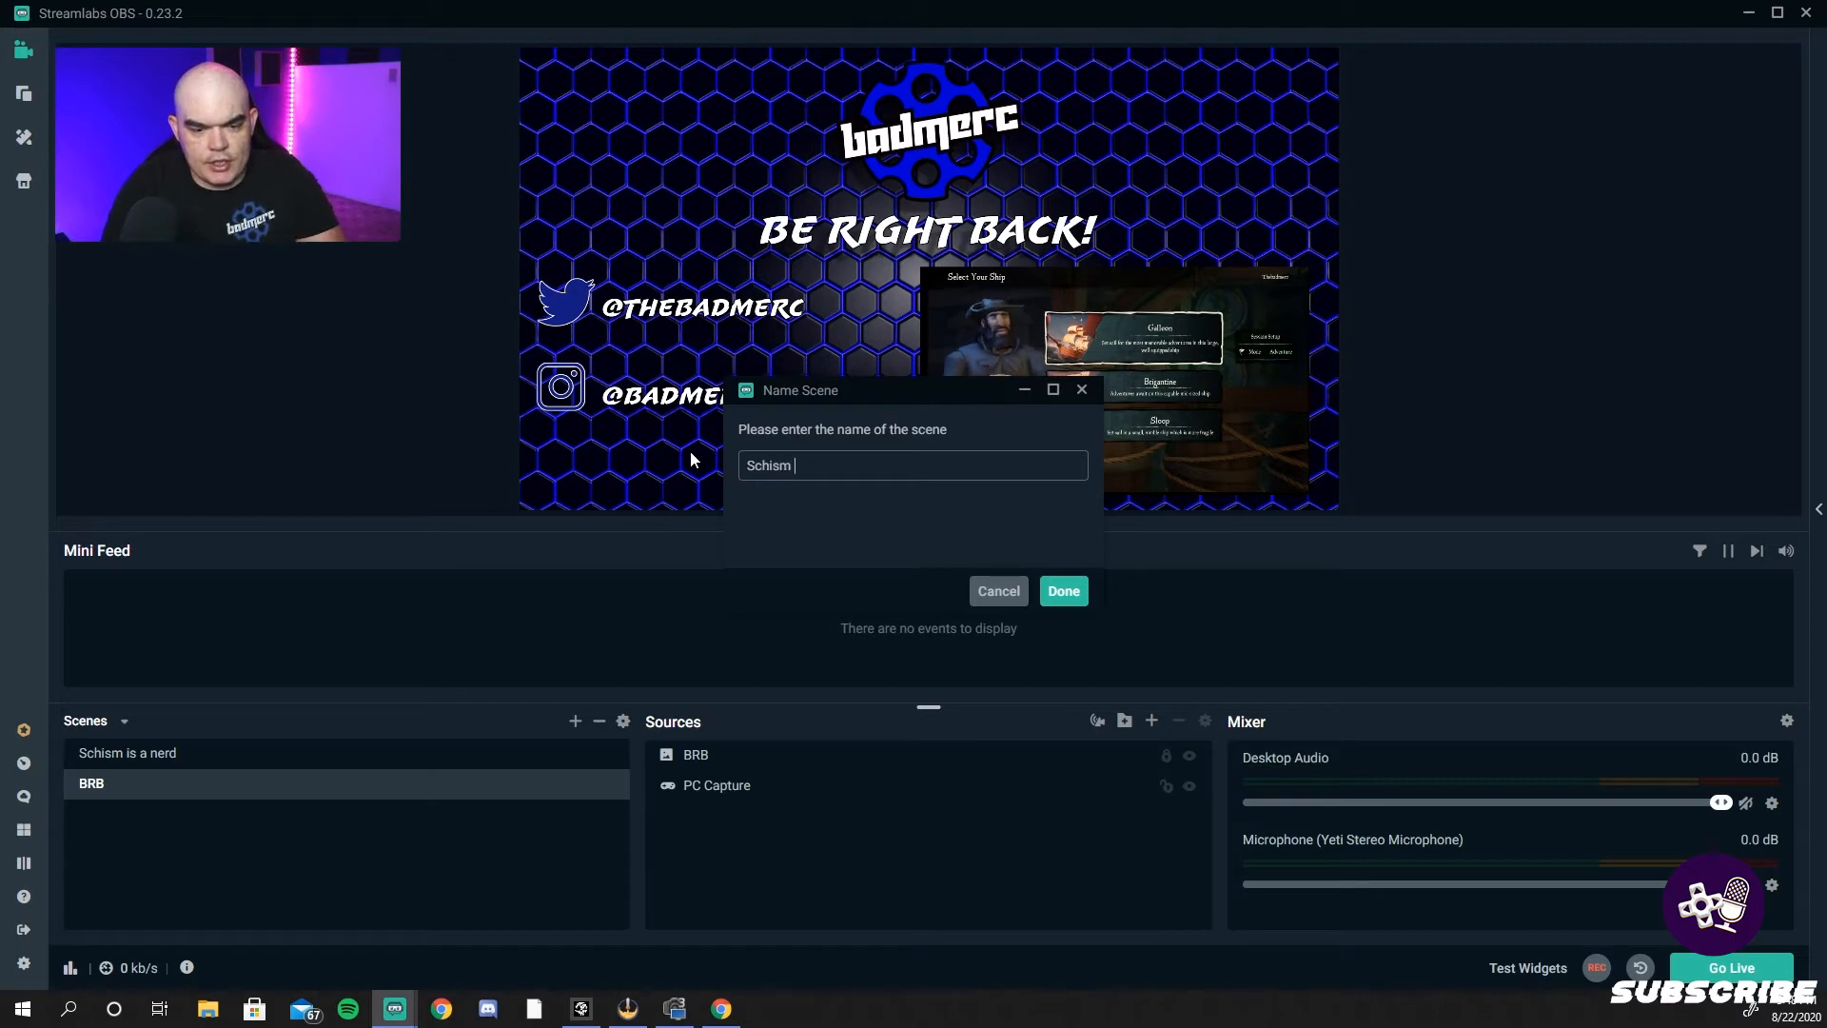
pyautogui.write('Is')
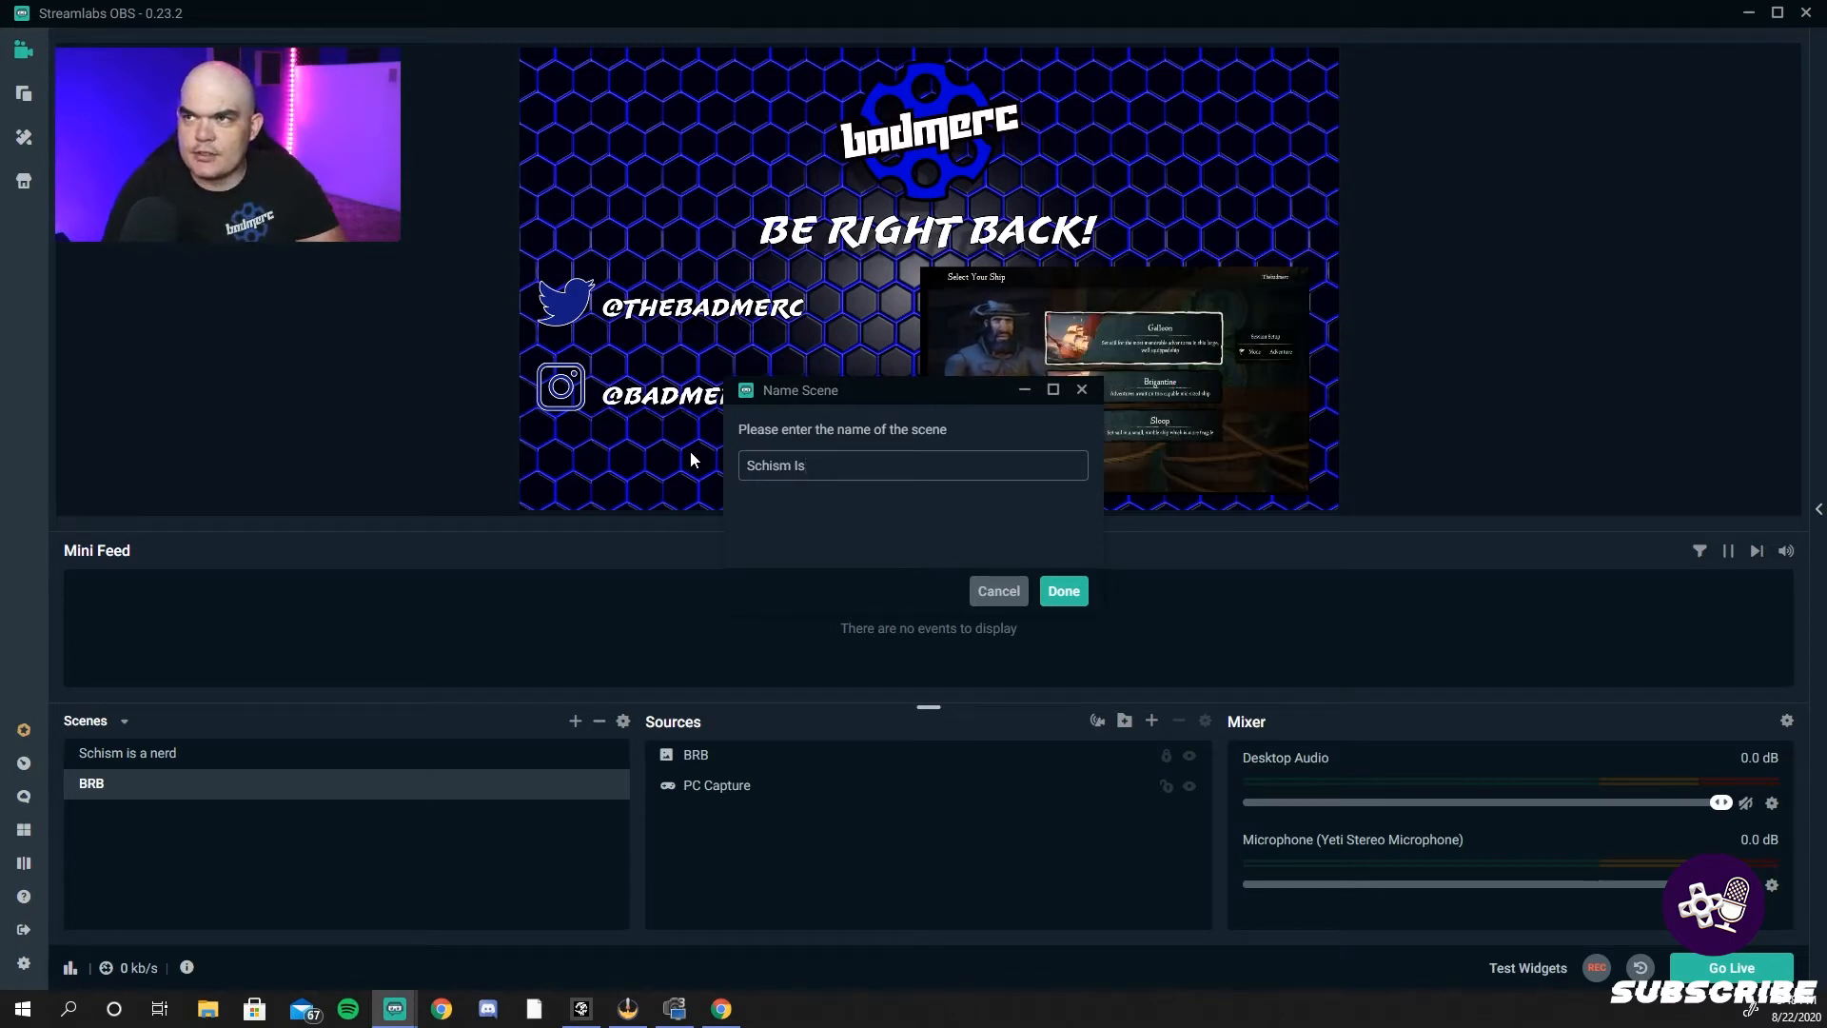
pyautogui.write('still a nerd')
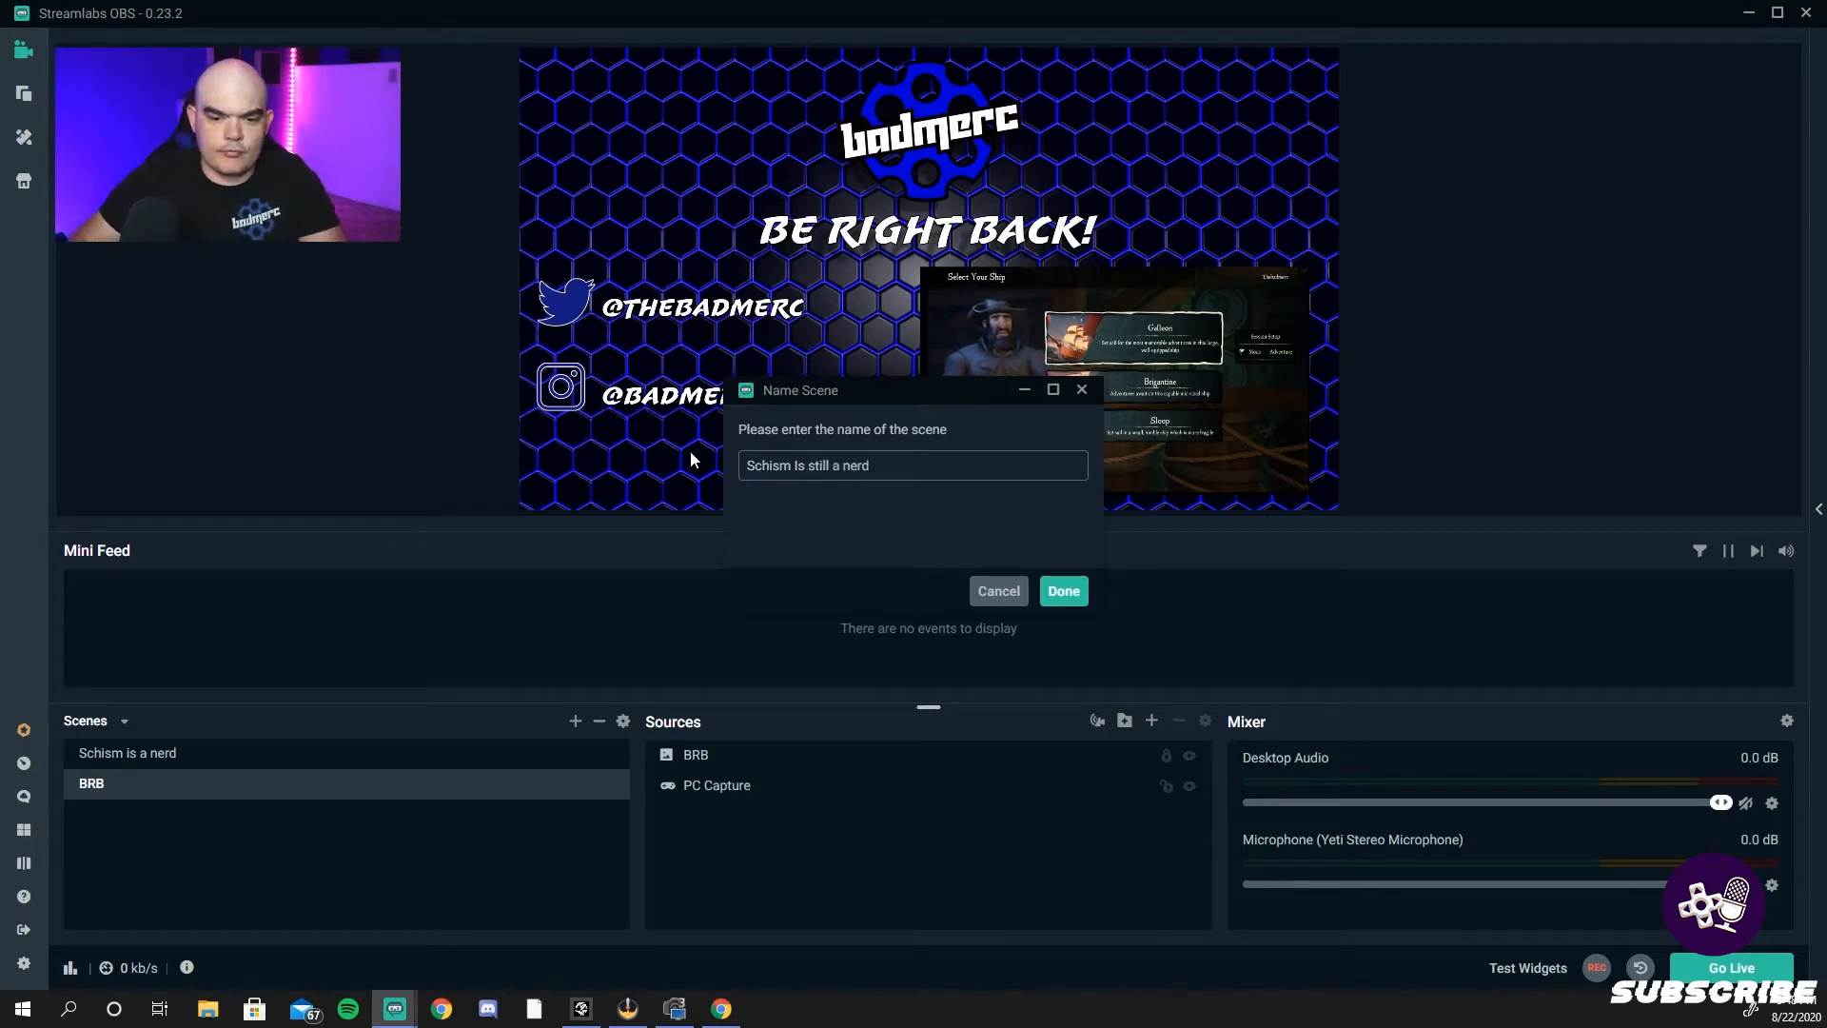
pyautogui.click(1062, 590)
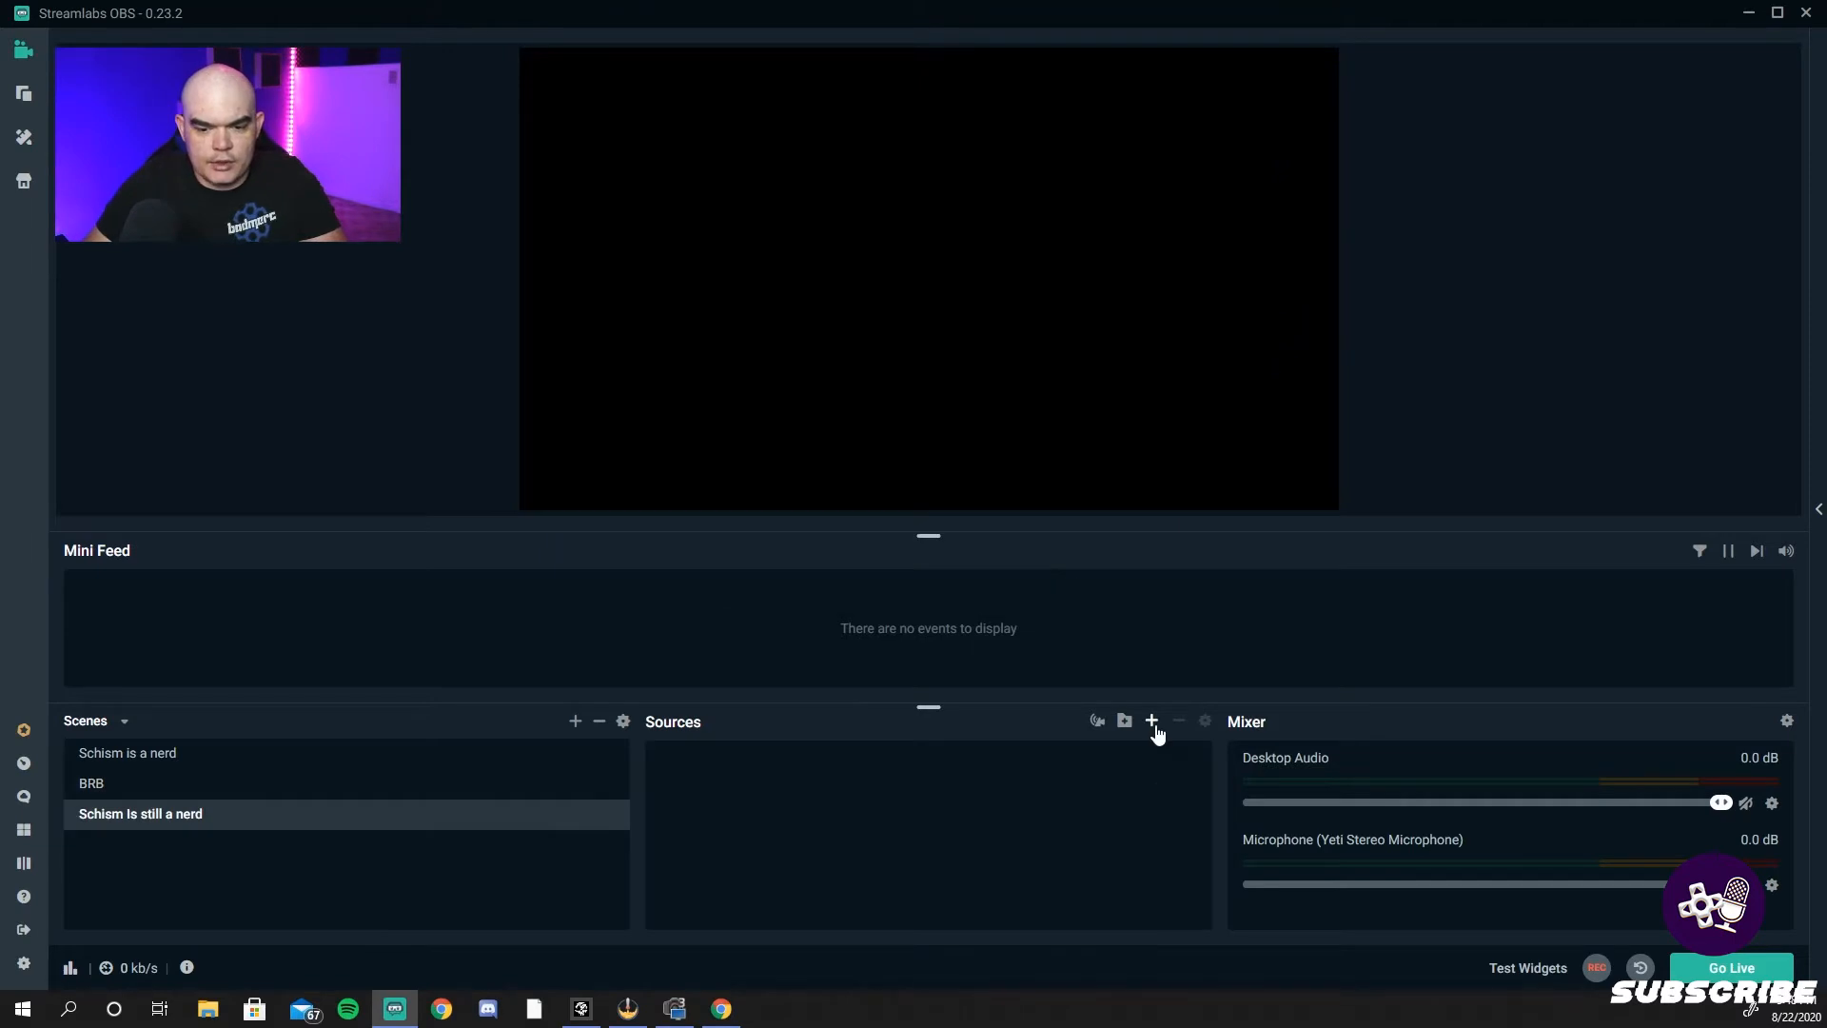
# - Add the existing PC Capture source to the new gaming scene
pyautogui.click(1151, 721)
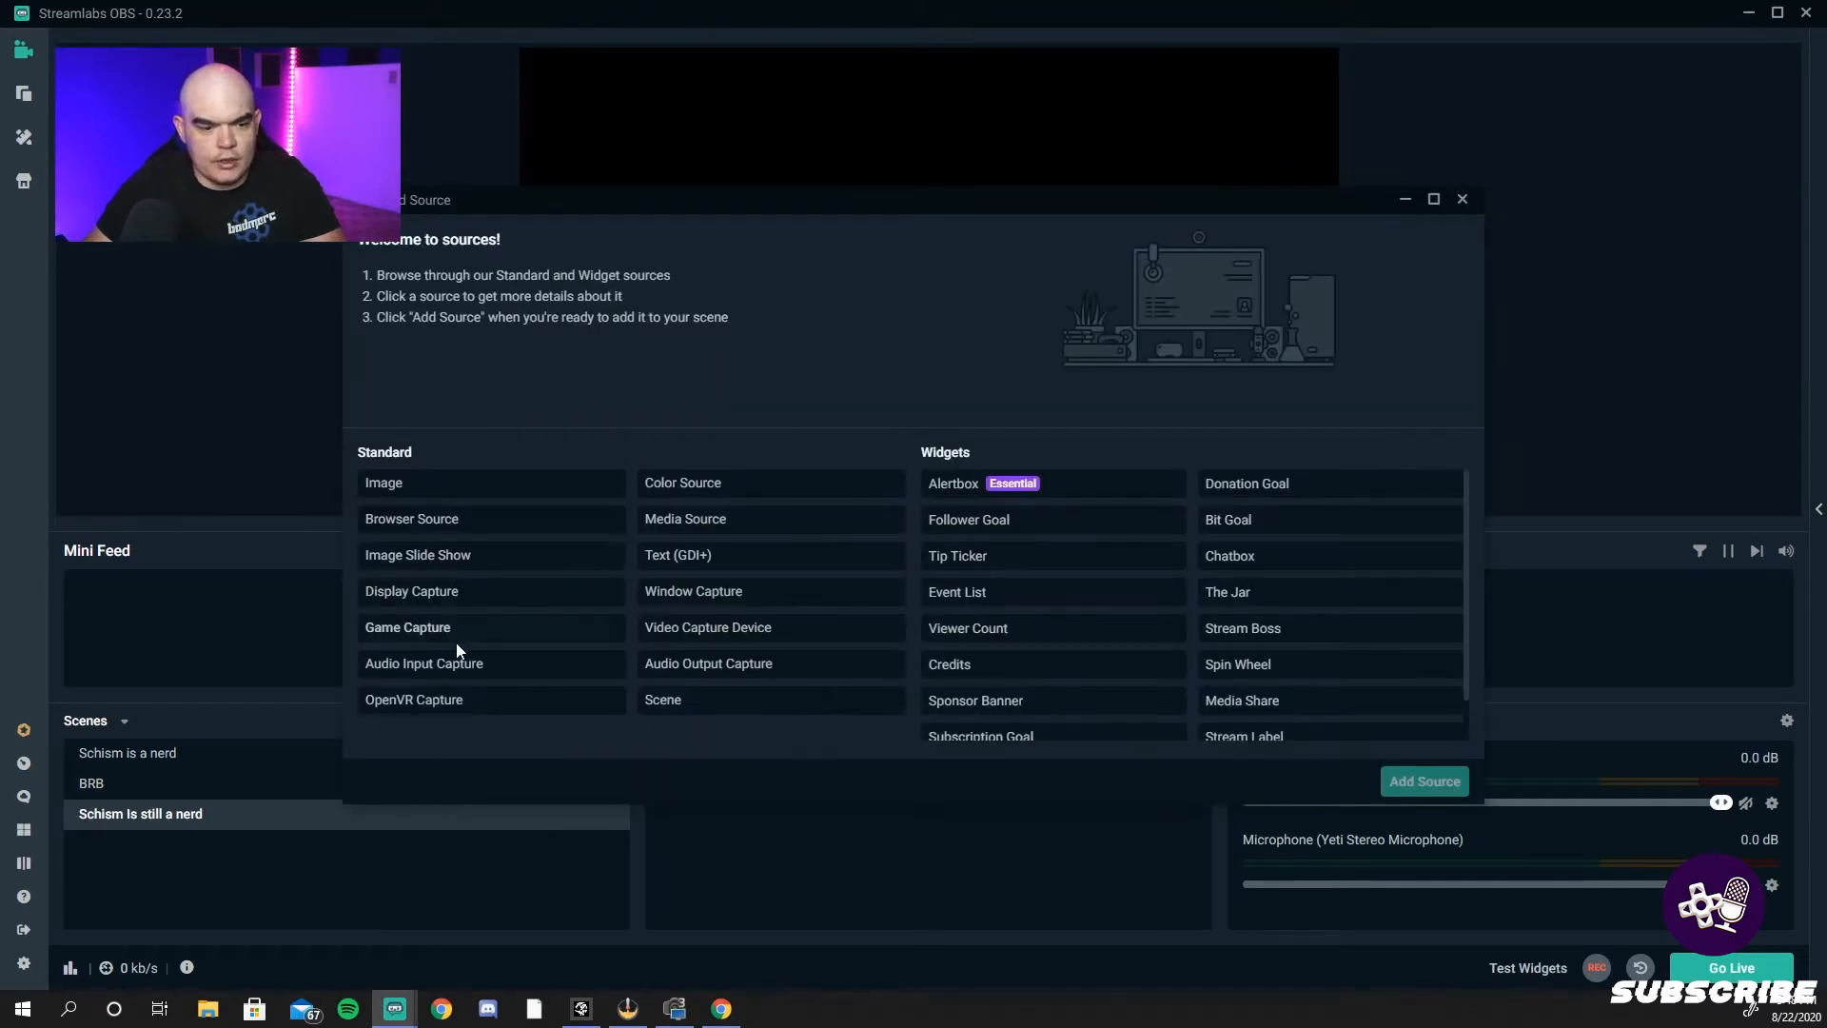
pyautogui.click(1424, 780)
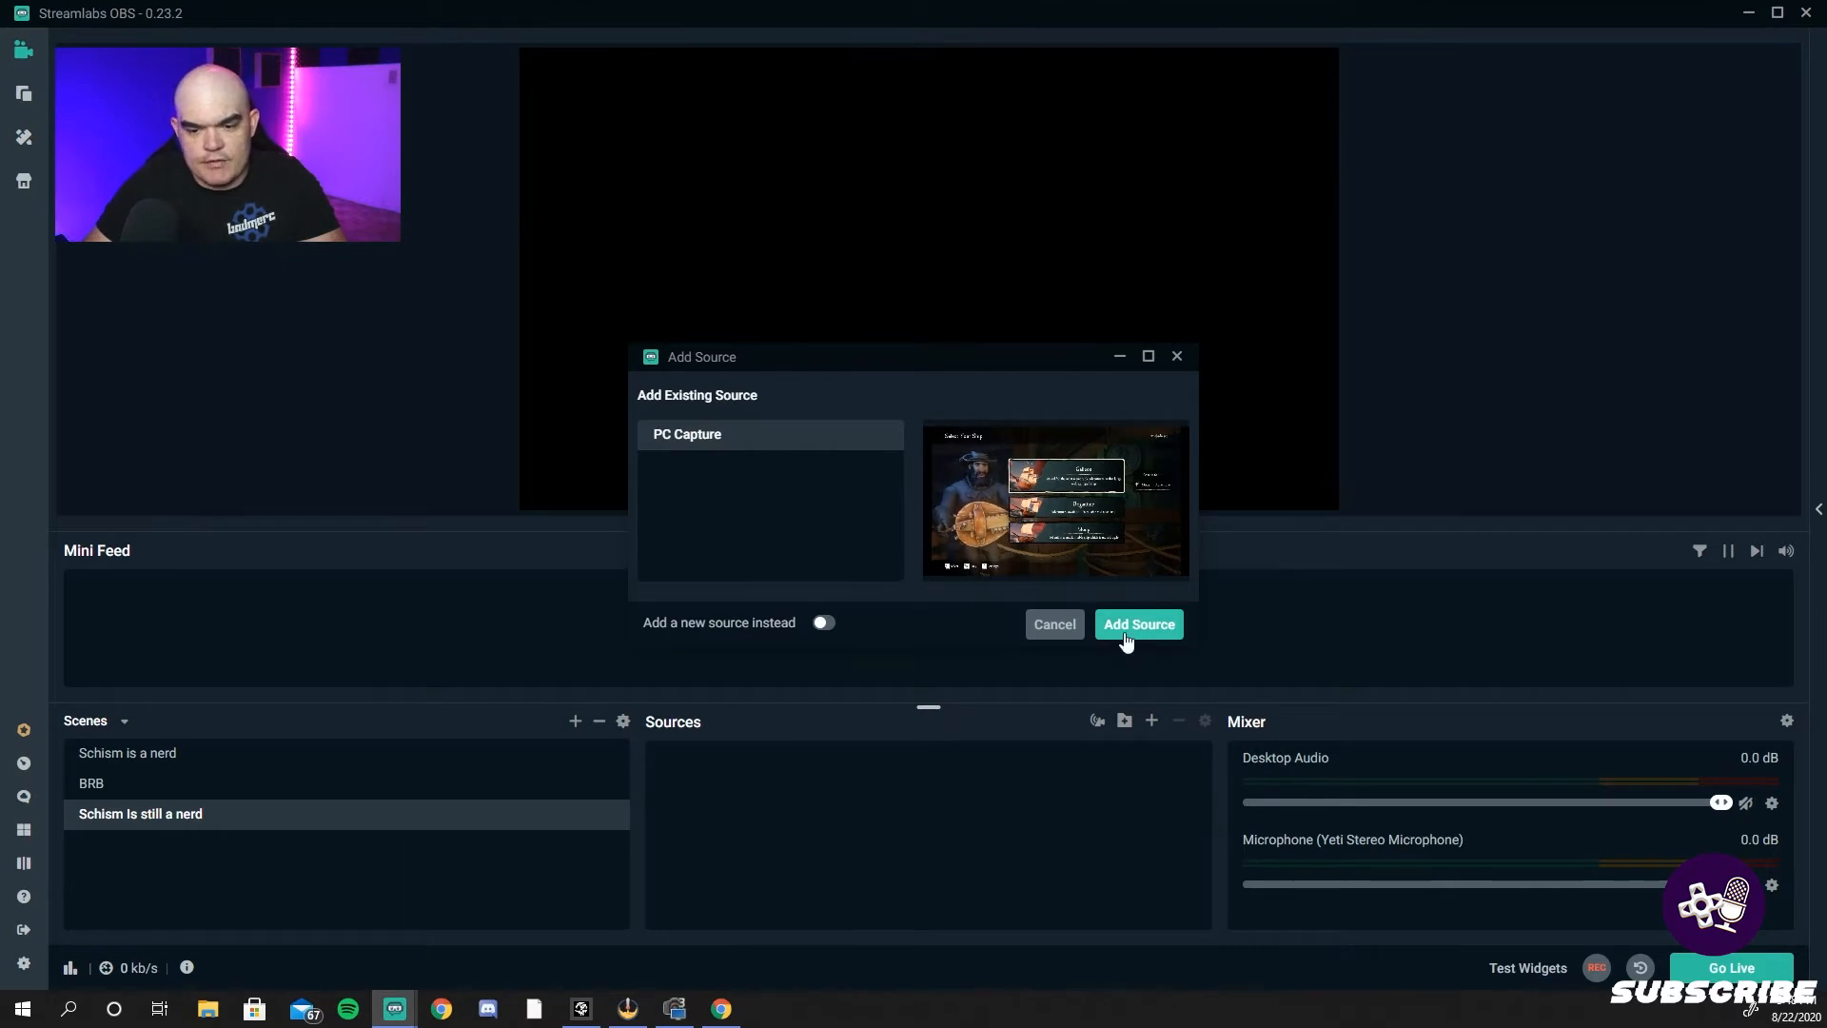
pyautogui.click(1138, 625)
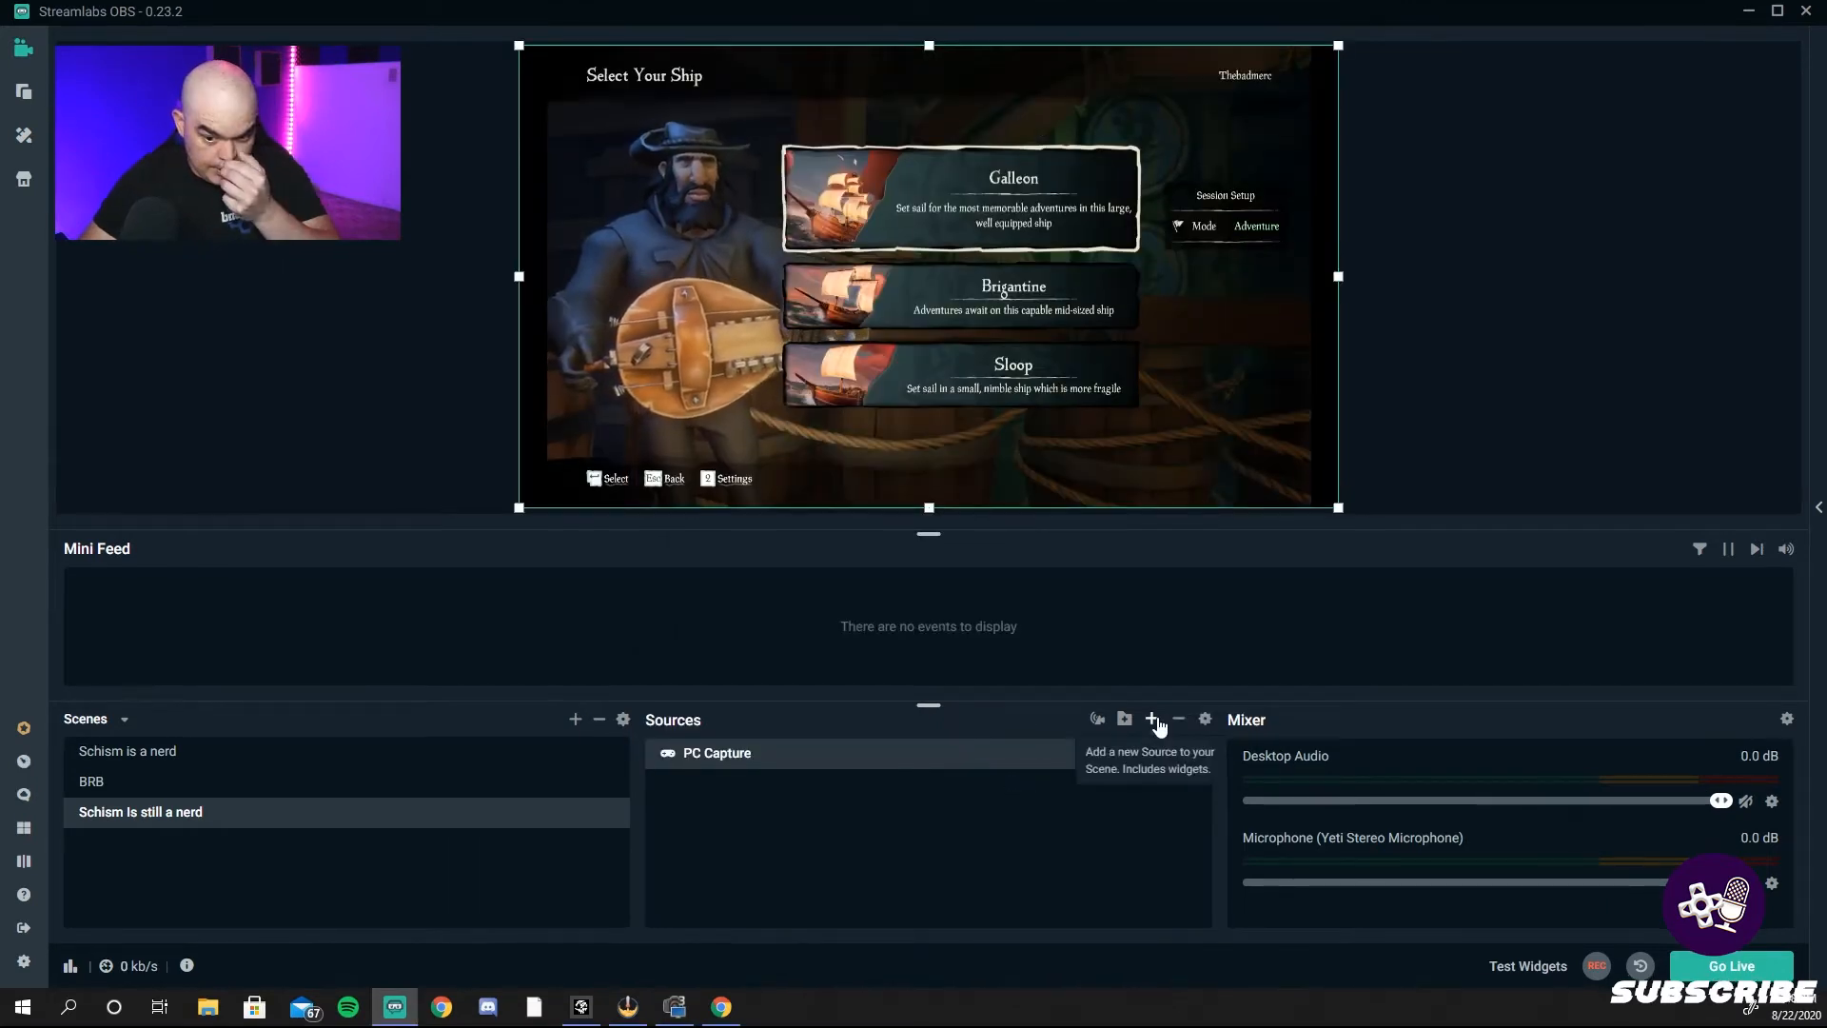
# - Add a video capture source 'CAM' using the Logitech webcam
pyautogui.click(1153, 719)
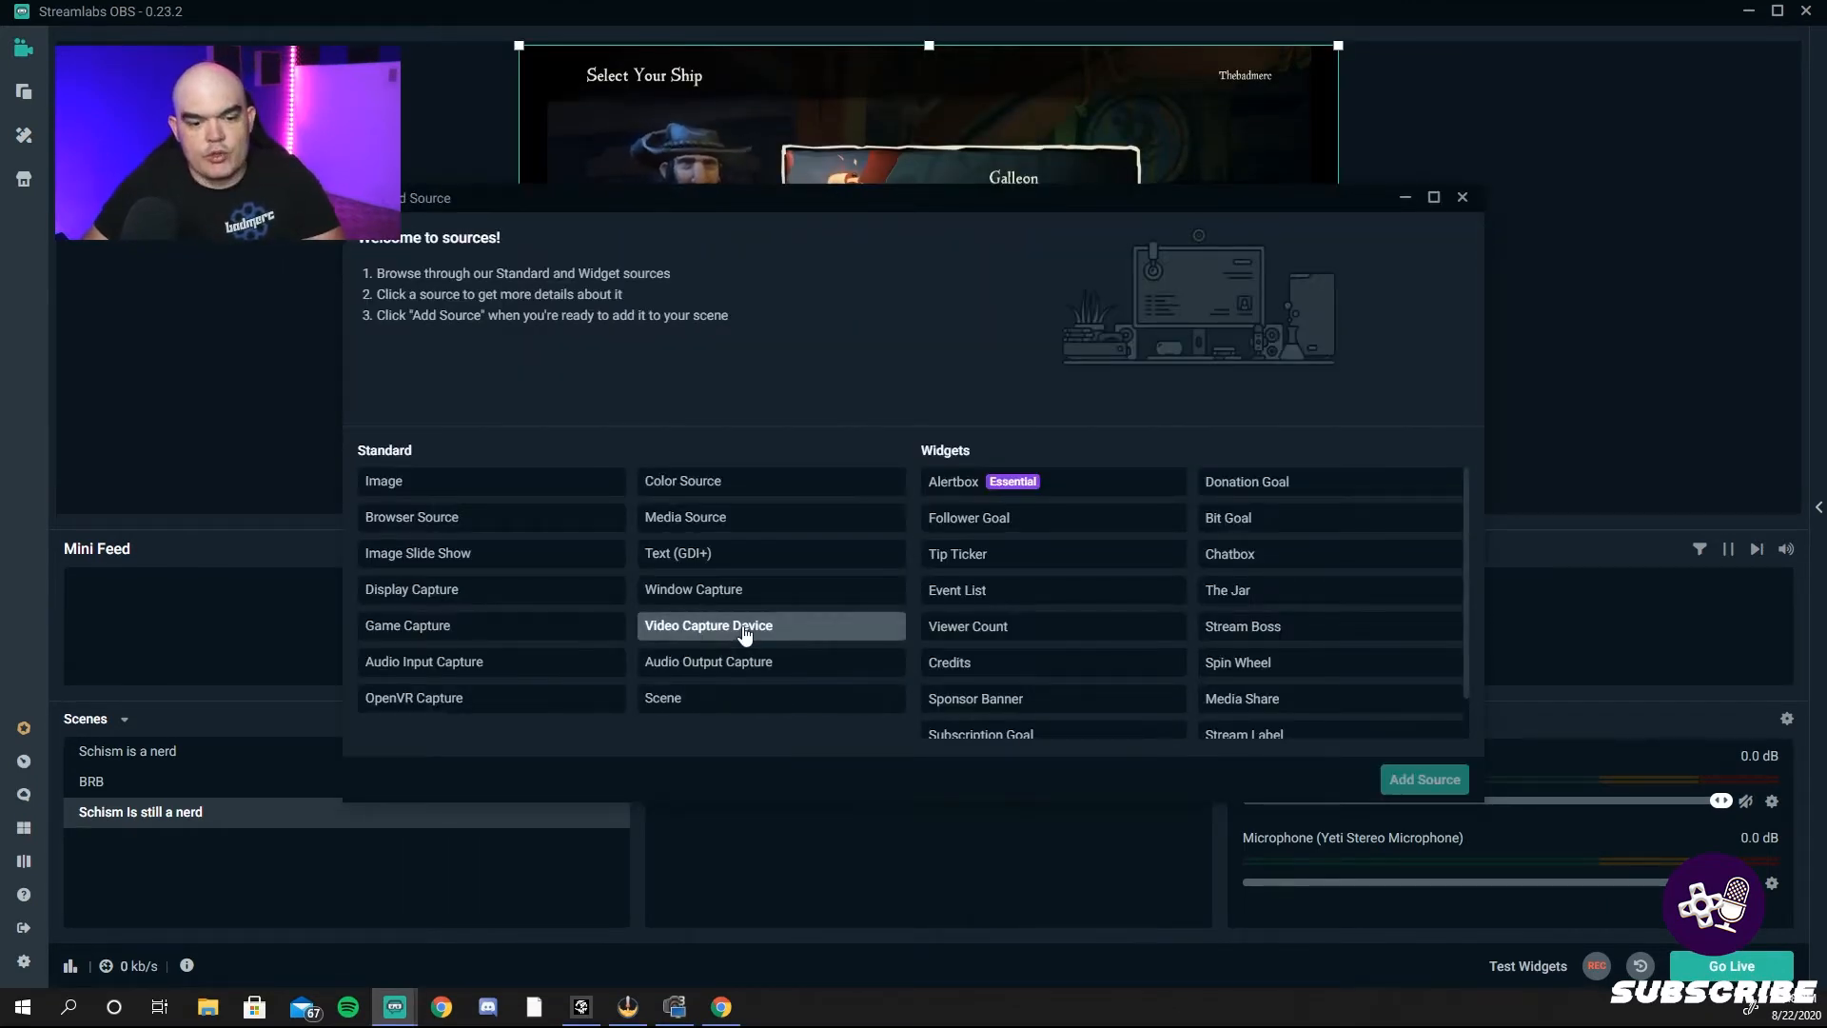
pyautogui.click(708, 626)
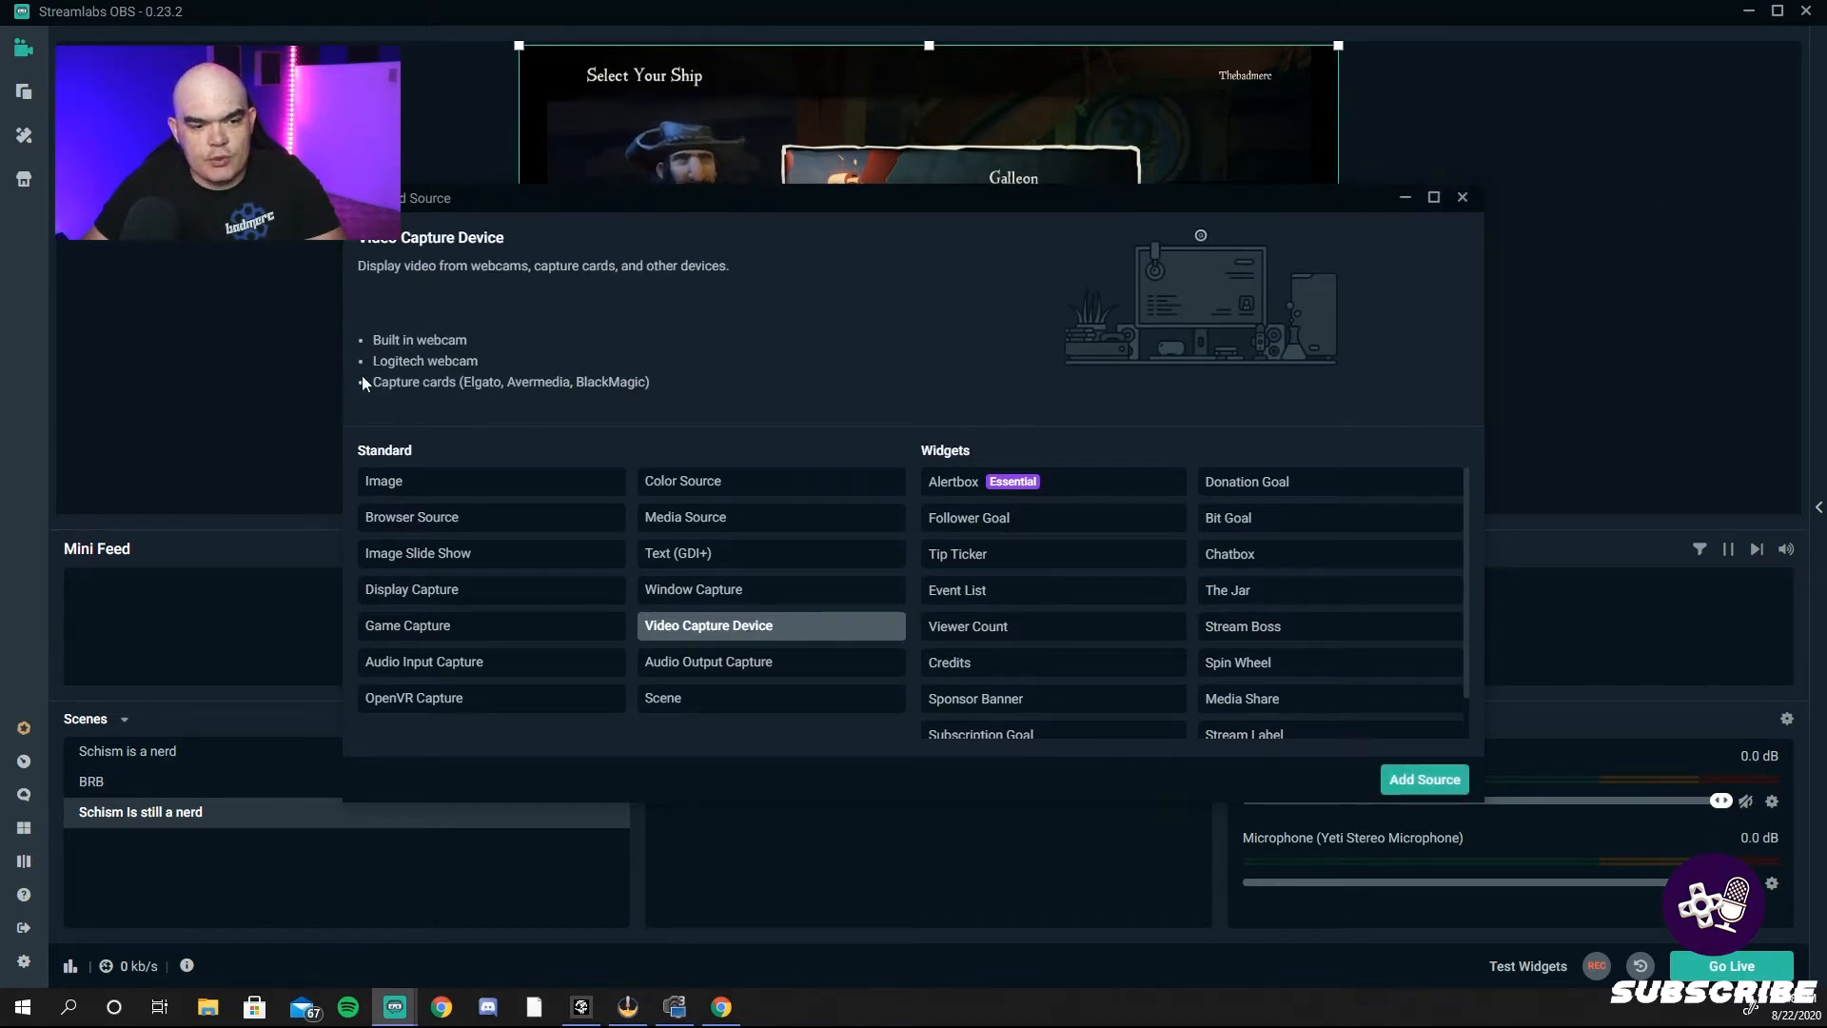
pyautogui.moveTo(484, 590)
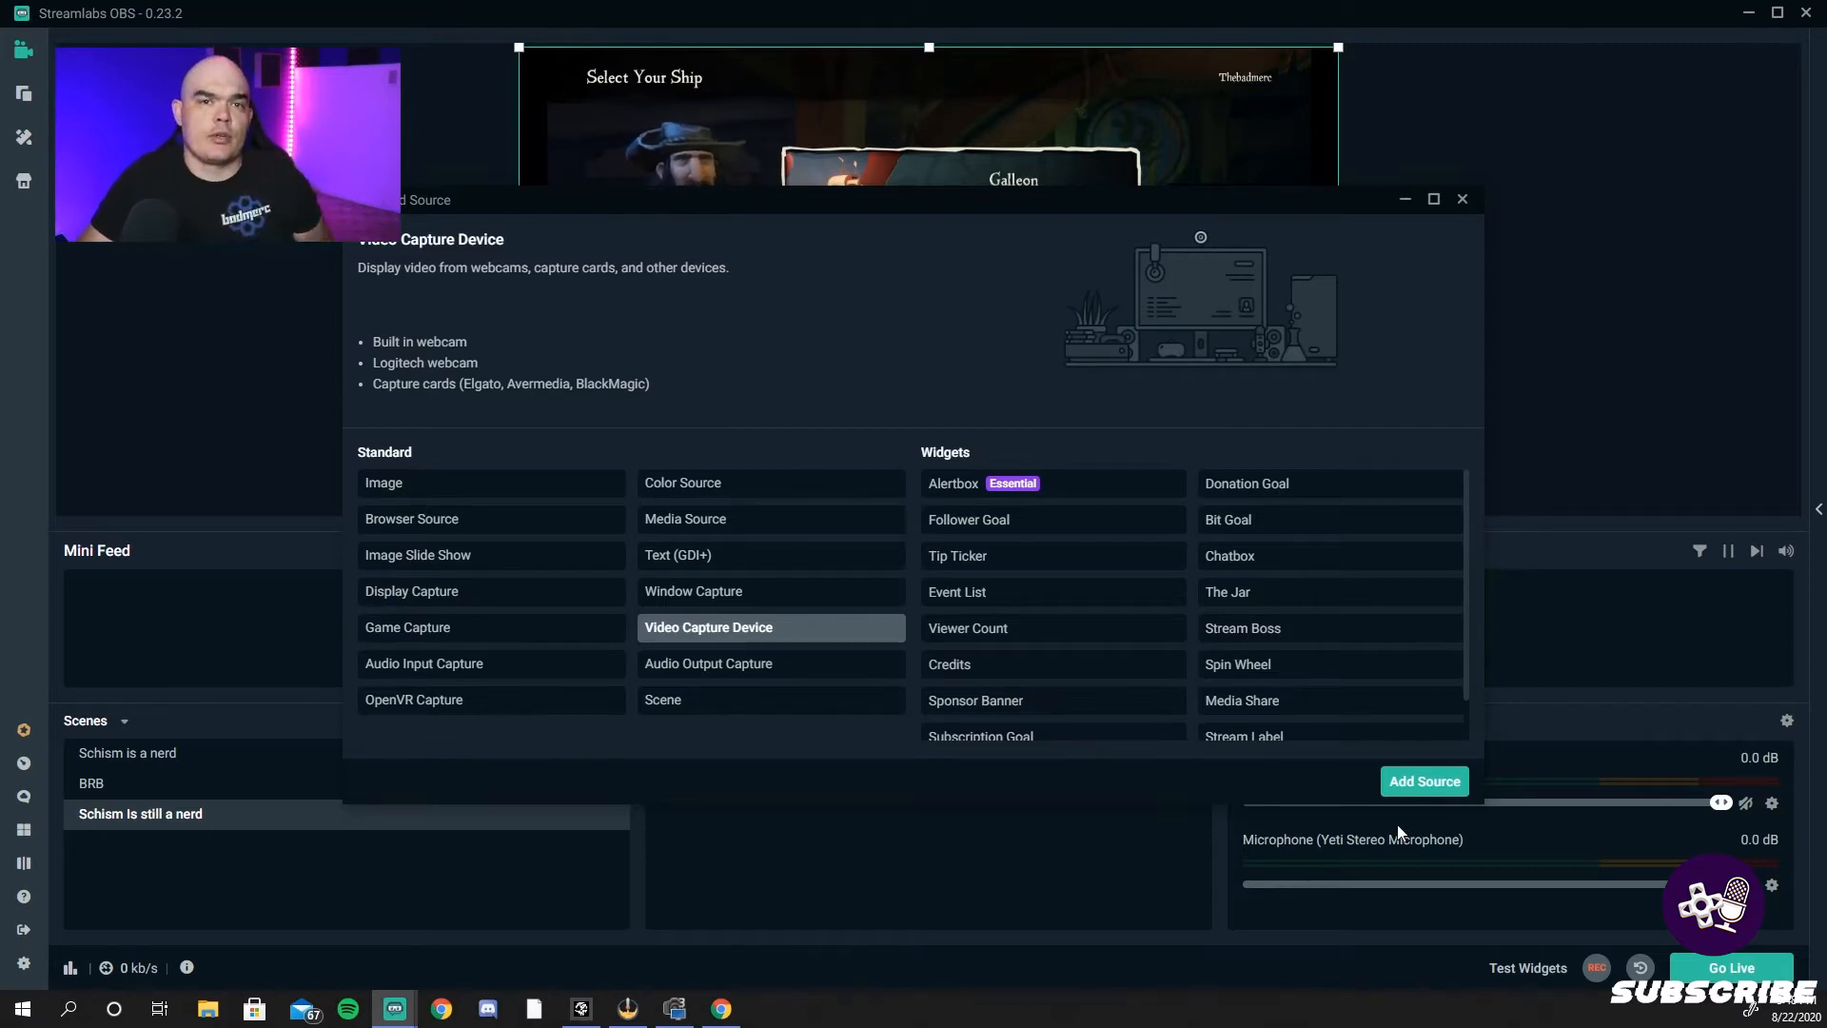
pyautogui.click(1424, 780)
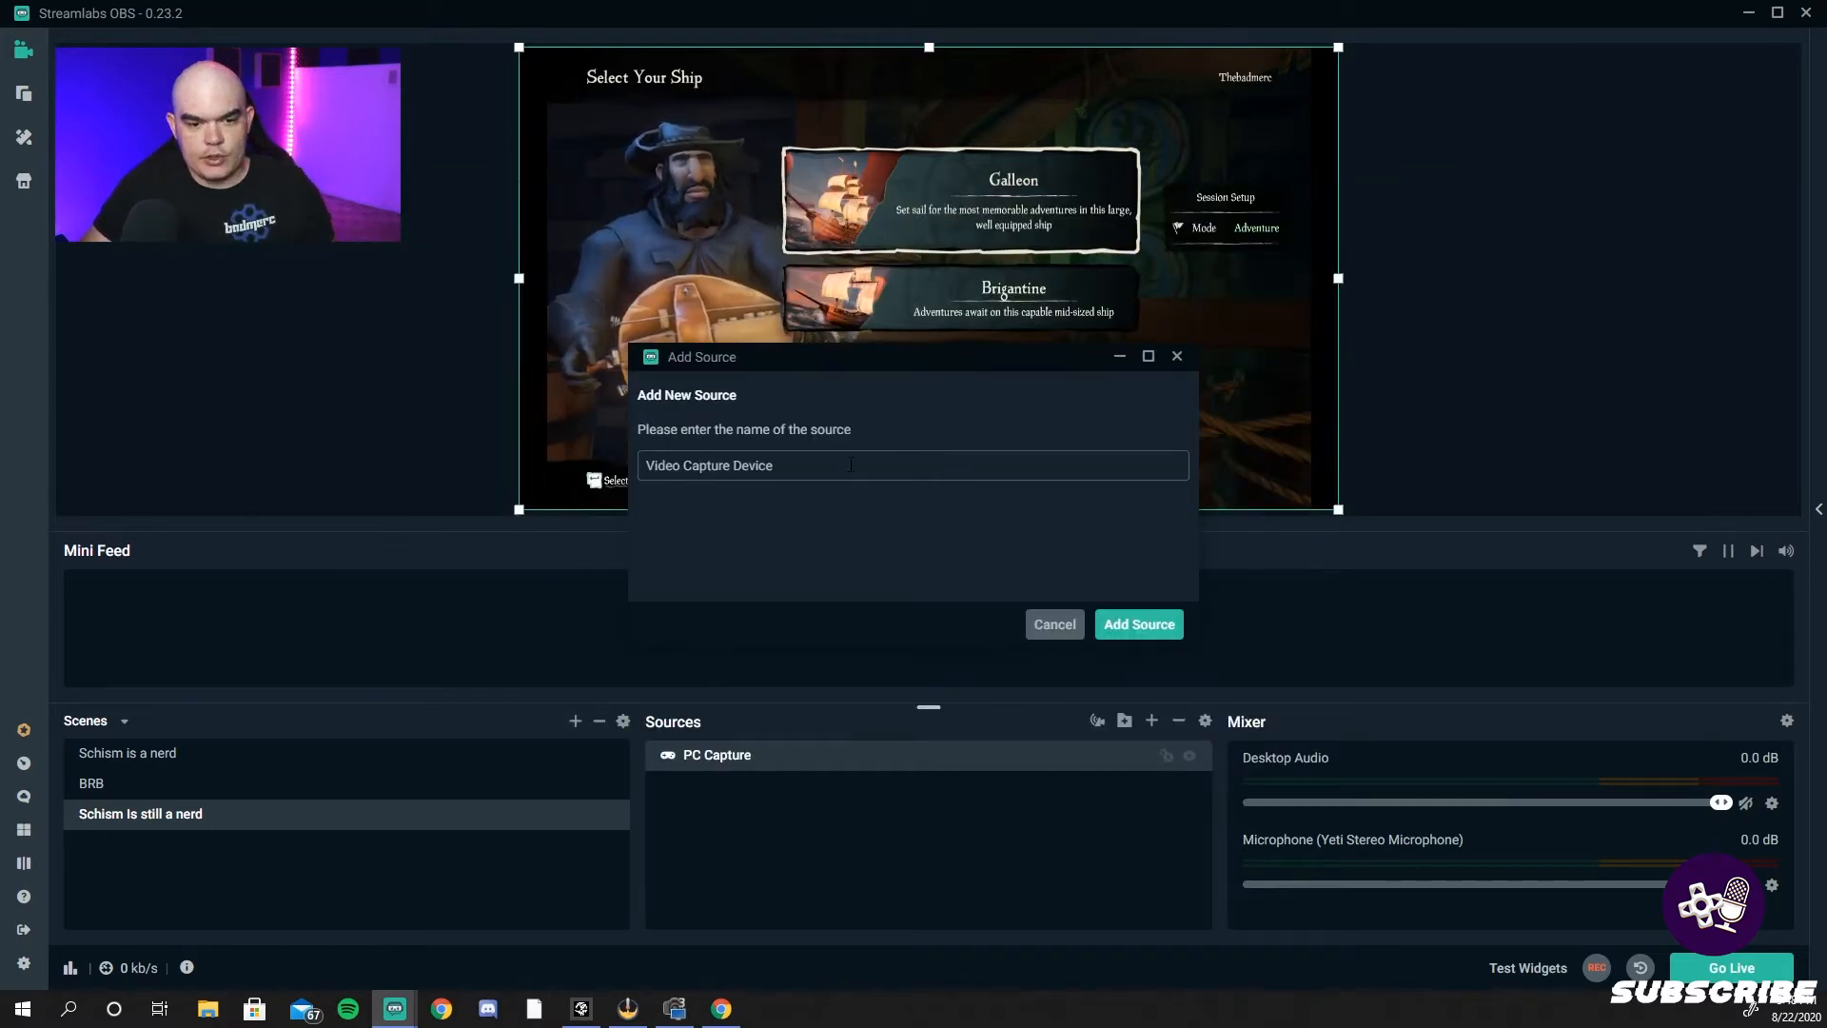
pyautogui.write('CAM')
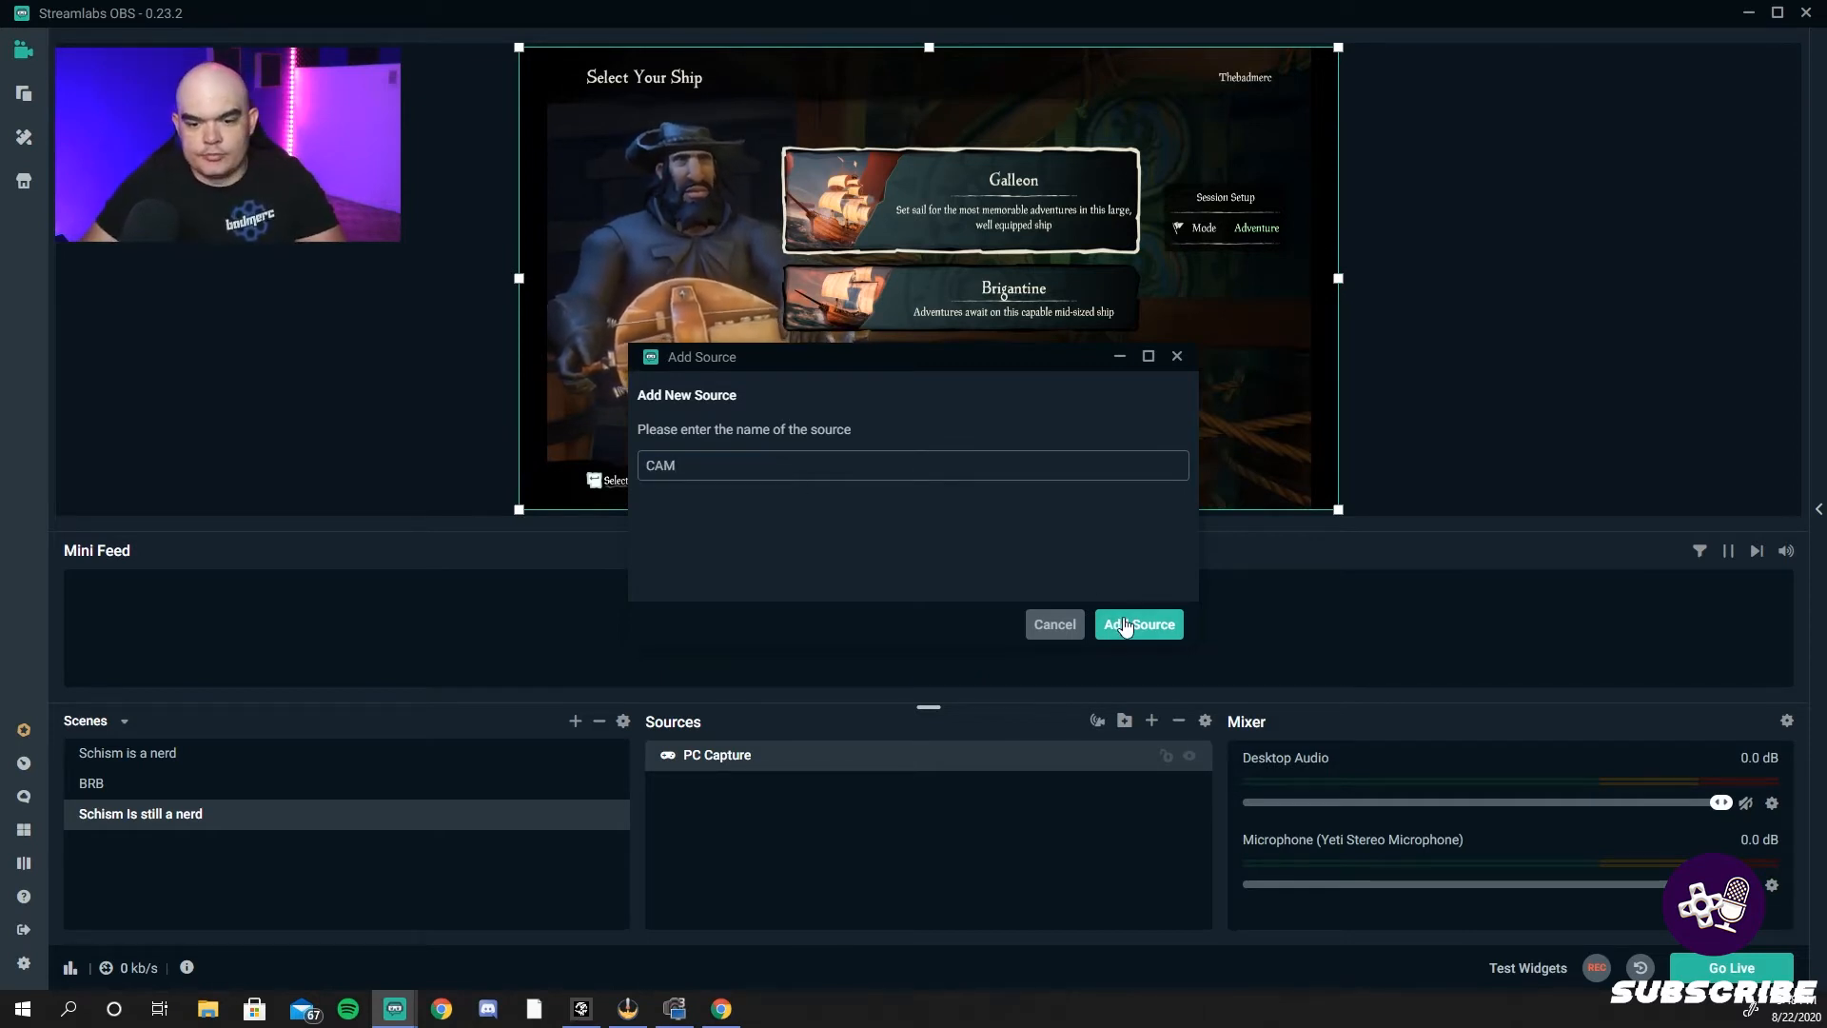
pyautogui.click(1138, 625)
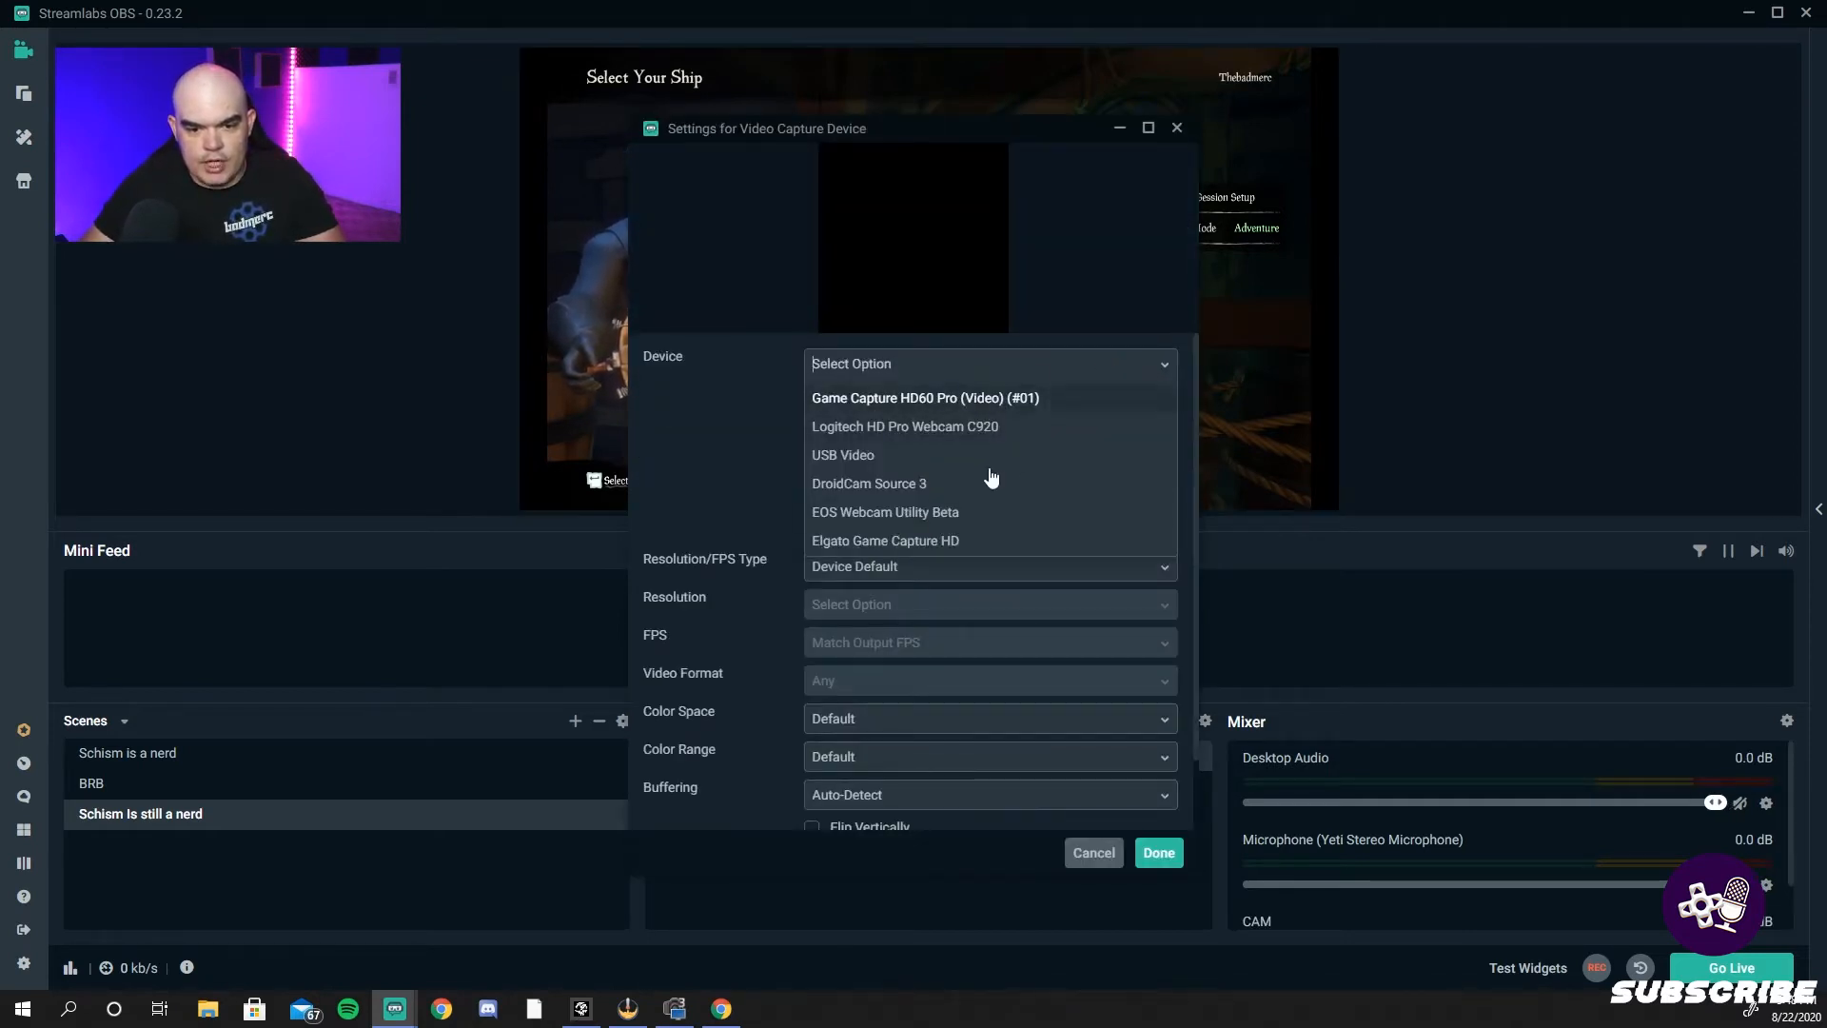
pyautogui.moveTo(927, 495)
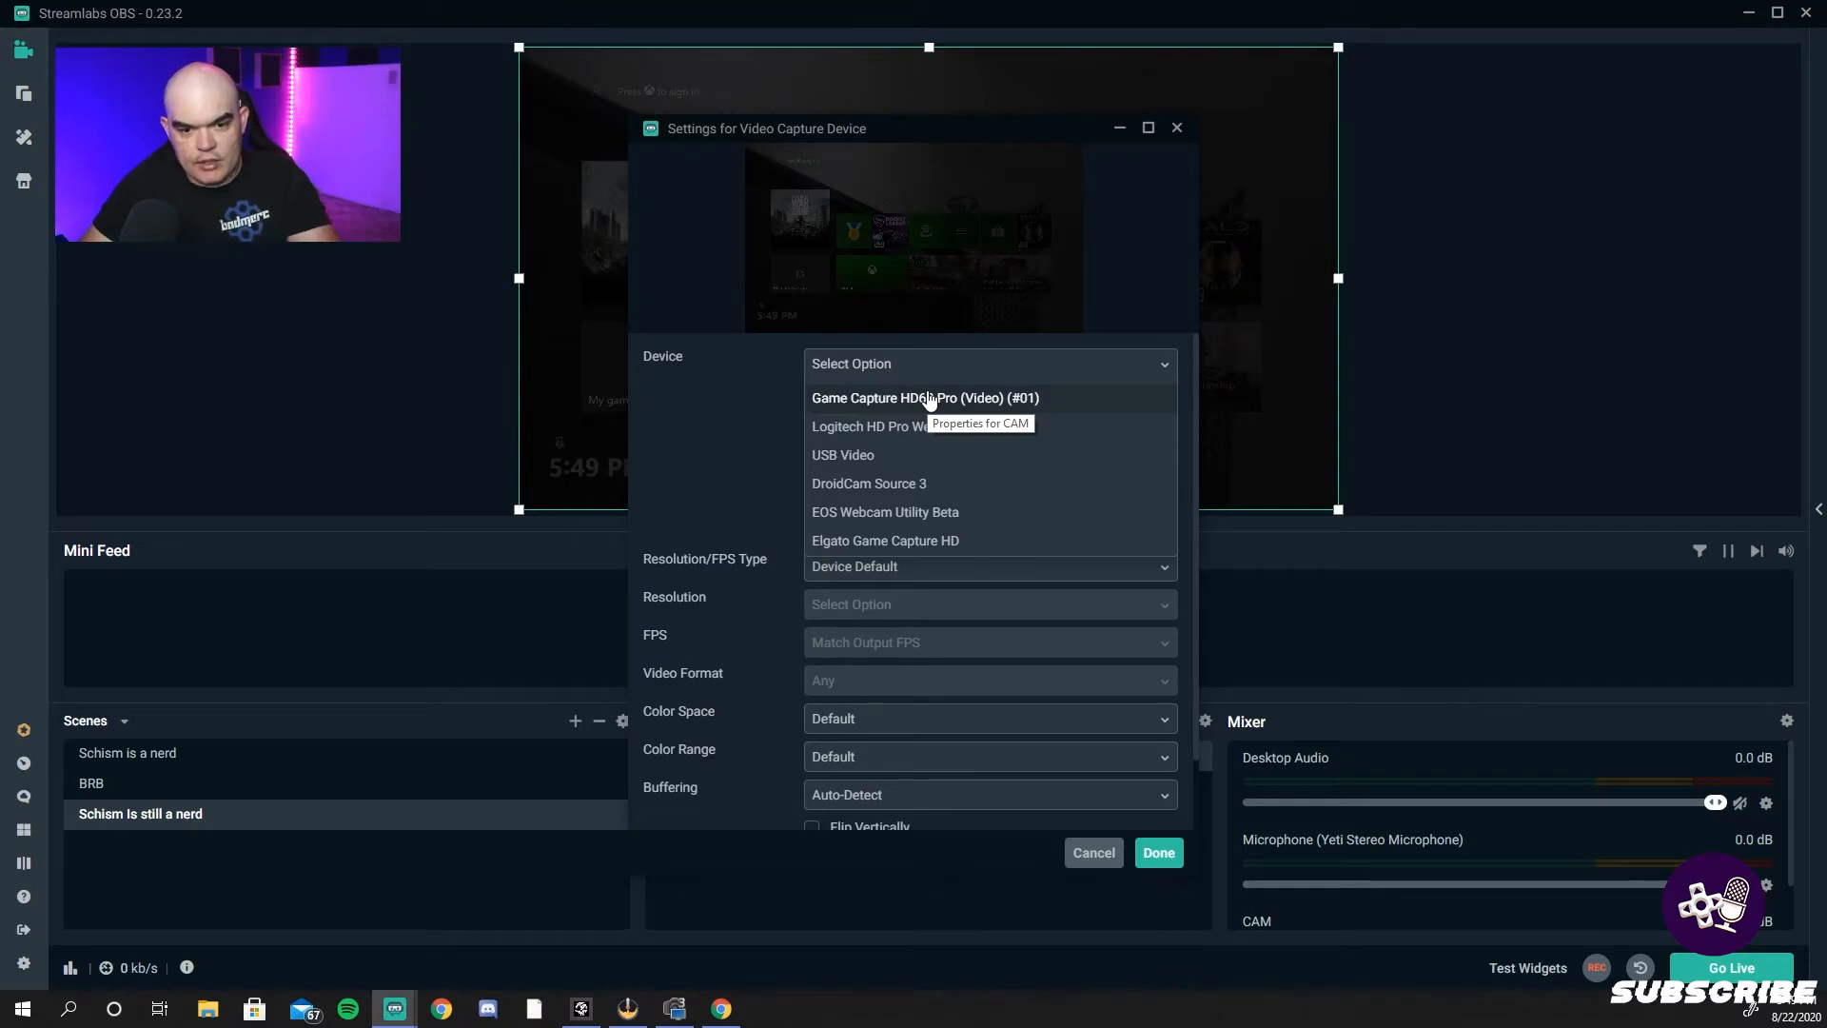
pyautogui.moveTo(932, 463)
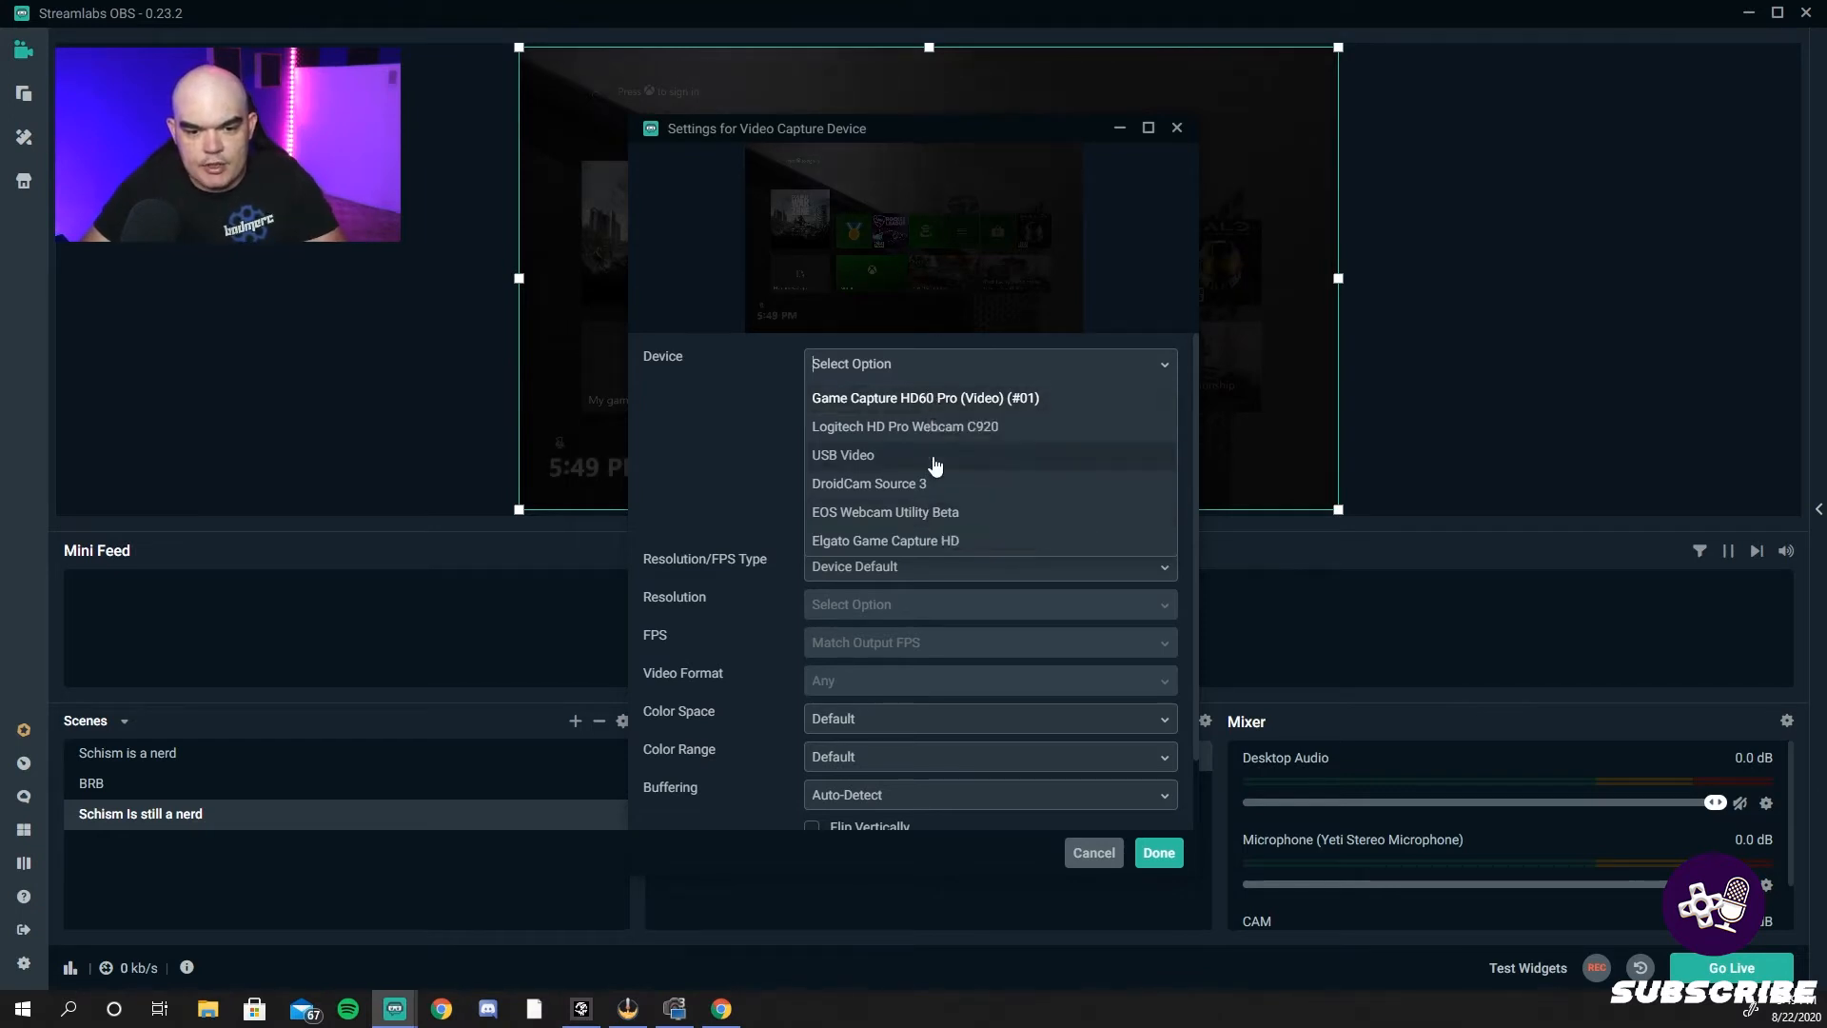
pyautogui.moveTo(938, 457)
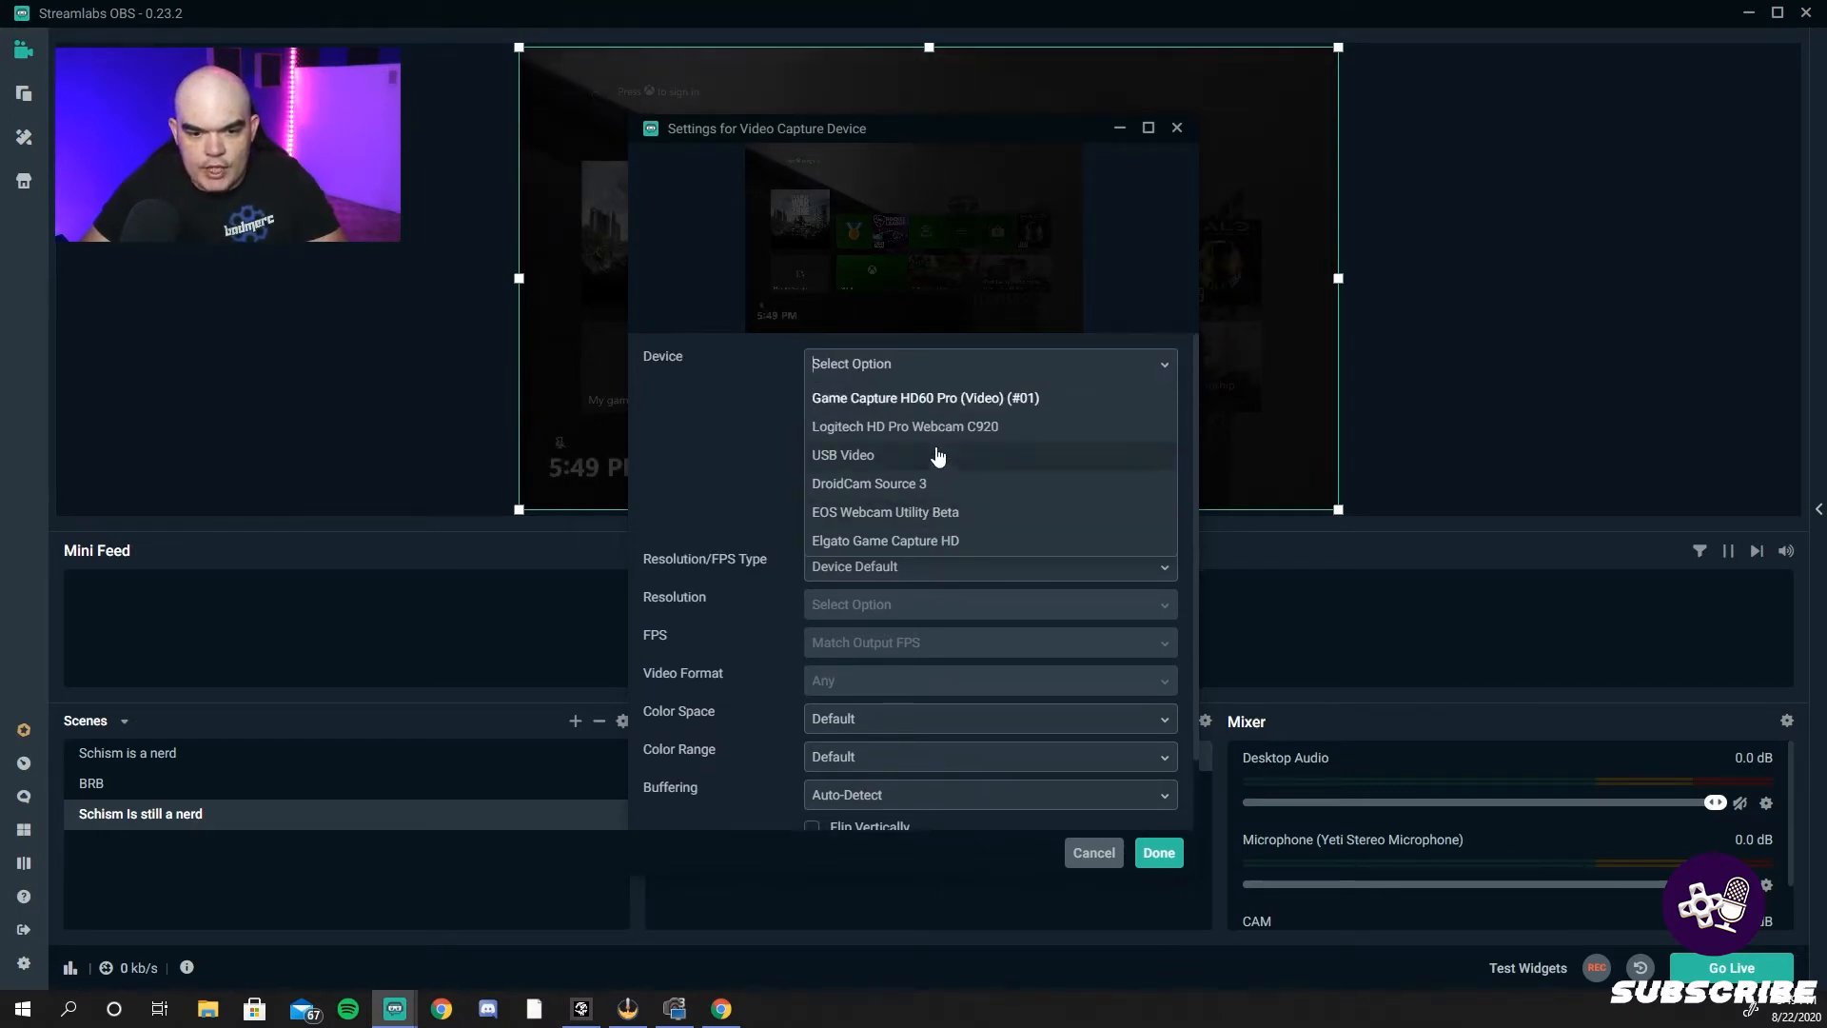
pyautogui.click(1155, 852)
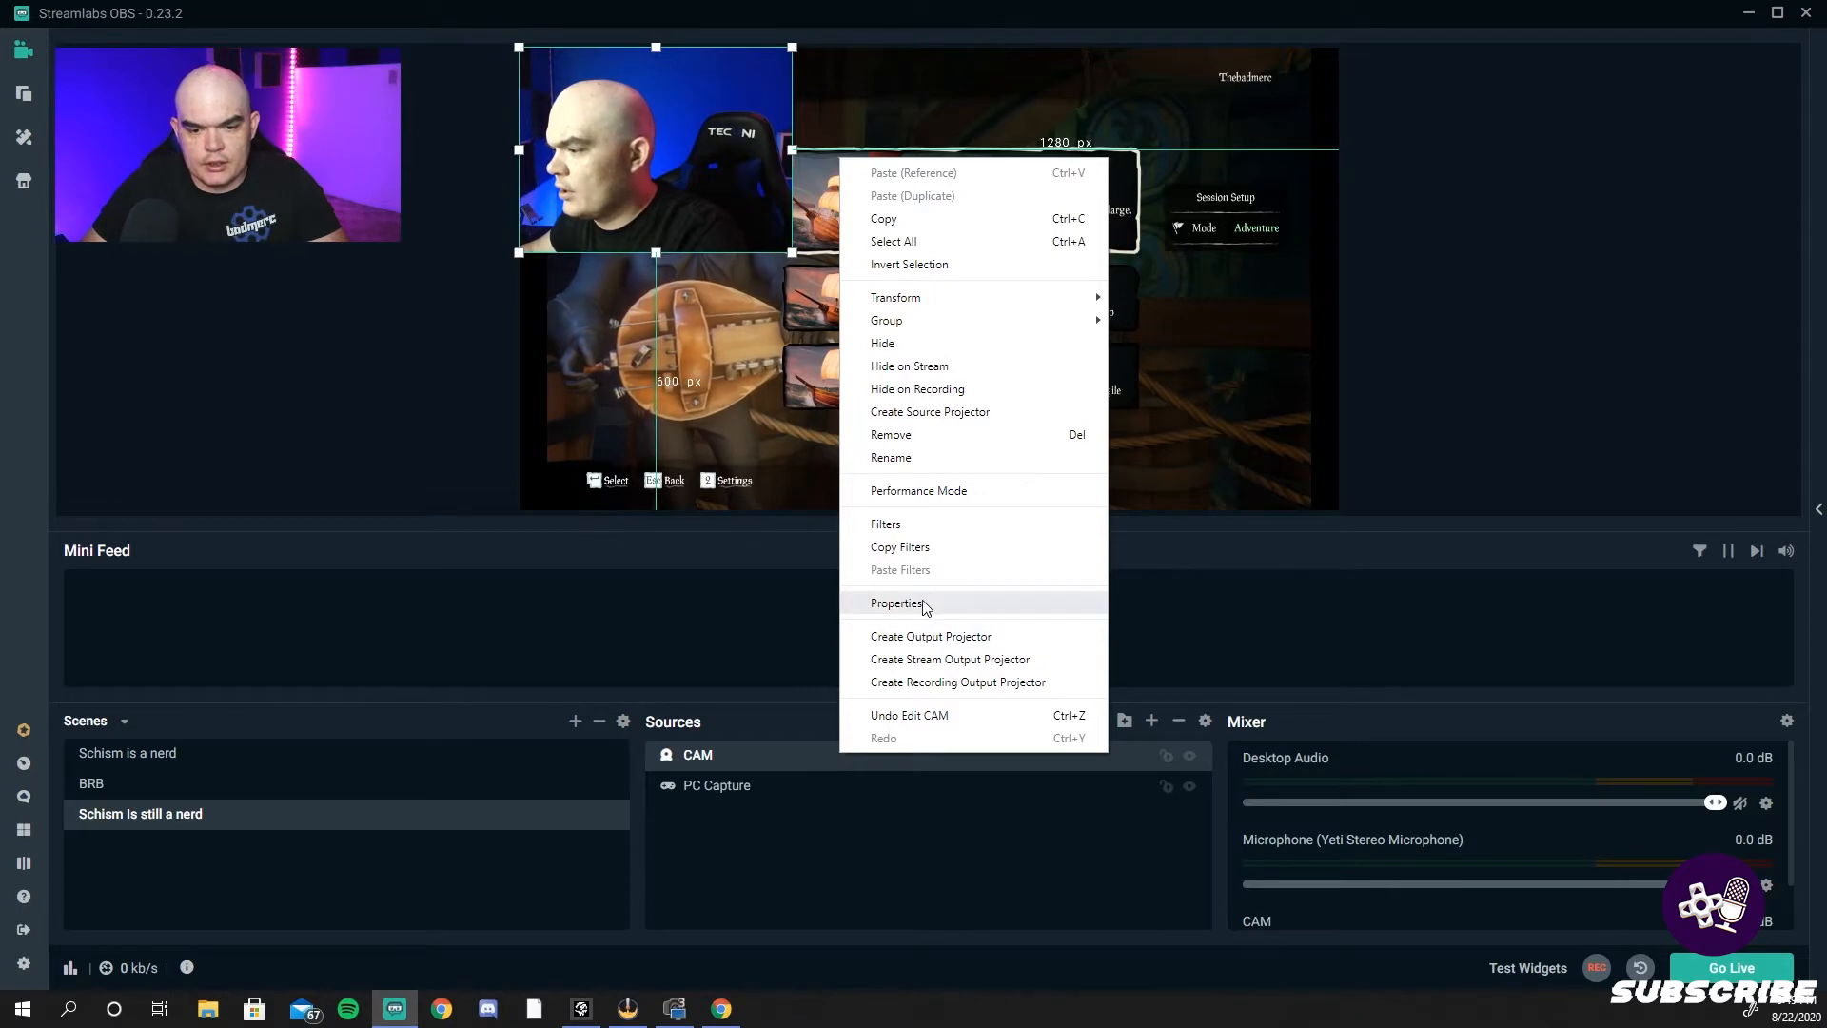
# - Set the CAM source to custom resolution 1920x1080
pyautogui.click(896, 604)
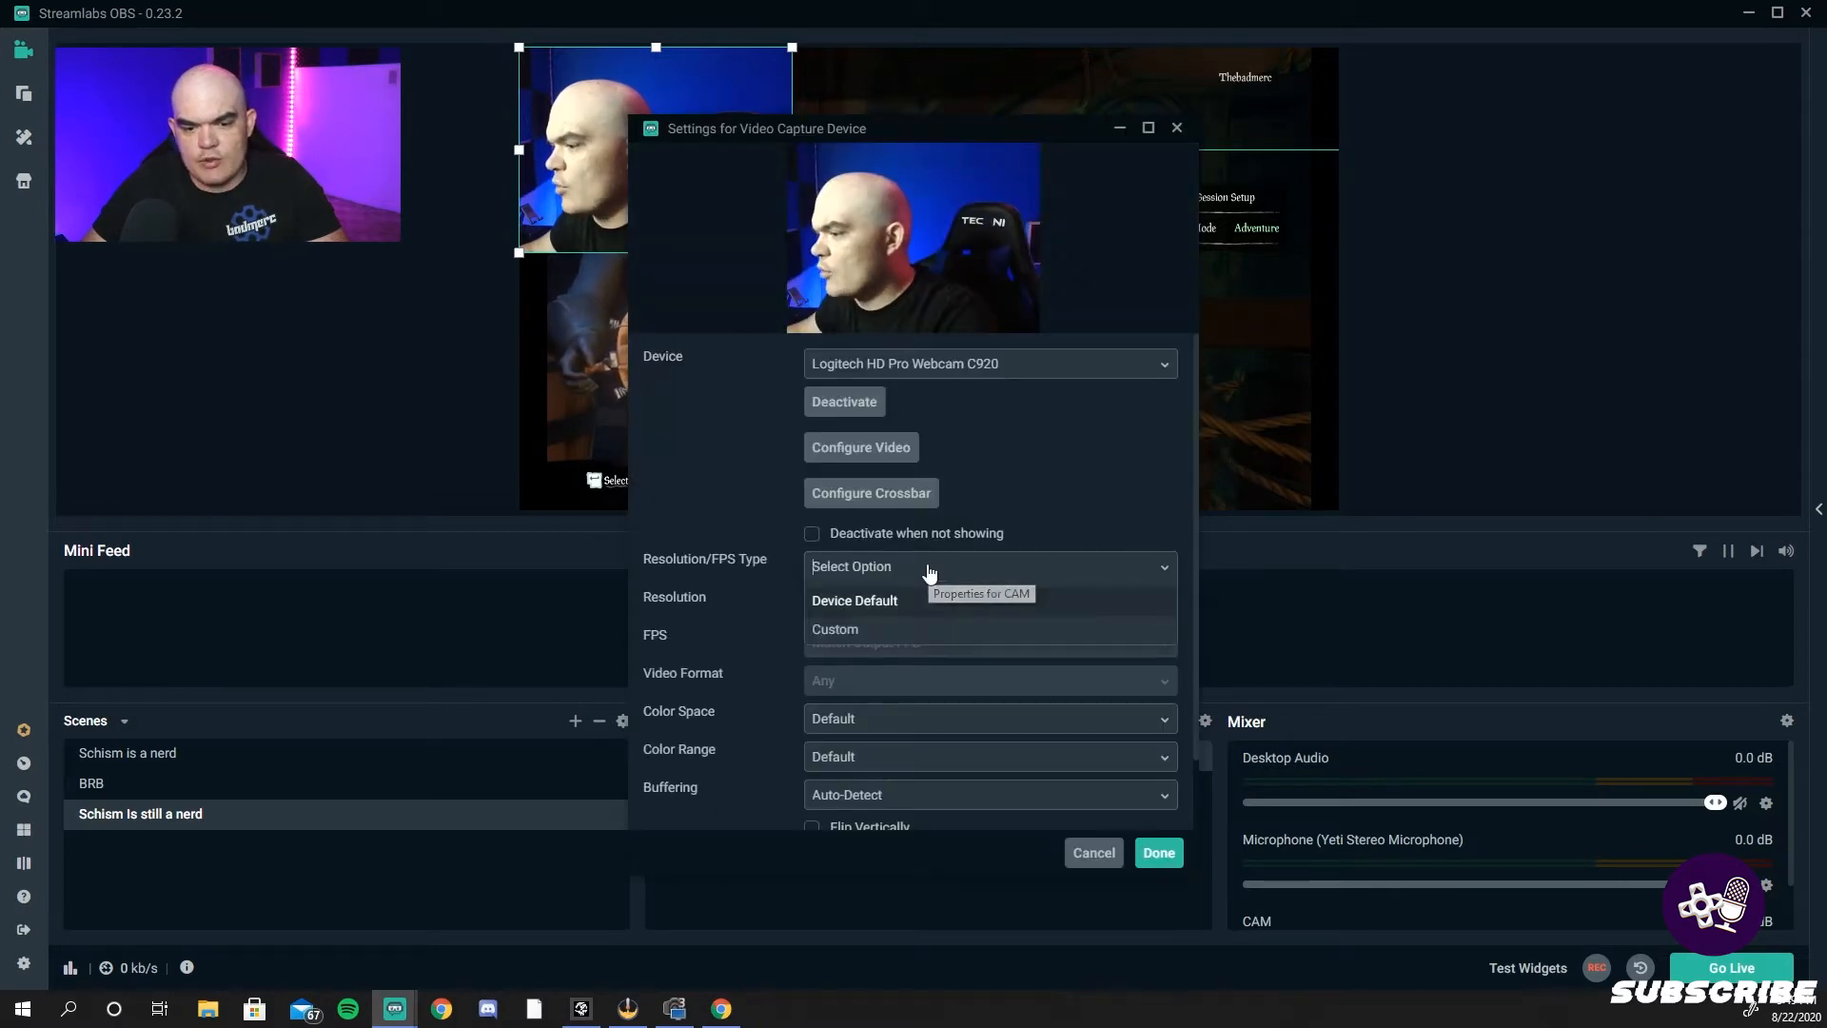
pyautogui.moveTo(920, 634)
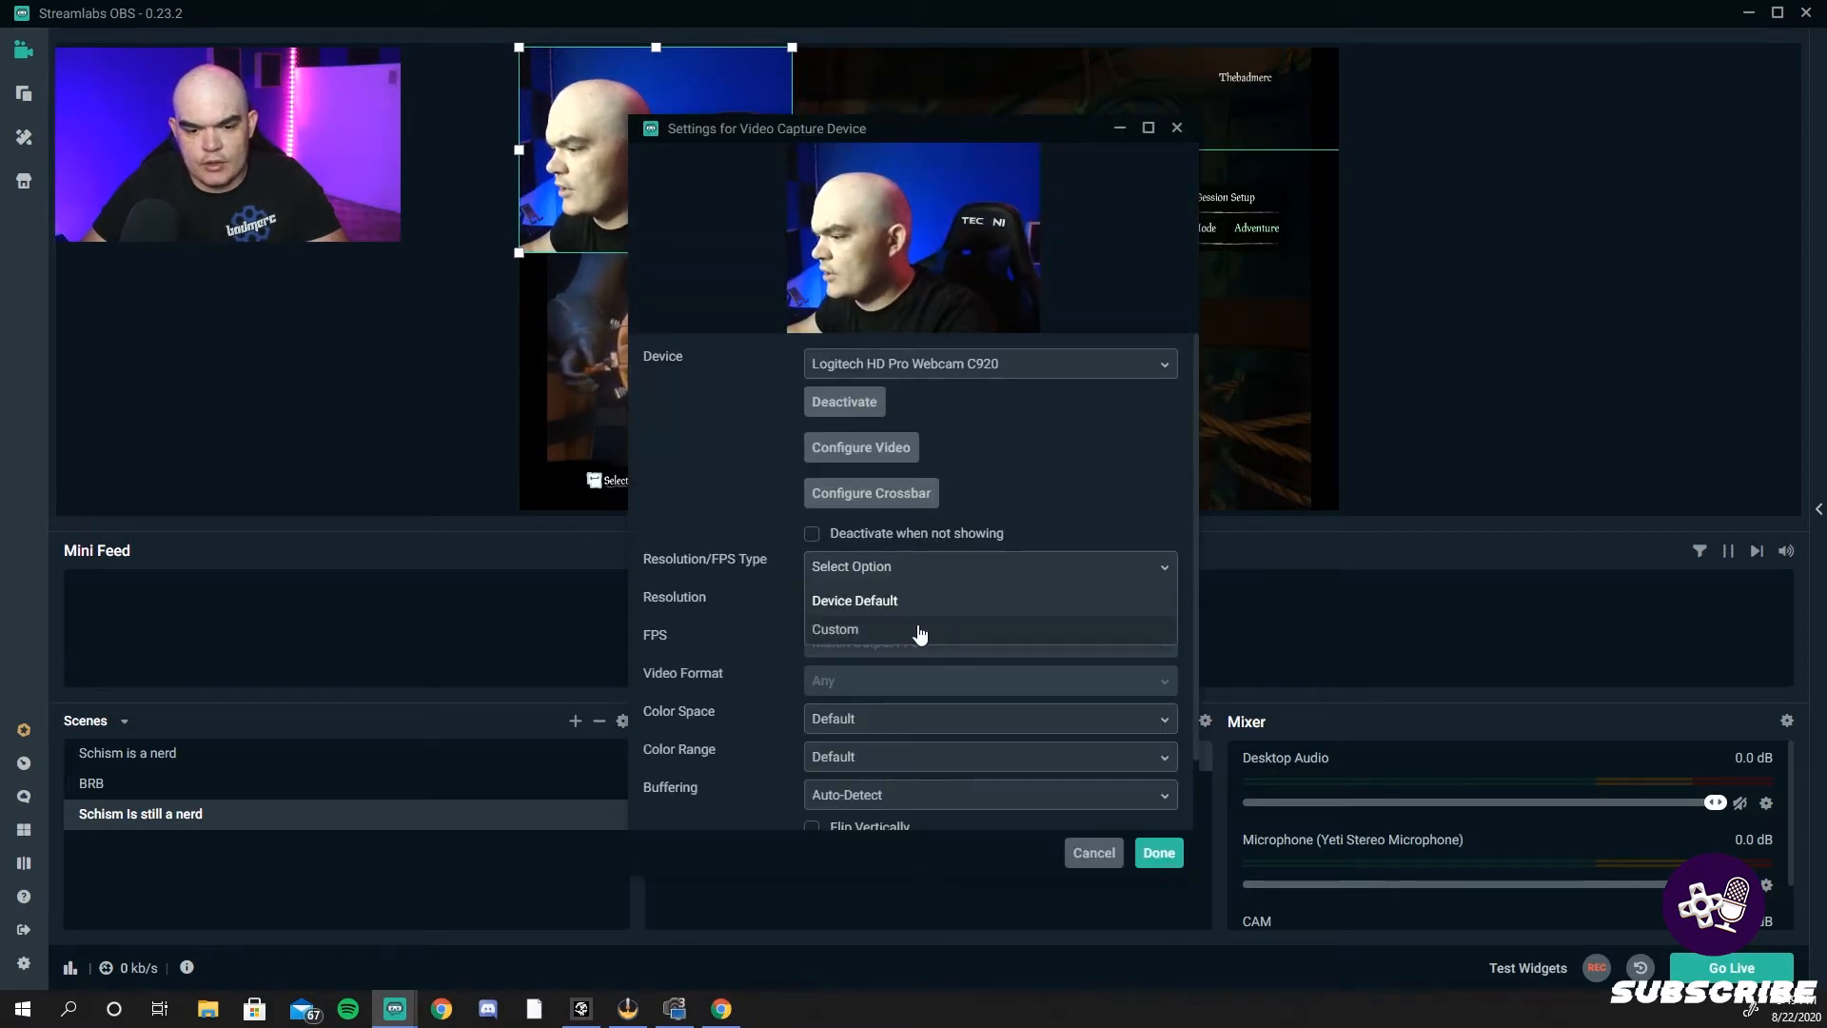
pyautogui.click(834, 630)
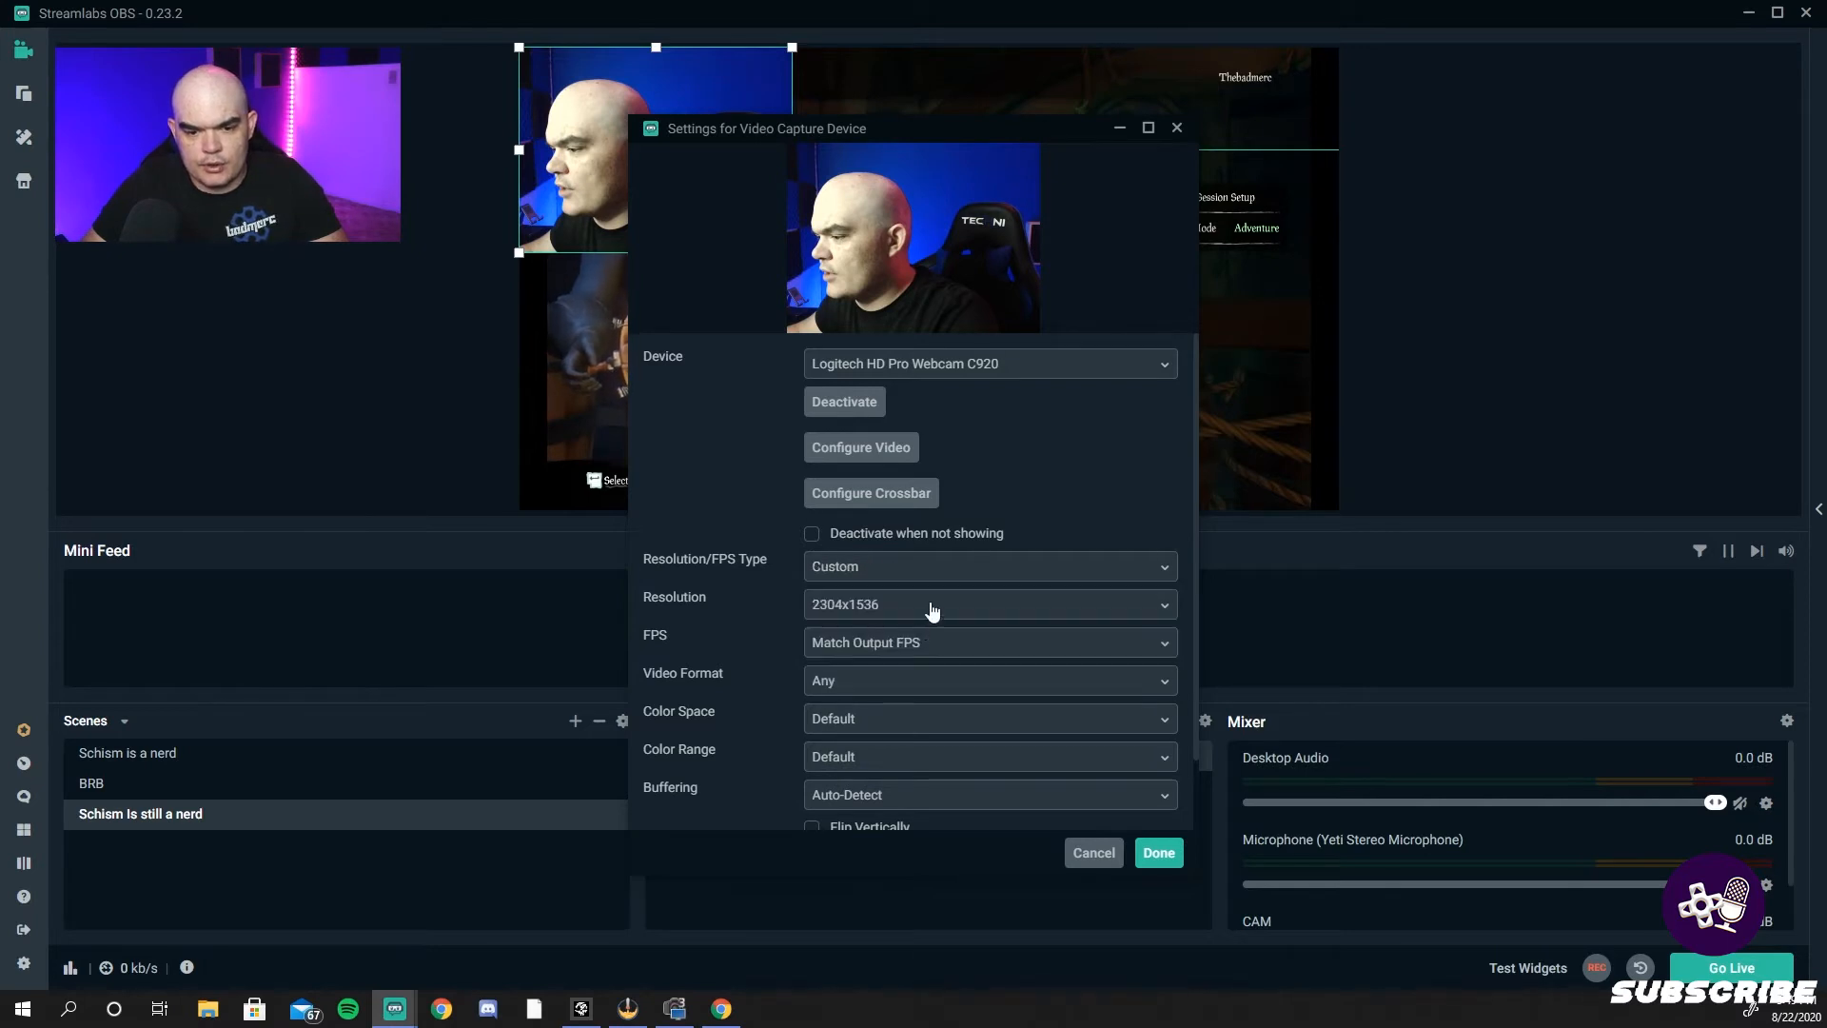
pyautogui.click(988, 604)
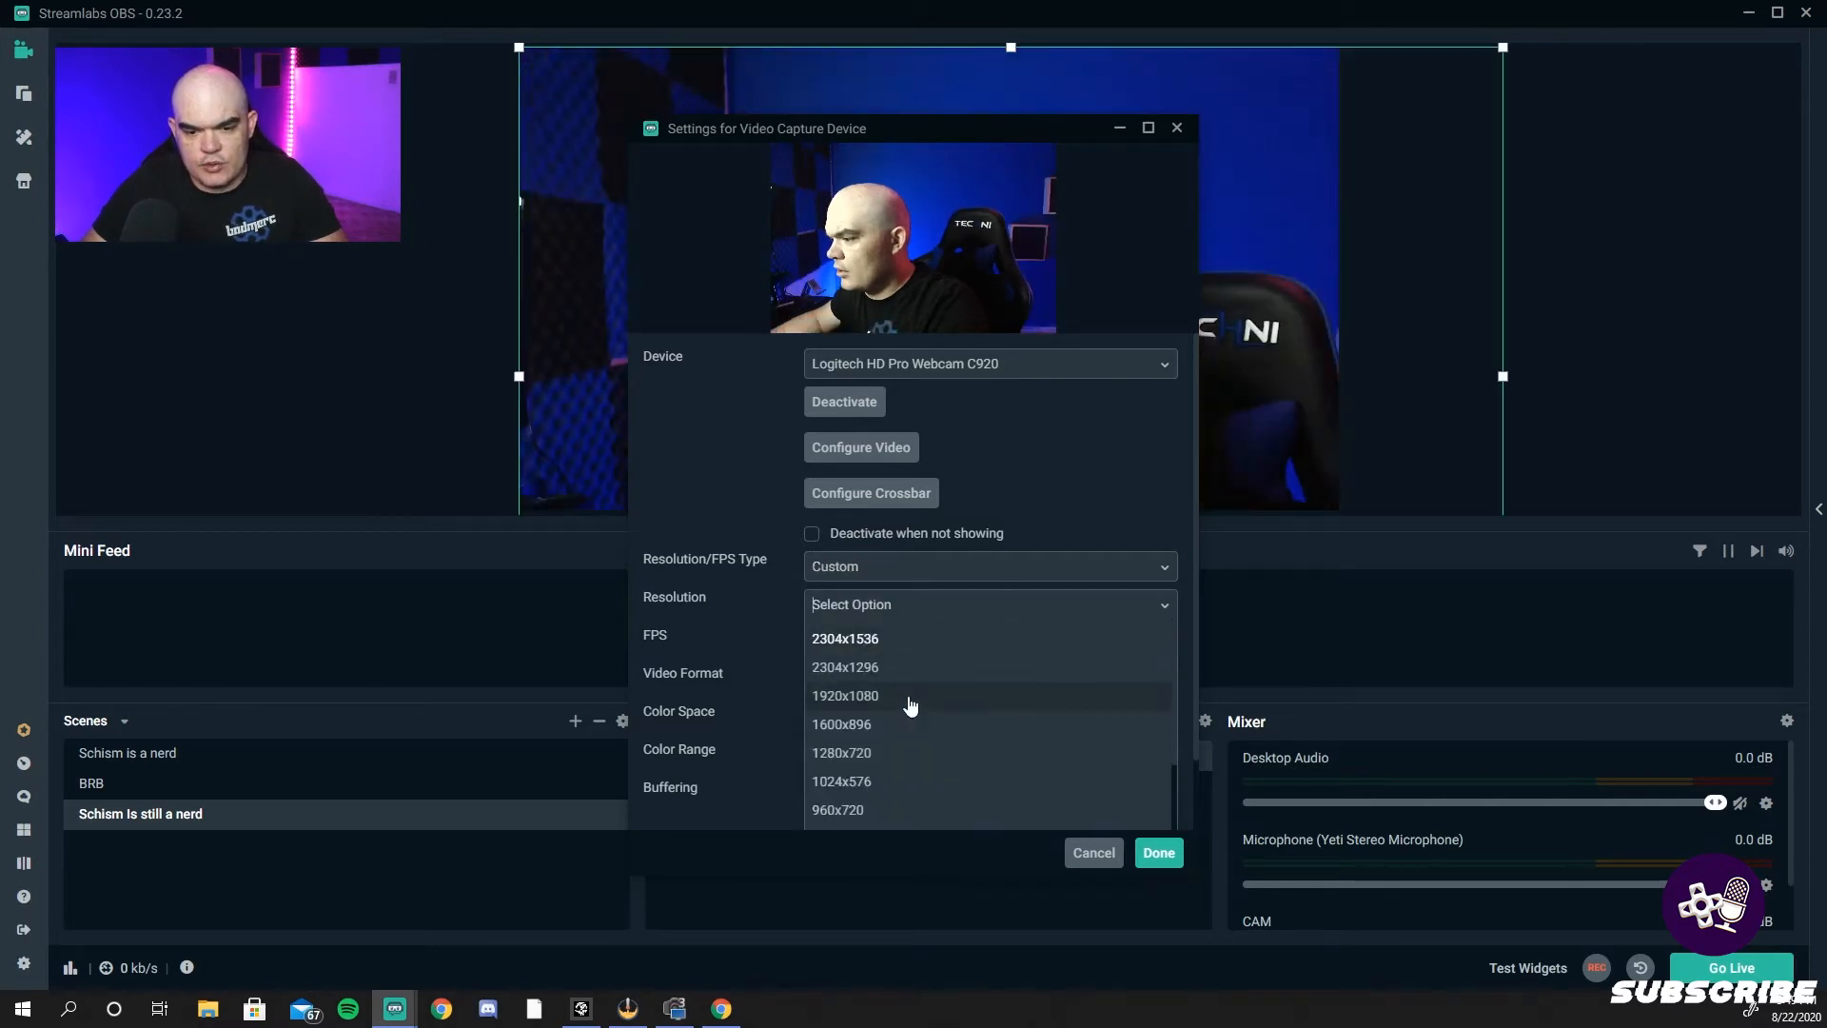
pyautogui.click(845, 697)
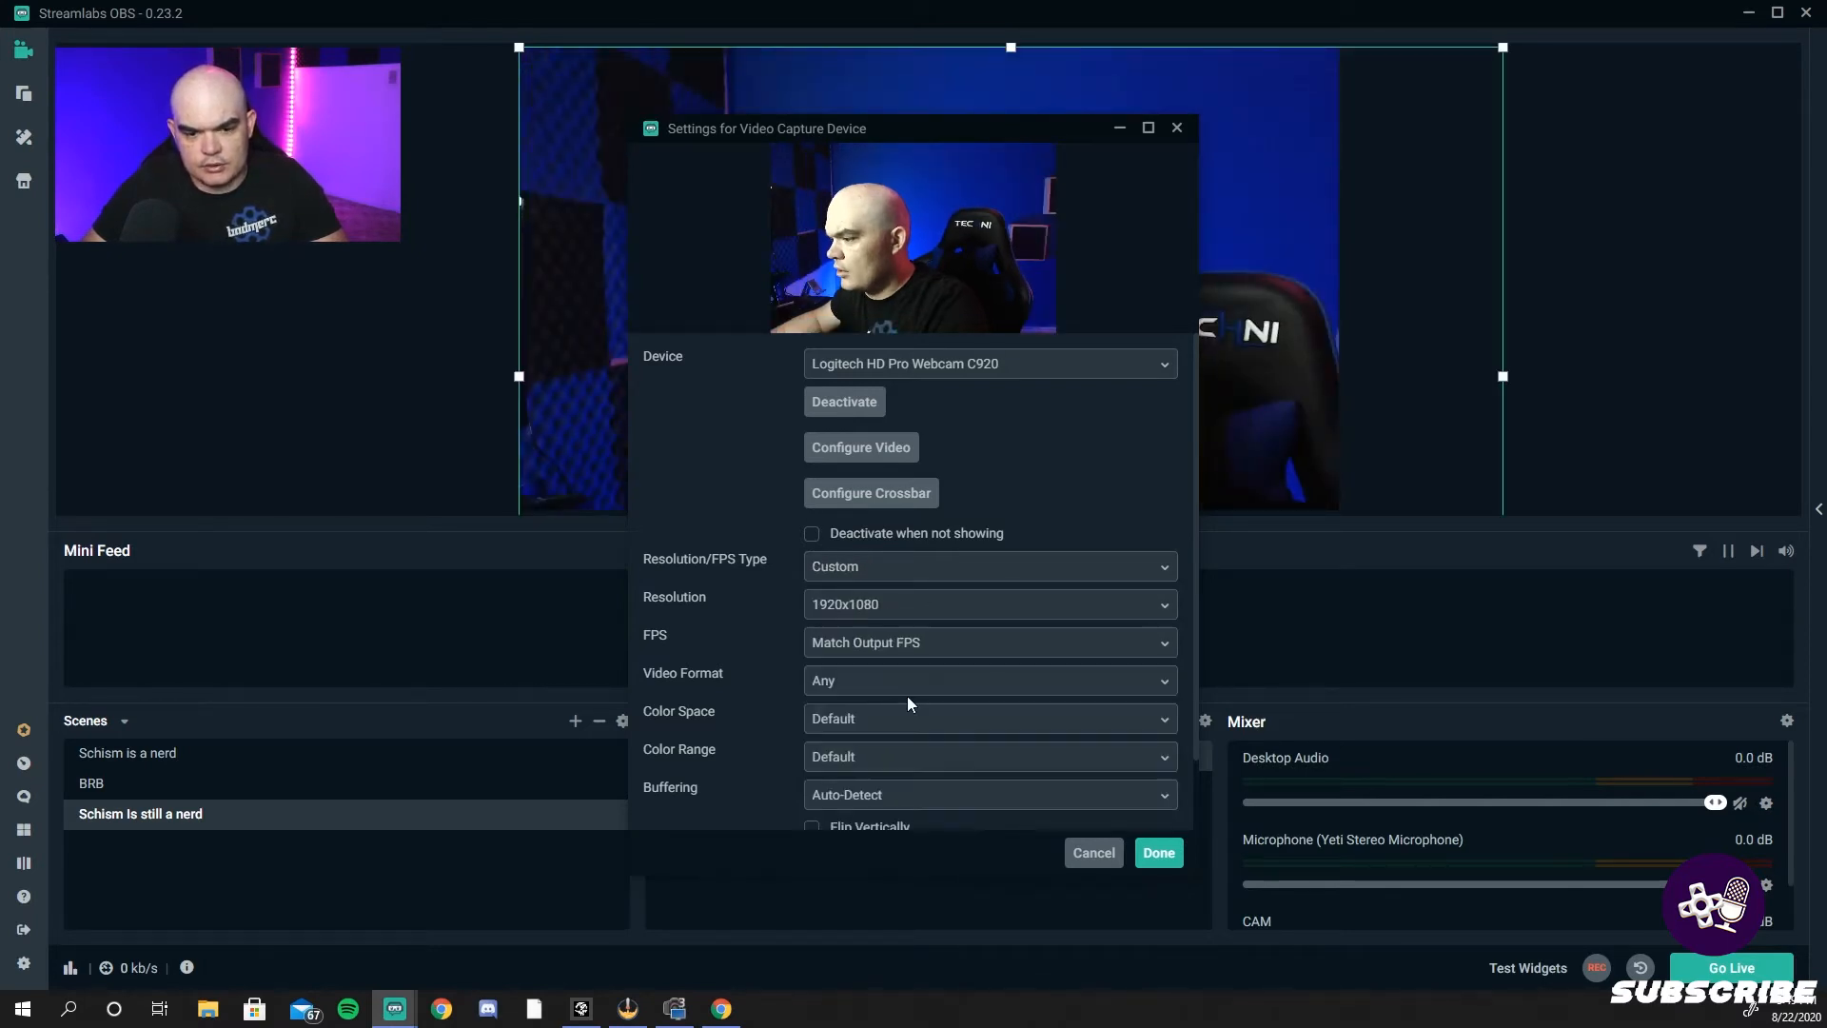
pyautogui.click(1158, 852)
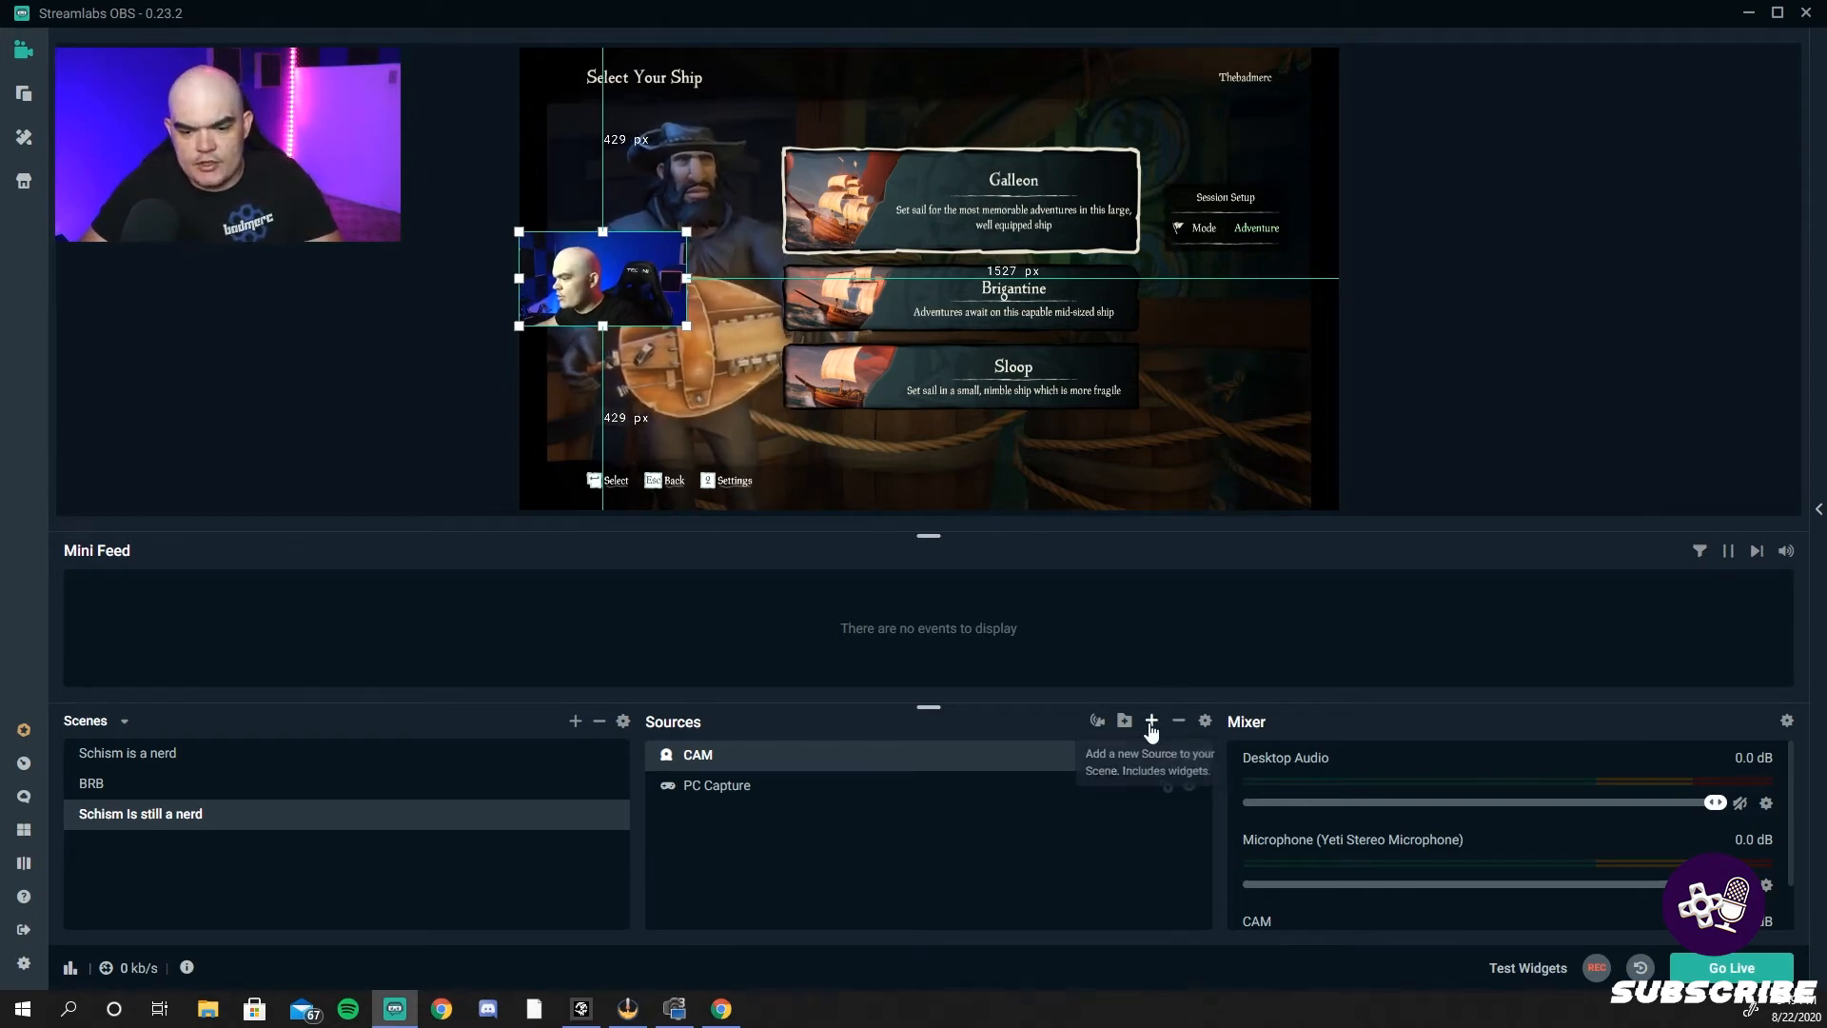
# - Add a new image source 'Cam Overlay' instead of reusing the BRB image
pyautogui.click(1149, 719)
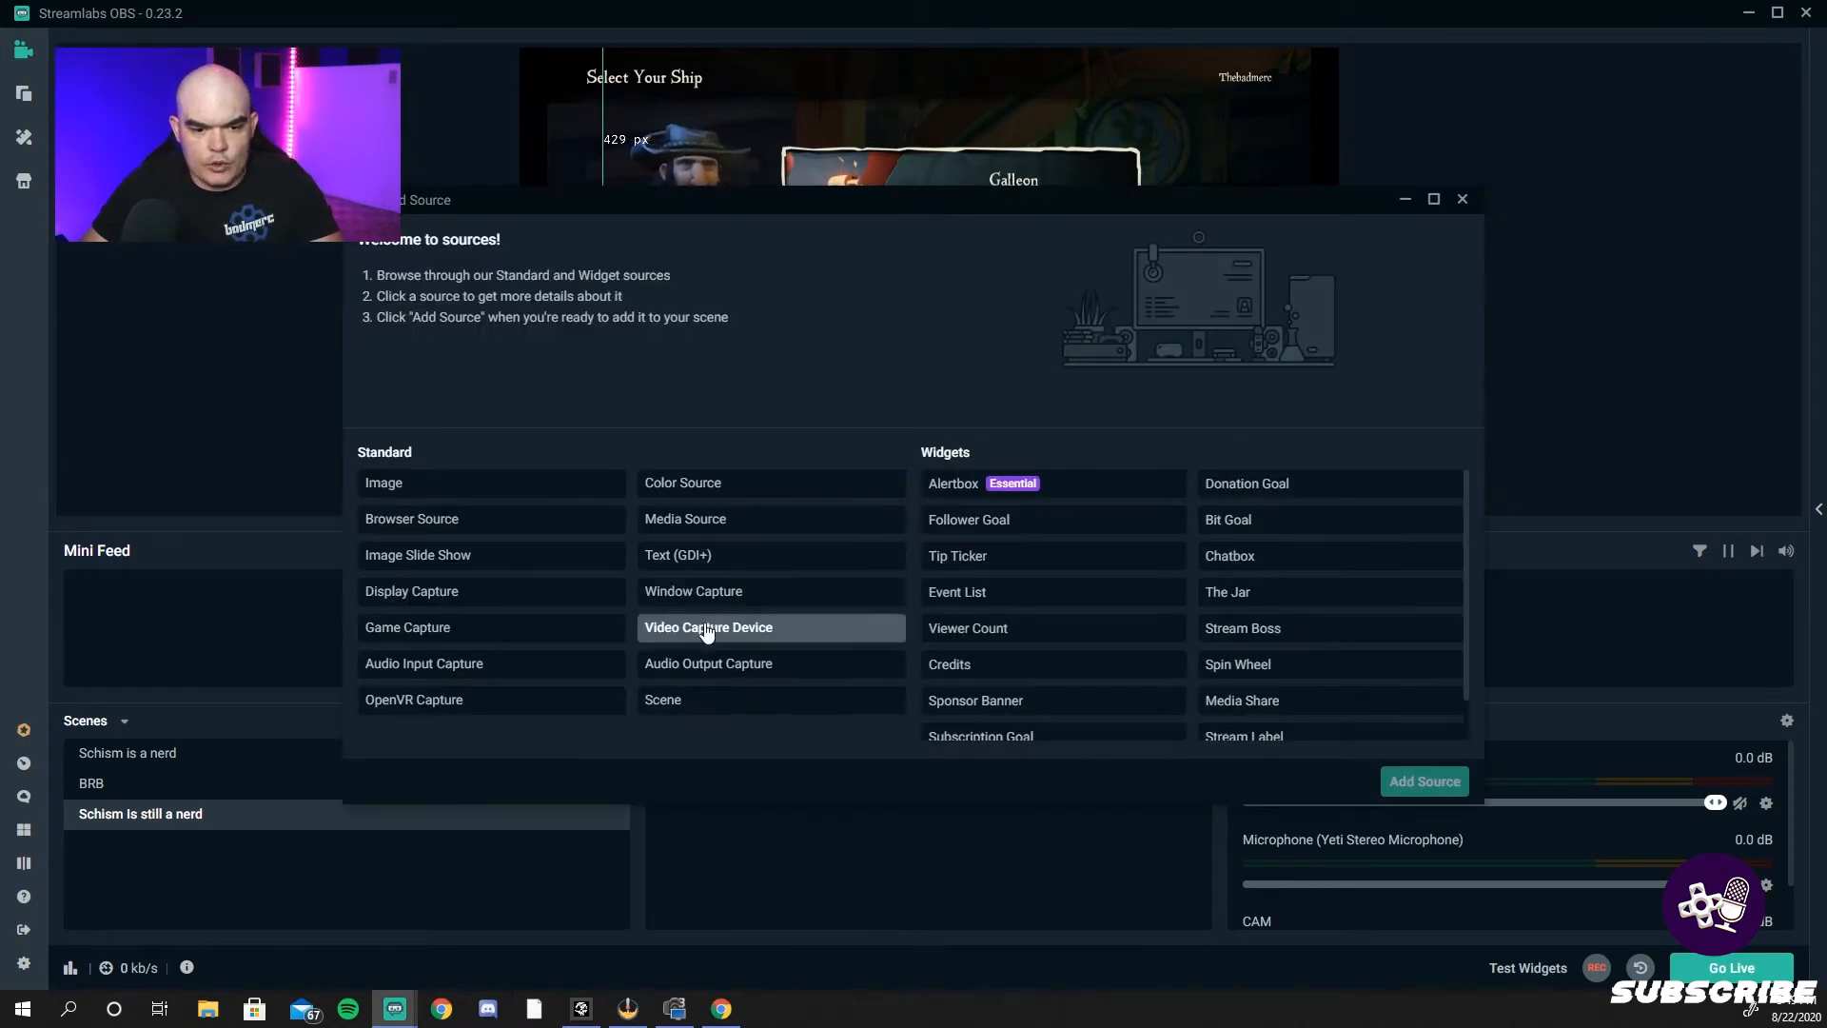
pyautogui.click(383, 482)
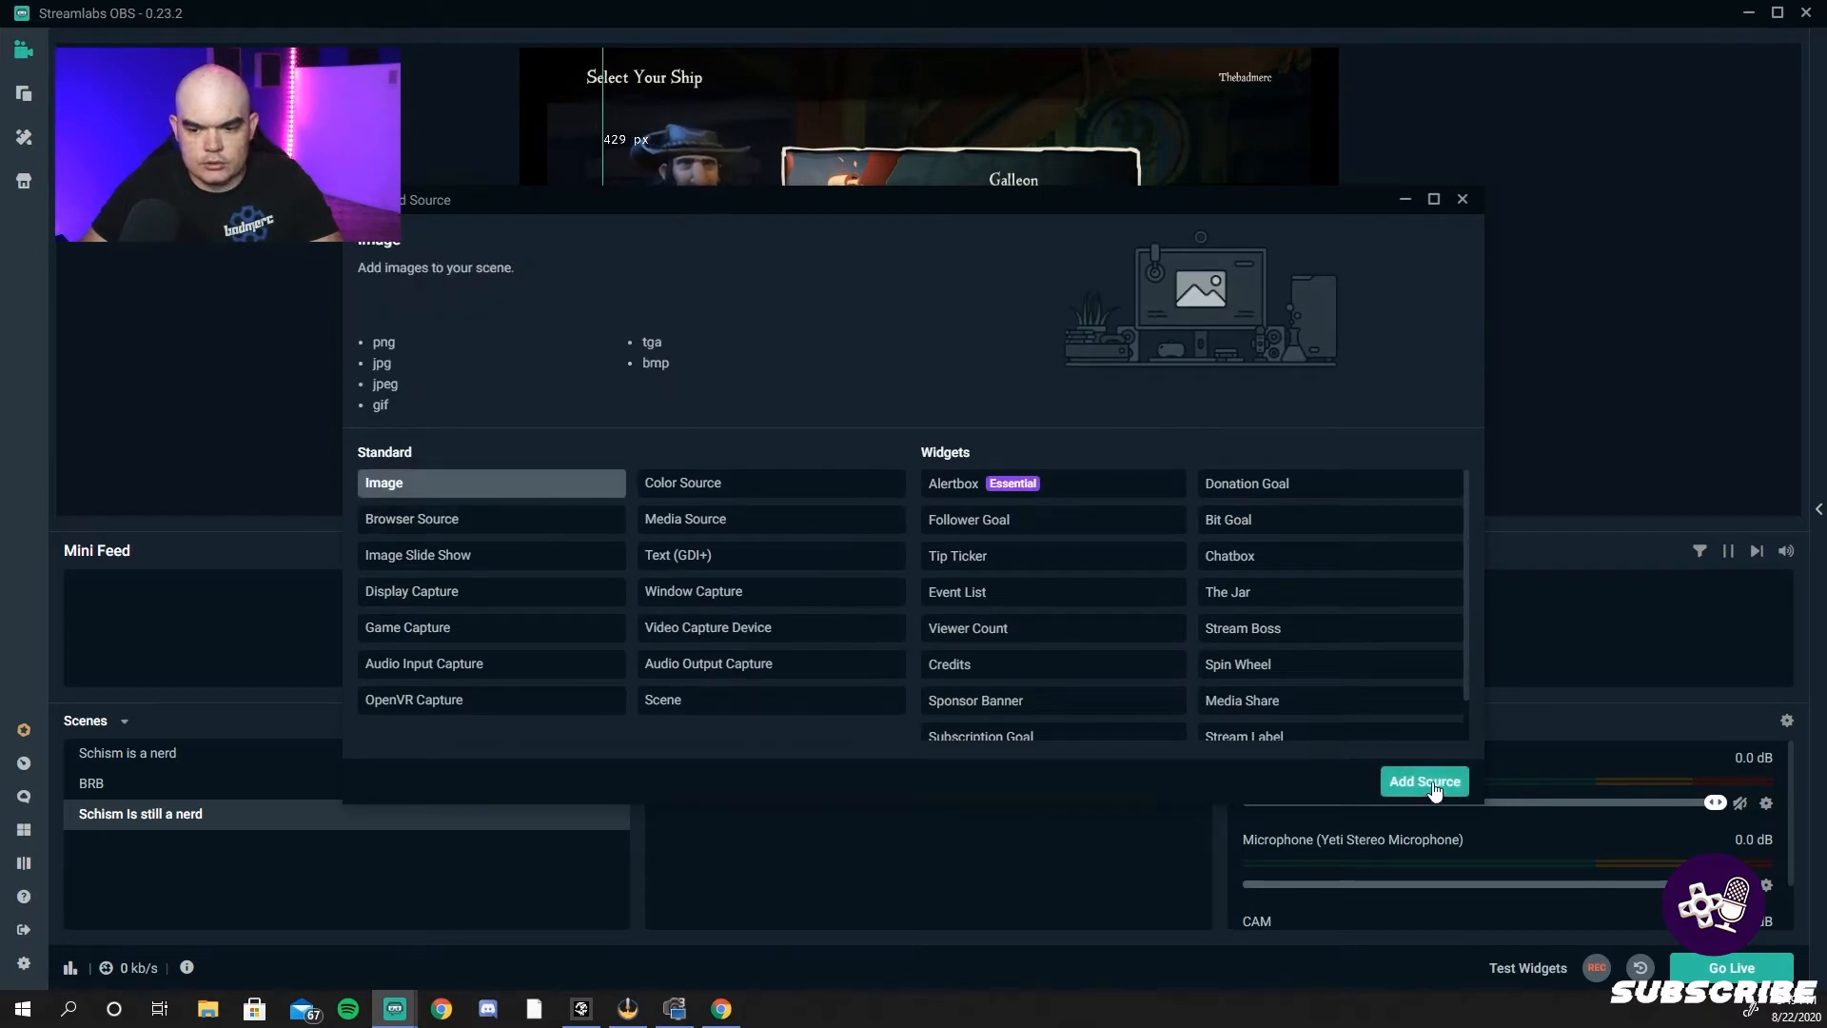
pyautogui.click(1423, 780)
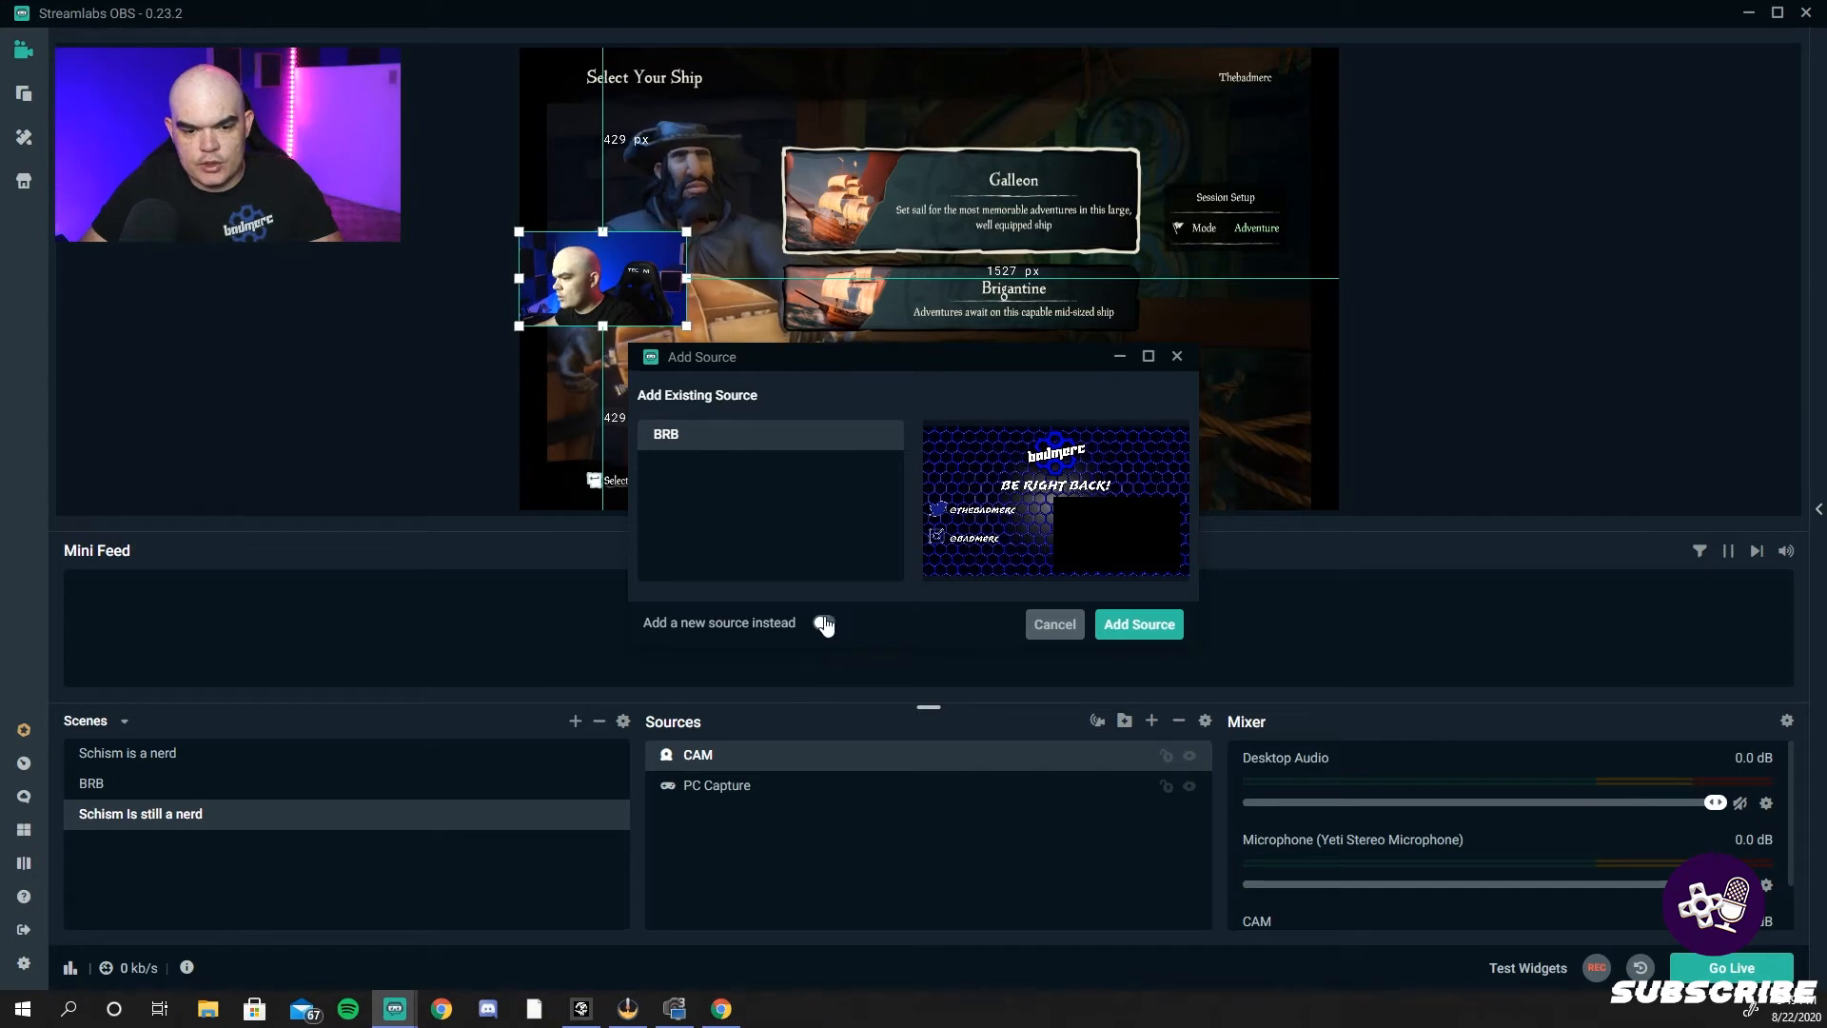
pyautogui.click(824, 622)
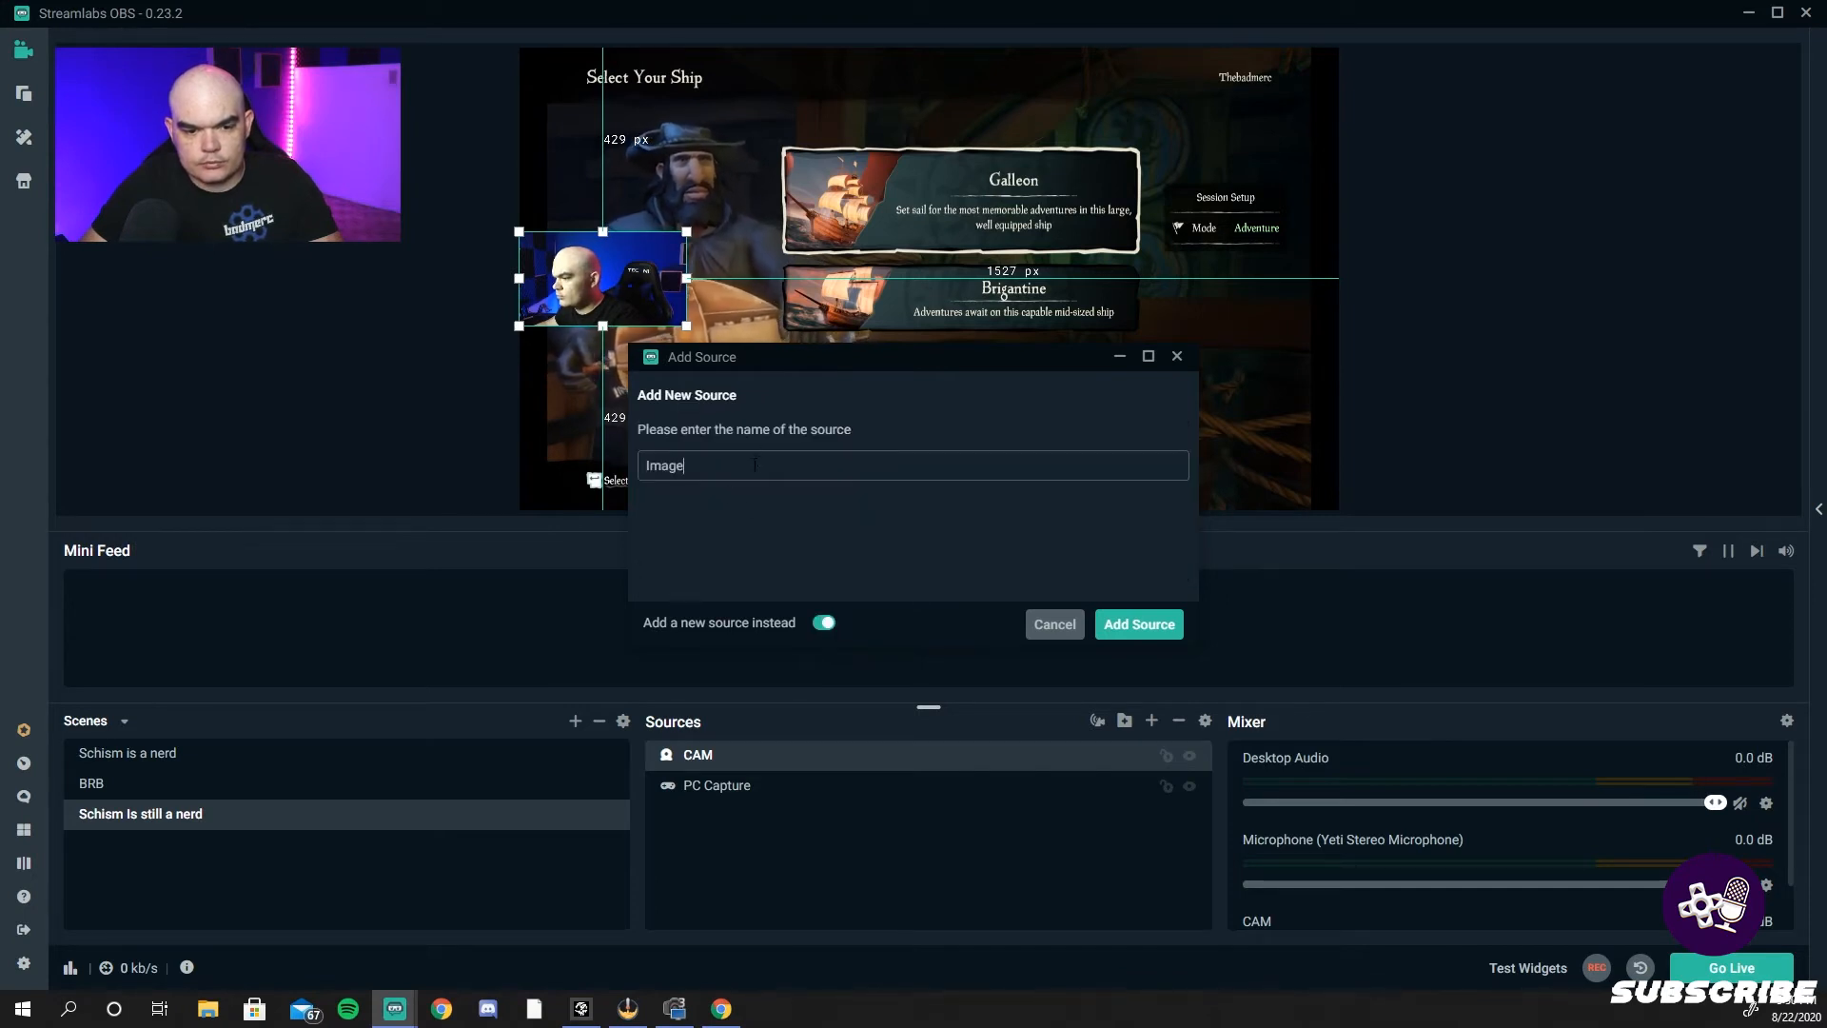
pyautogui.write('Cam Overlay')
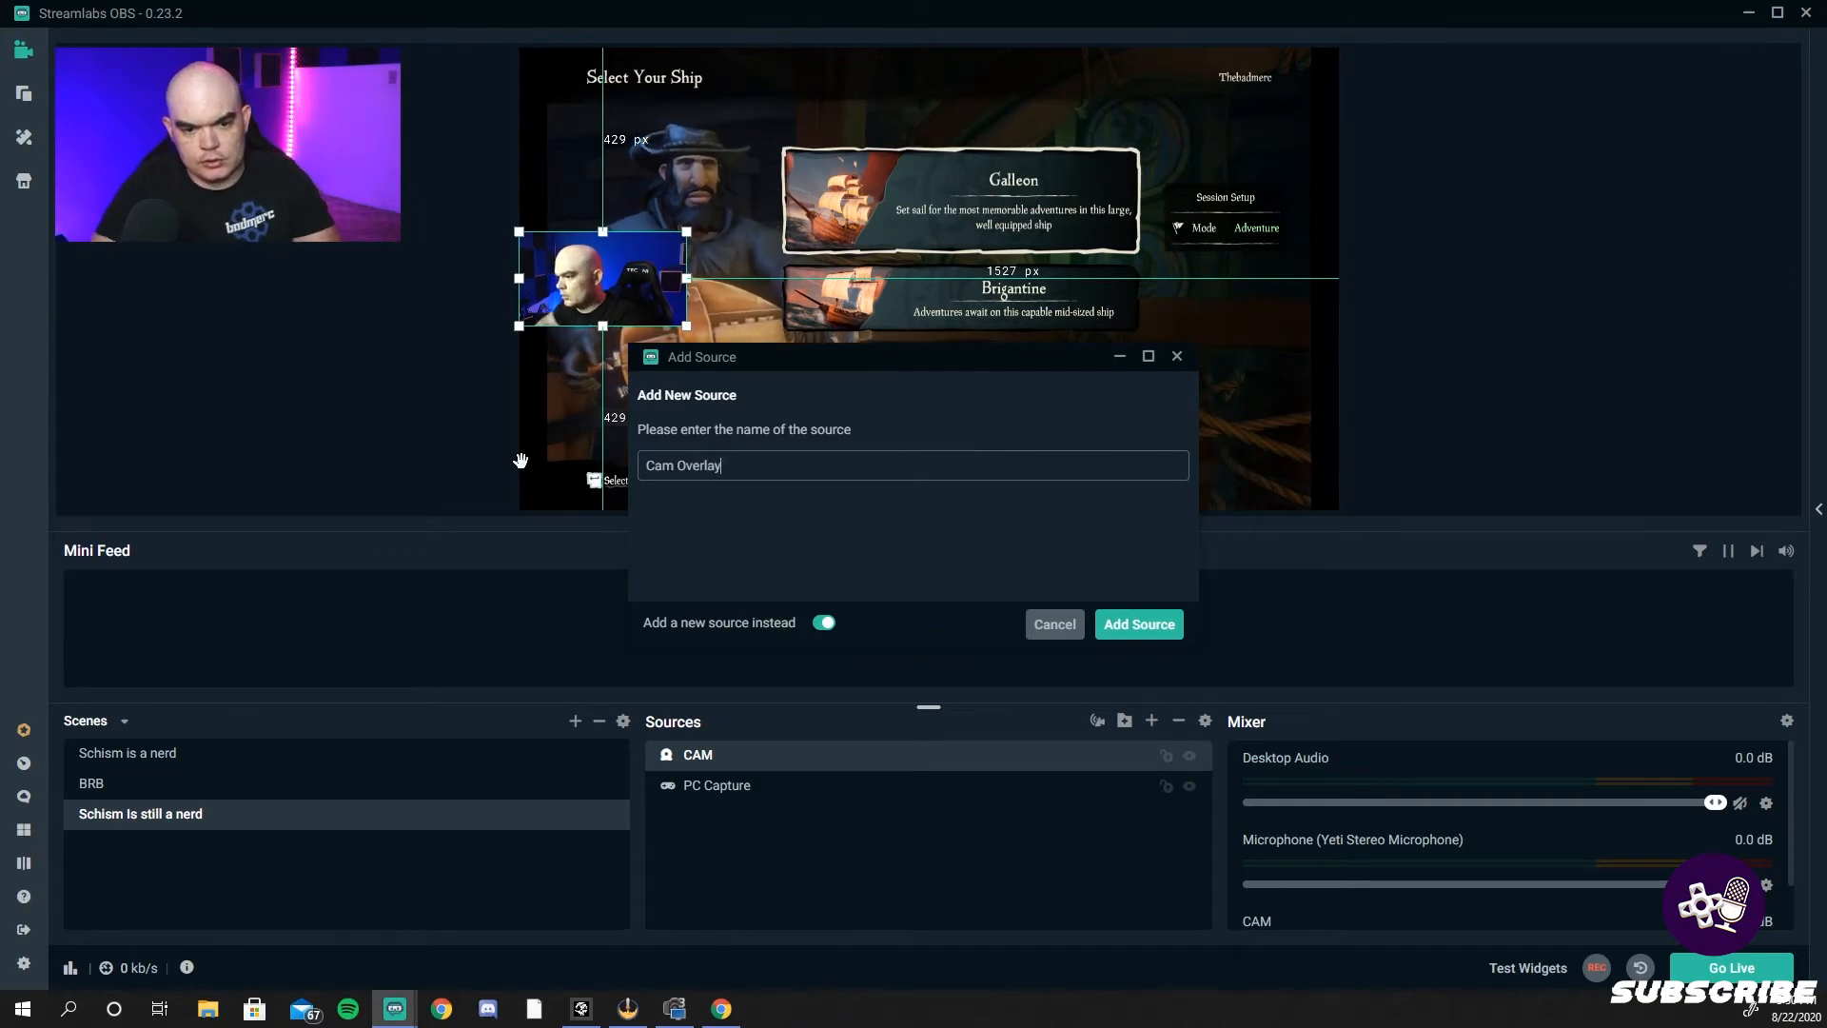
pyautogui.click(1138, 624)
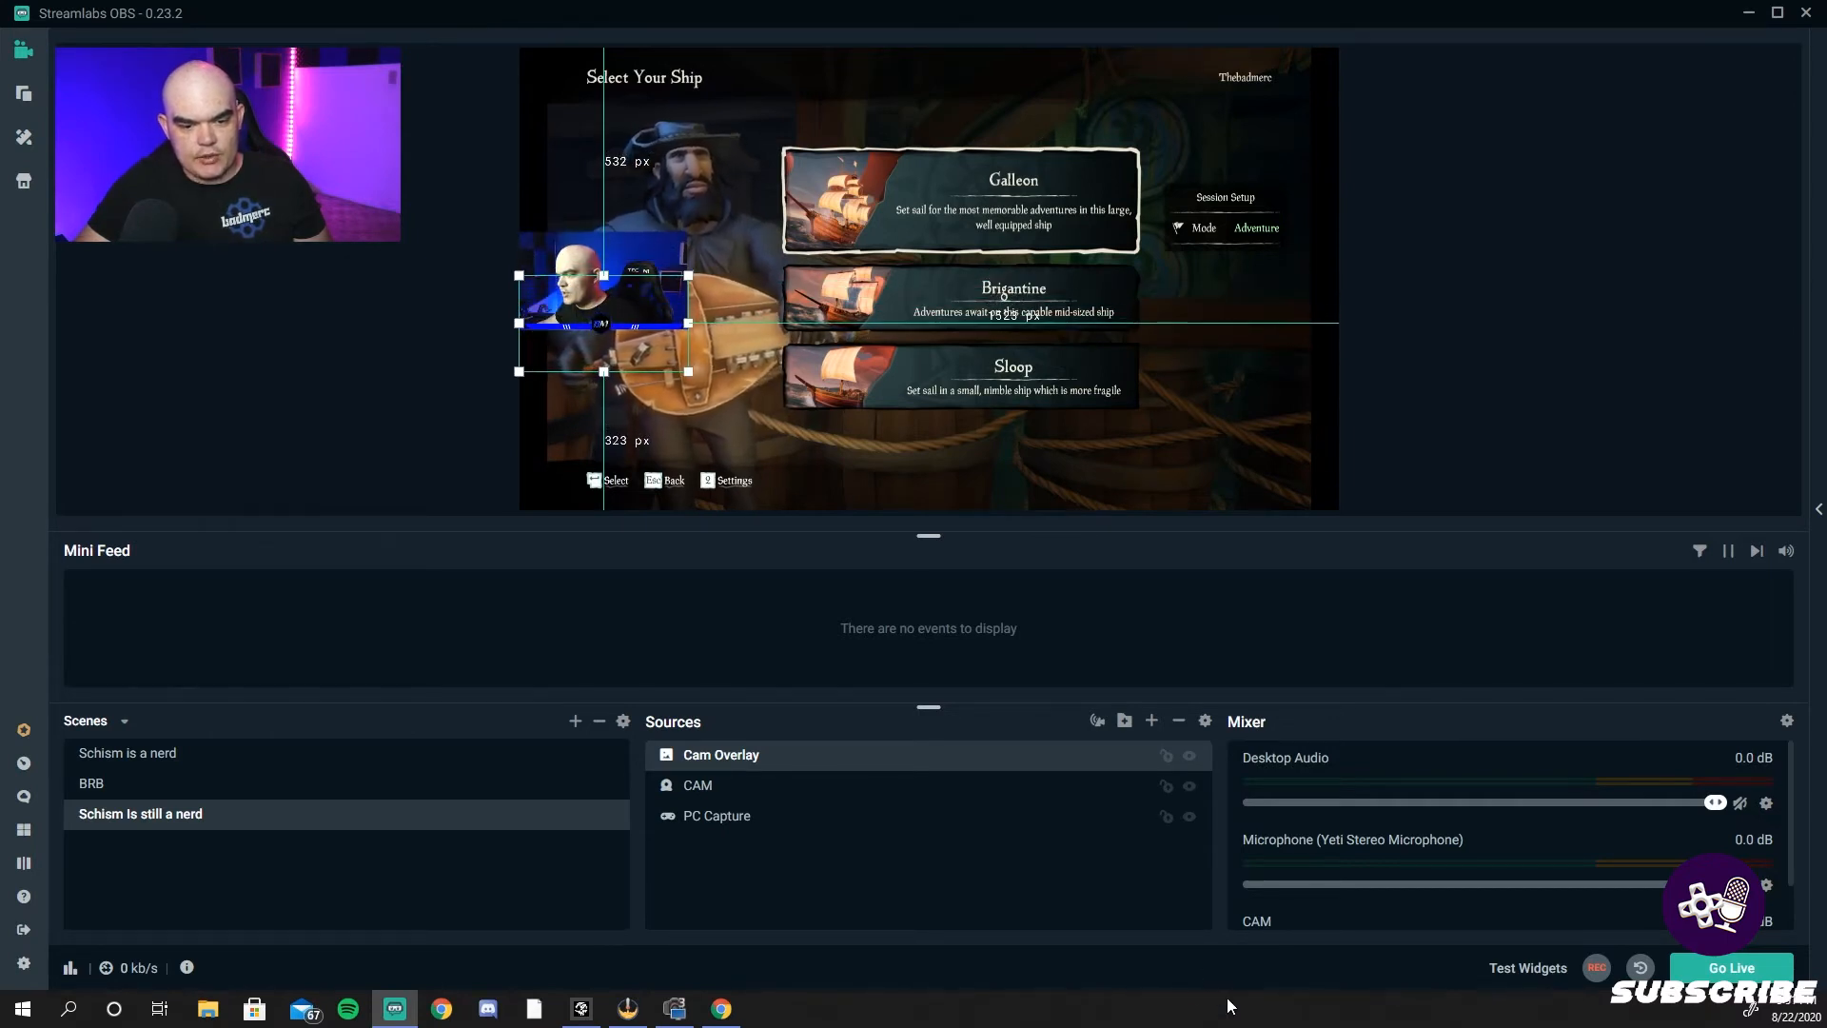
pyautogui.moveTo(1123, 719)
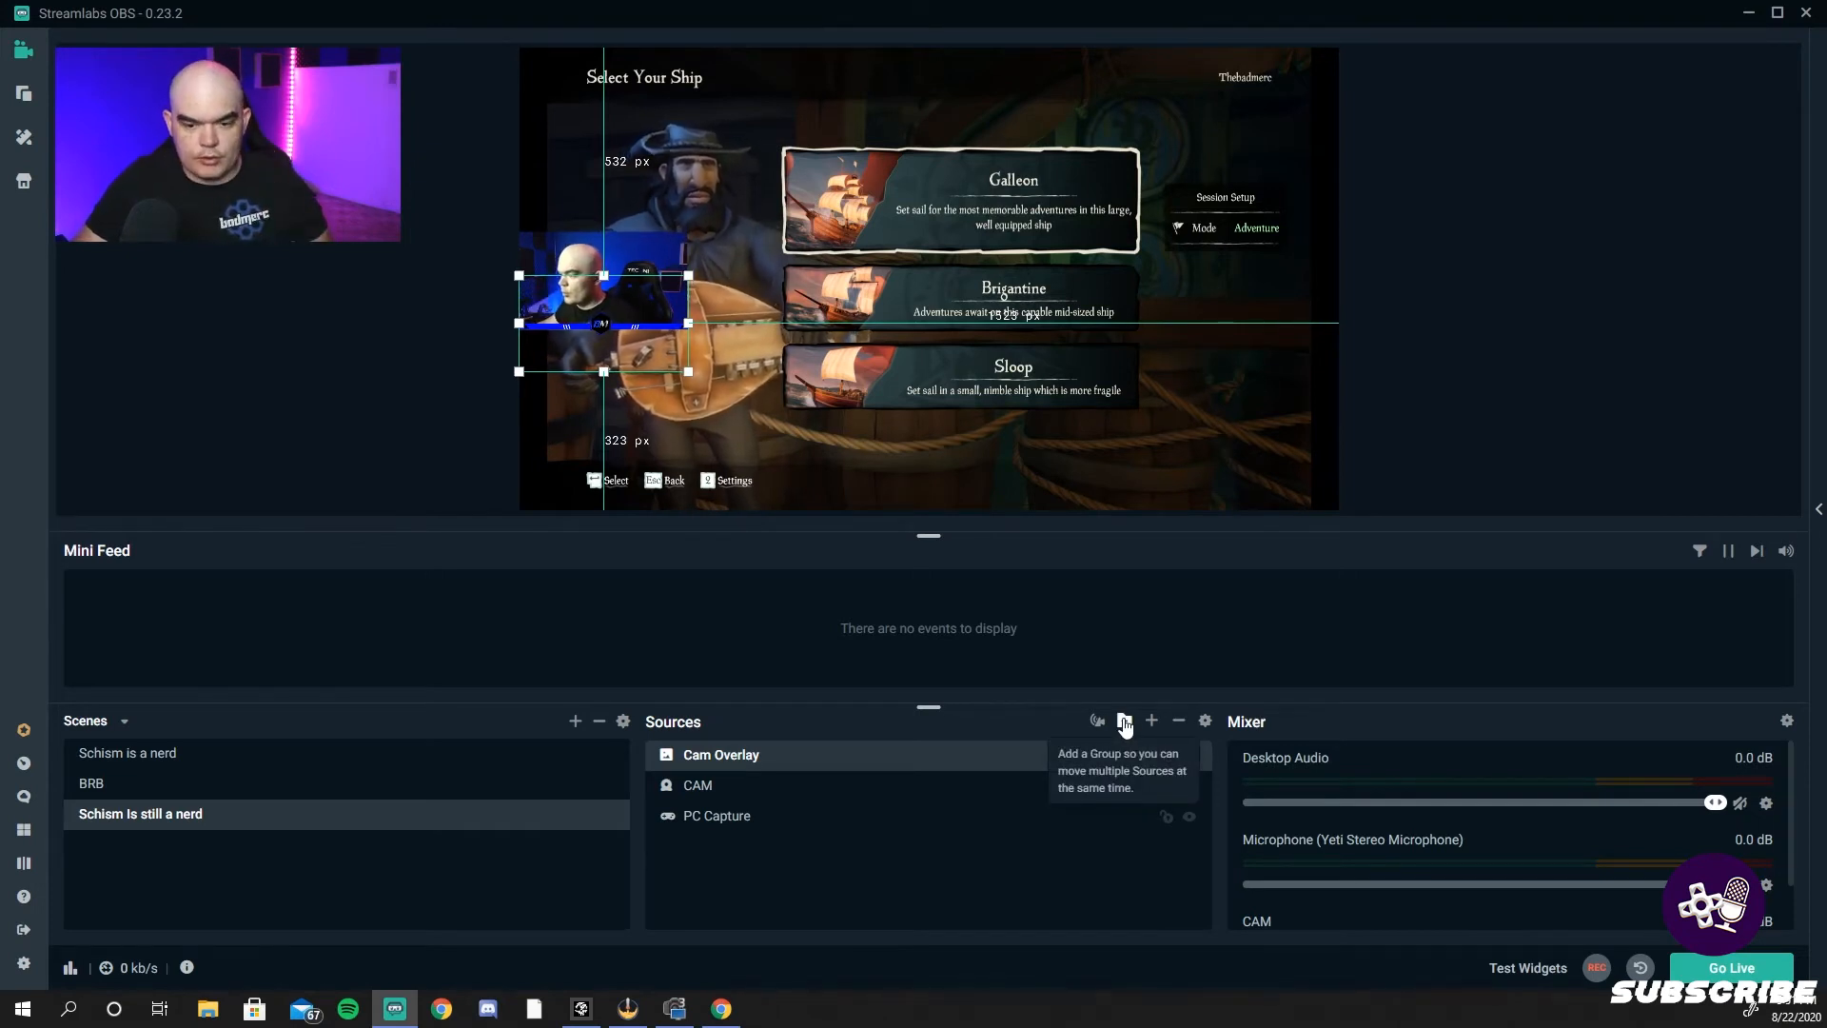
# - Create a source folder named CAM
pyautogui.click(1123, 720)
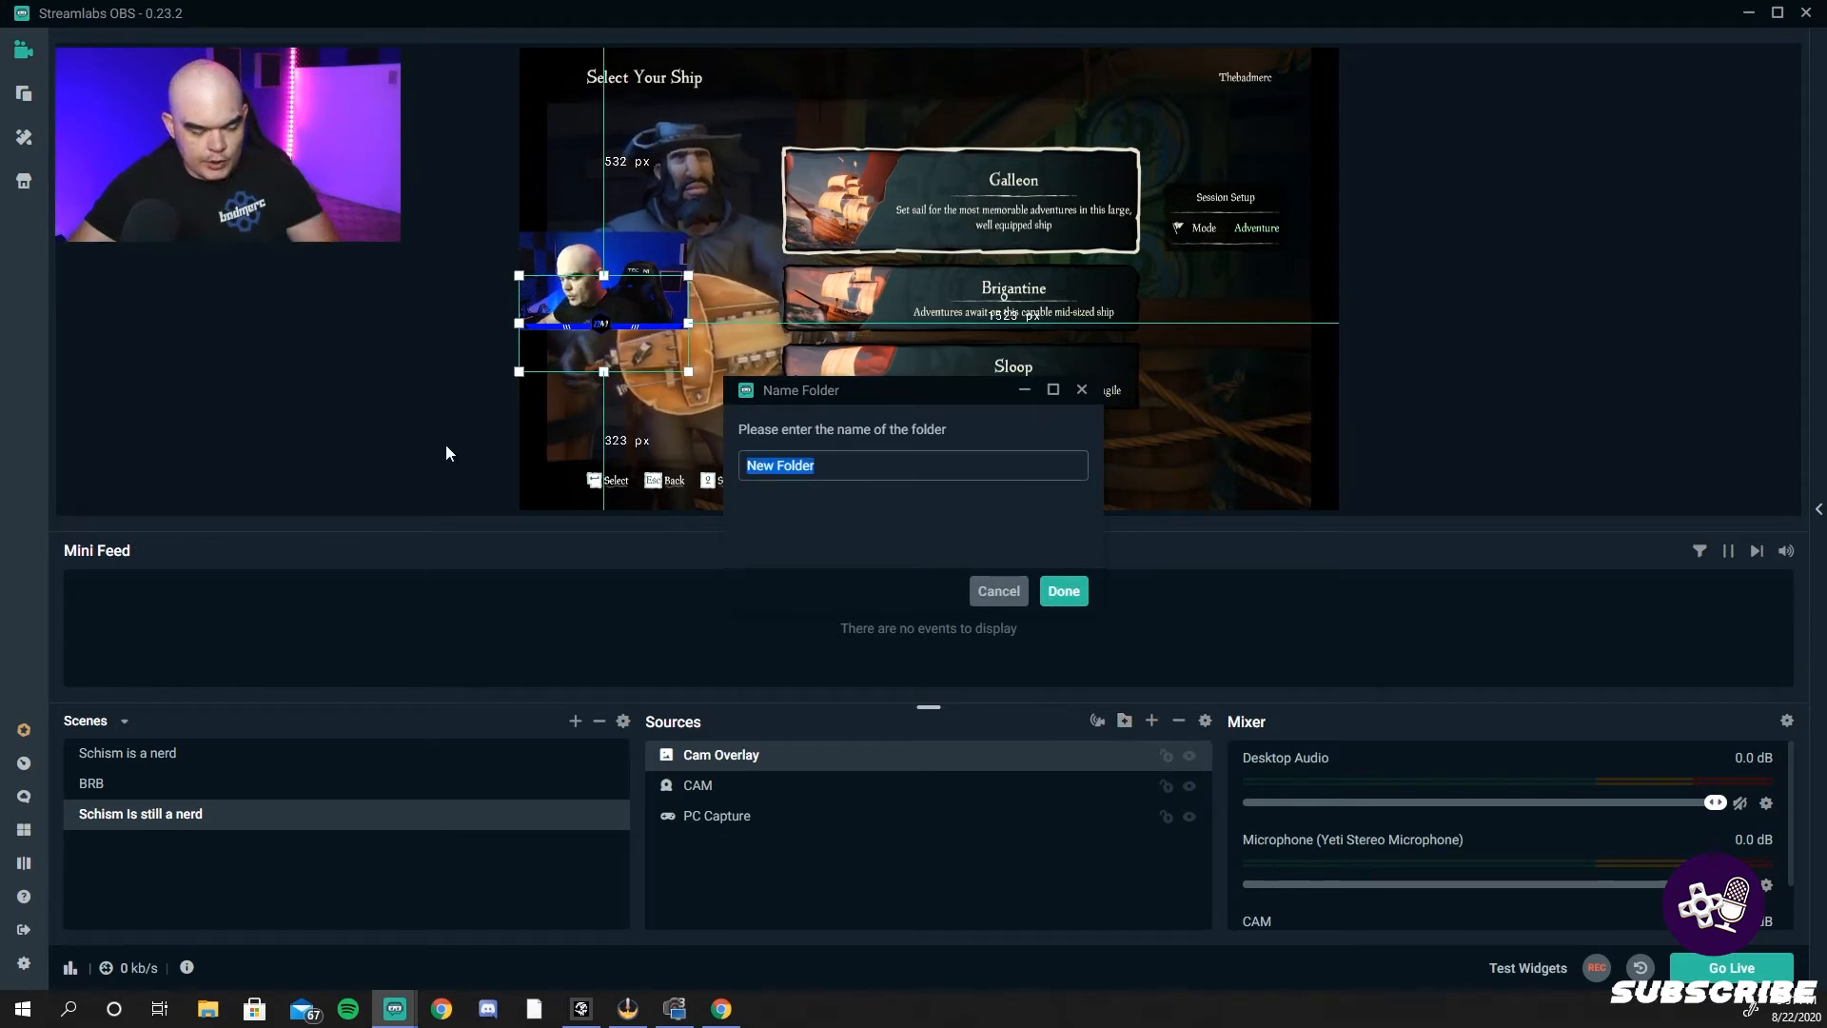
pyautogui.write('CAM')
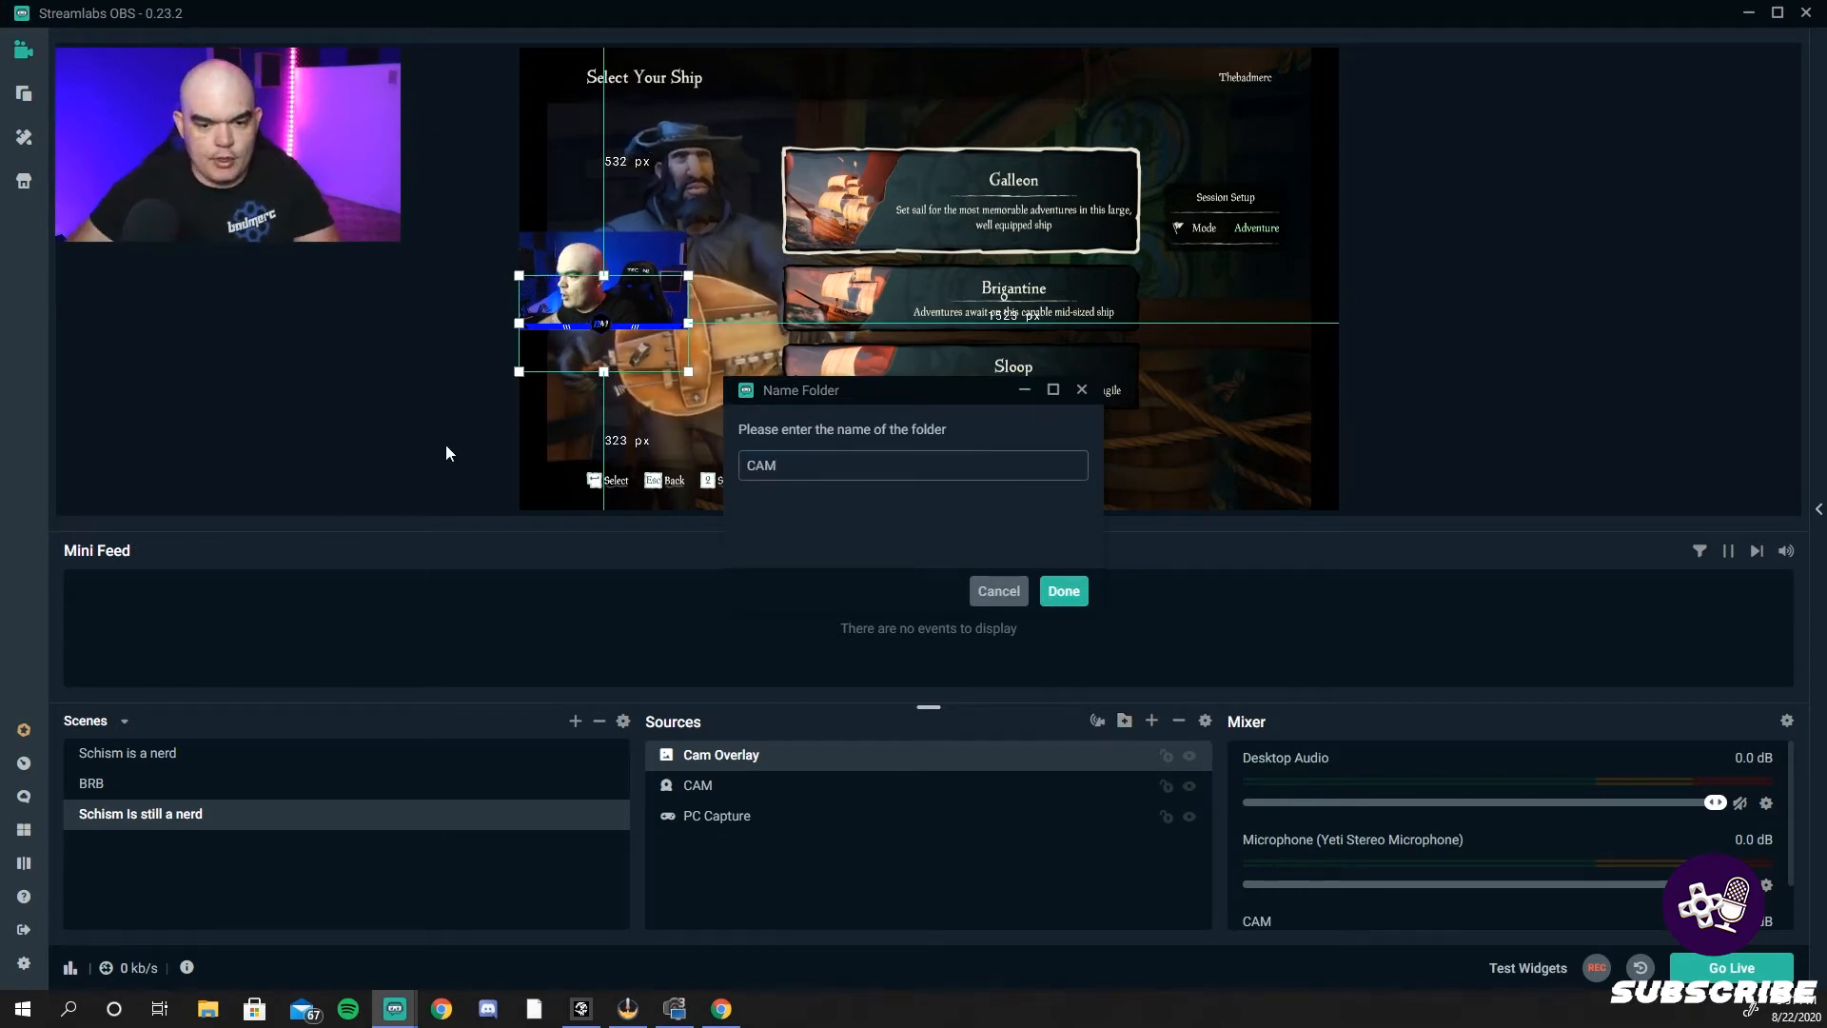
pyautogui.click(1062, 590)
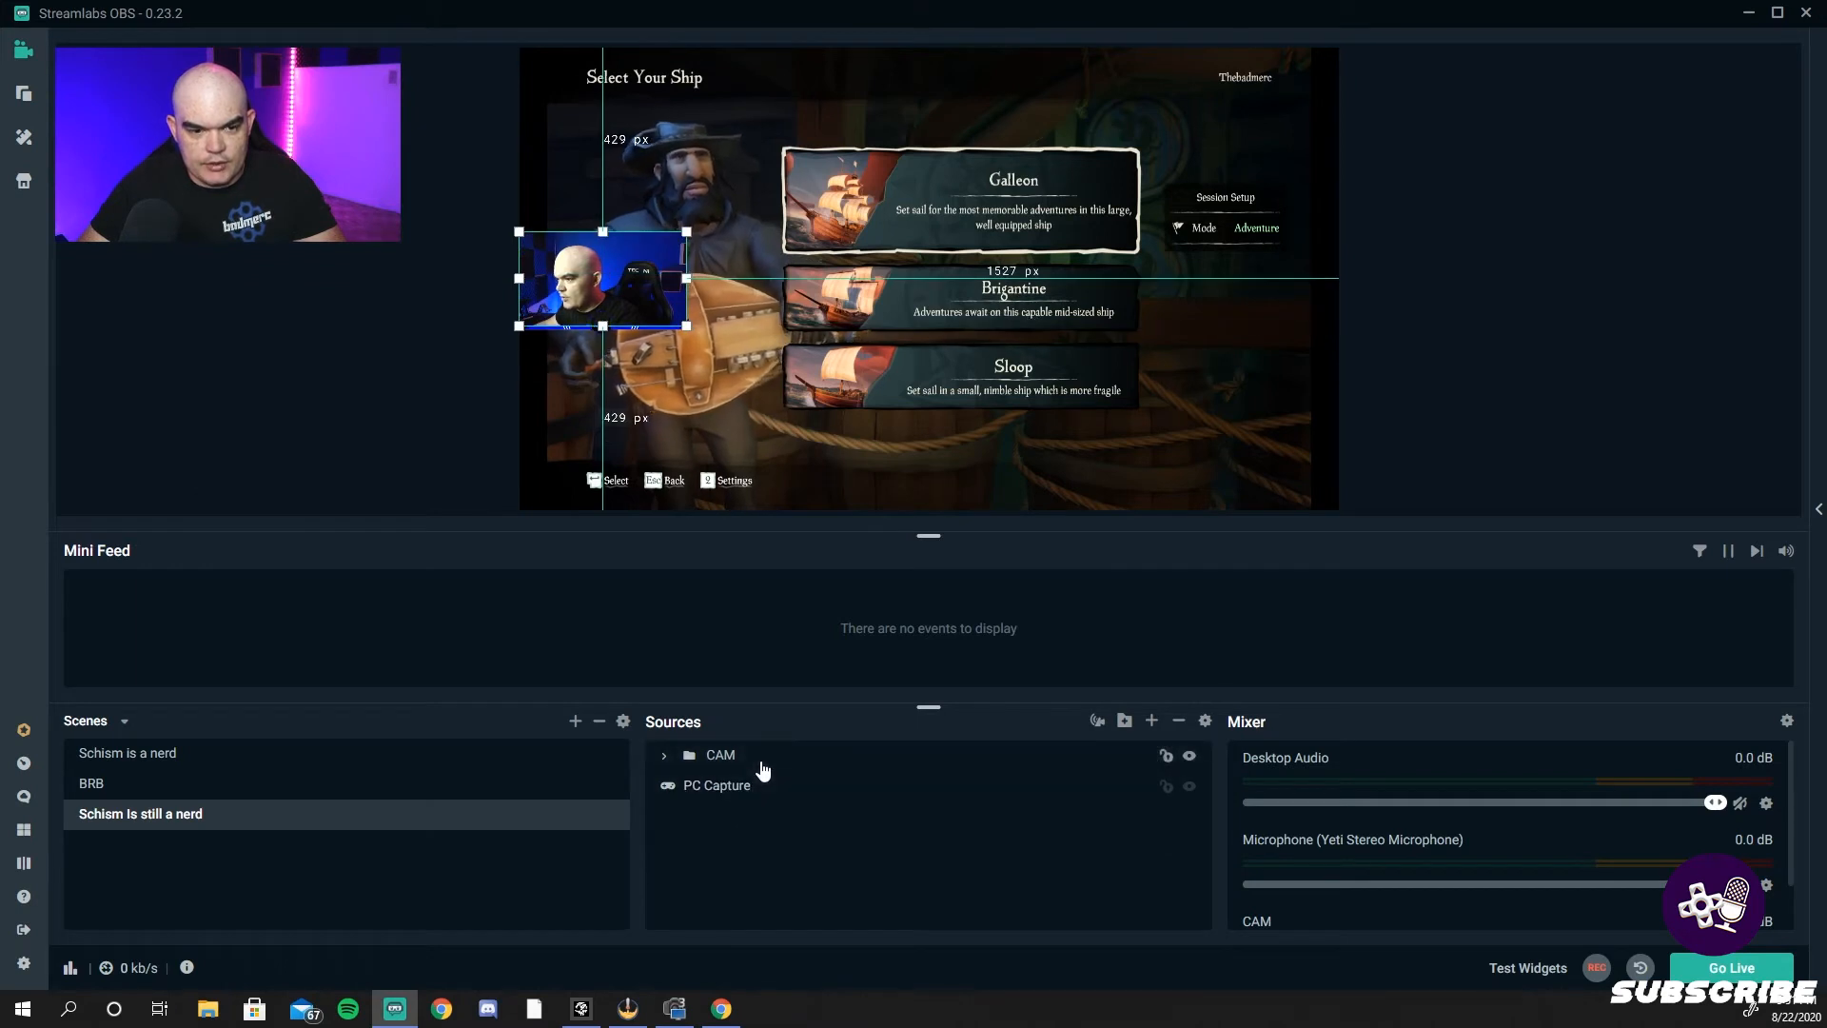
# - Expand and collapse the CAM folder to check its grouped webcam and overlay sources
pyautogui.click(664, 754)
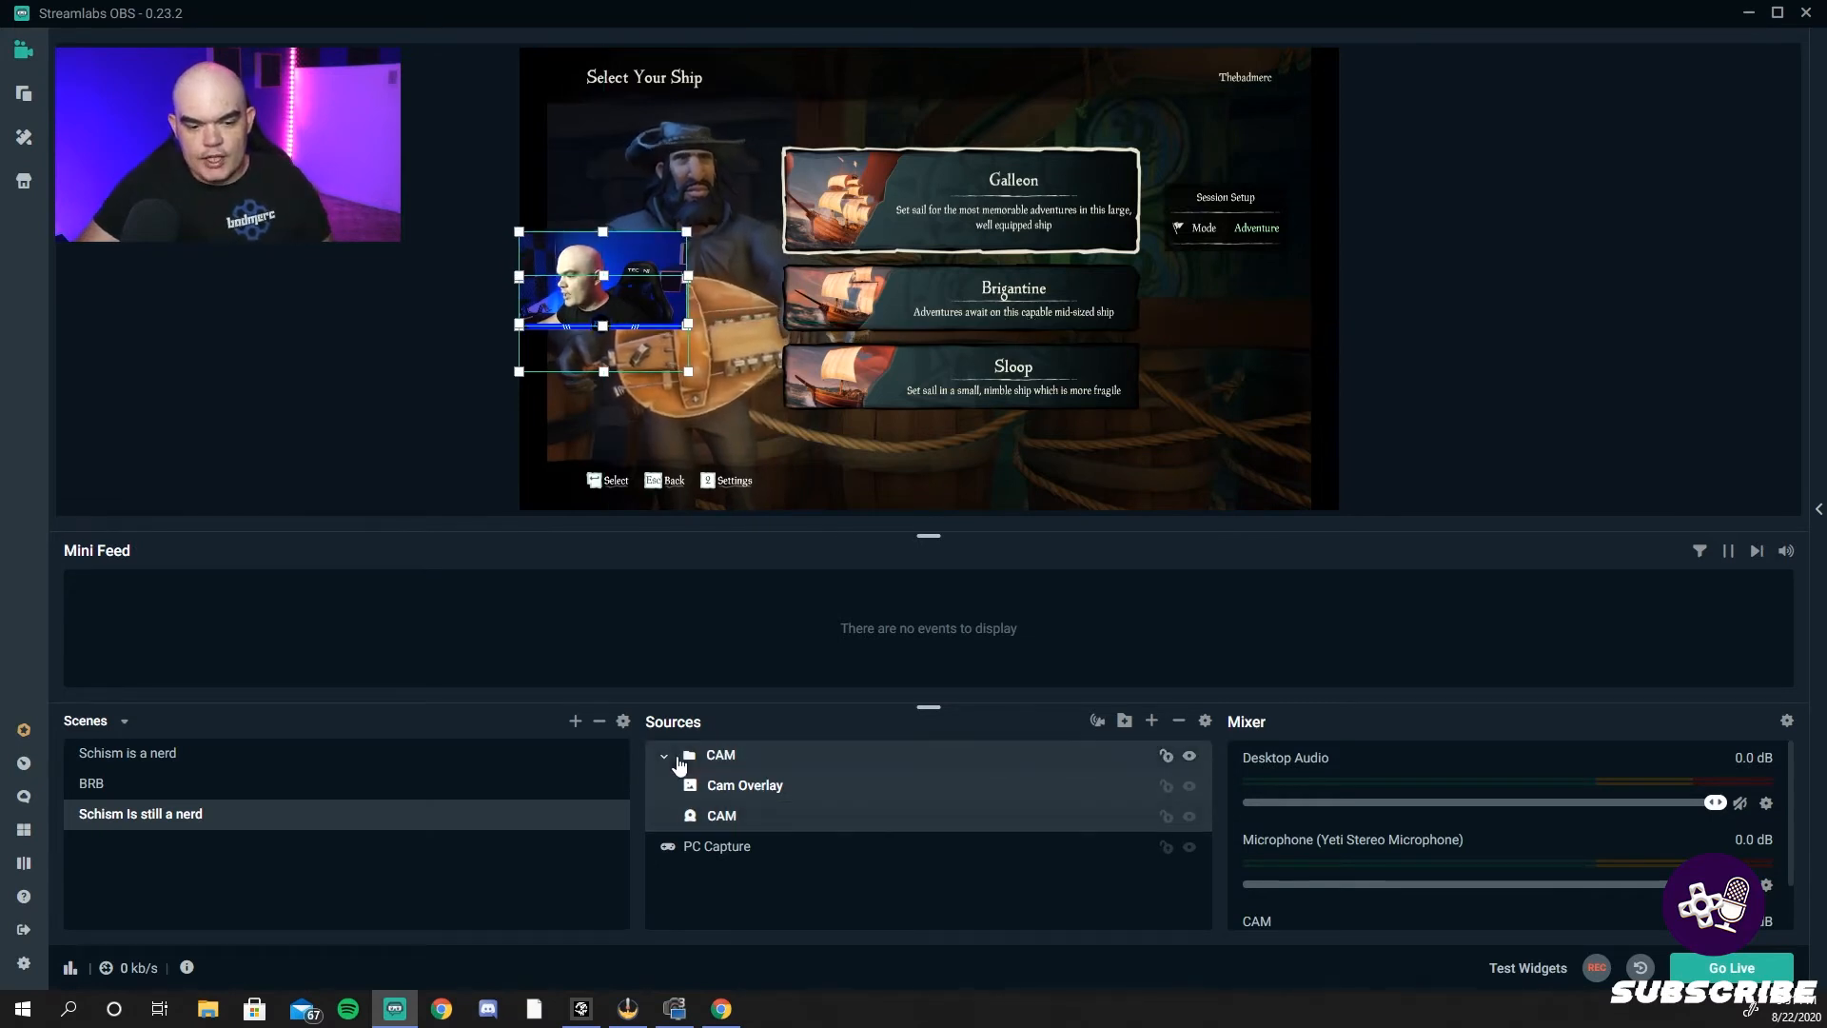
pyautogui.click(663, 753)
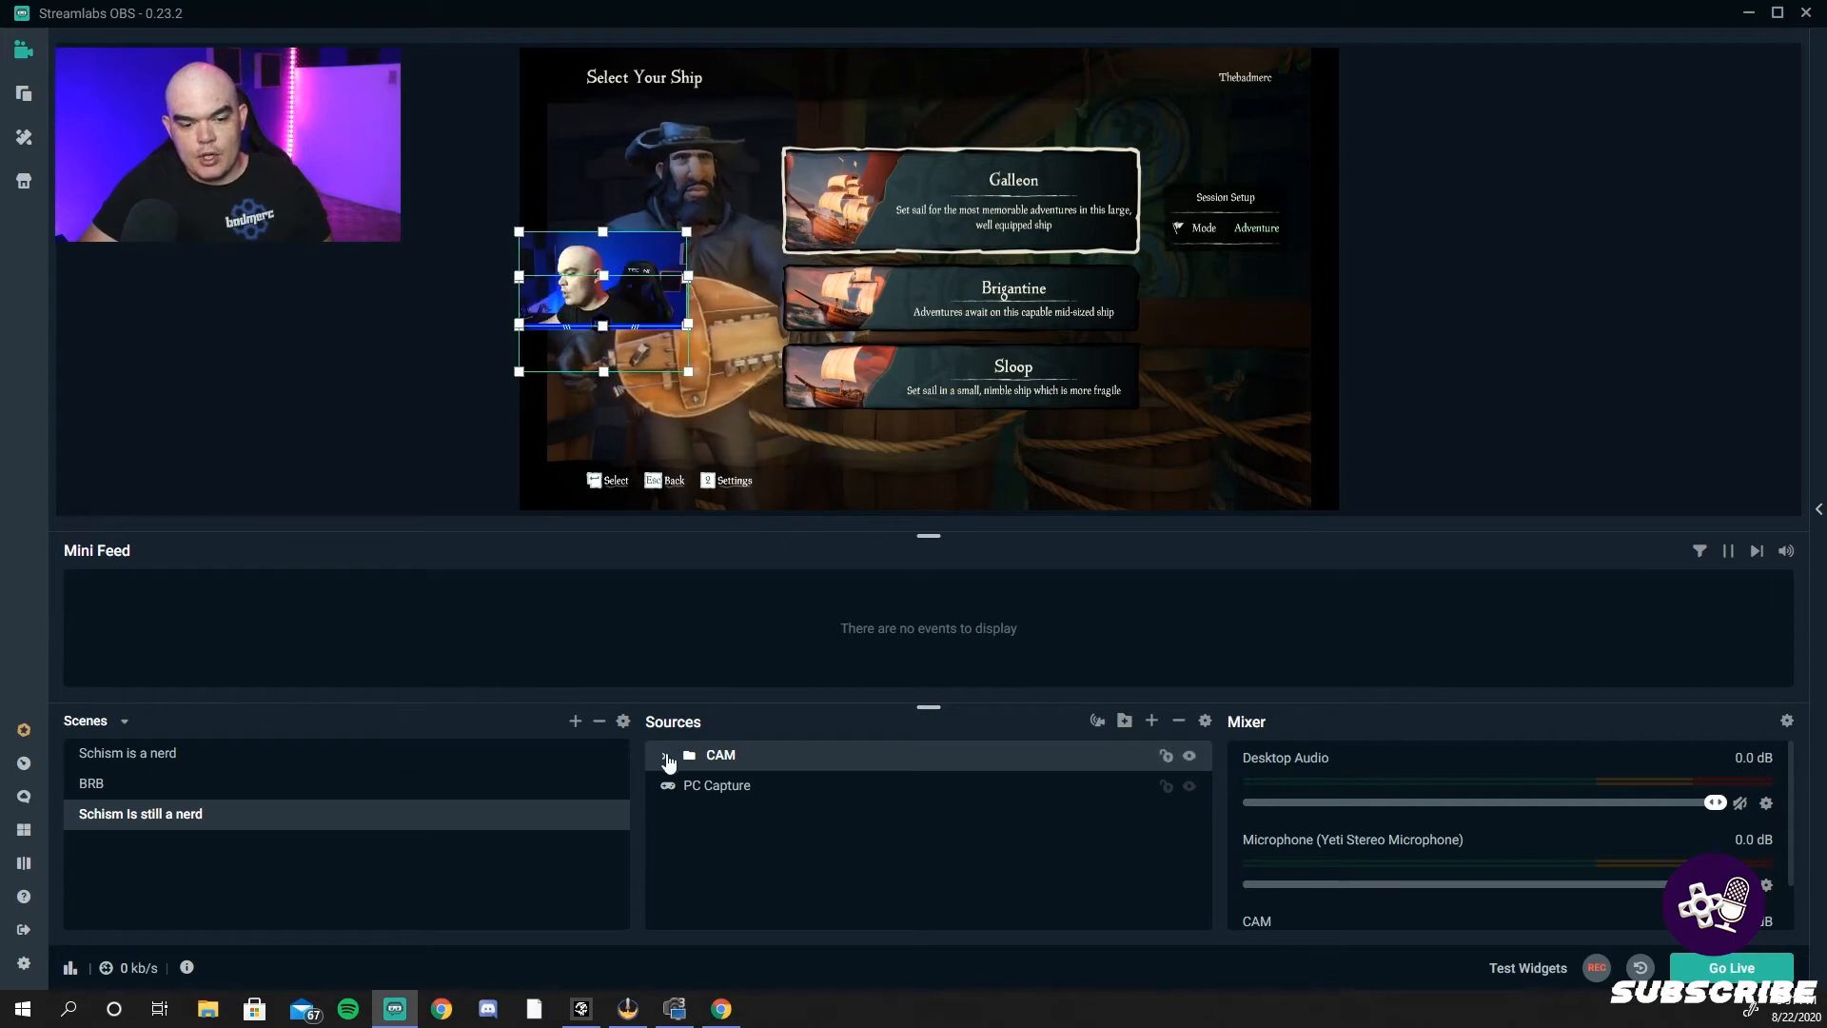
pyautogui.click(665, 754)
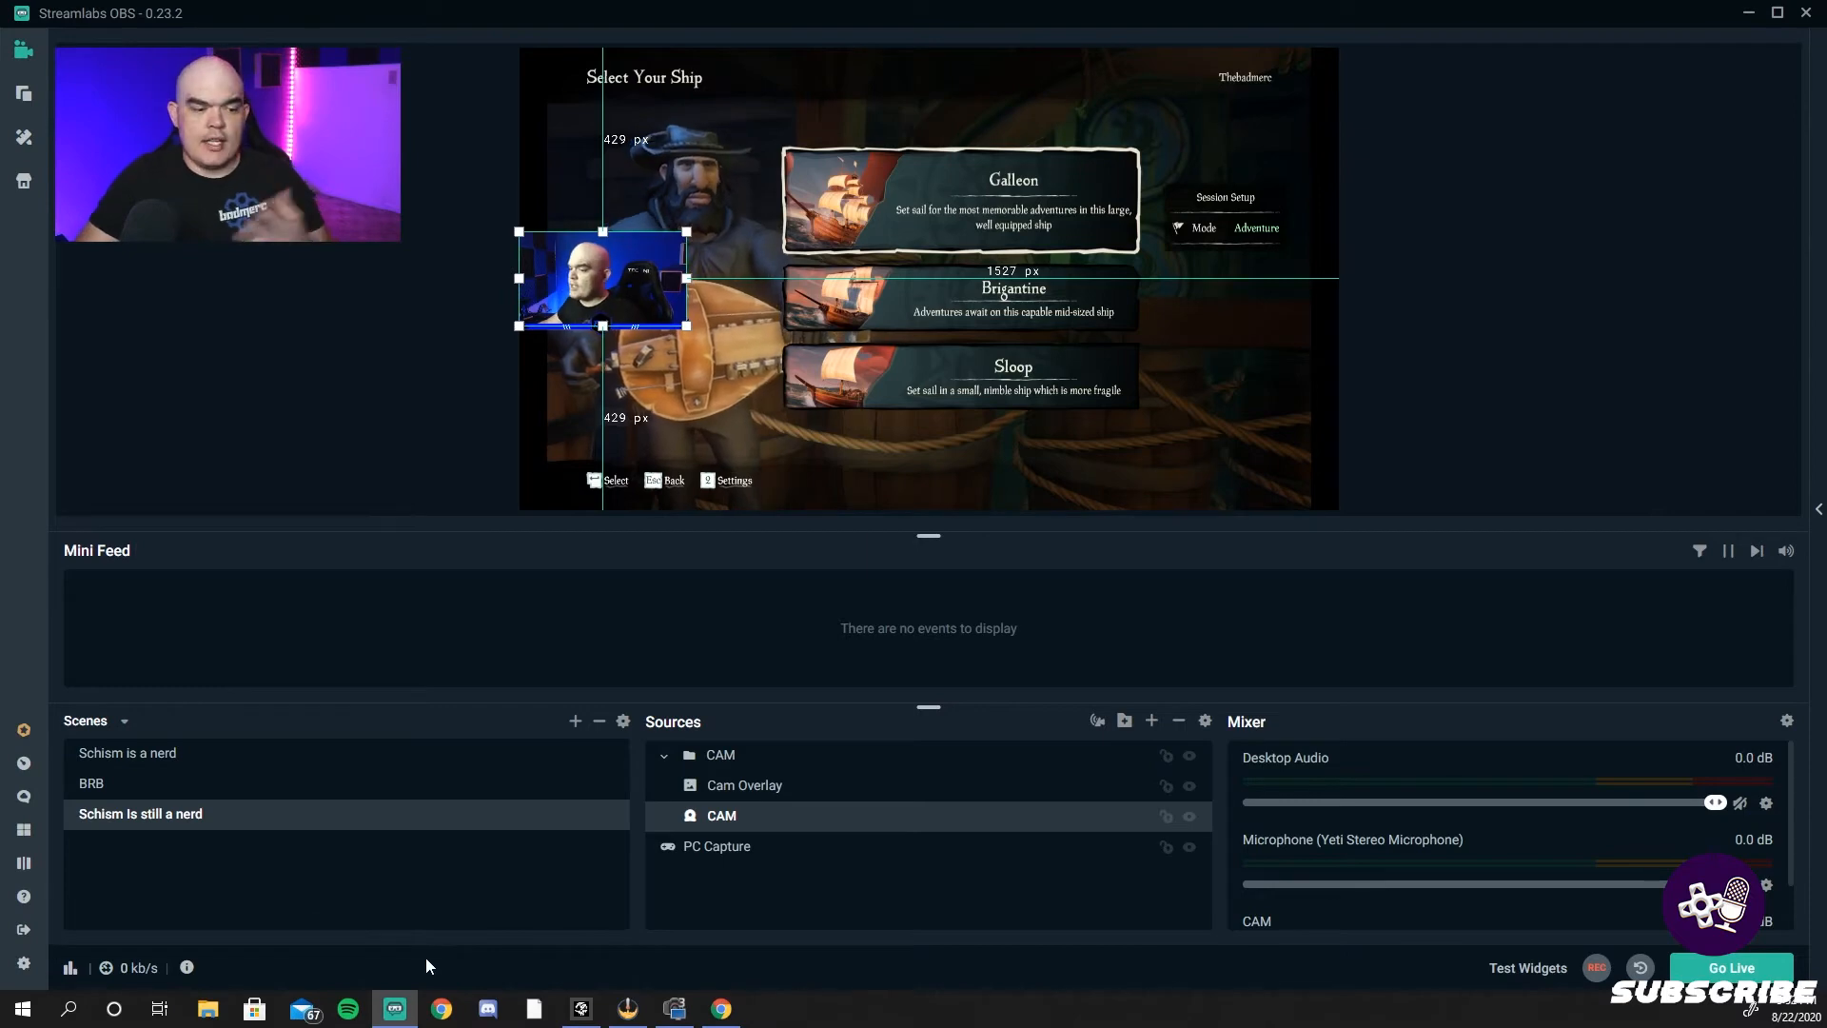
# - Switch through the starting, BRB and gaming scenes to preview transitions
pyautogui.click(127, 754)
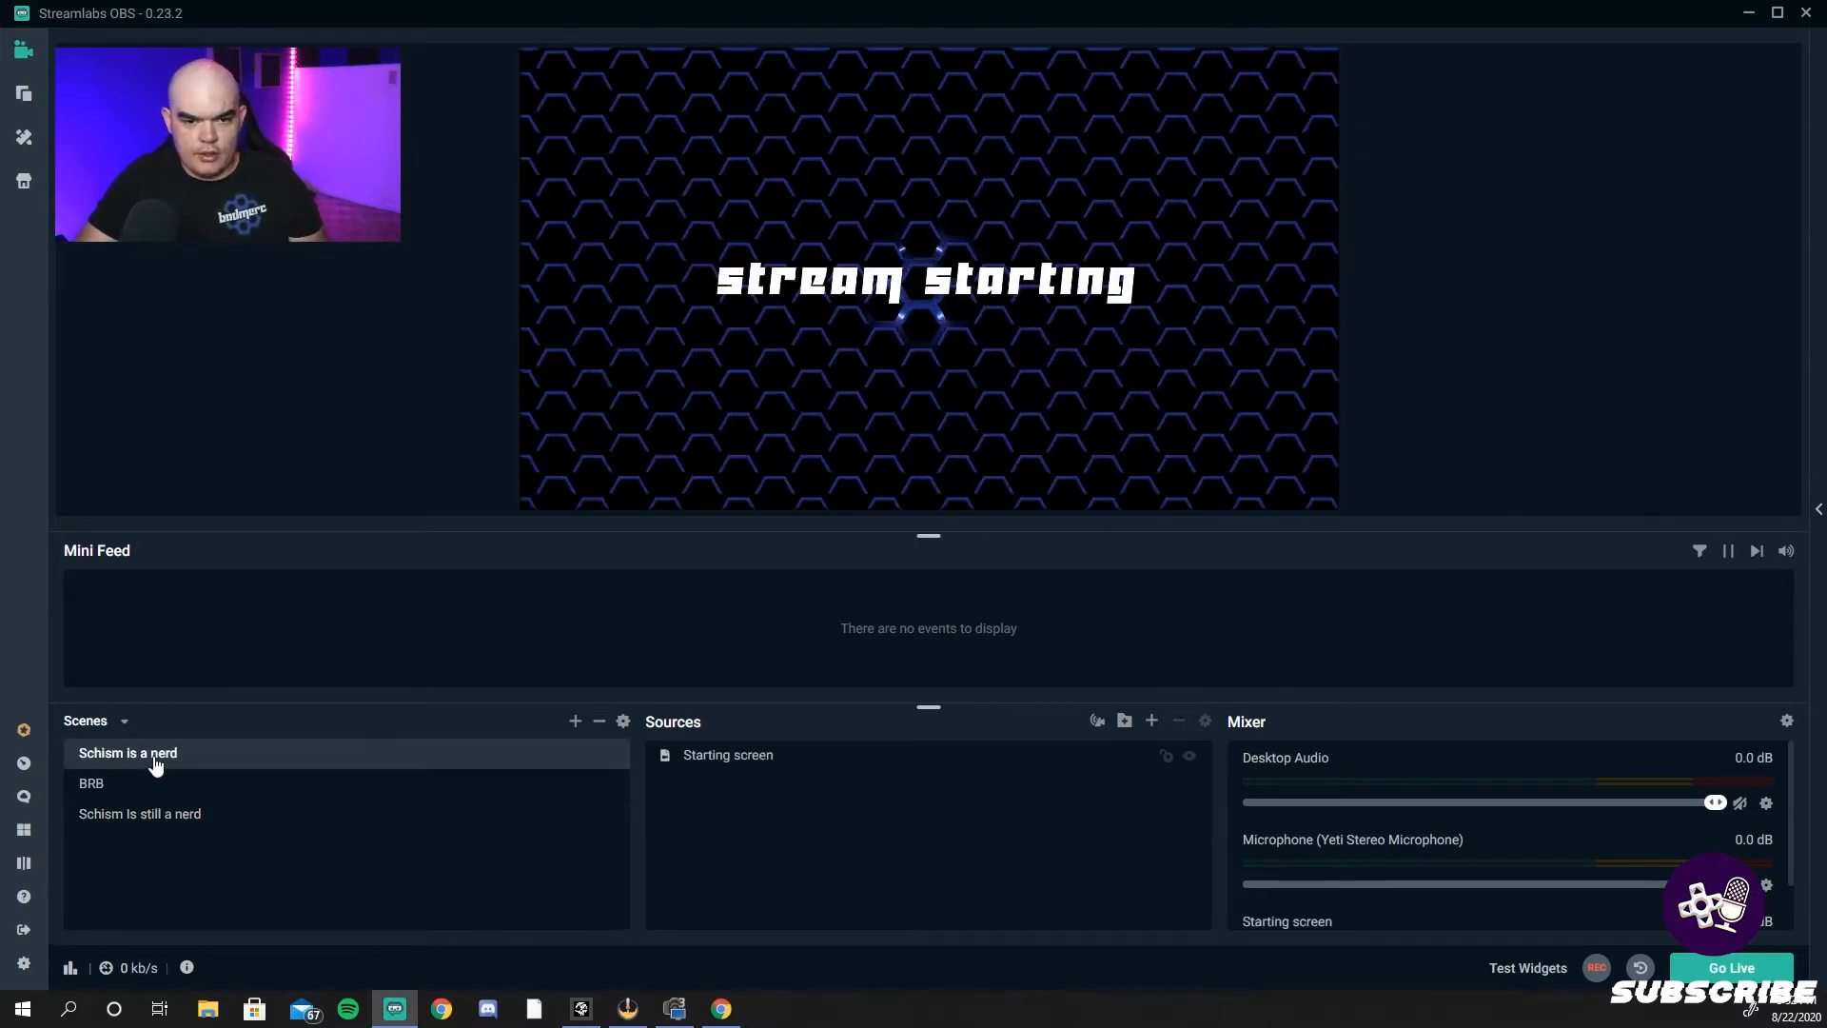
pyautogui.click(92, 783)
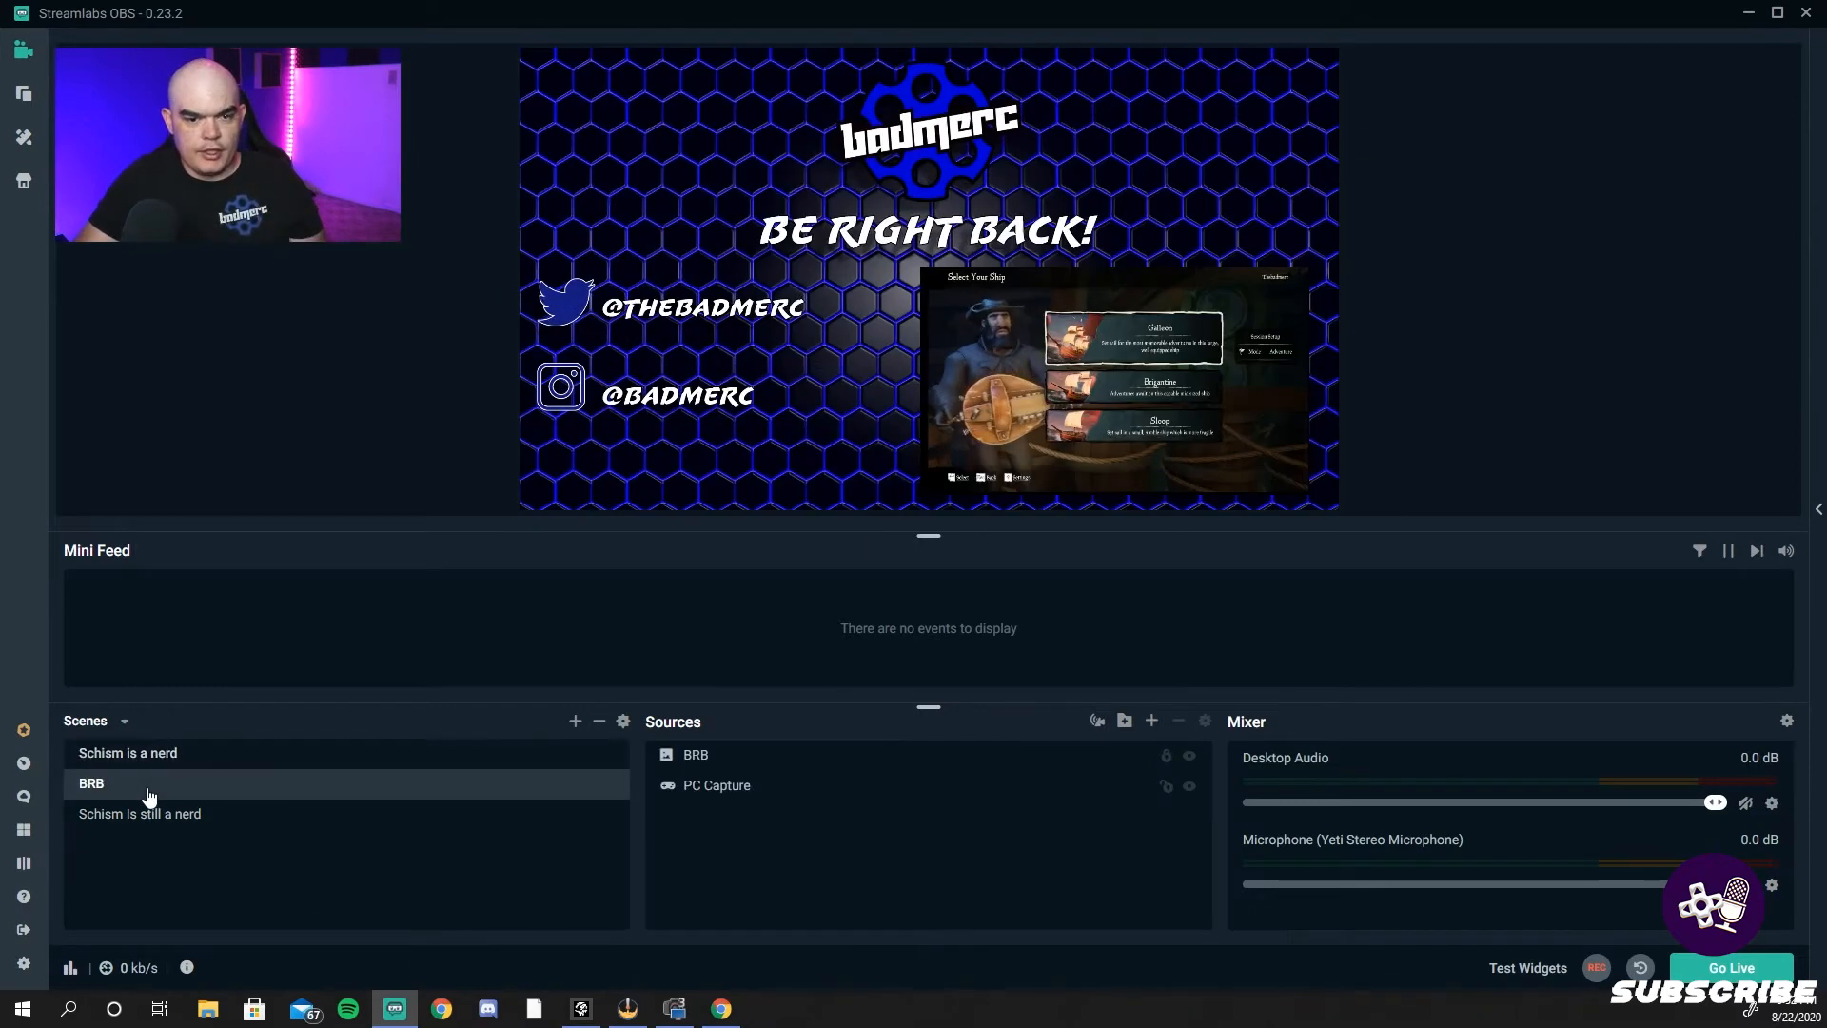
pyautogui.click(139, 813)
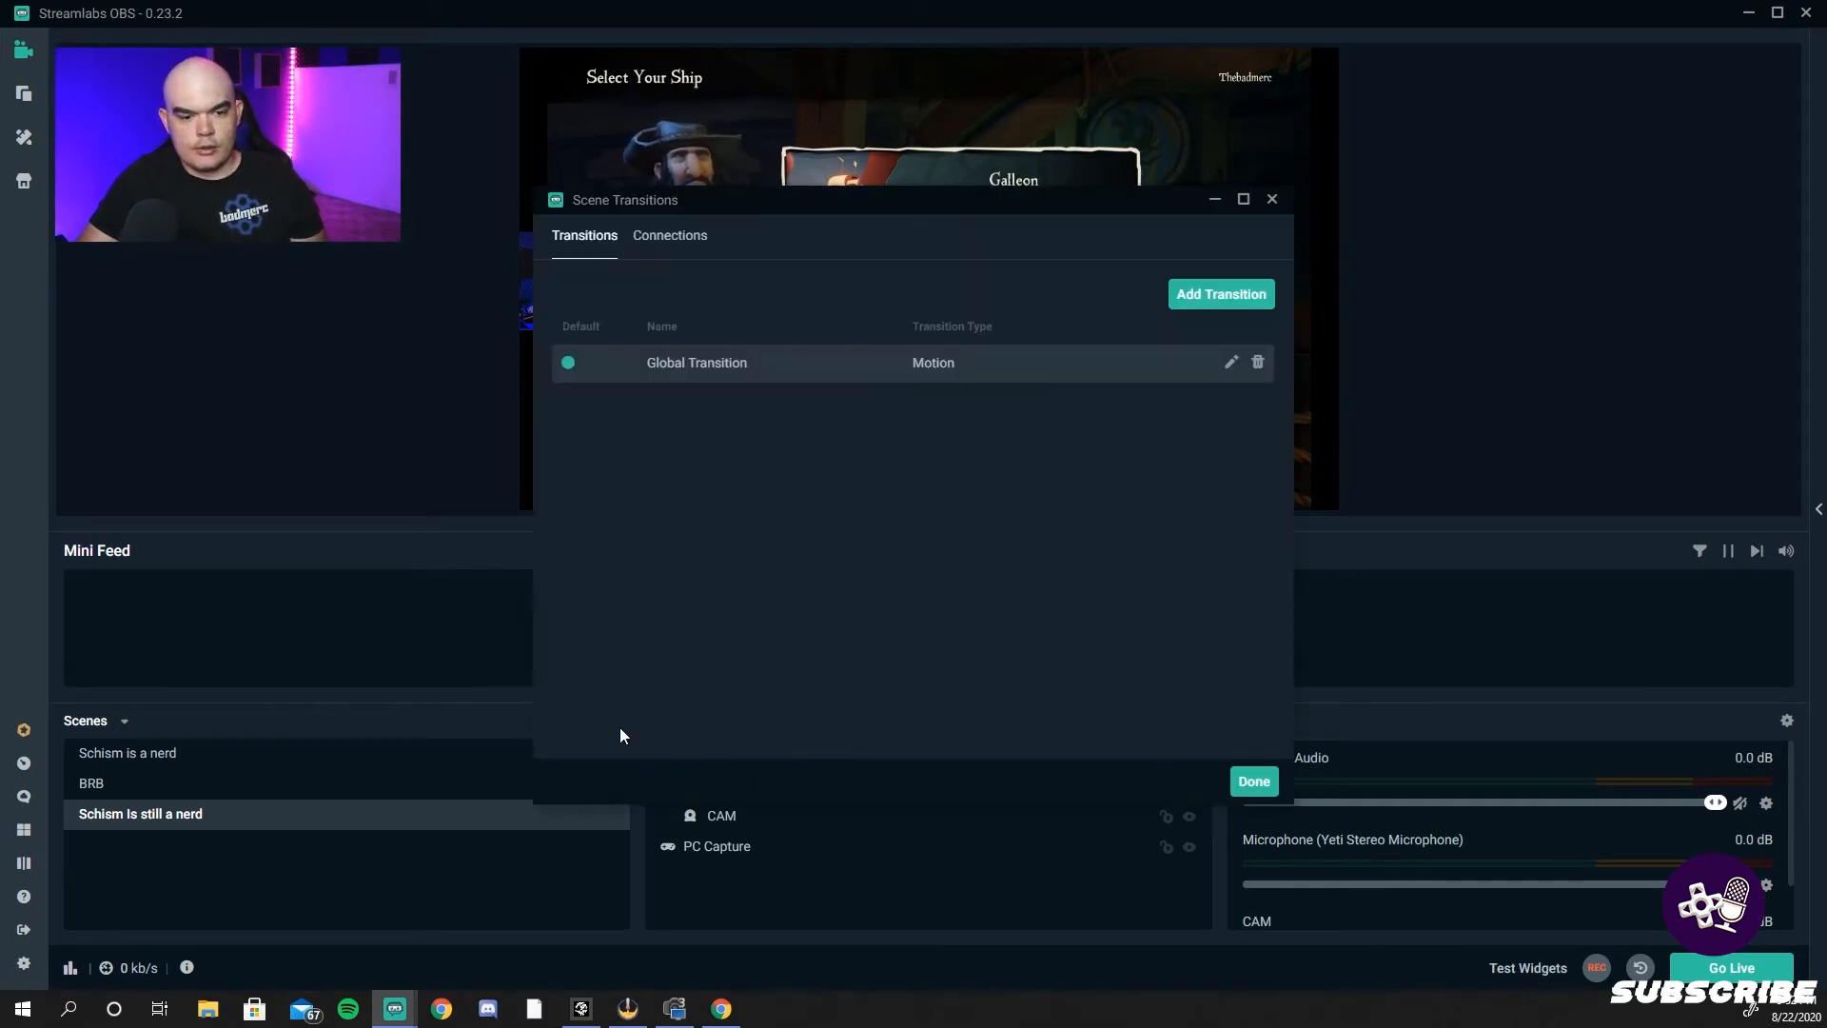
pyautogui.moveTo(930, 375)
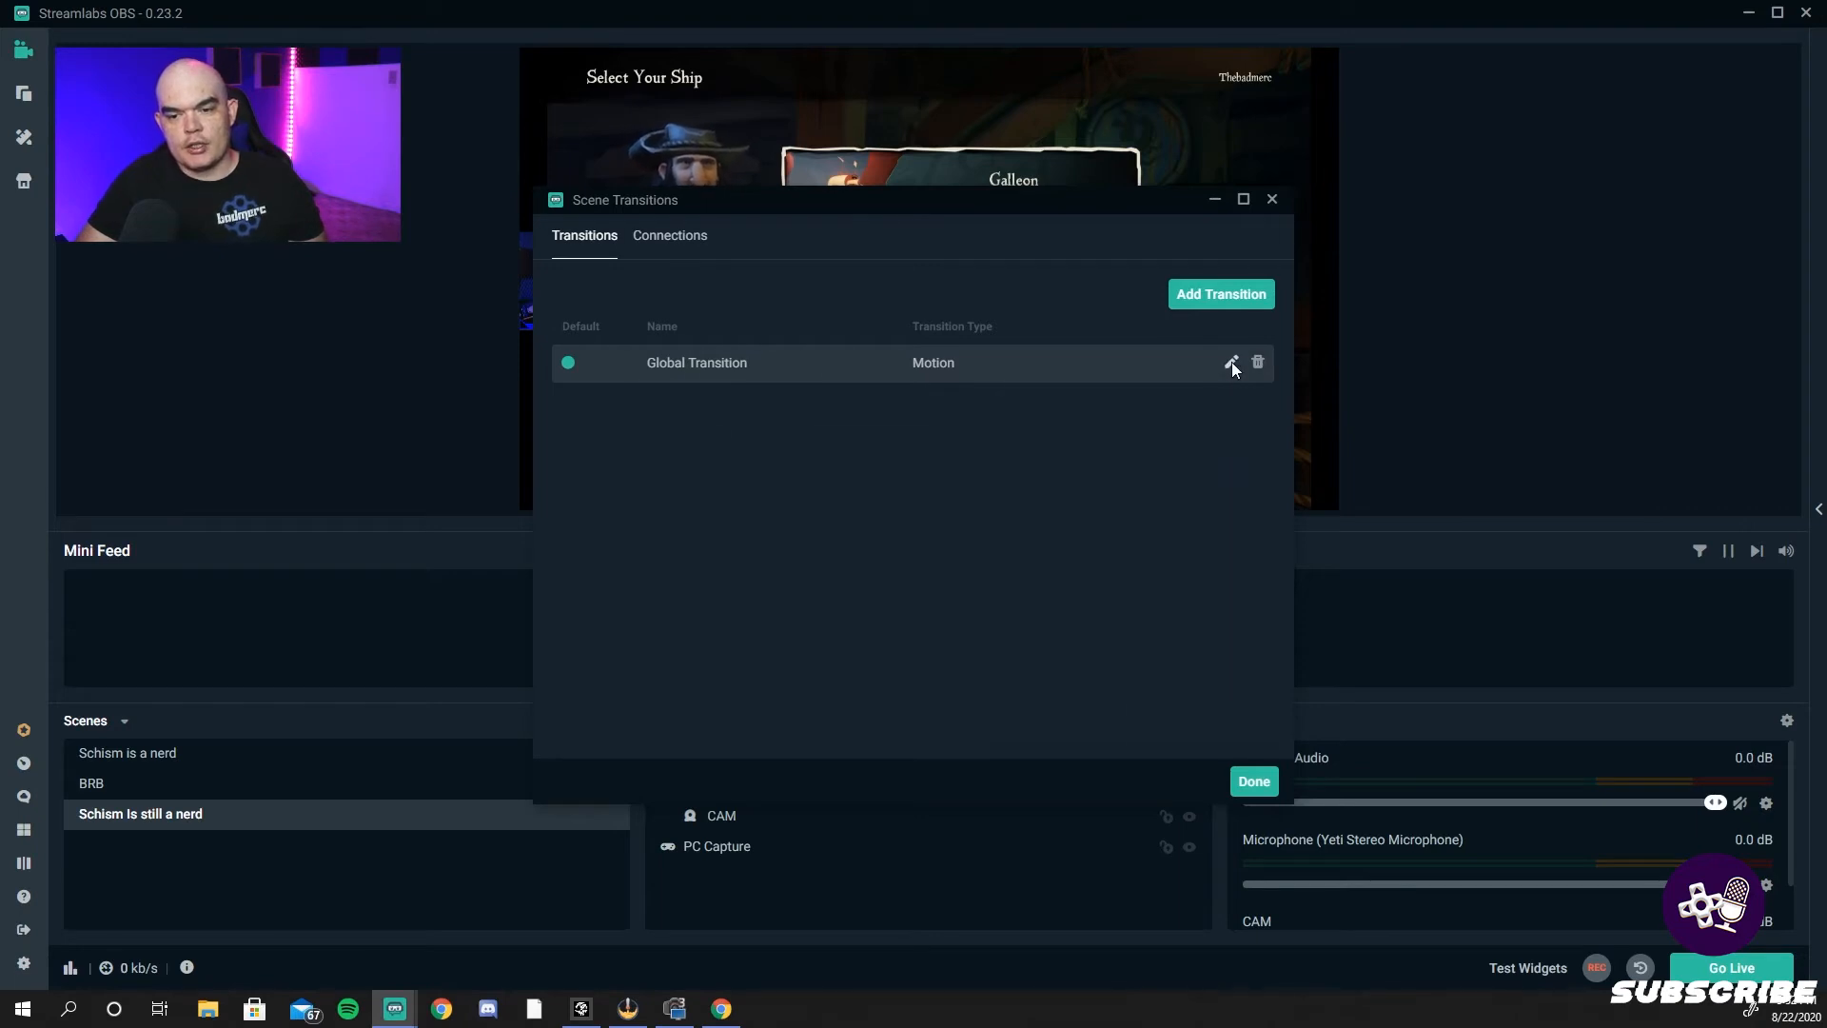
# - Set the global scene transition type to Fade and return to the gaming scene
pyautogui.click(1231, 362)
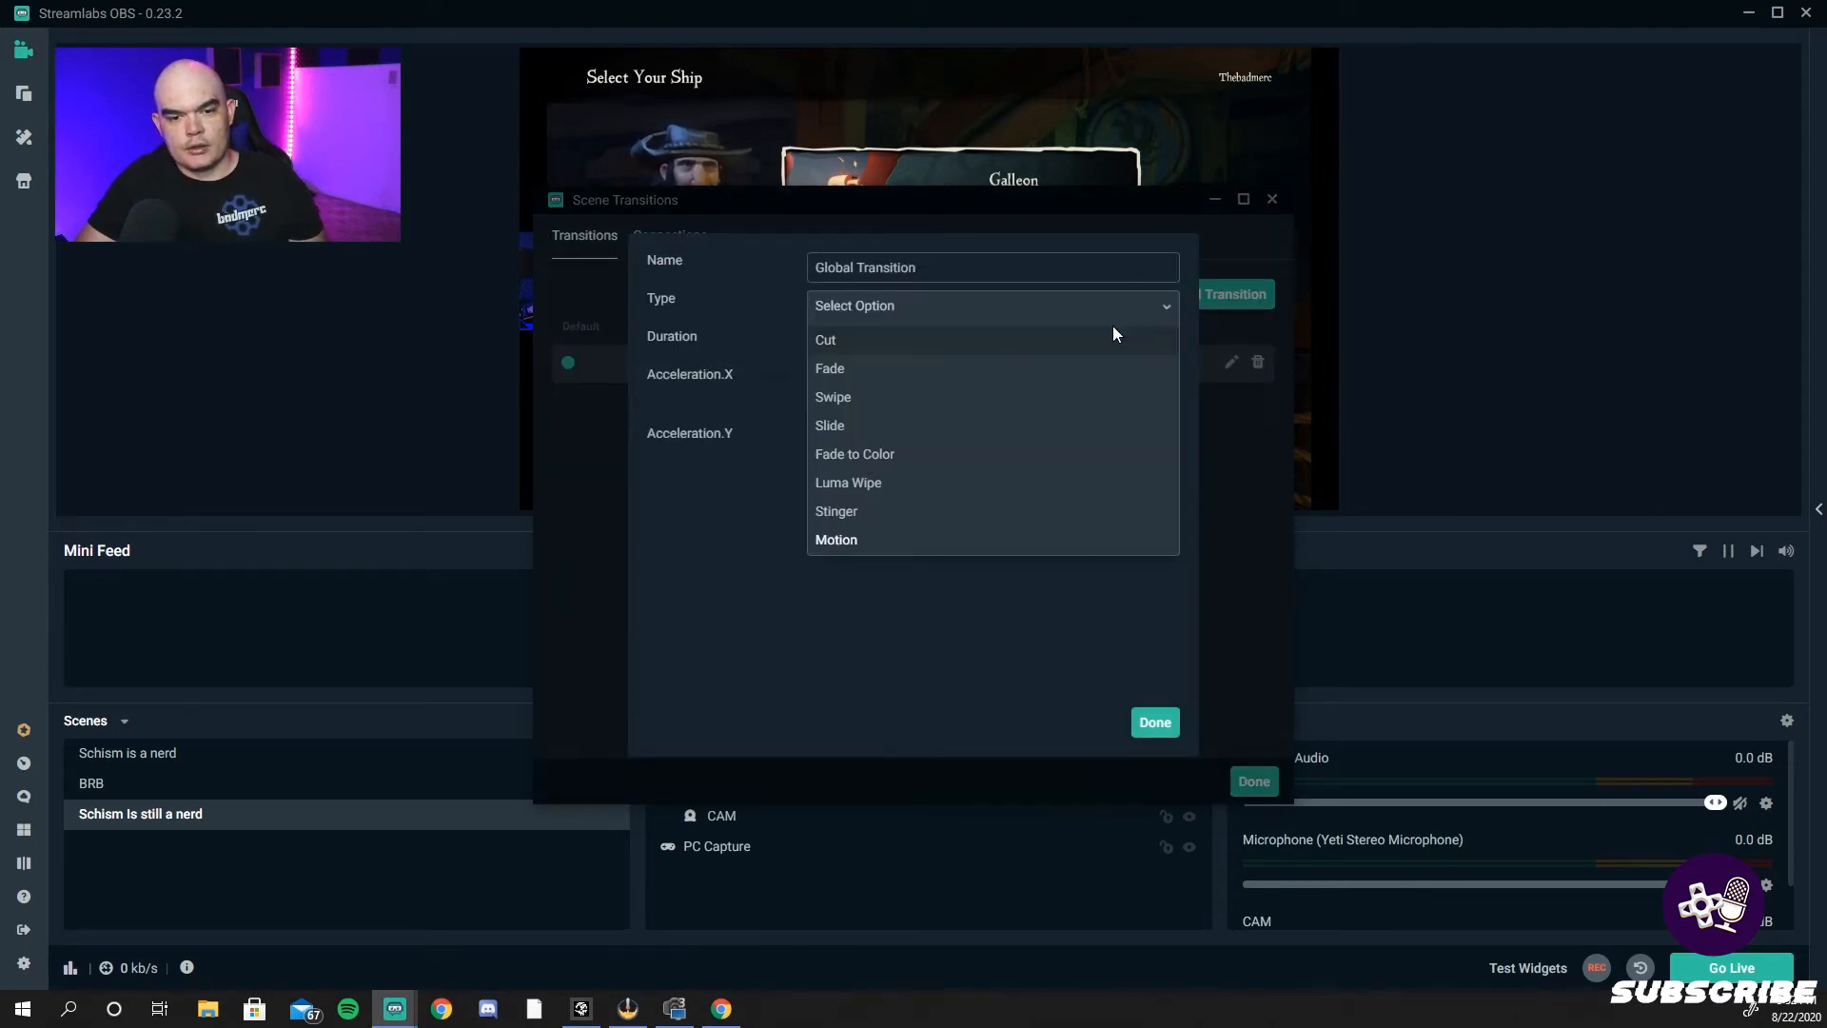
pyautogui.moveTo(1060, 484)
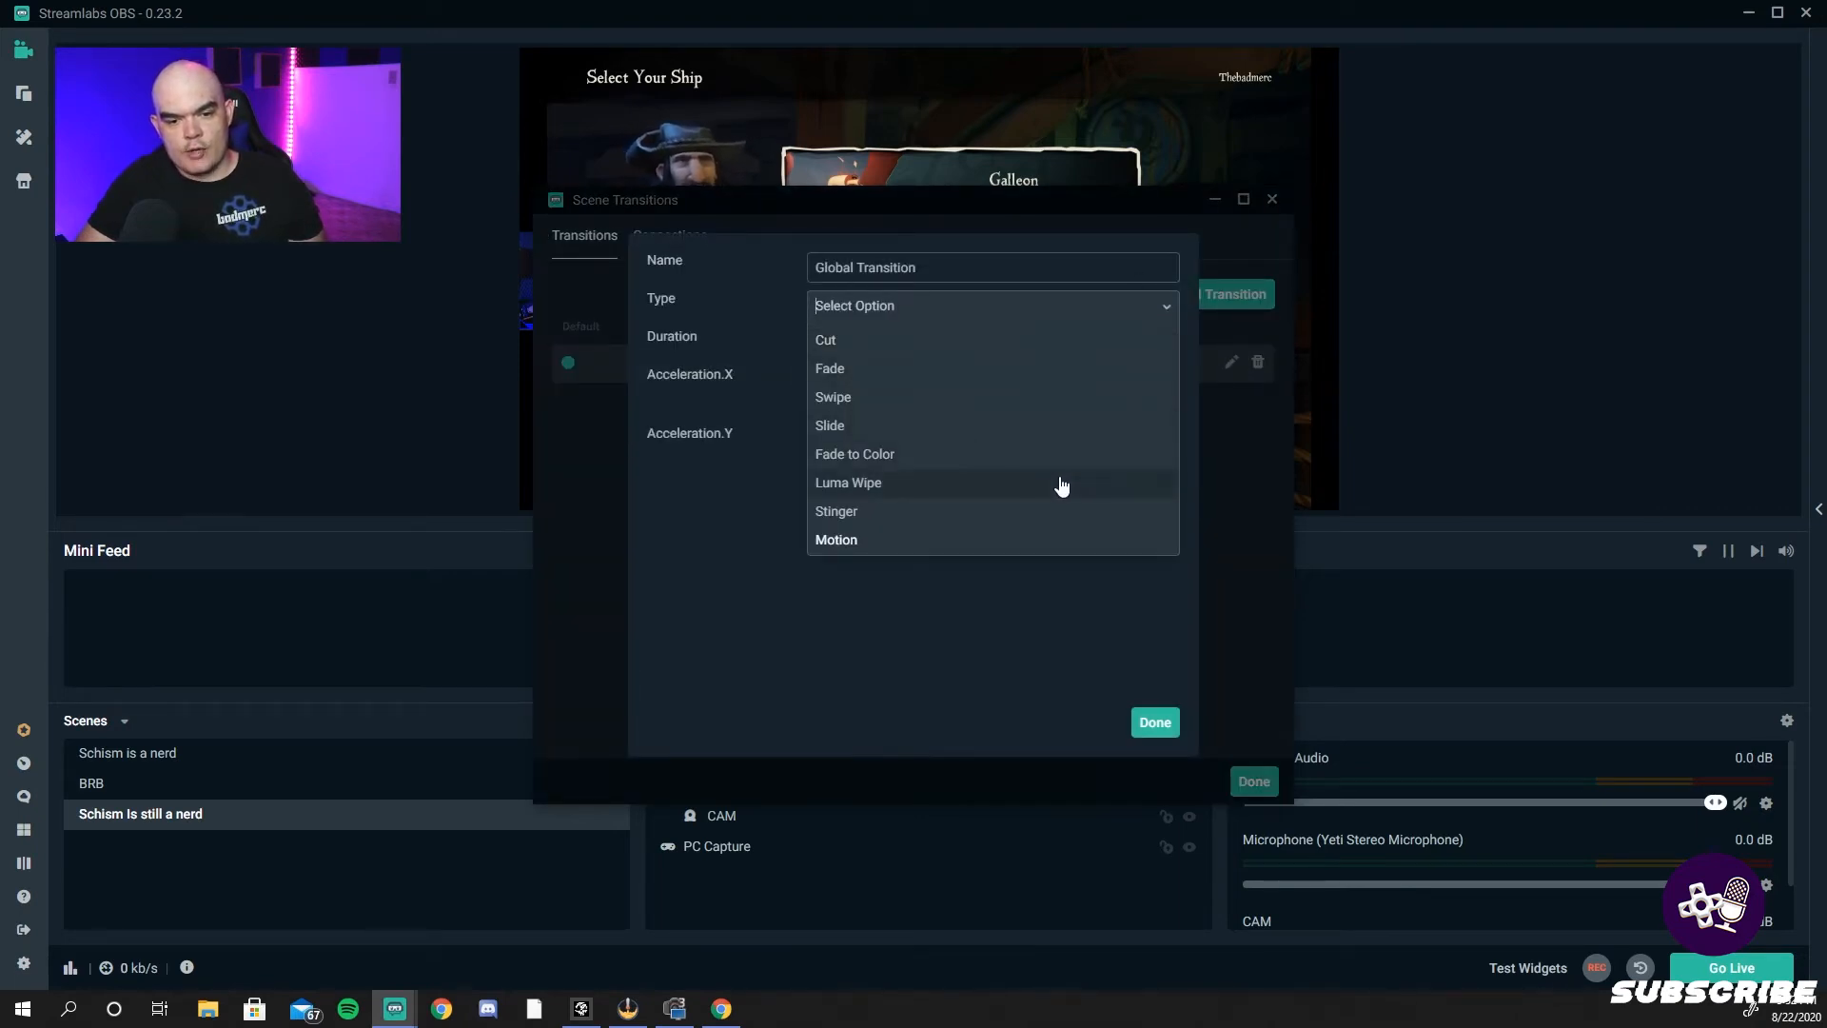
pyautogui.moveTo(1035, 385)
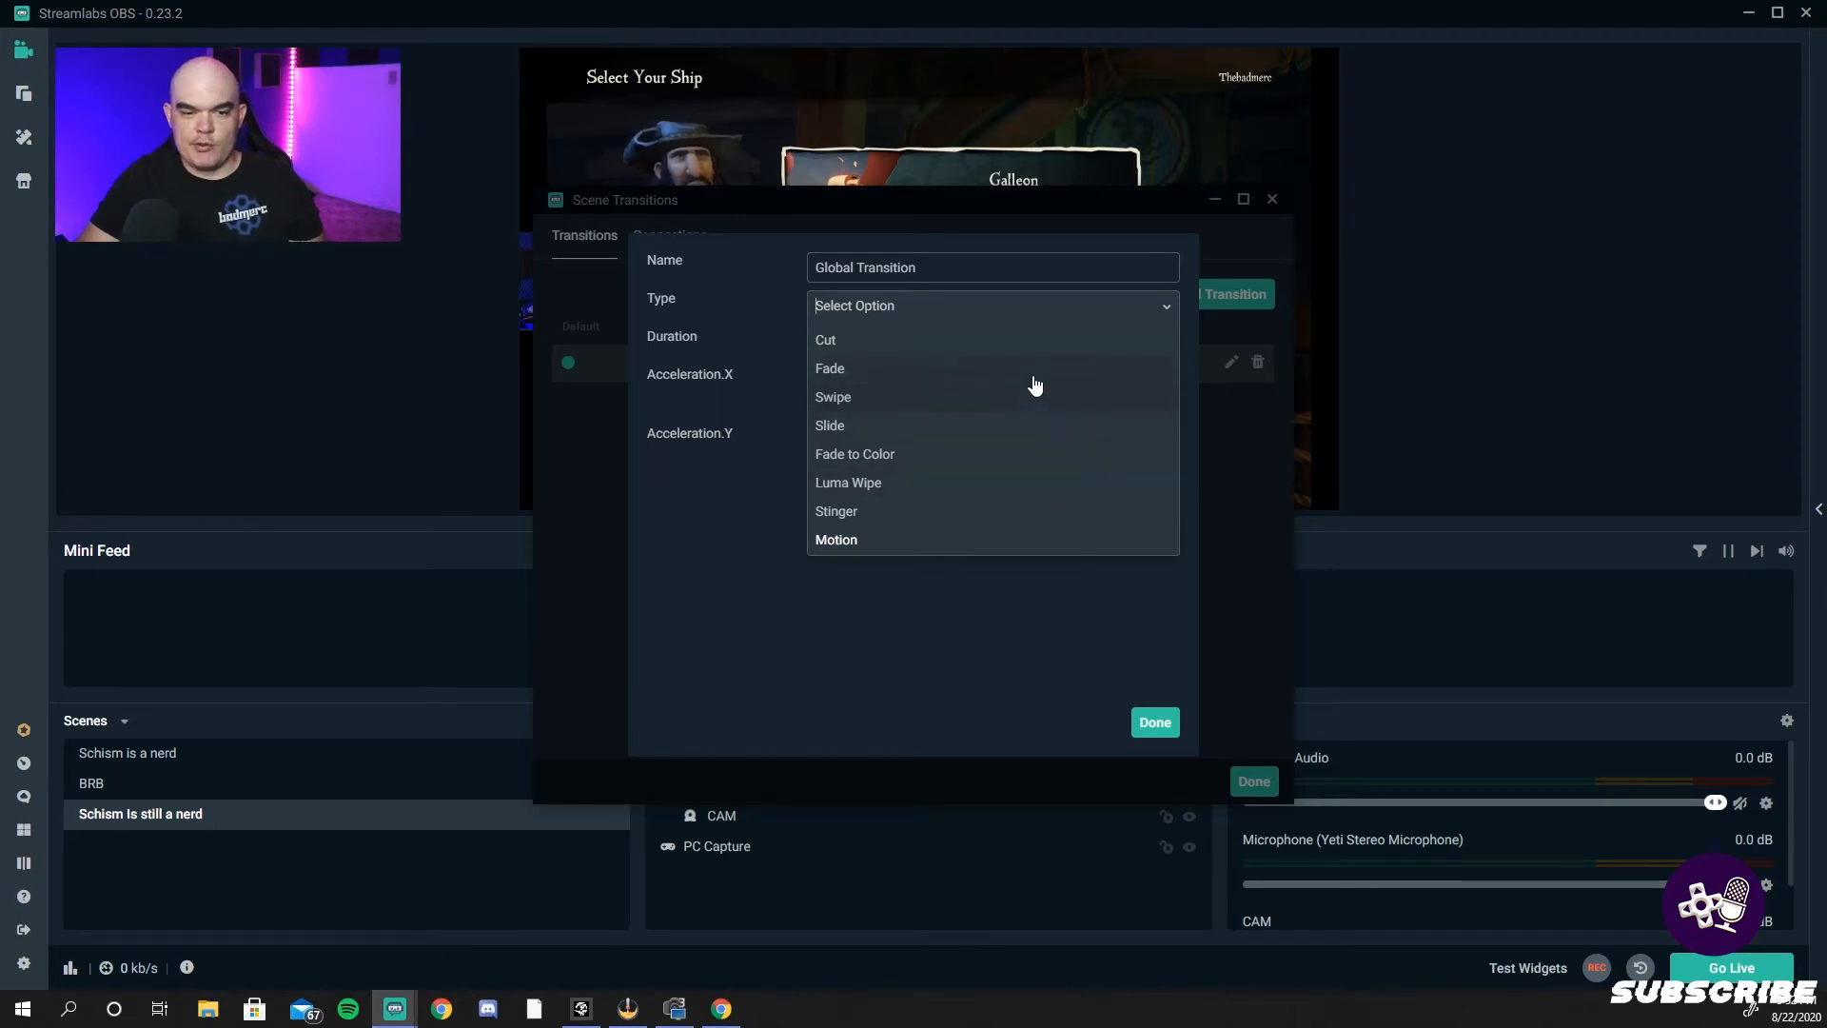
pyautogui.click(830, 367)
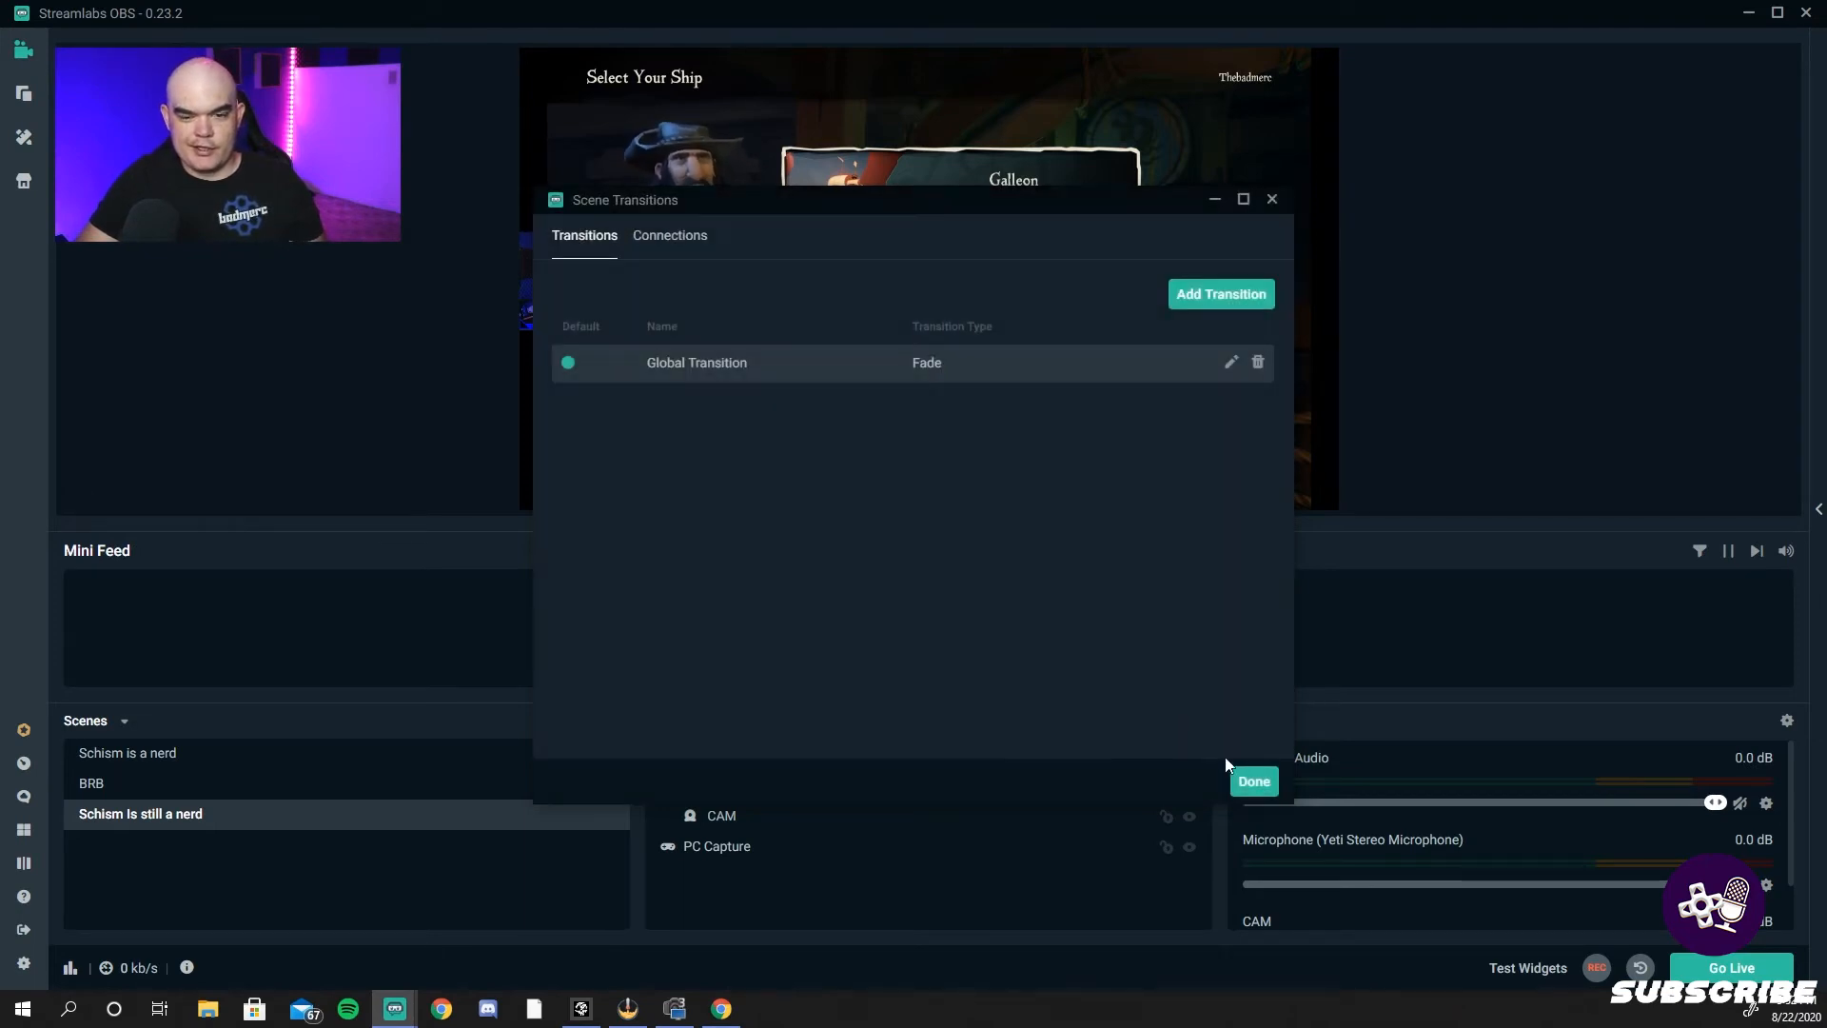
pyautogui.click(1254, 780)
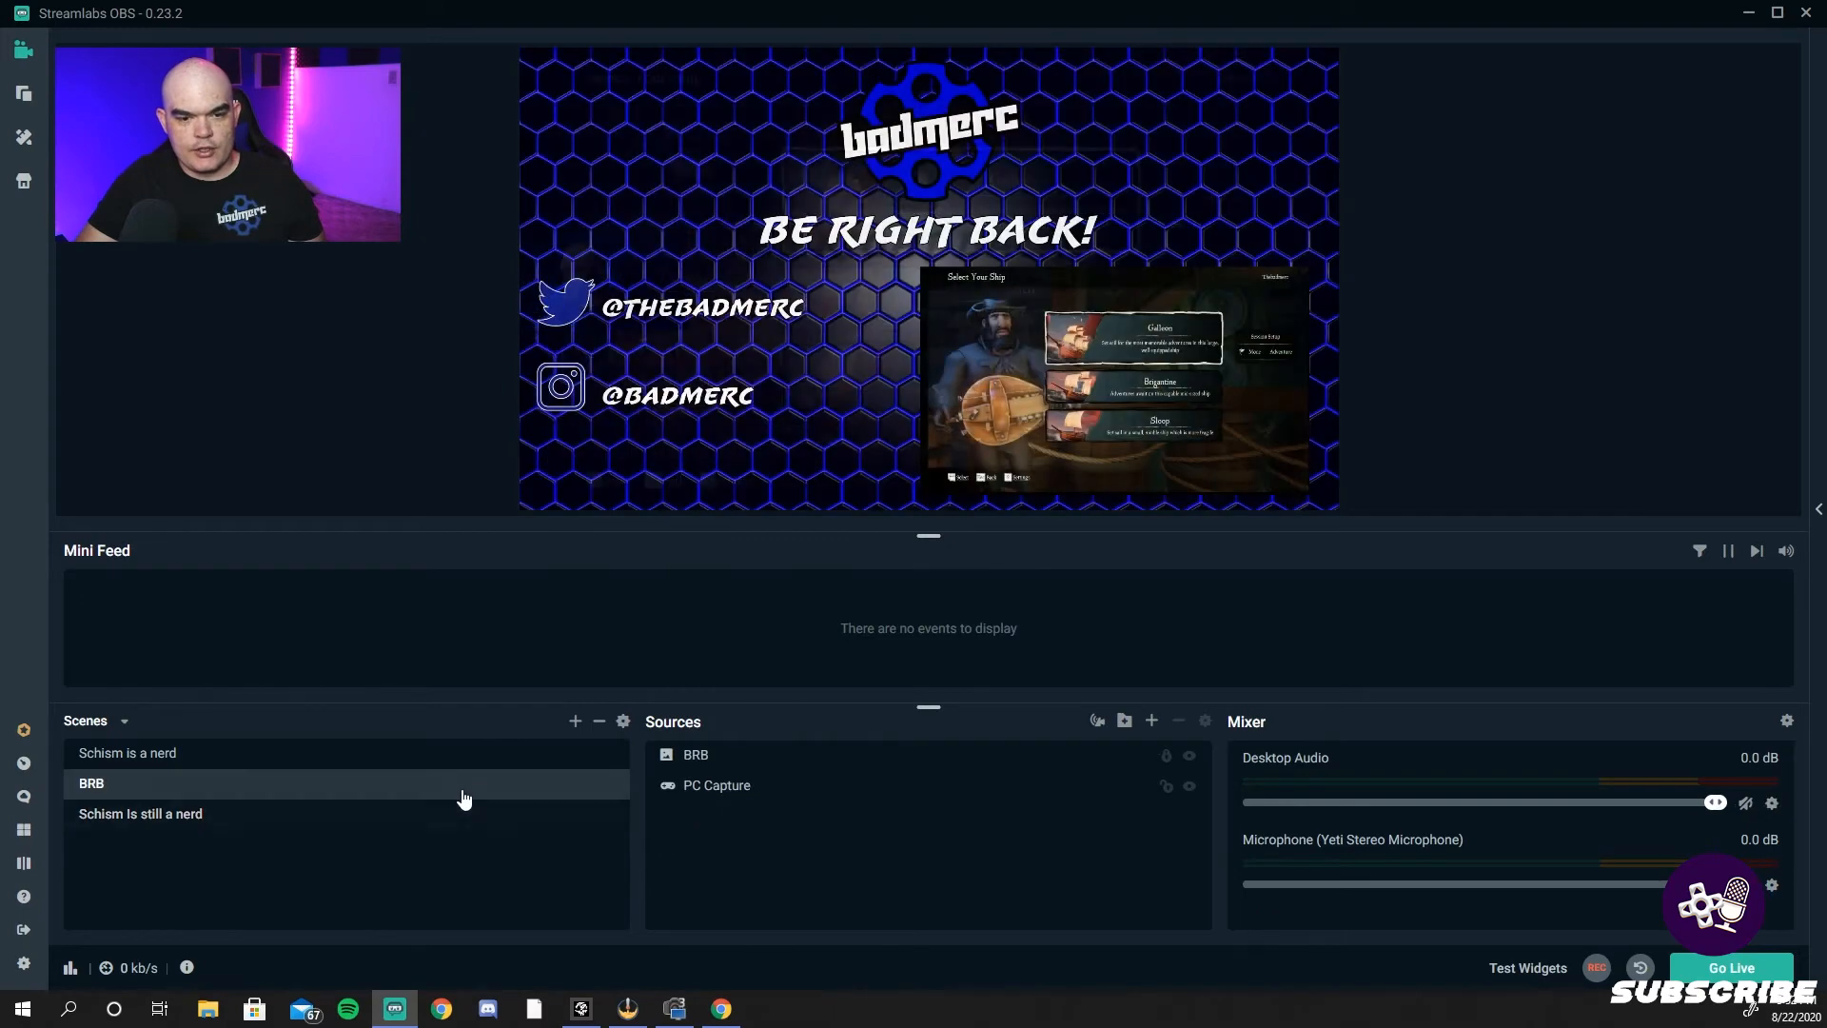
pyautogui.click(139, 813)
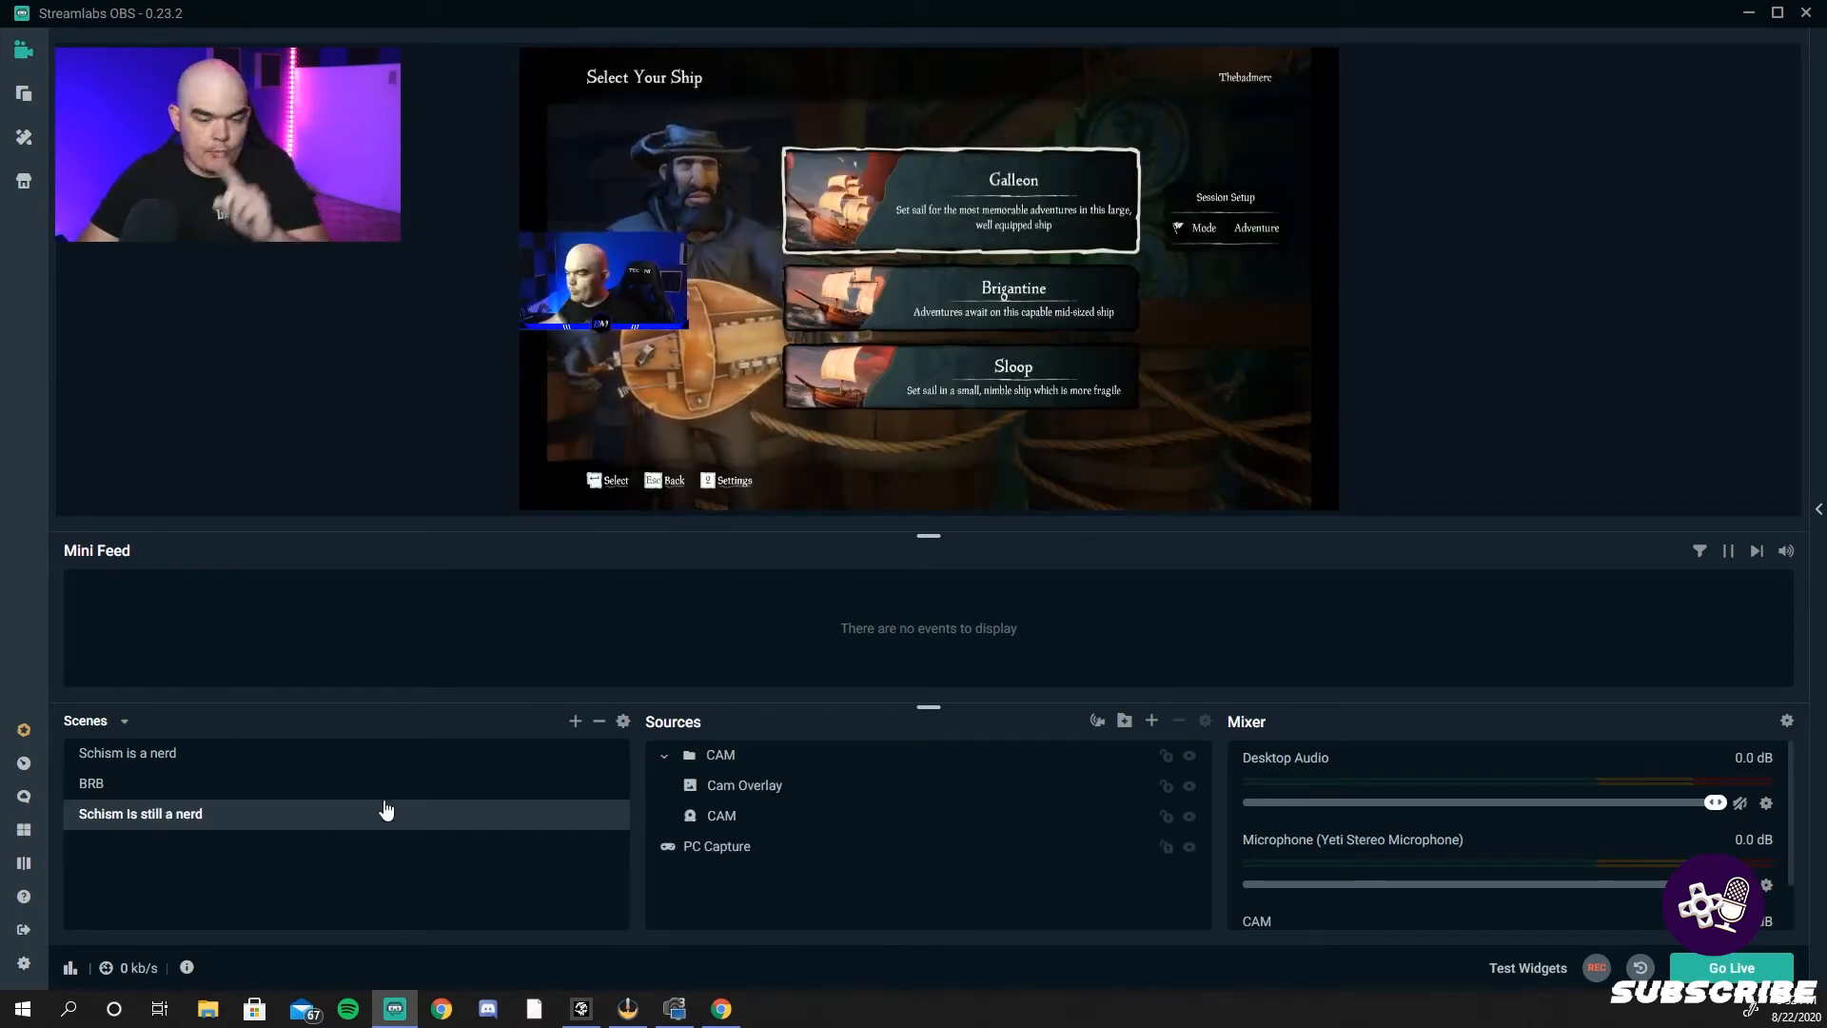
# - Add an Alertbox widget source to the gaming scene
pyautogui.click(1152, 722)
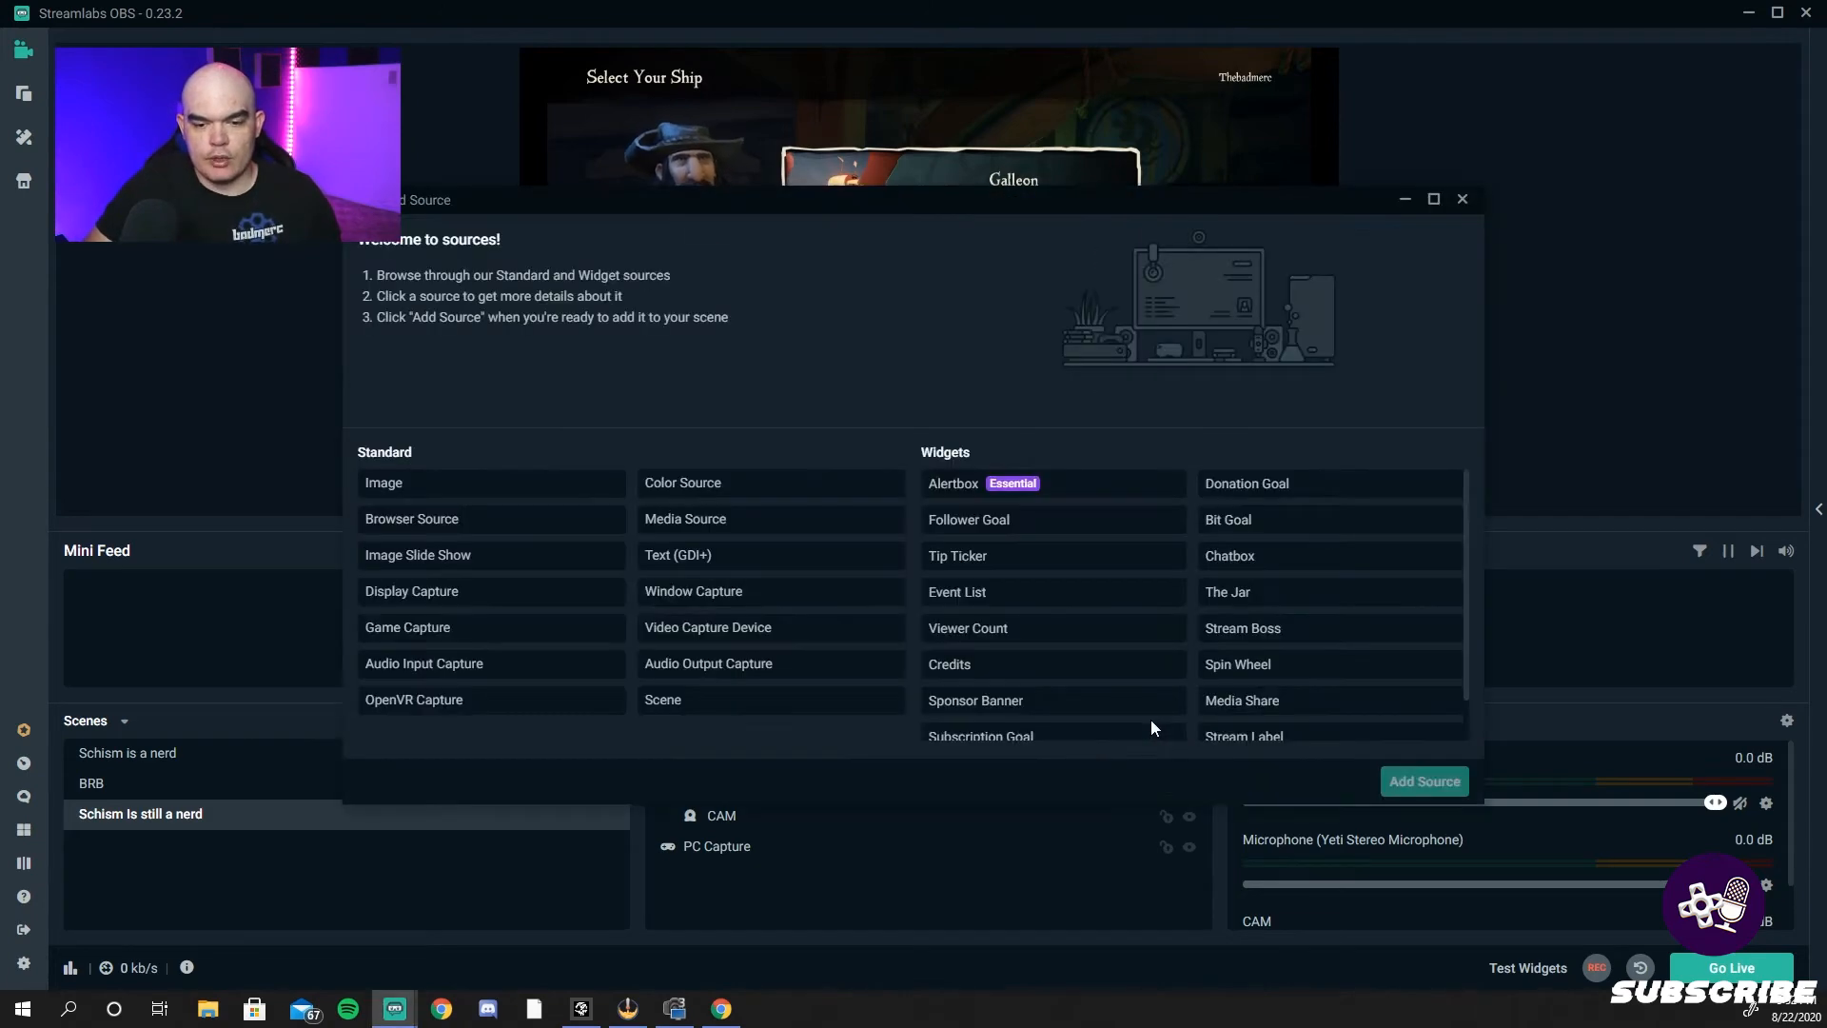
pyautogui.moveTo(1060, 481)
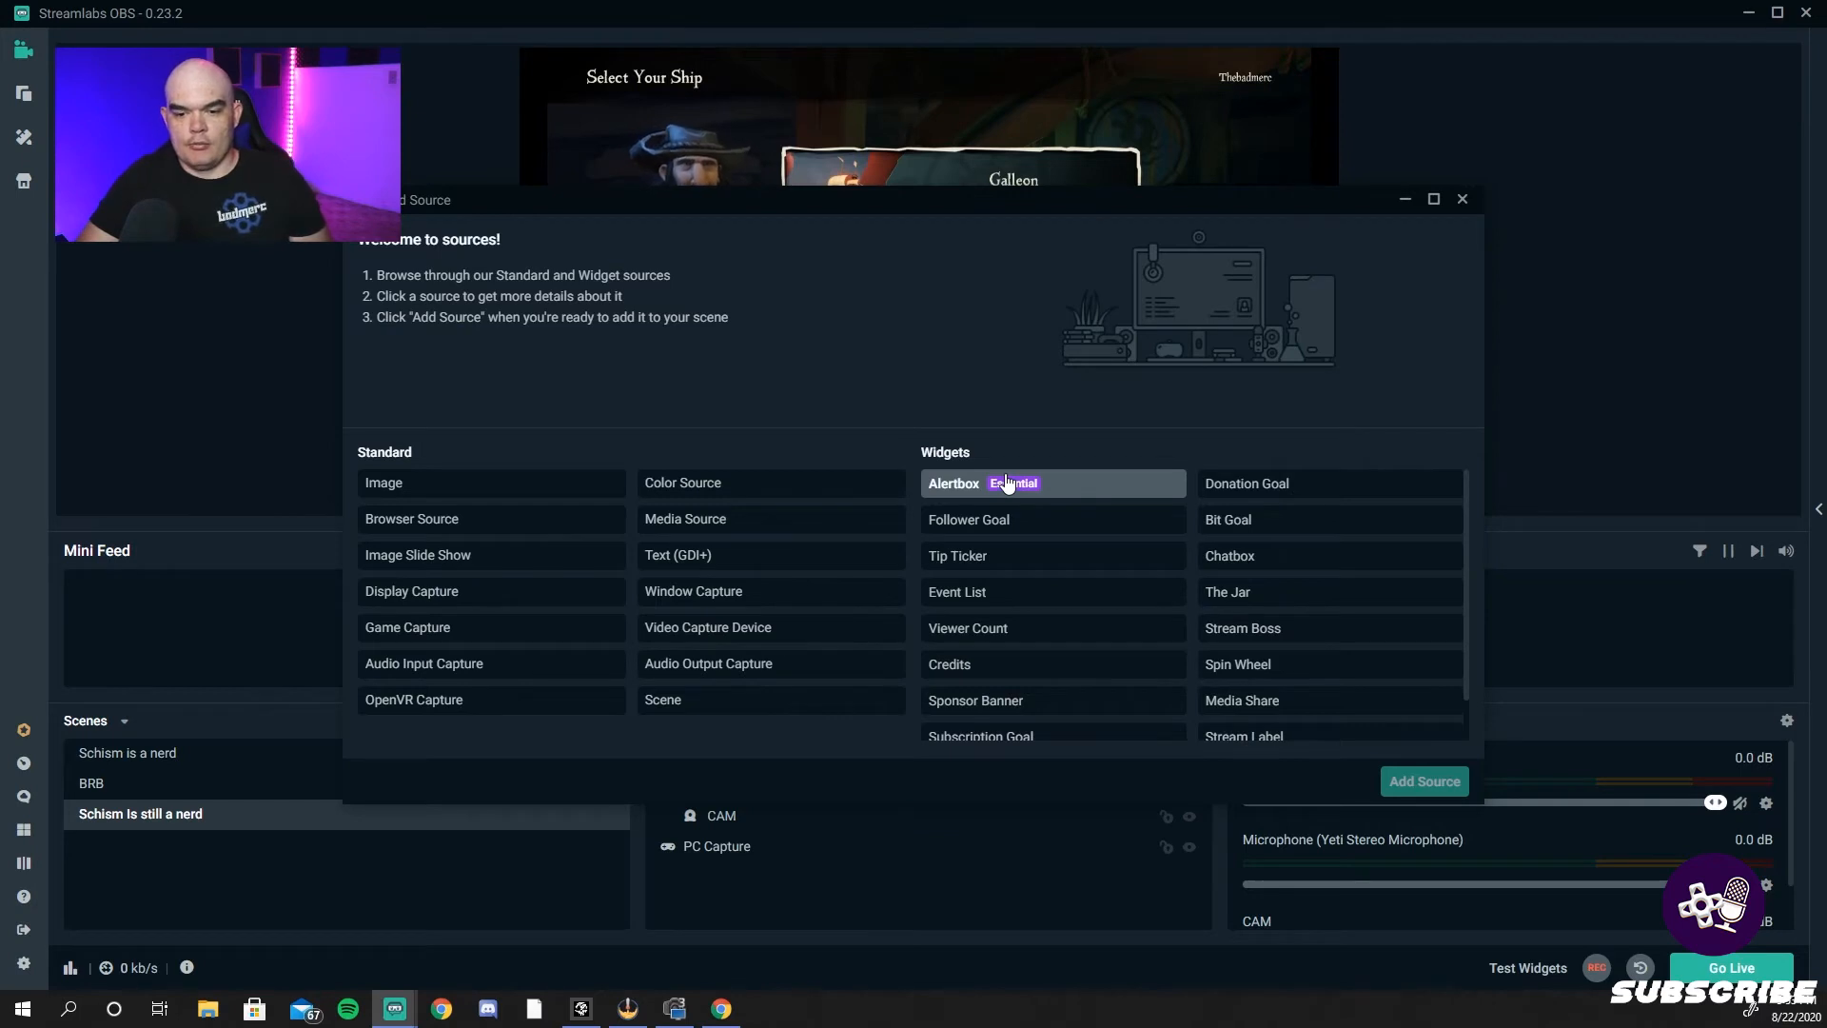
pyautogui.moveTo(1014, 518)
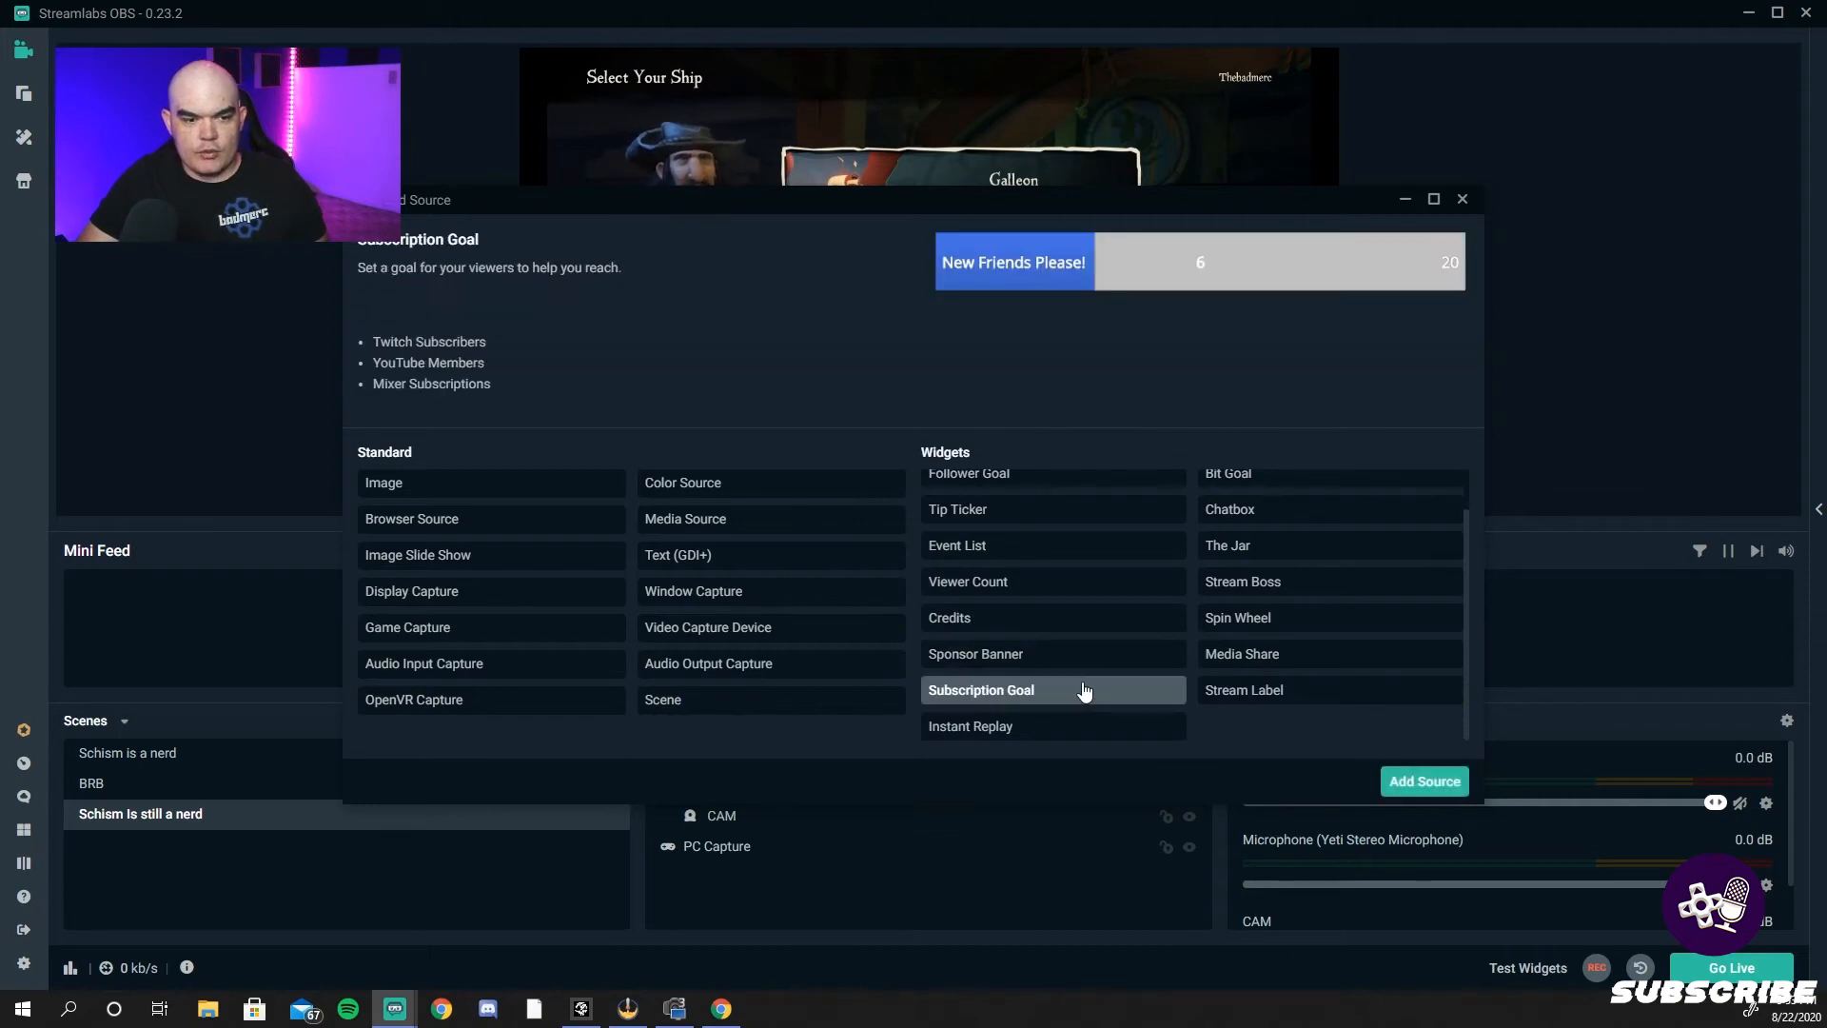
pyautogui.click(1237, 617)
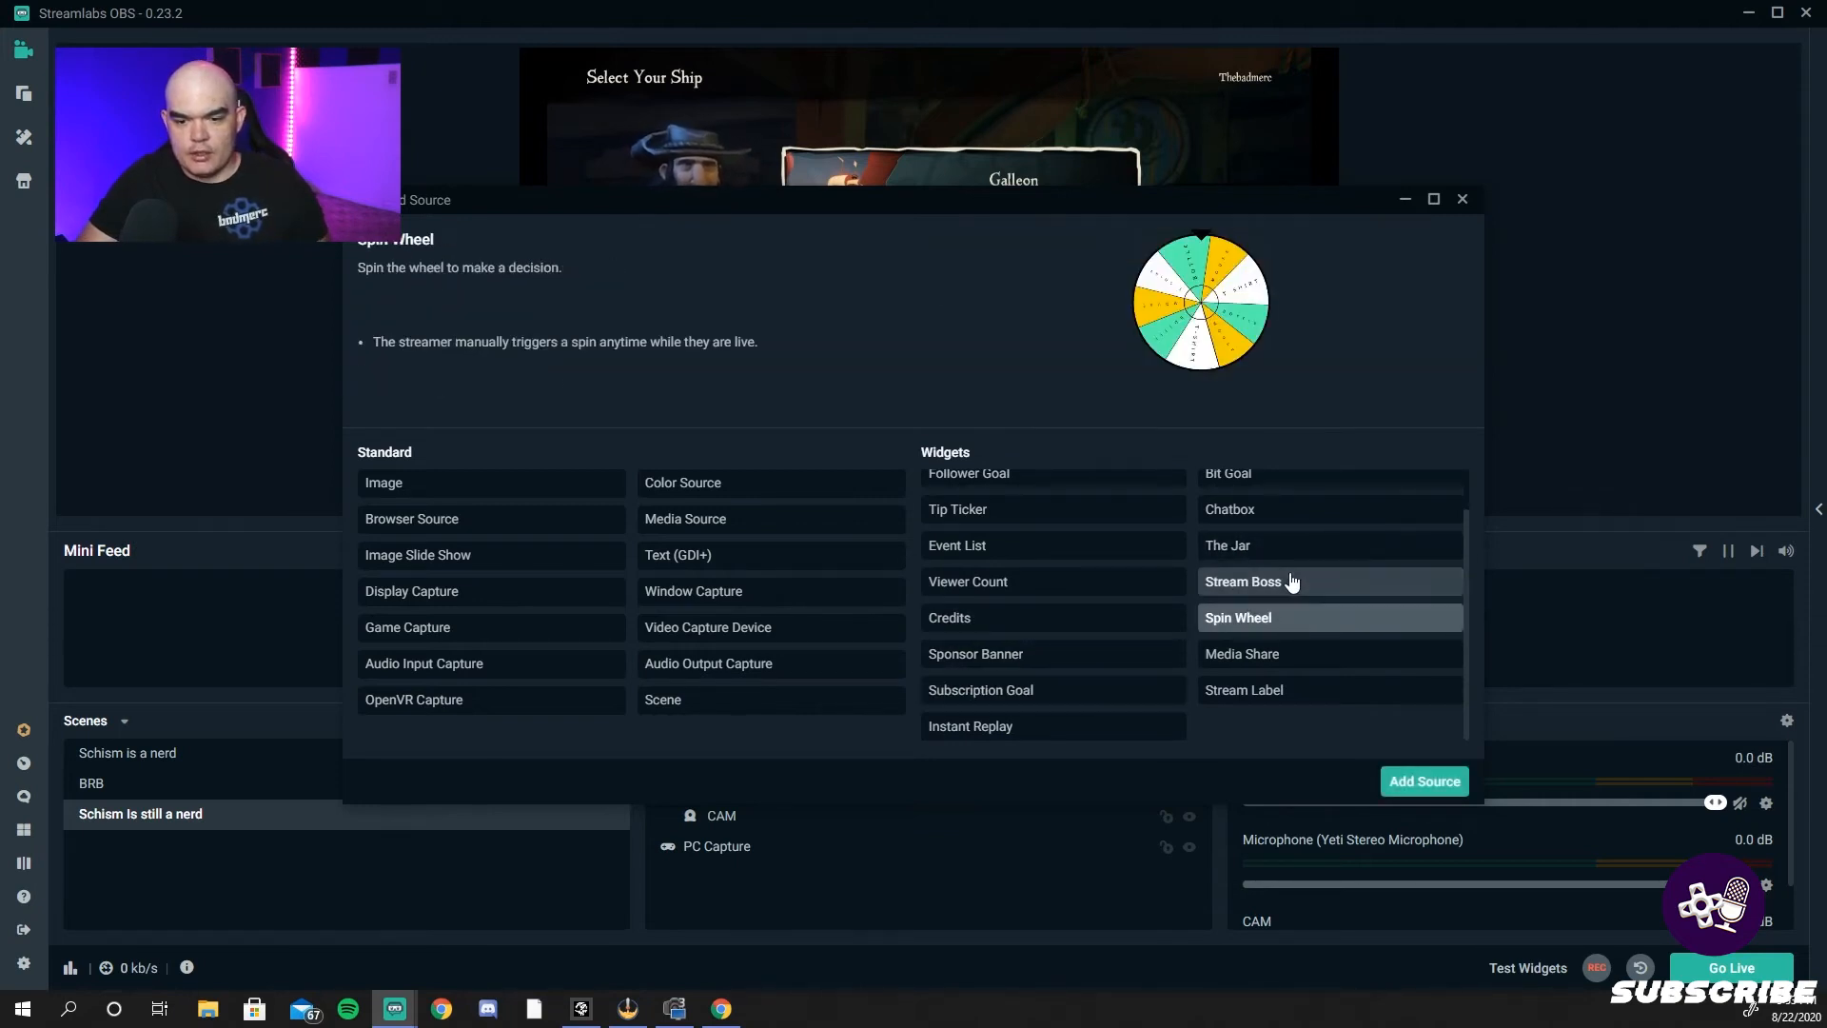
pyautogui.click(1243, 581)
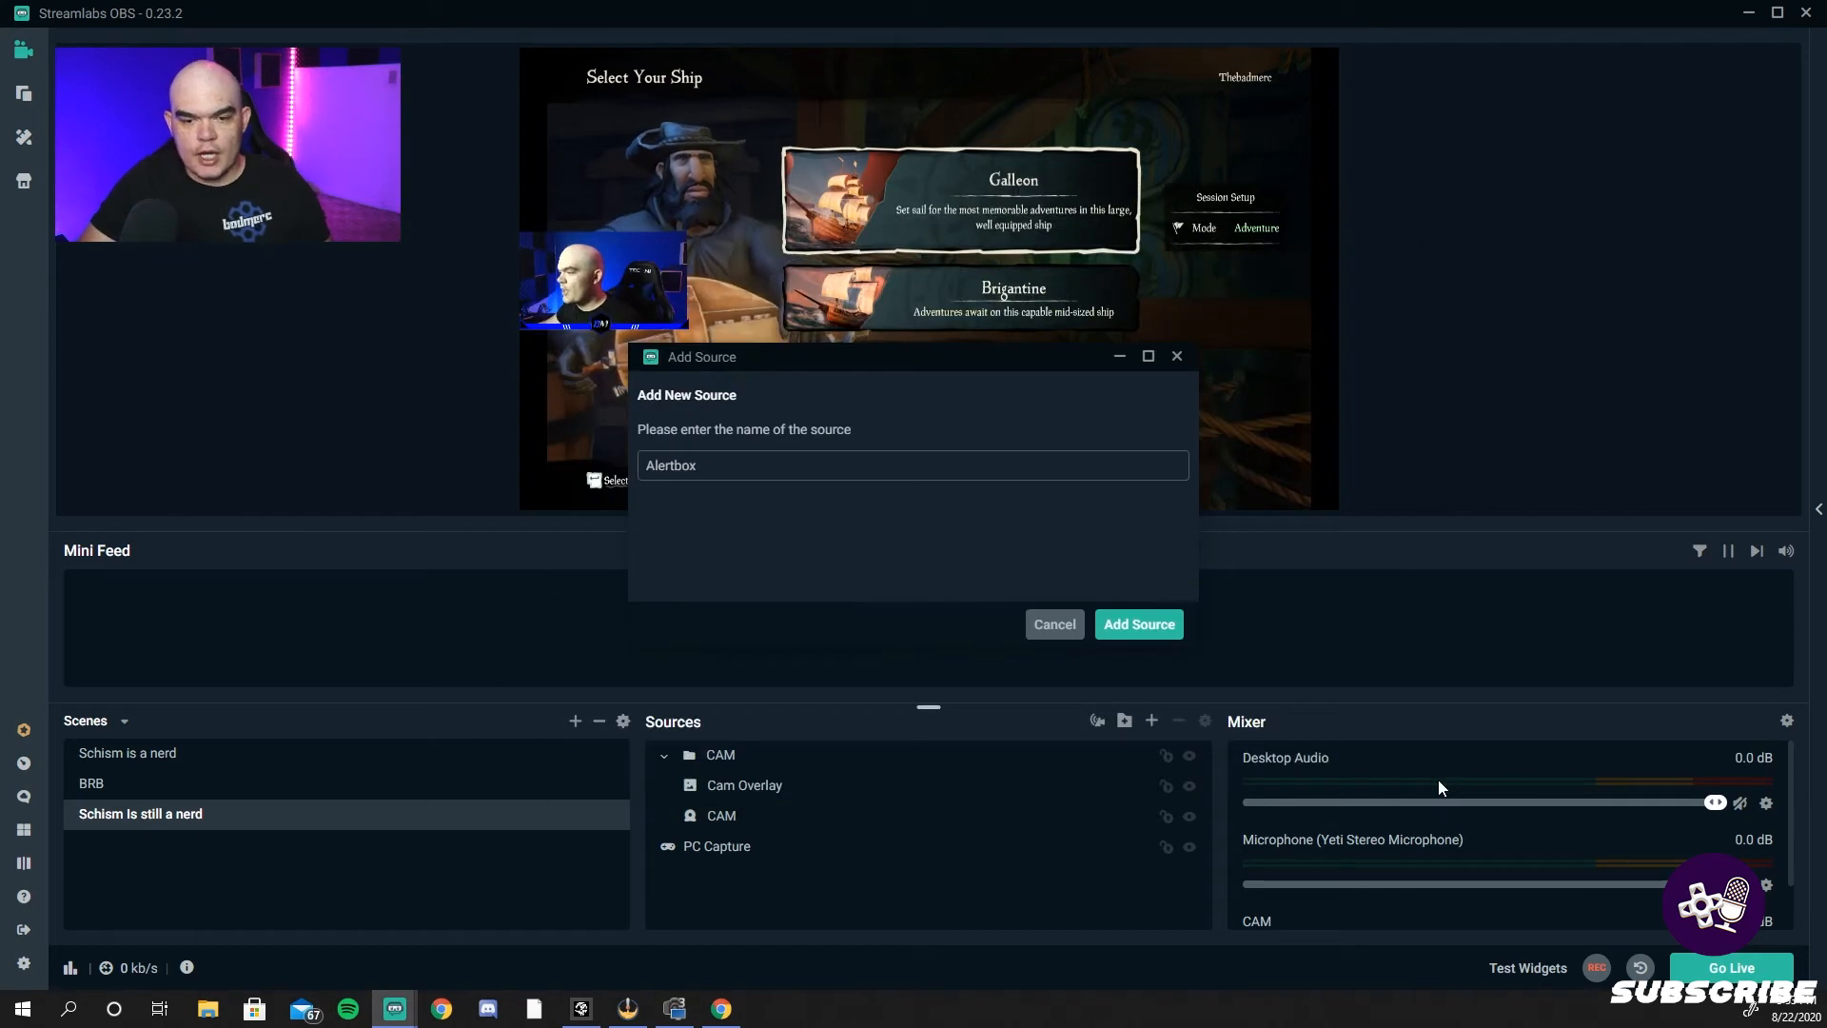
pyautogui.click(1136, 624)
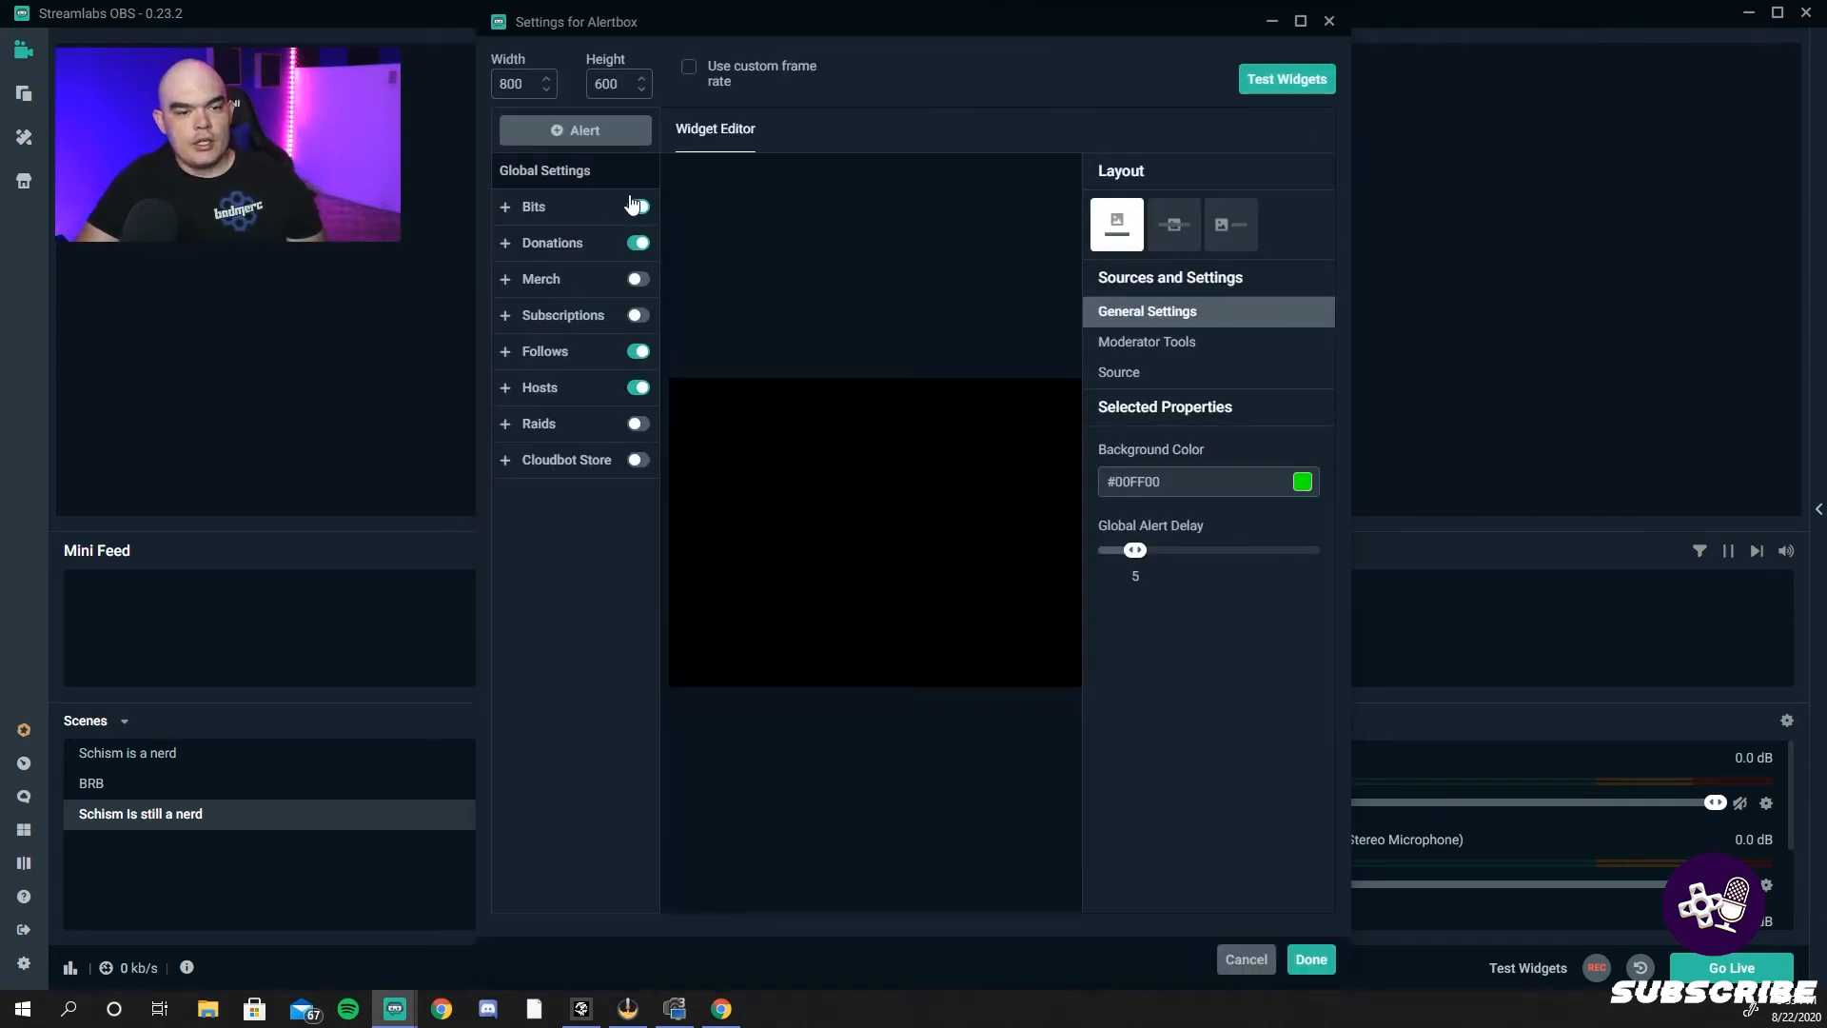
# - Turn on bit and host alerts in the alert box settings
pyautogui.click(636, 205)
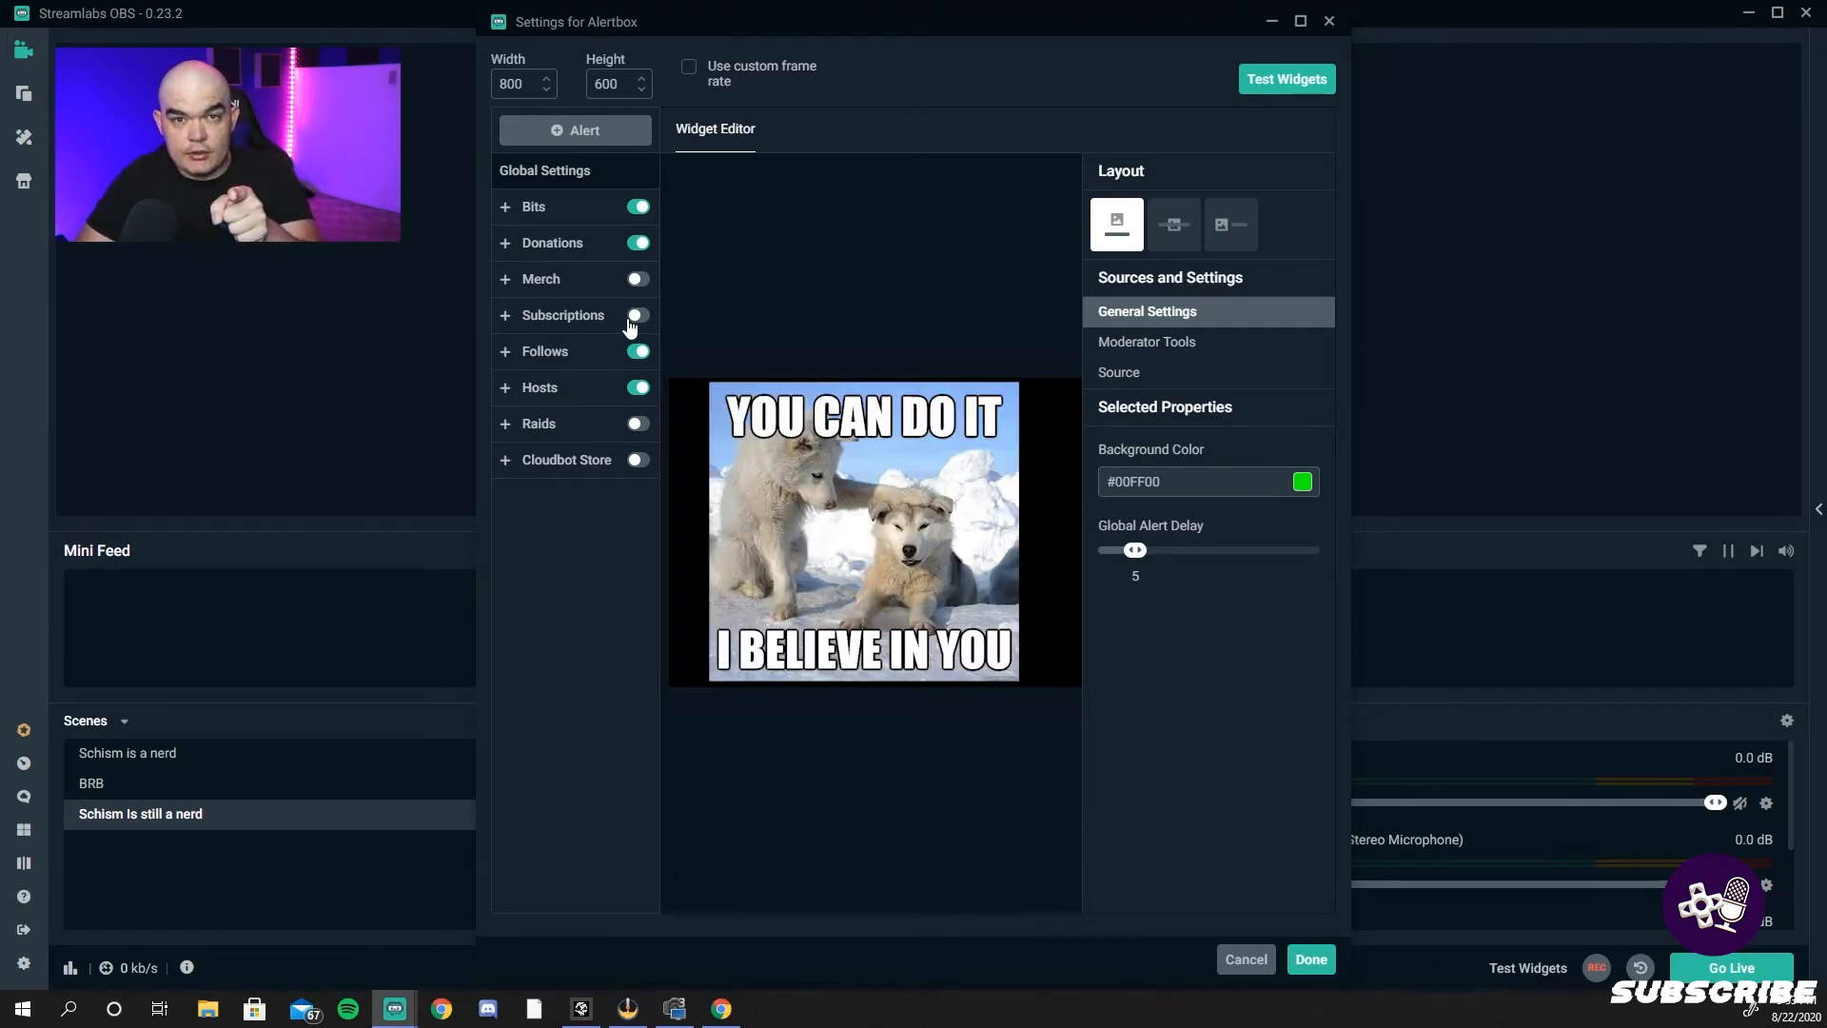
pyautogui.click(638, 315)
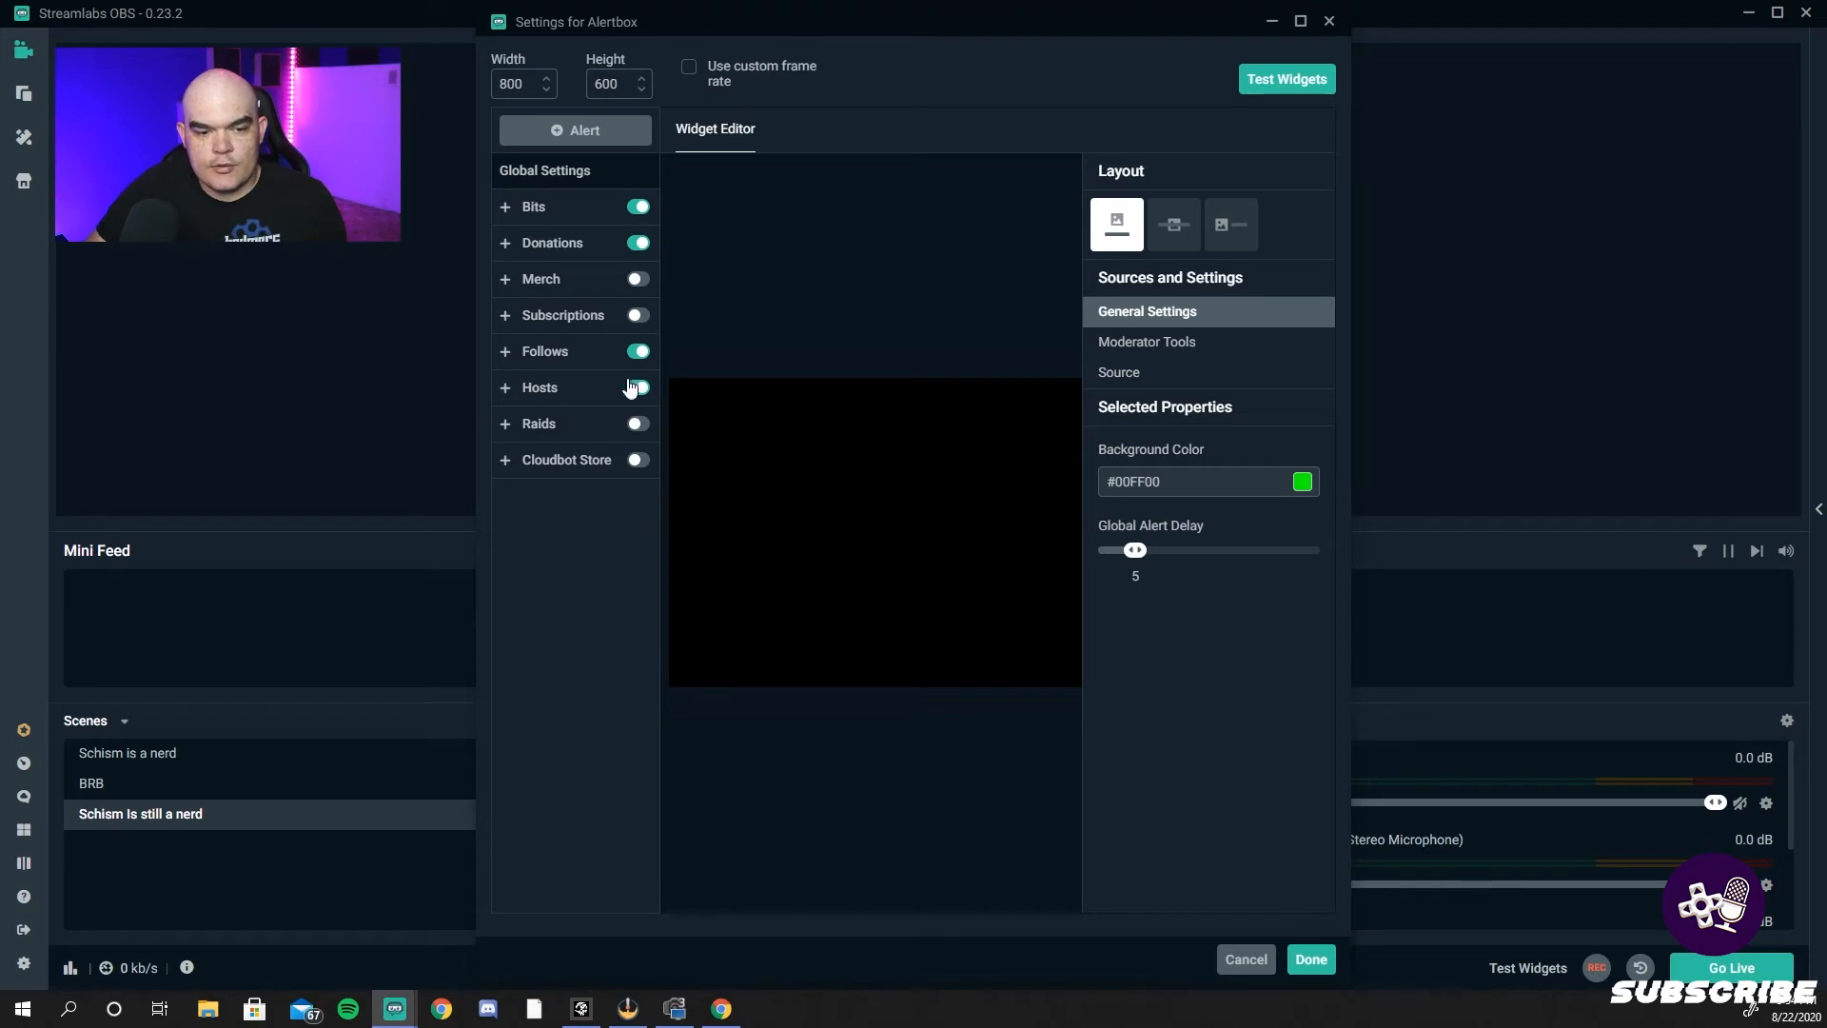
pyautogui.click(637, 386)
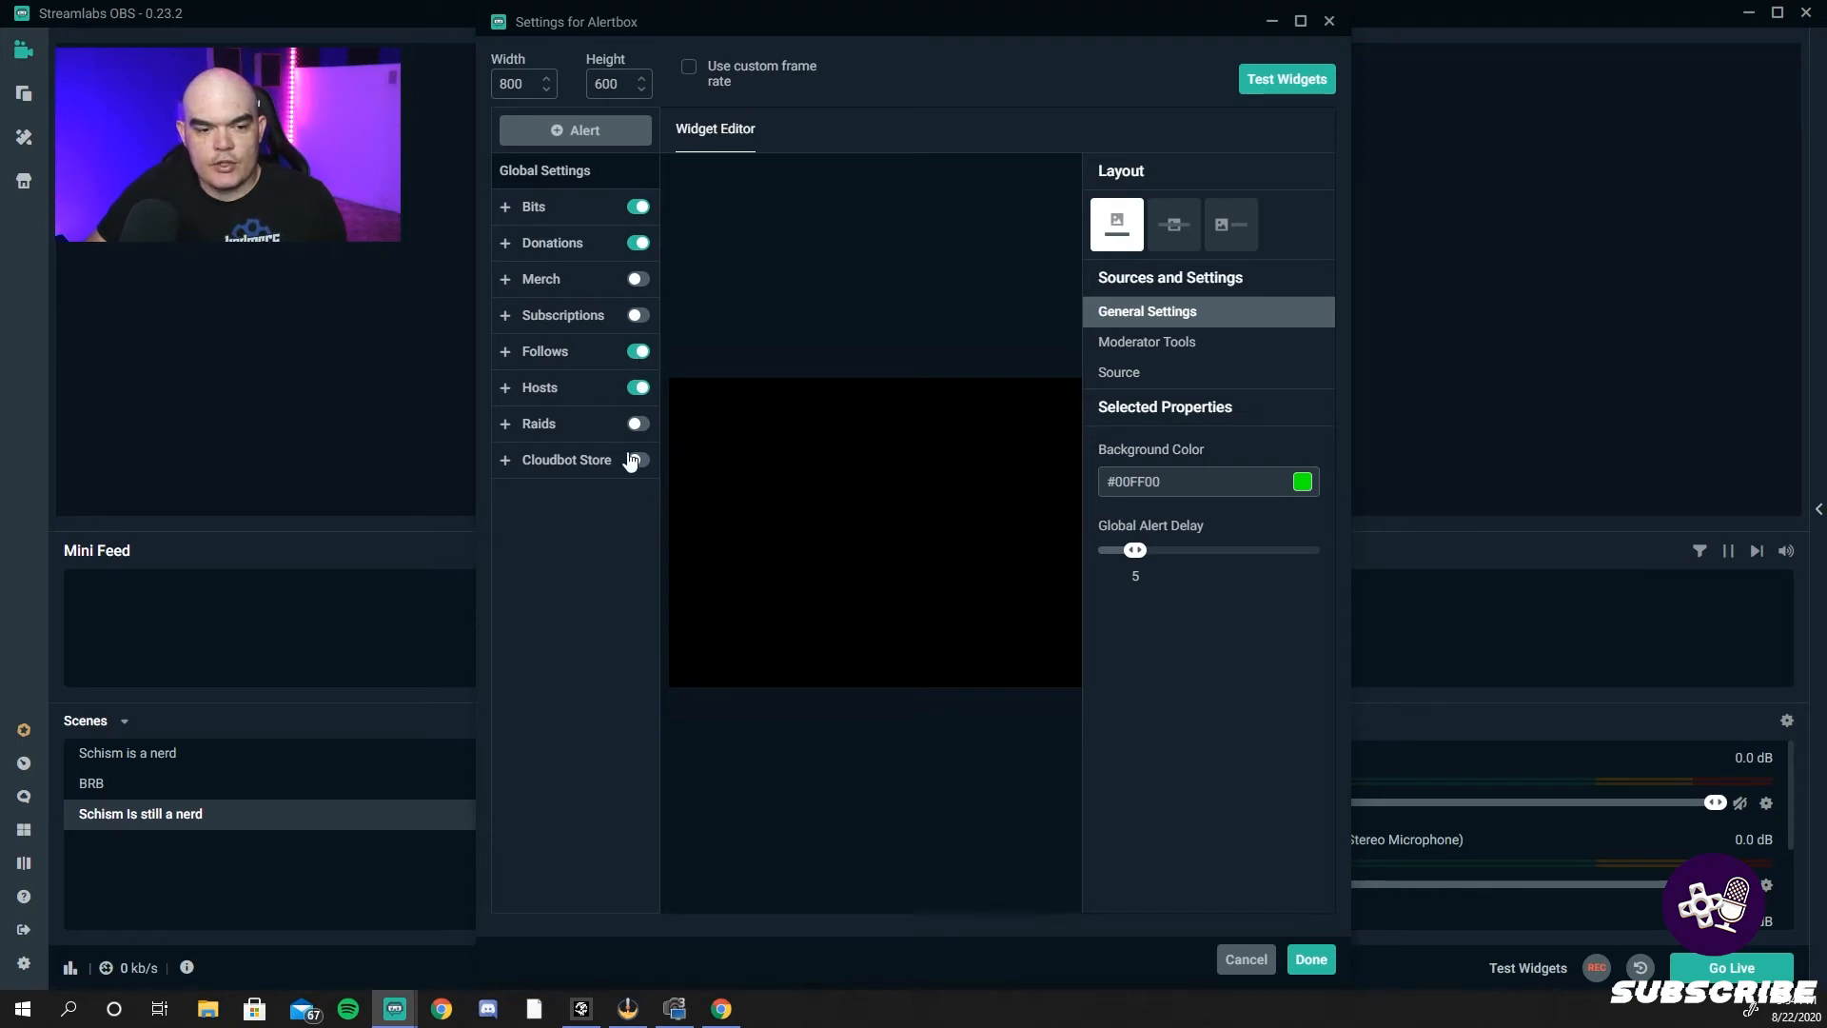
pyautogui.click(639, 423)
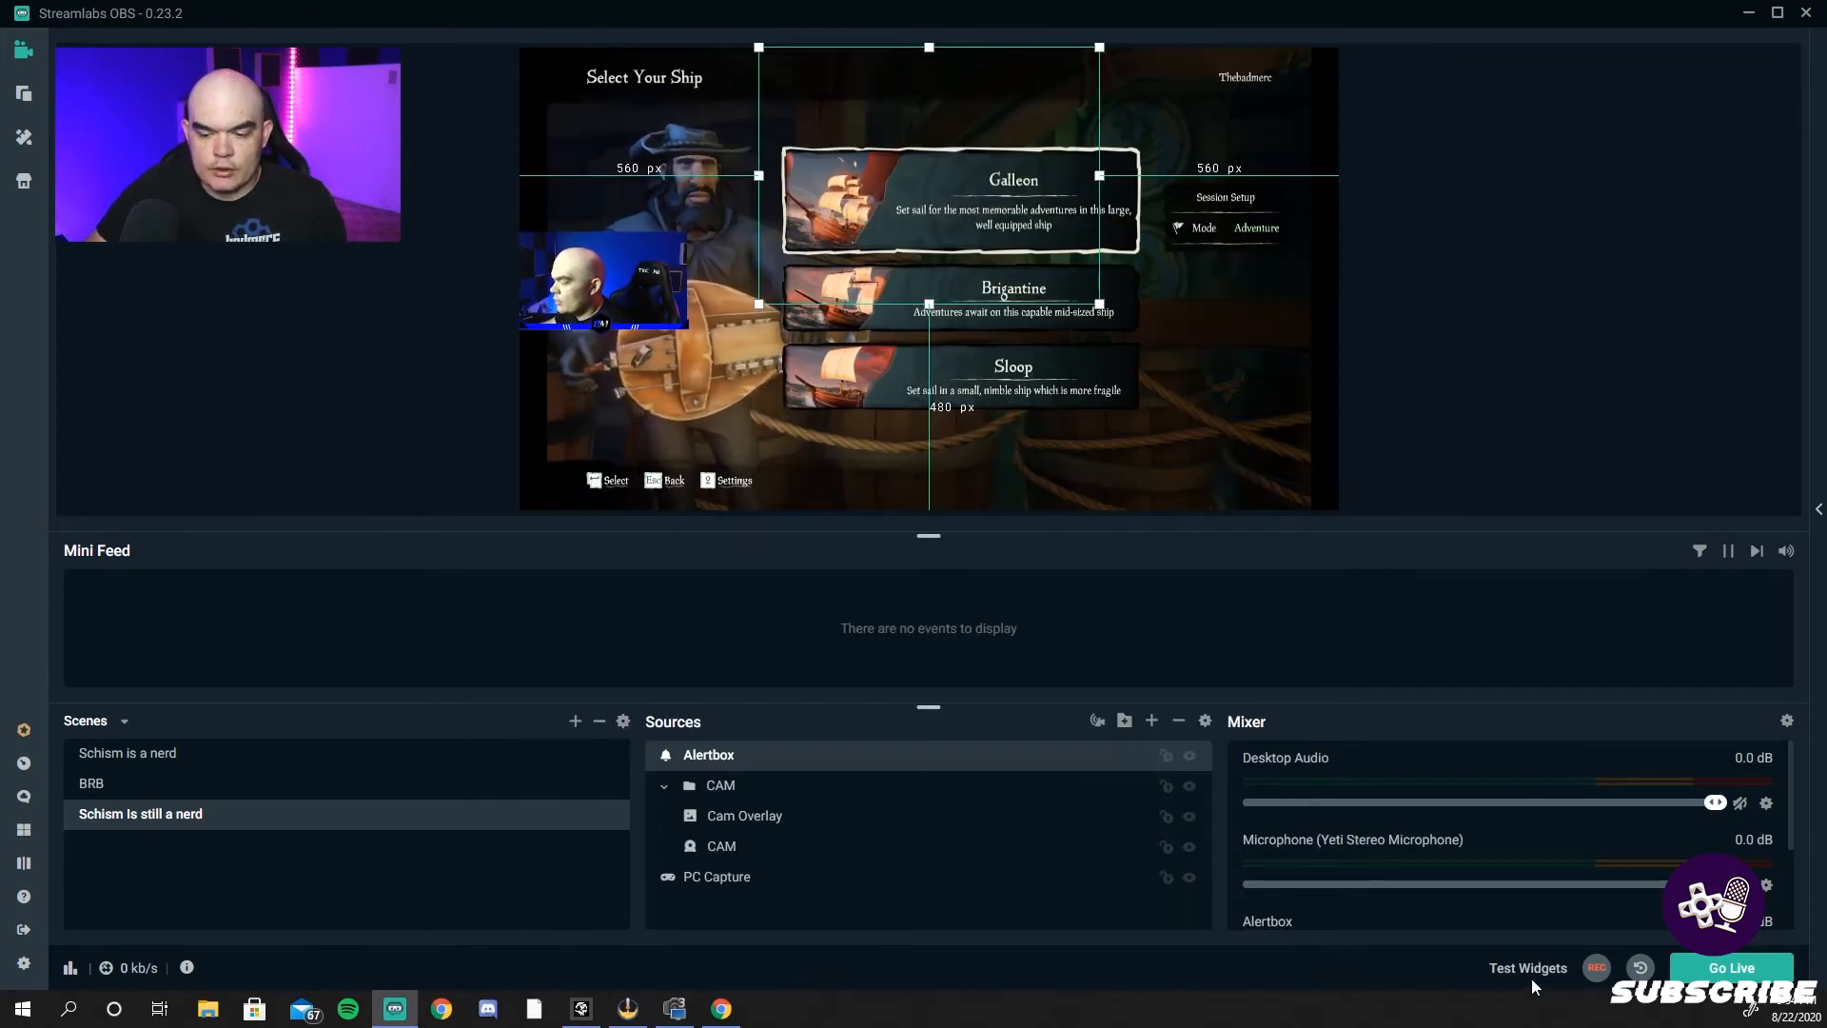
# - Fire a test follow alert and place the alert box at the top centre of the scene
pyautogui.click(1529, 967)
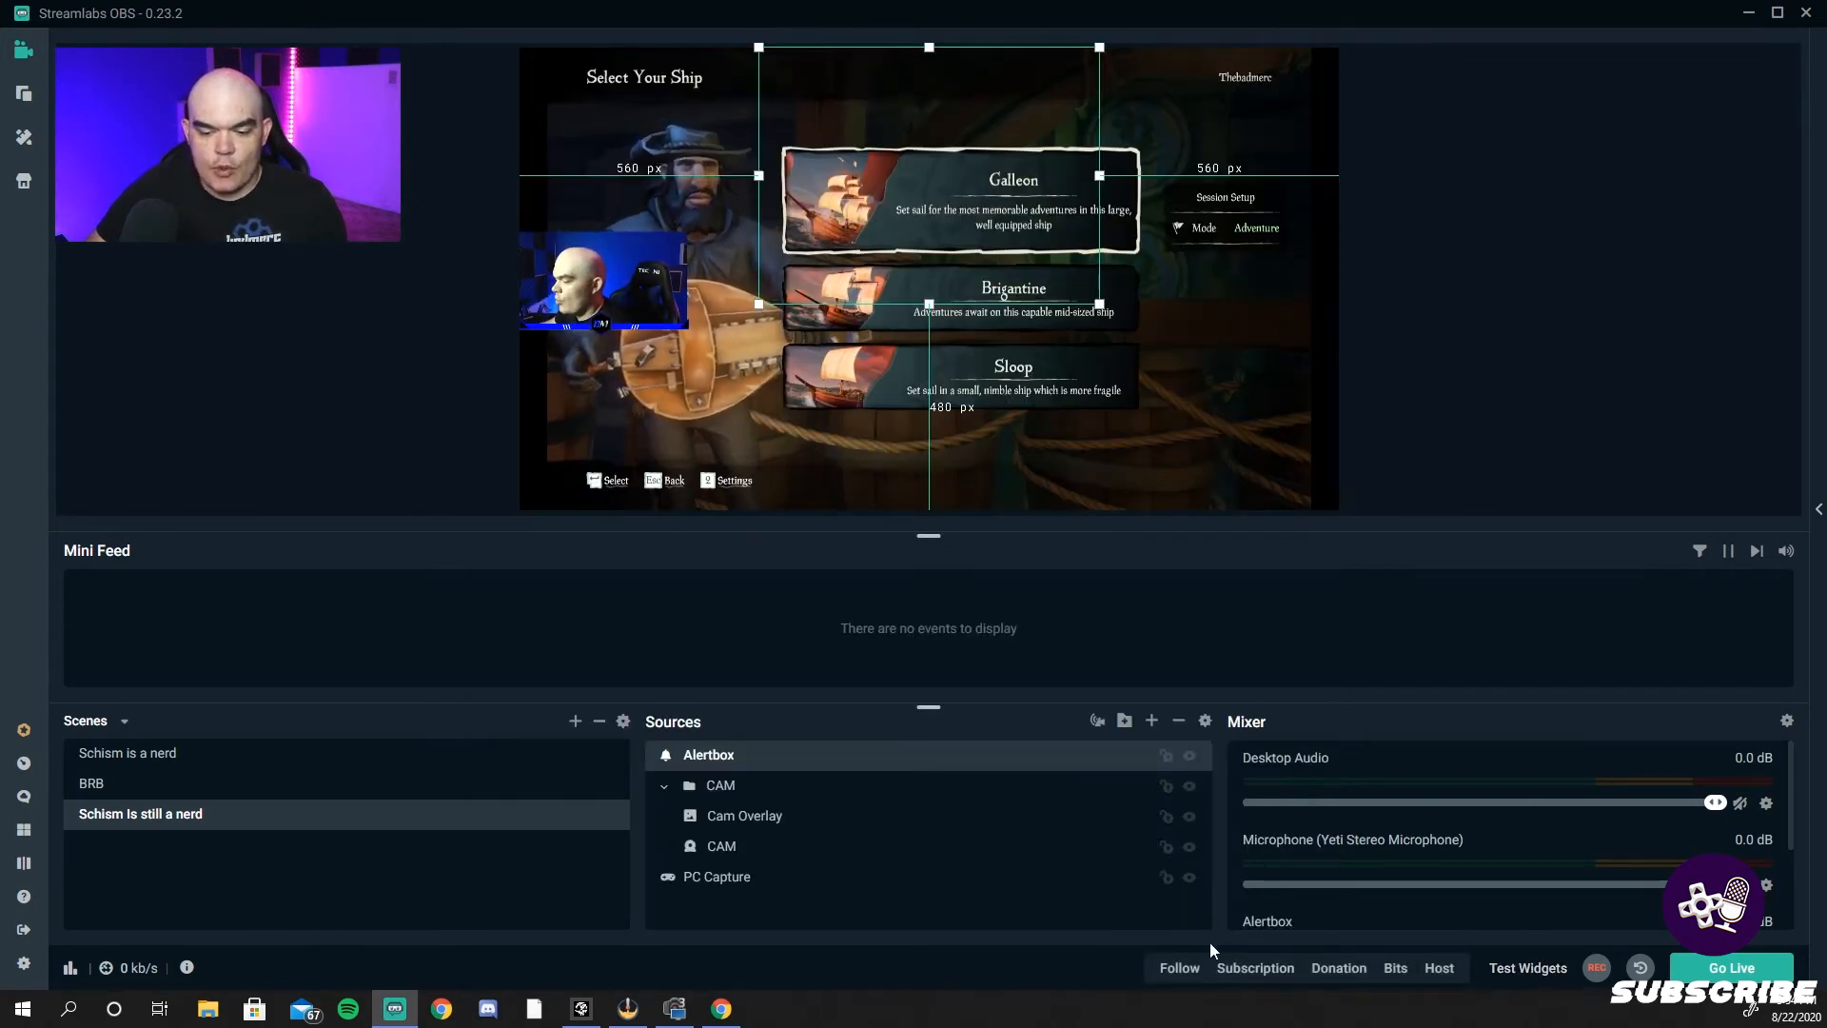
pyautogui.click(1178, 967)
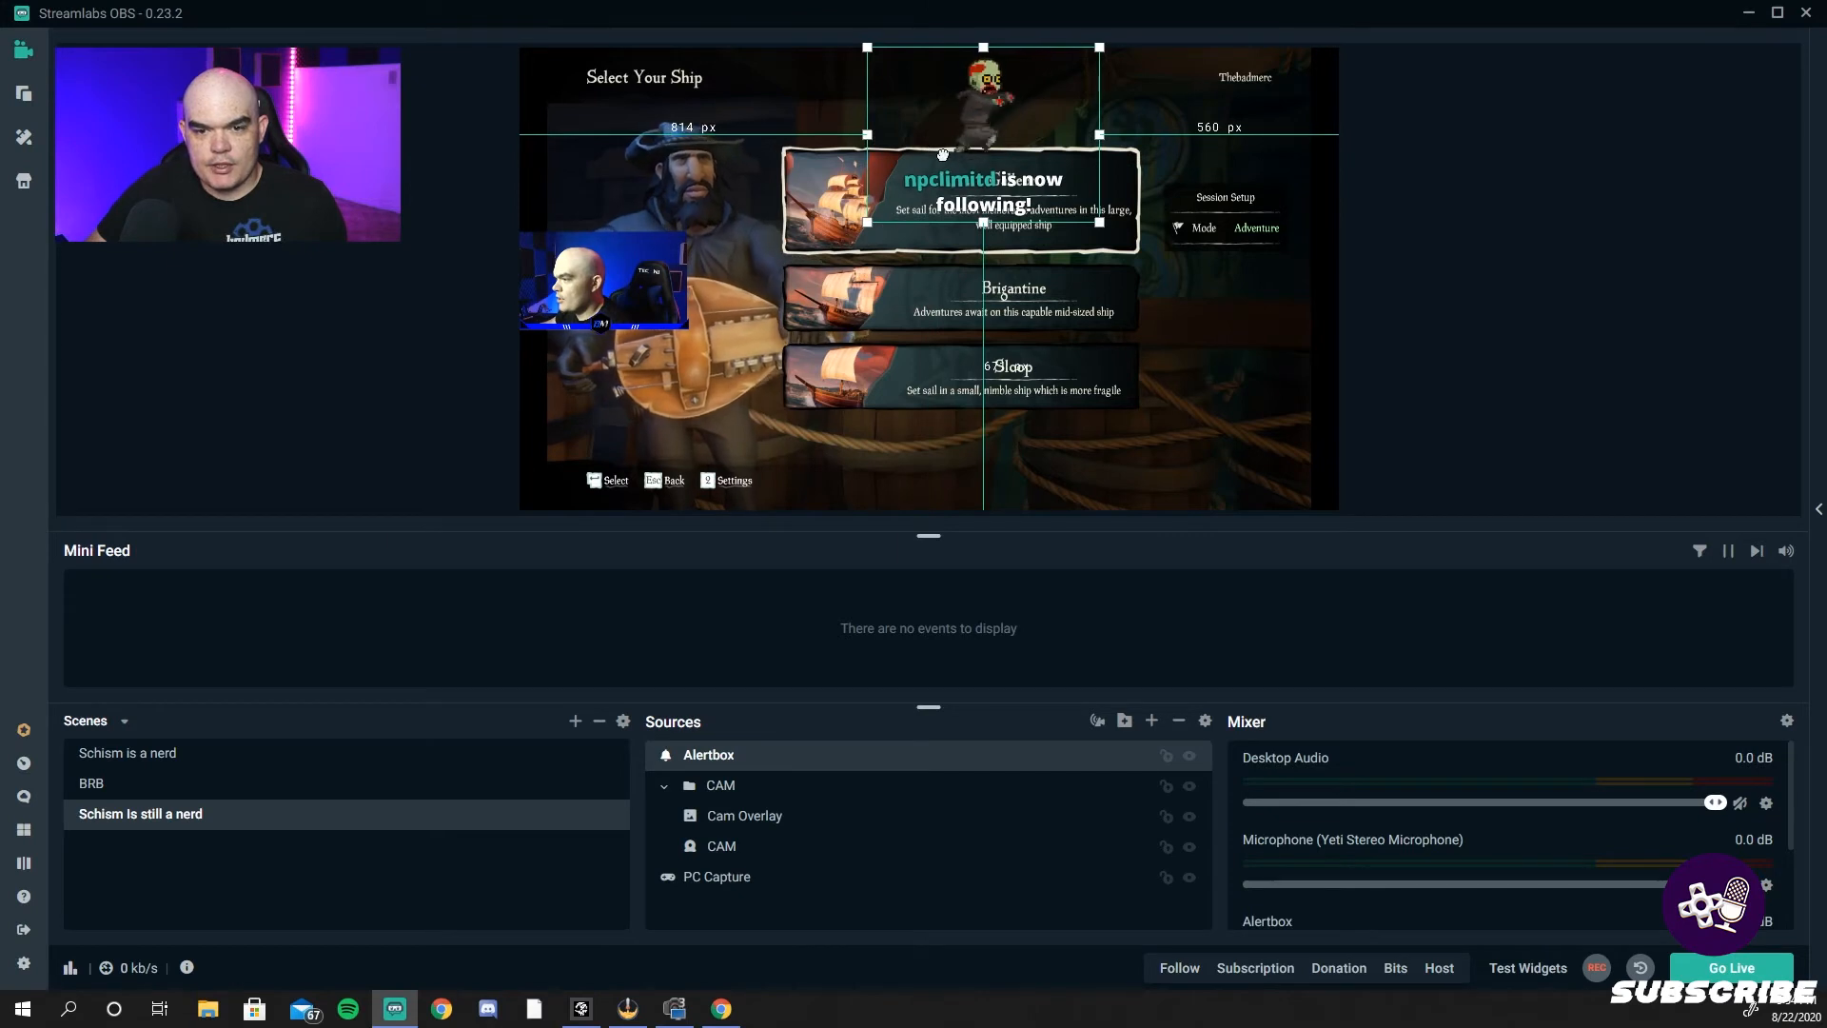
pyautogui.moveTo(982, 149); pyautogui.dragTo(1142, 148)
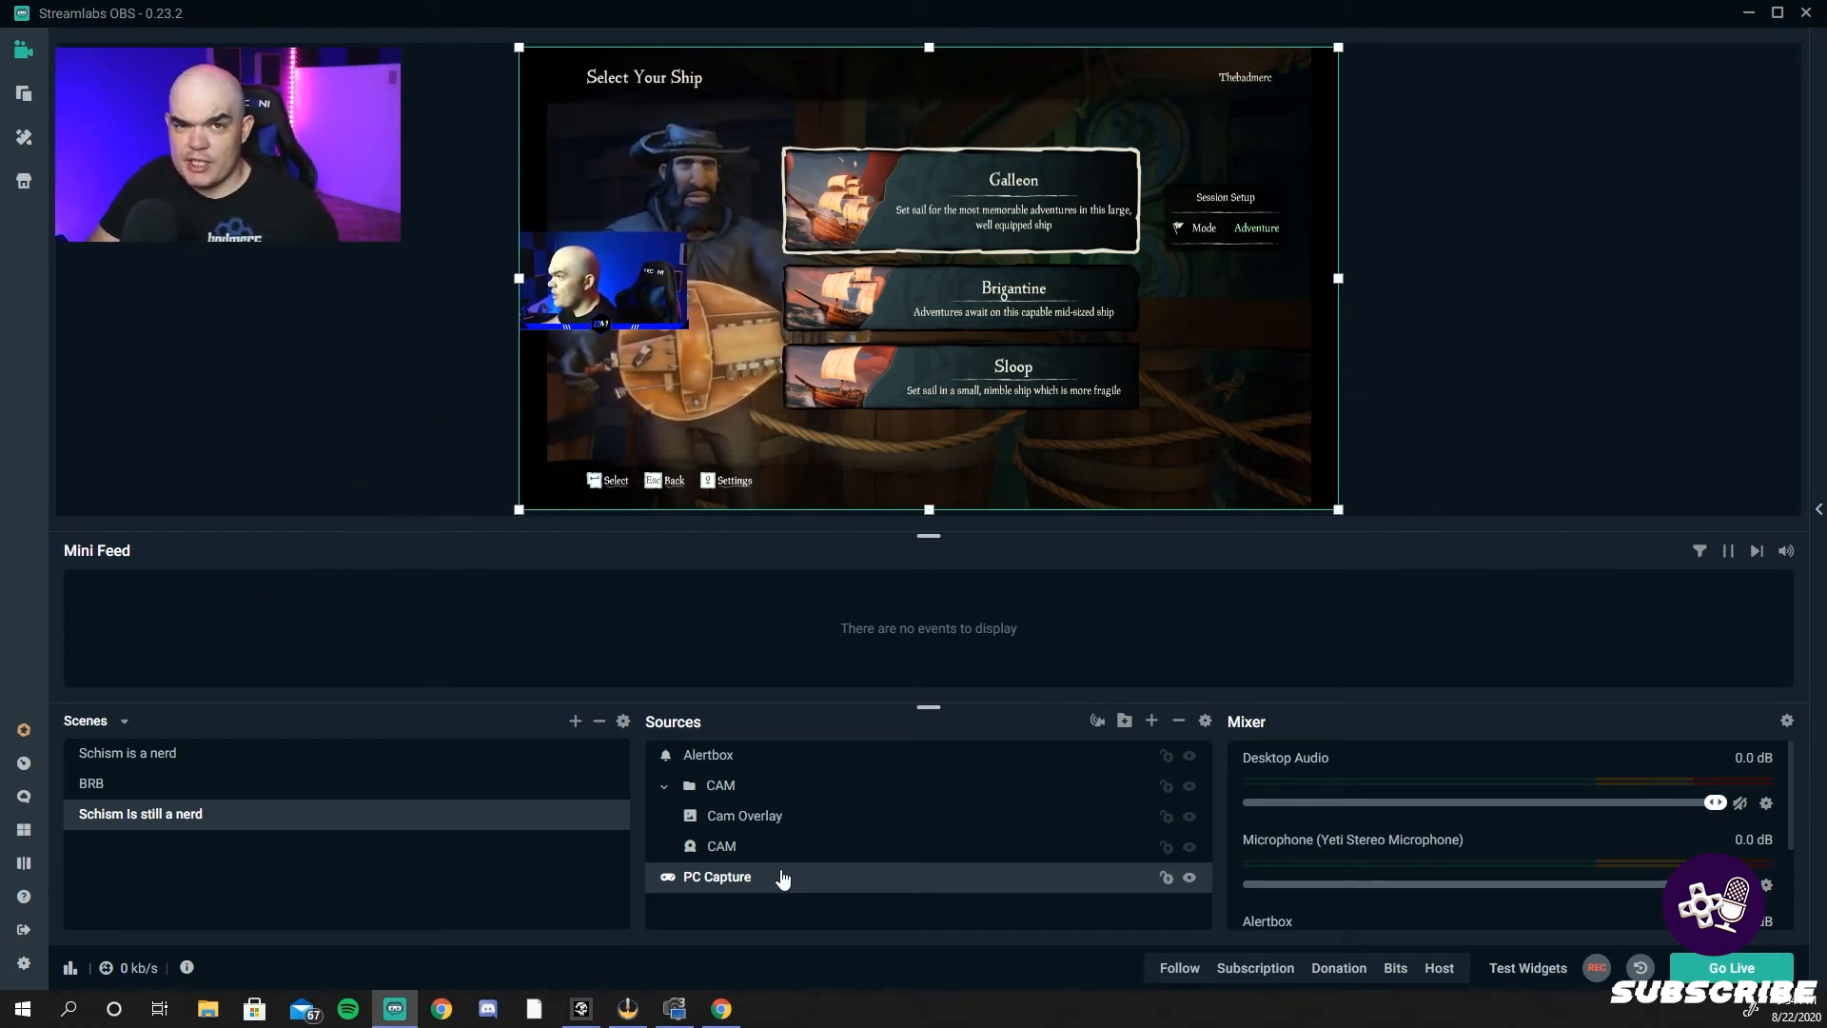
pyautogui.moveTo(105, 756)
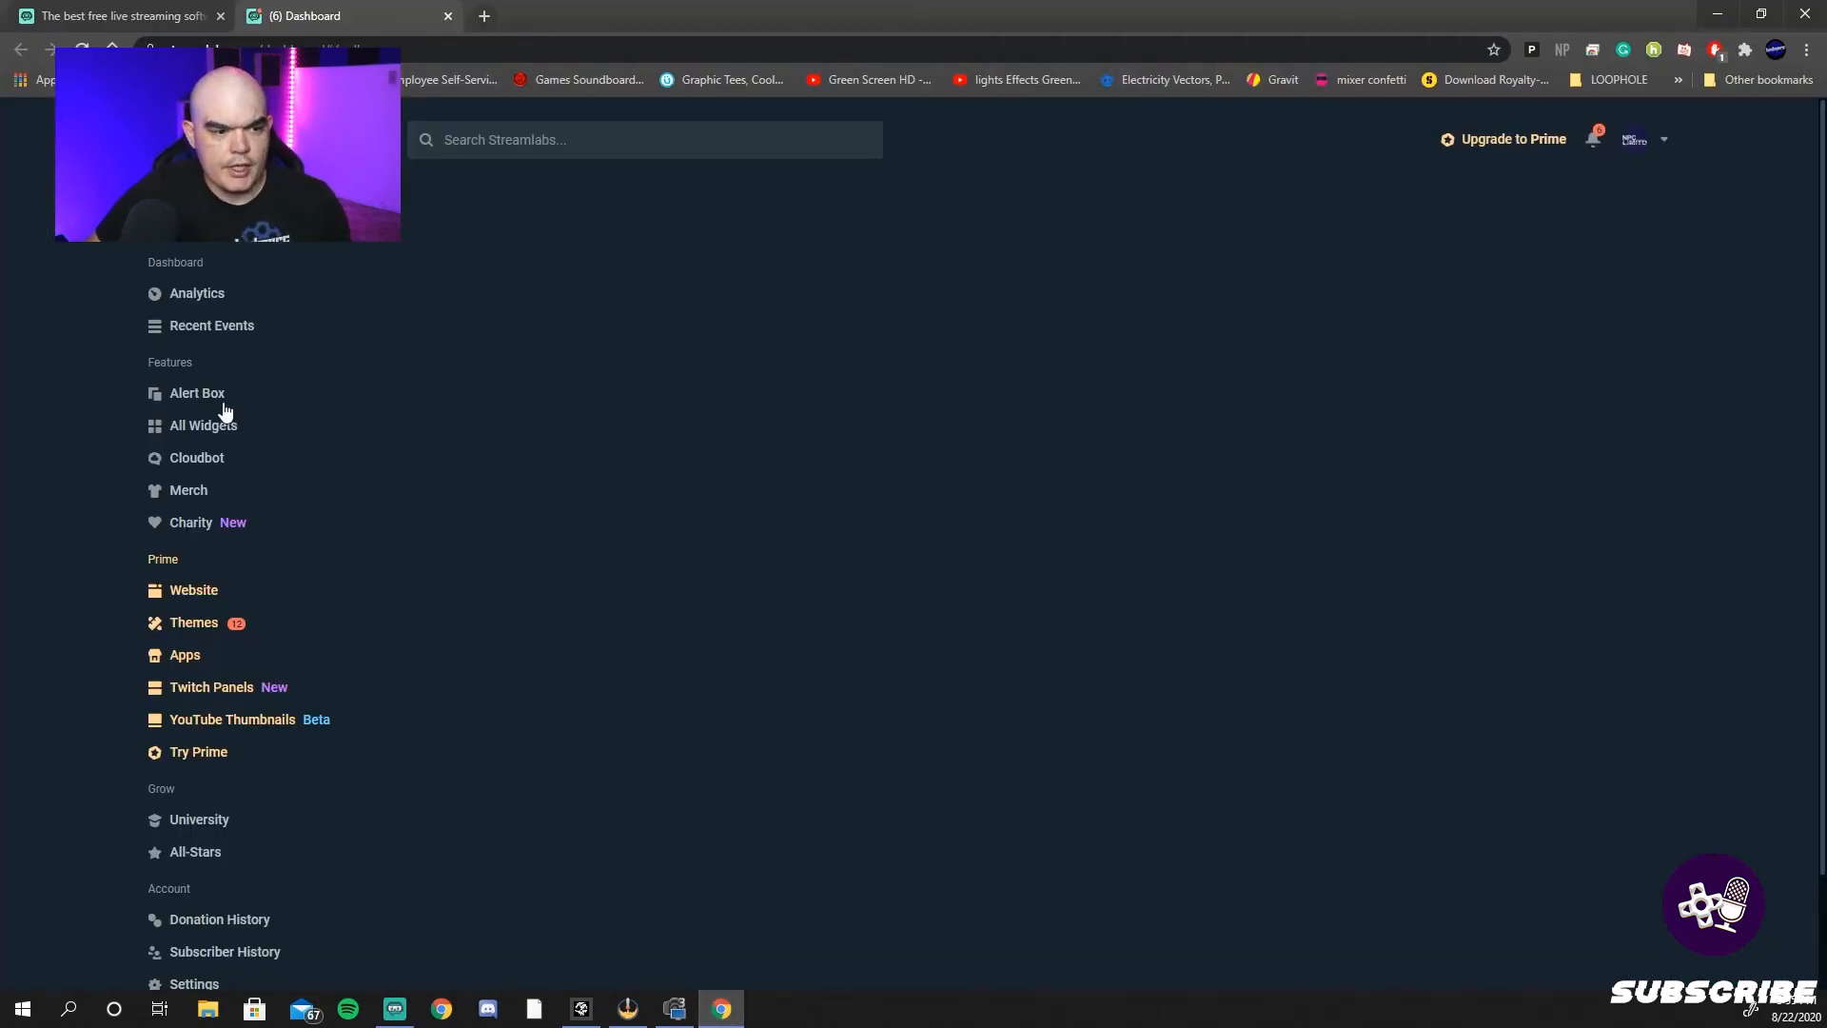
# - Open the Alert Box dashboard page, try v2 and revert to the classic version's general settings
pyautogui.click(196, 392)
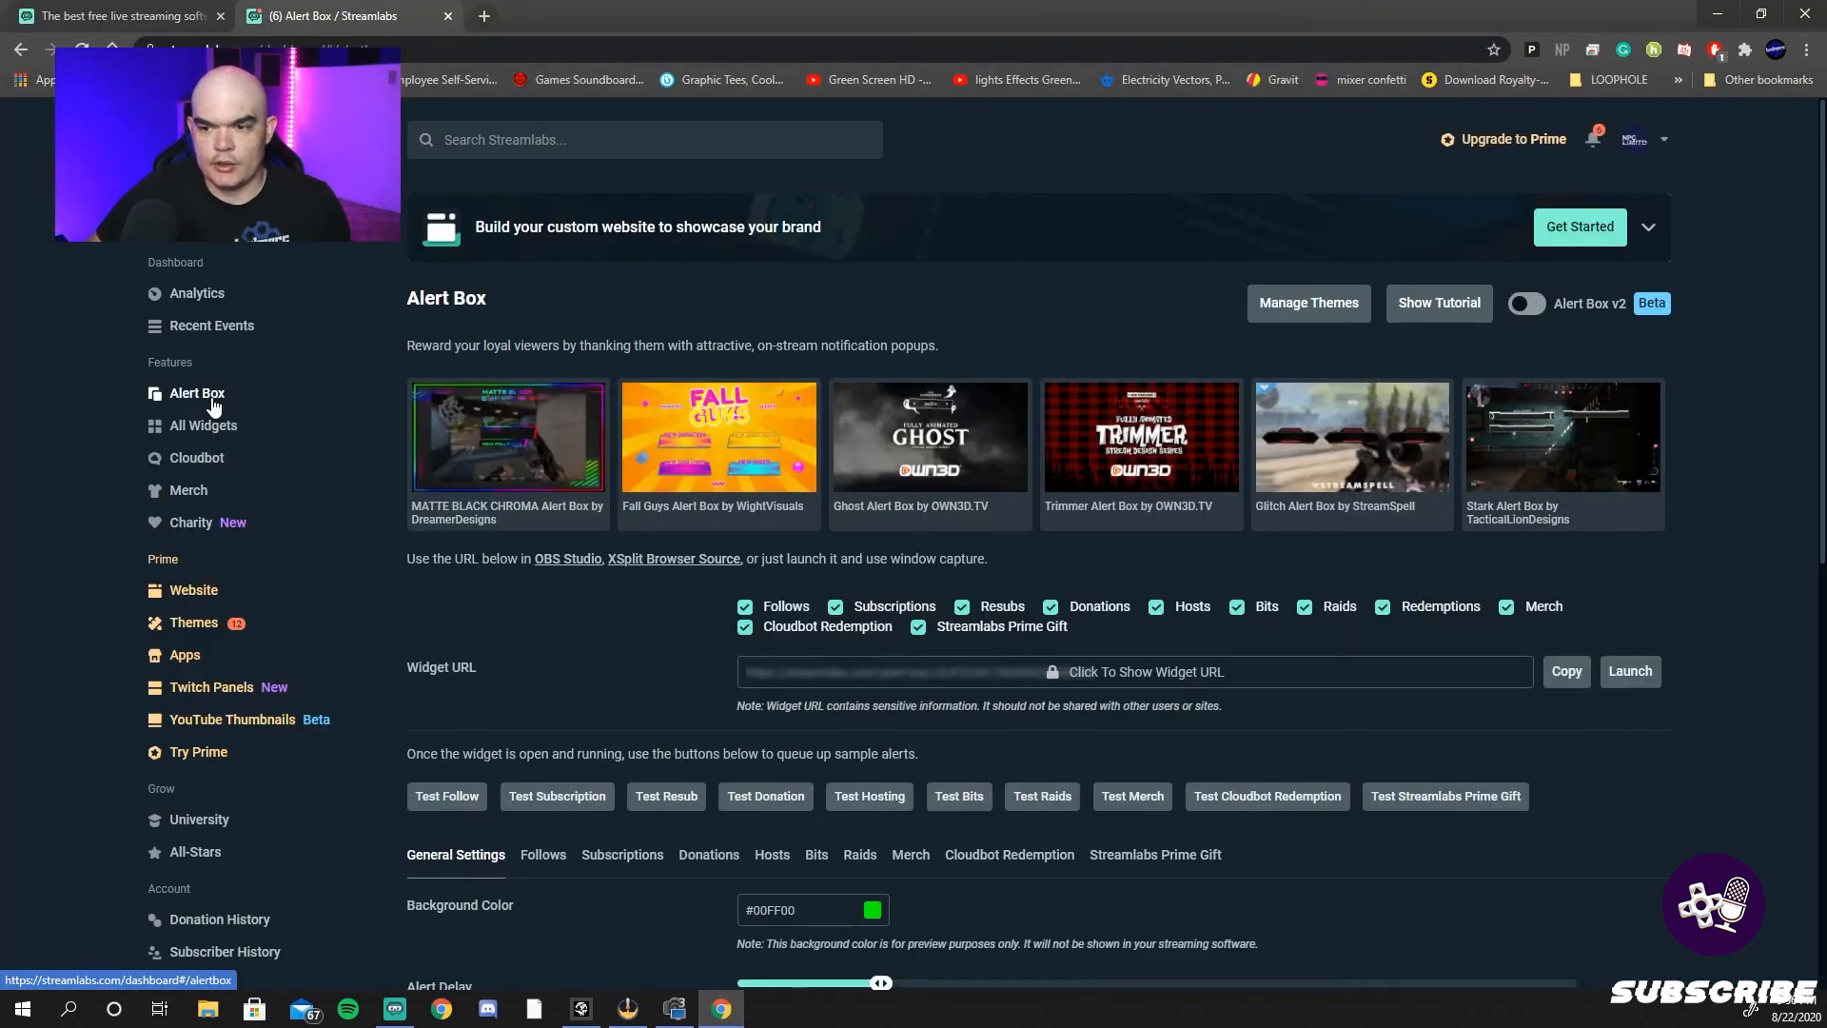
pyautogui.click(1525, 303)
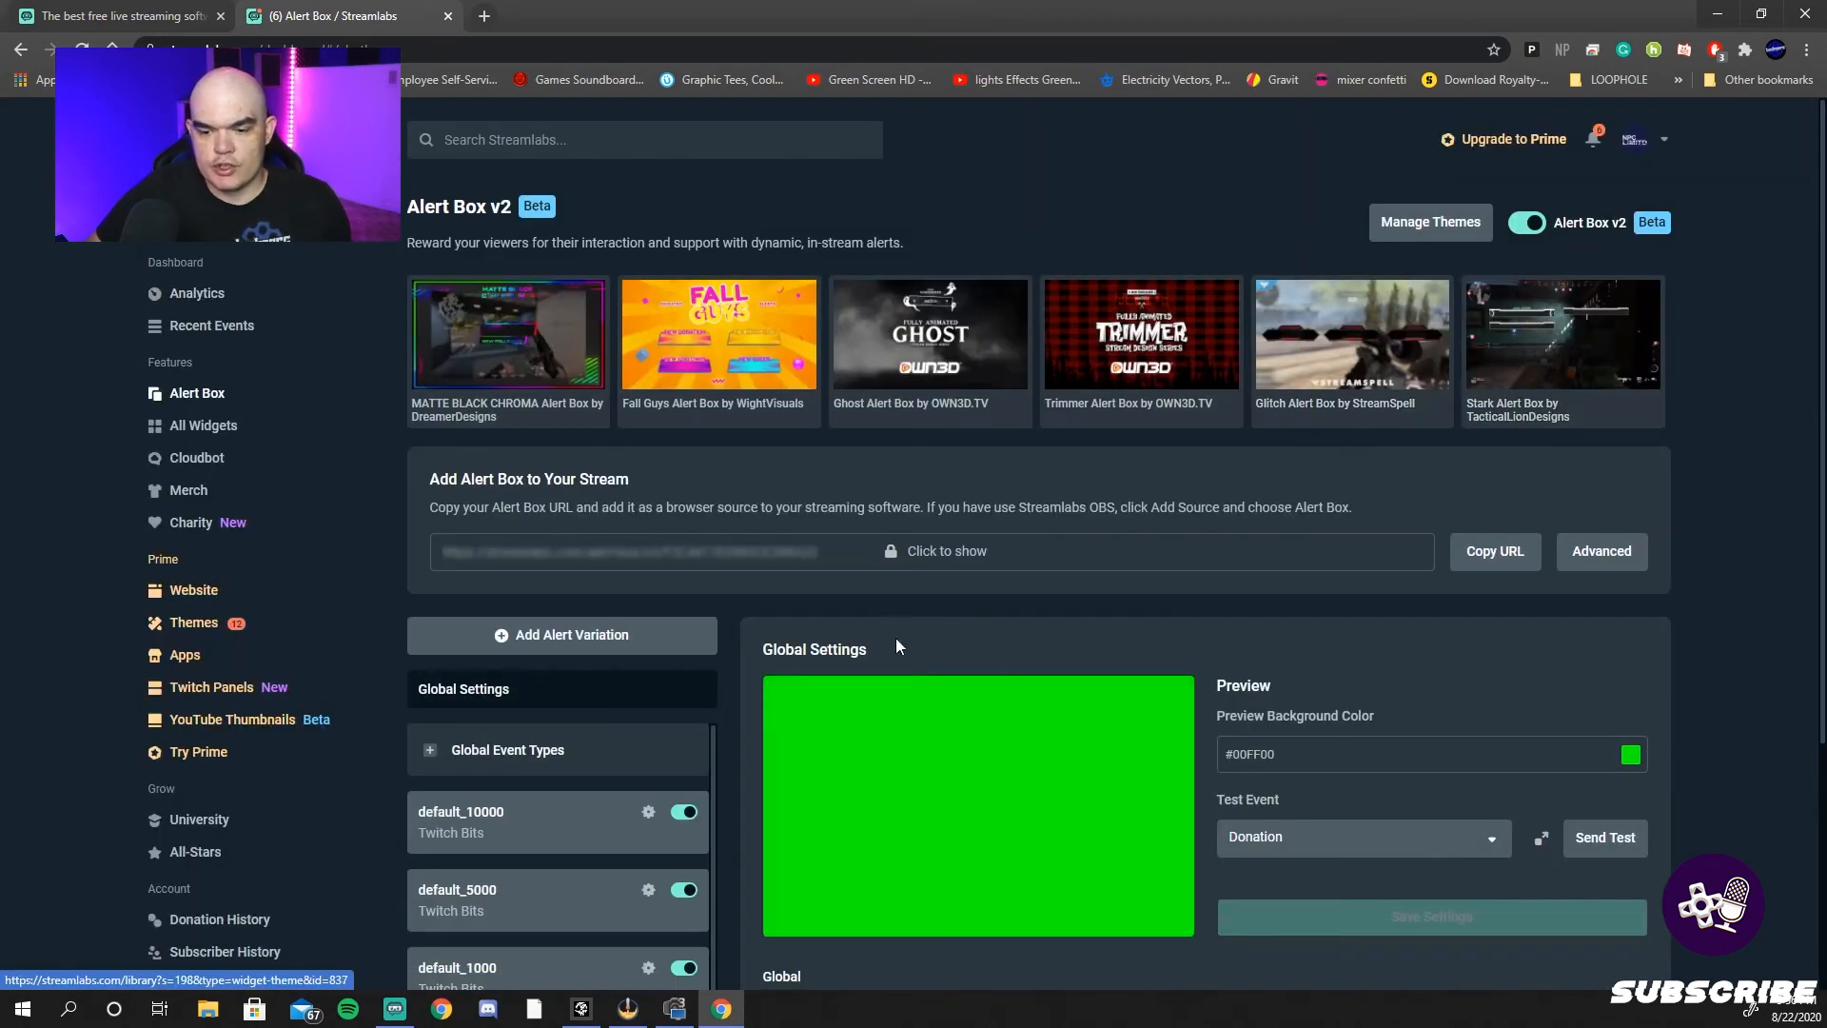
pyautogui.scroll(-3)
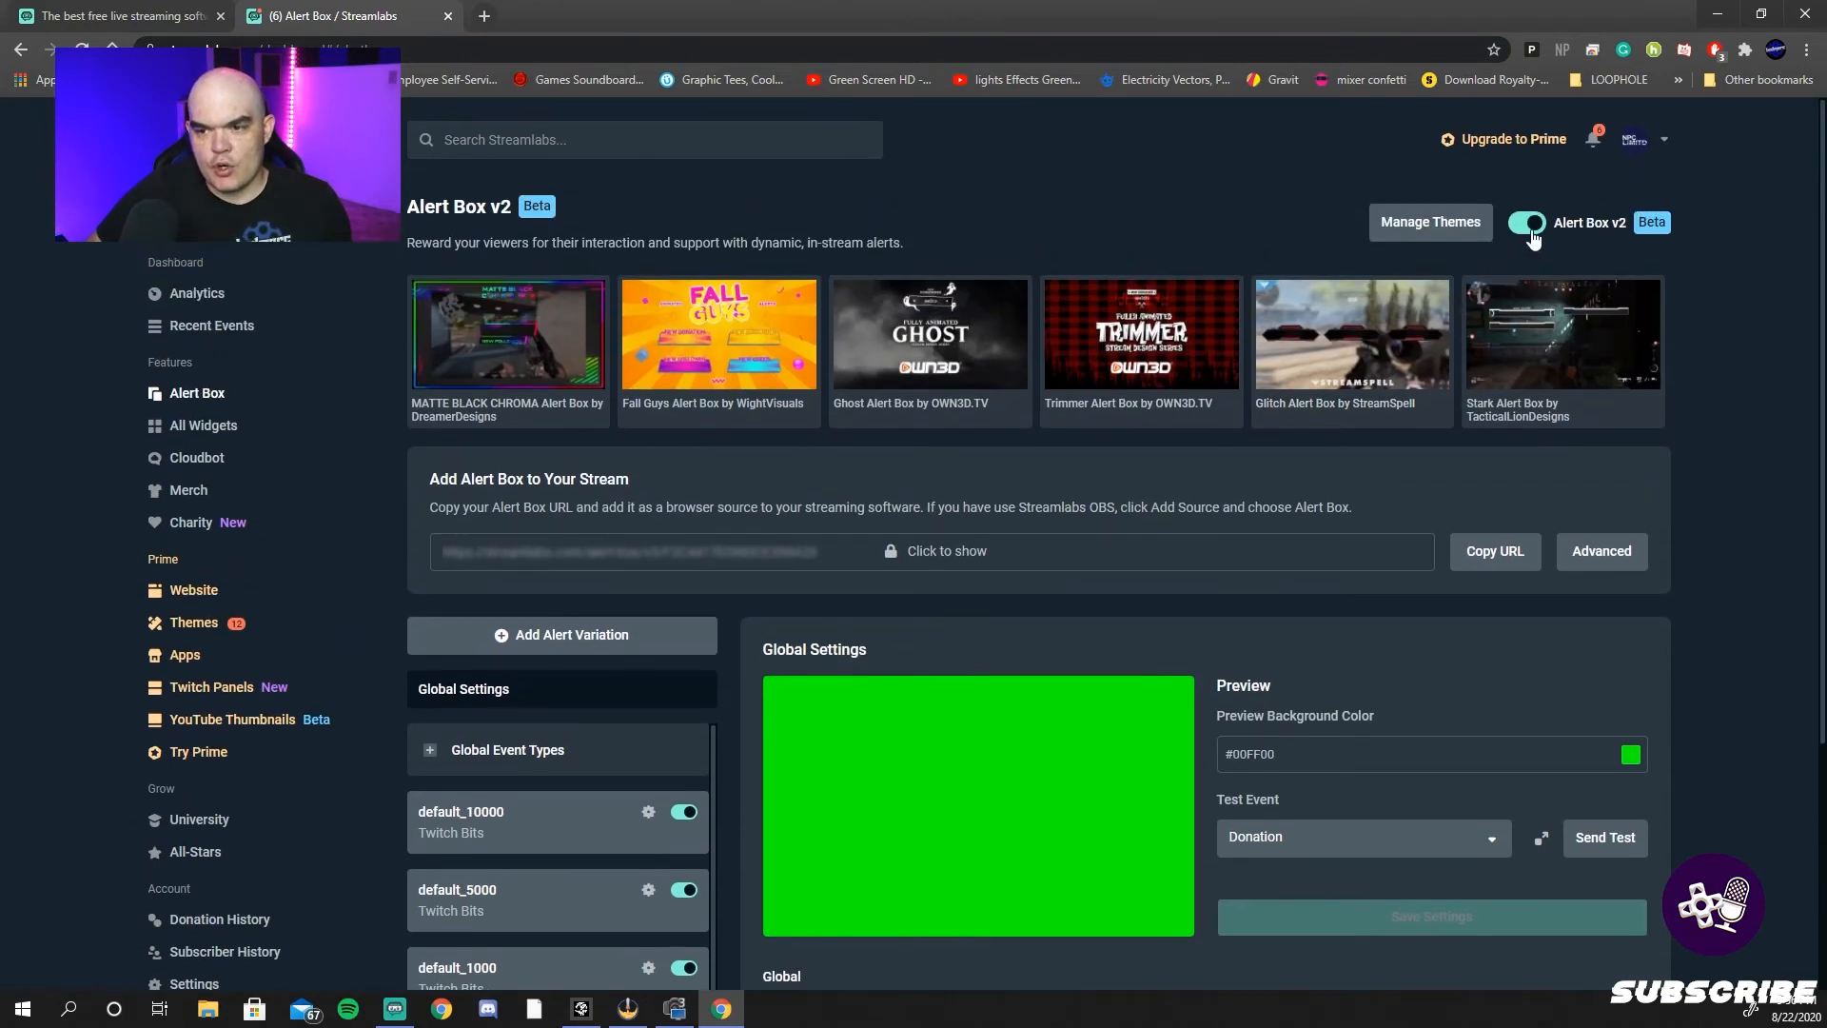
pyautogui.click(1525, 222)
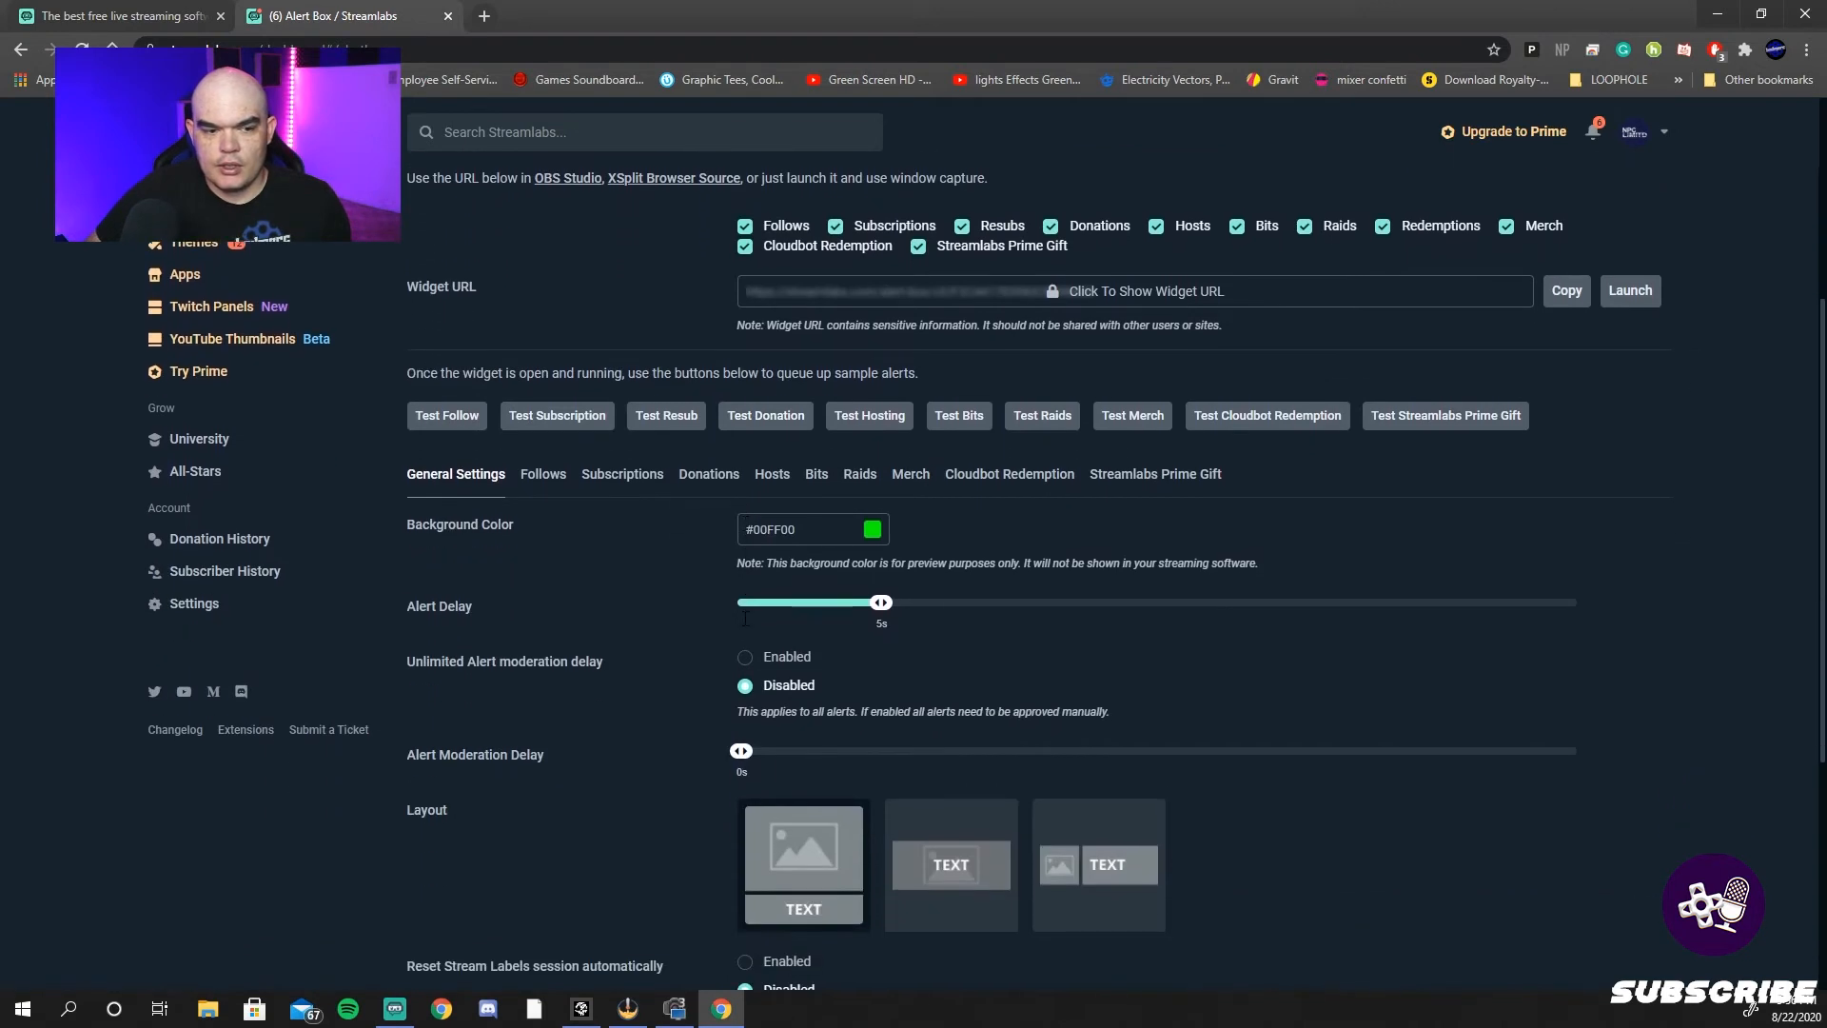
pyautogui.moveTo(474, 303)
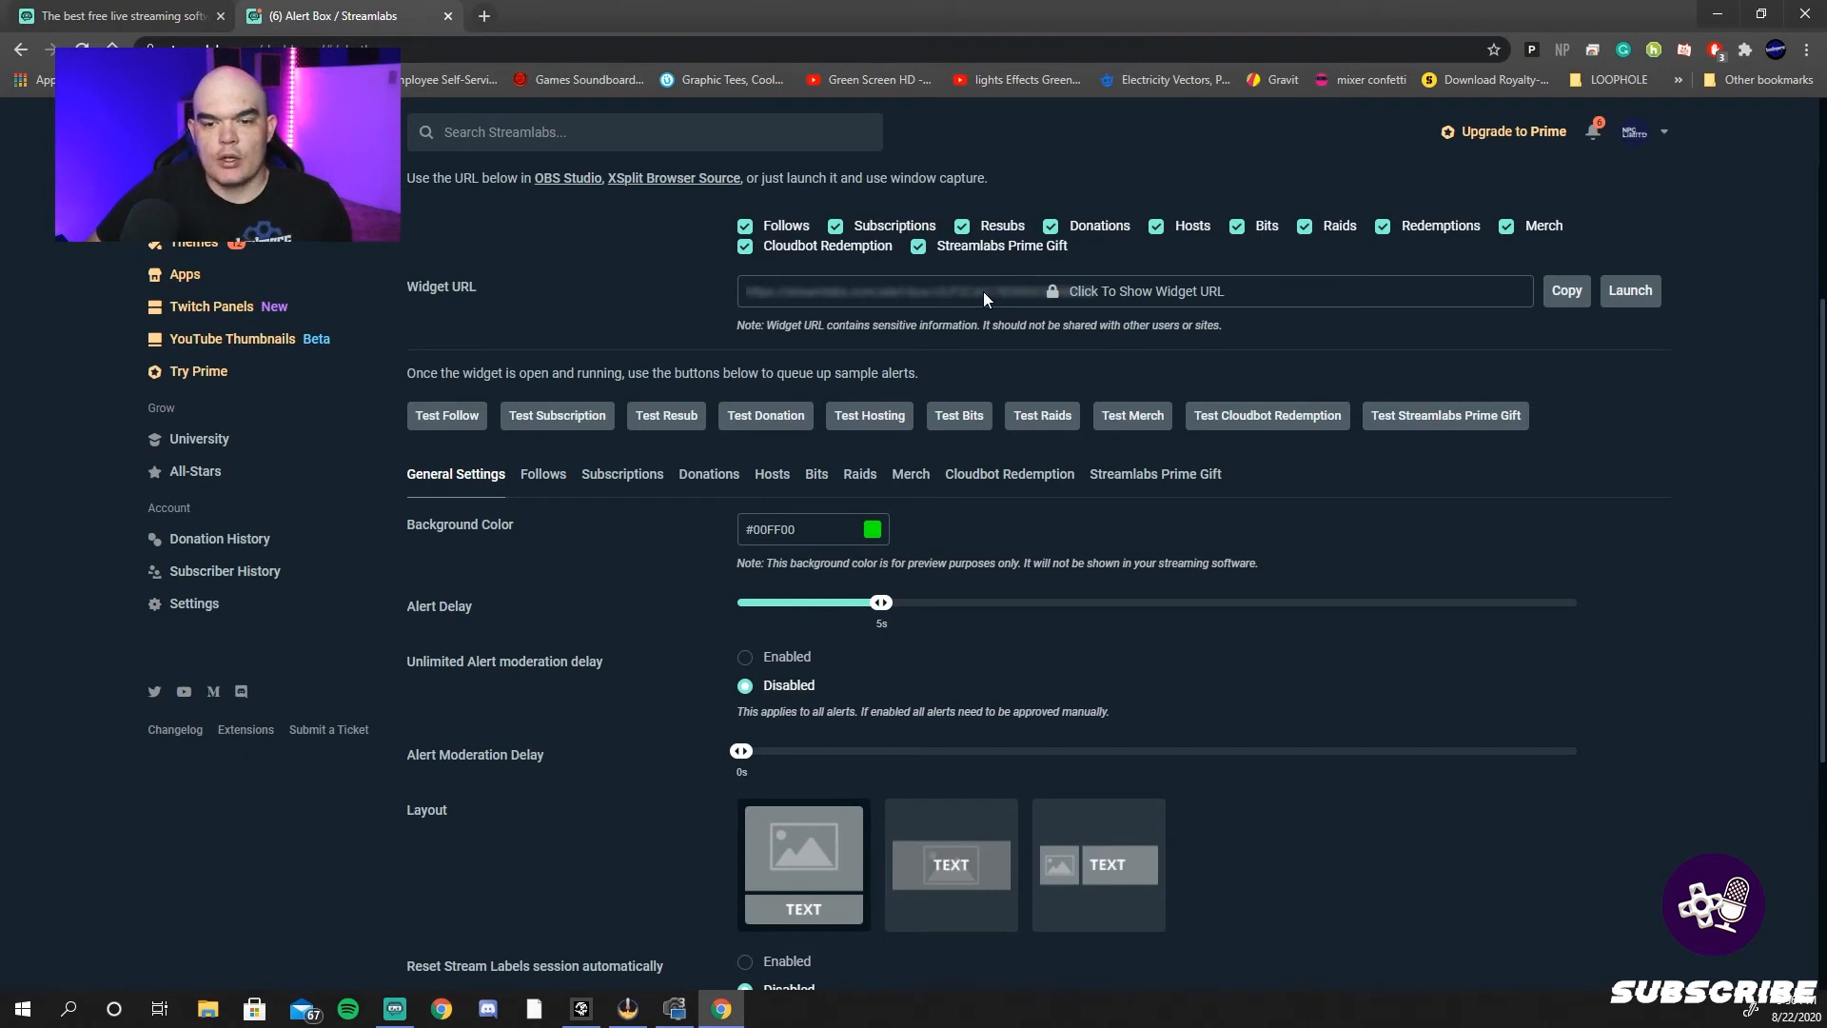
pyautogui.moveTo(1212, 291)
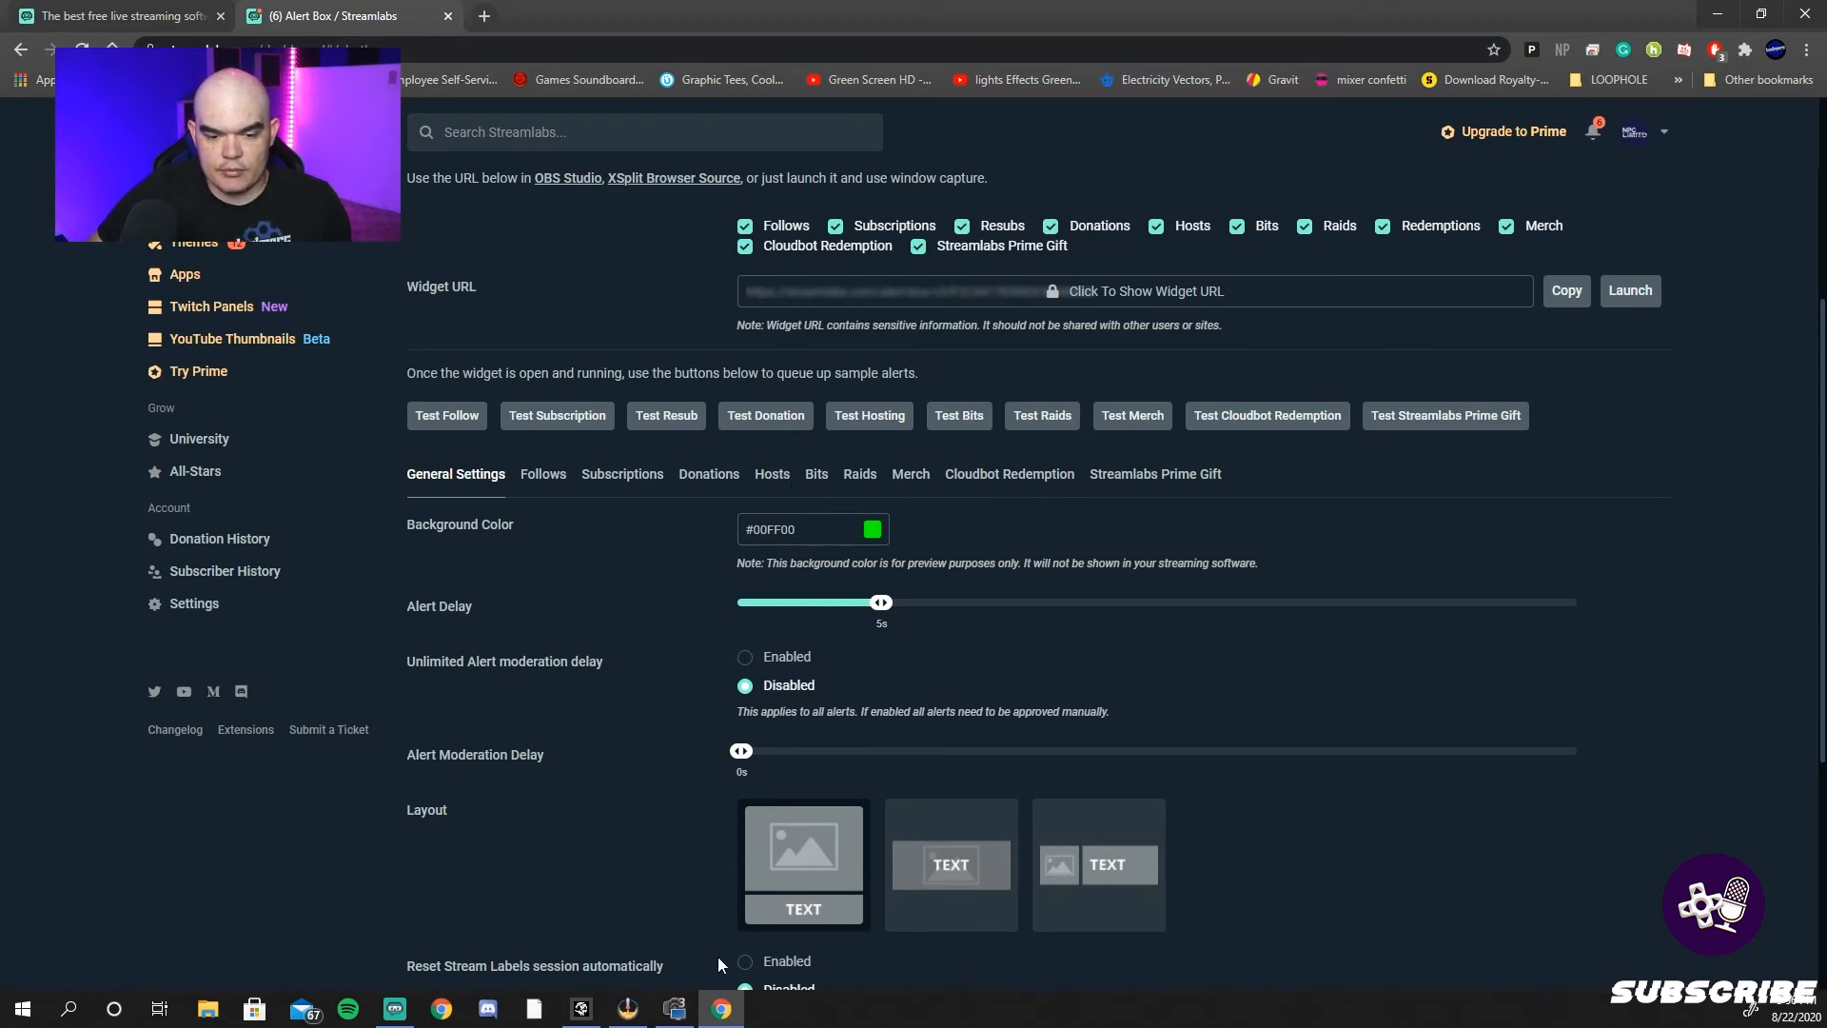
# - Browse the follow alert's image gallery and stock files, keeping the cat gif
pyautogui.click(542, 474)
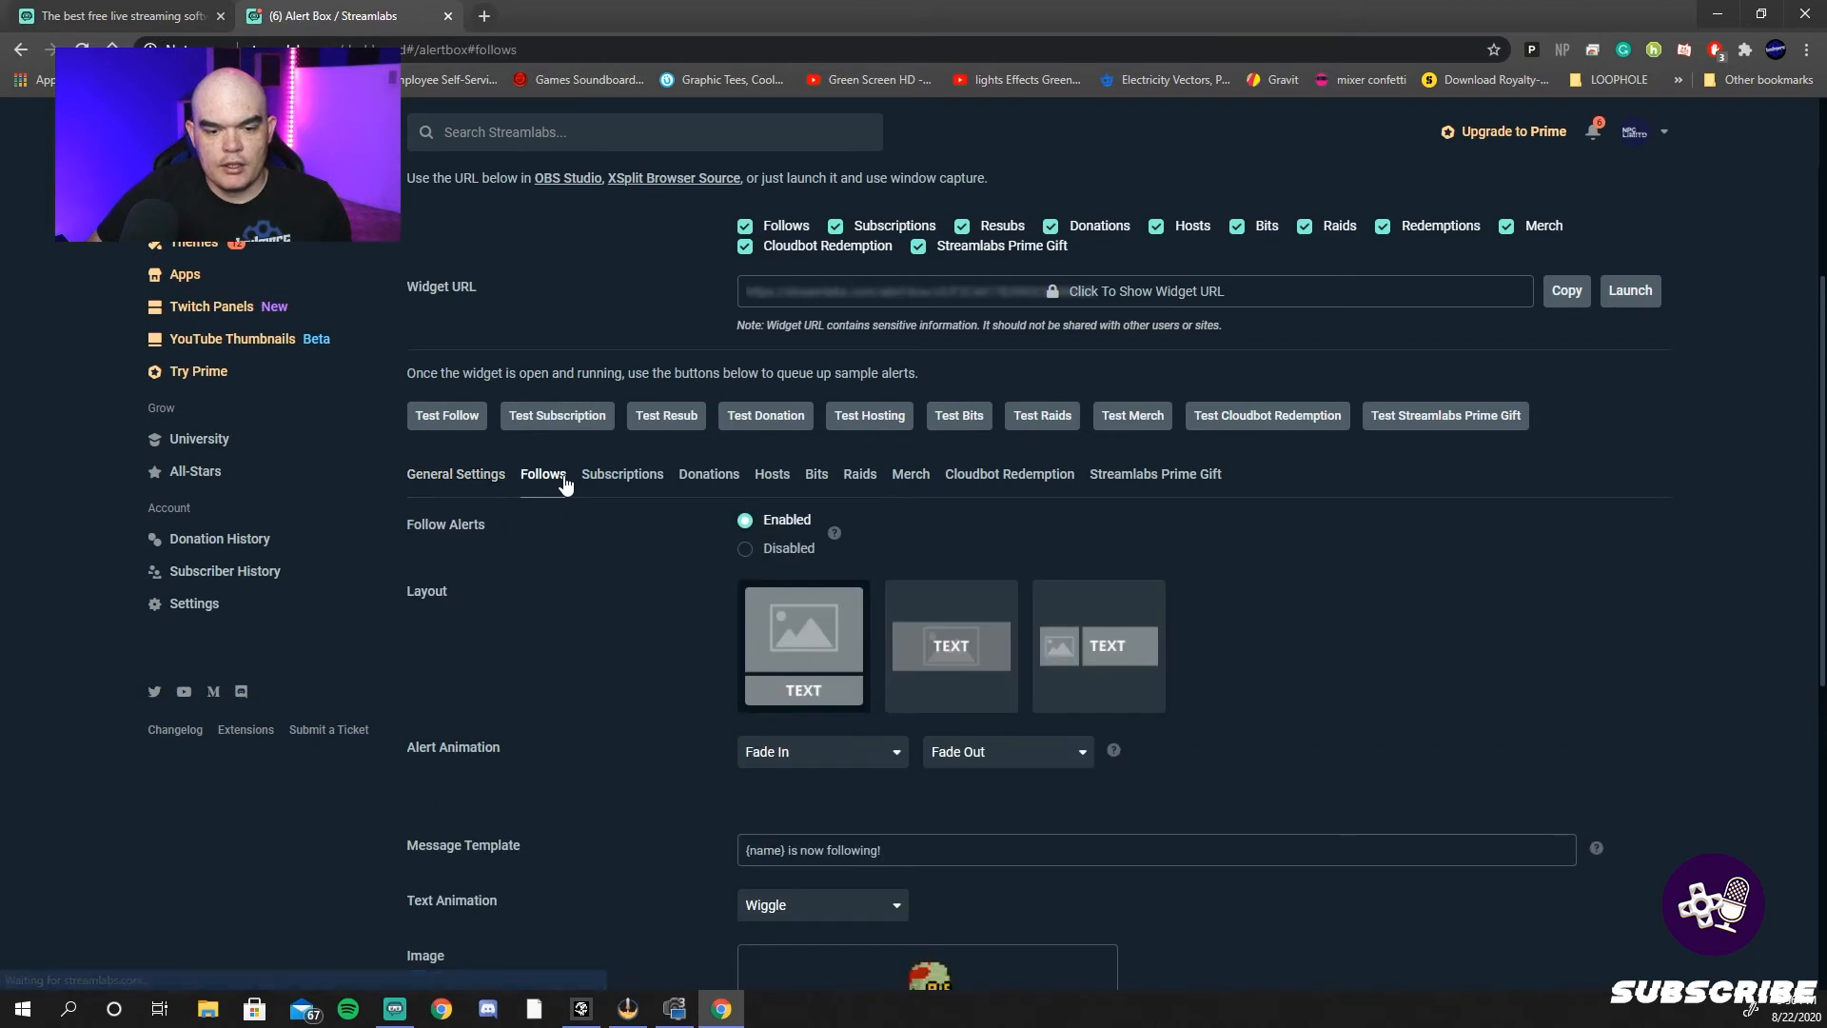
pyautogui.scroll(-3)
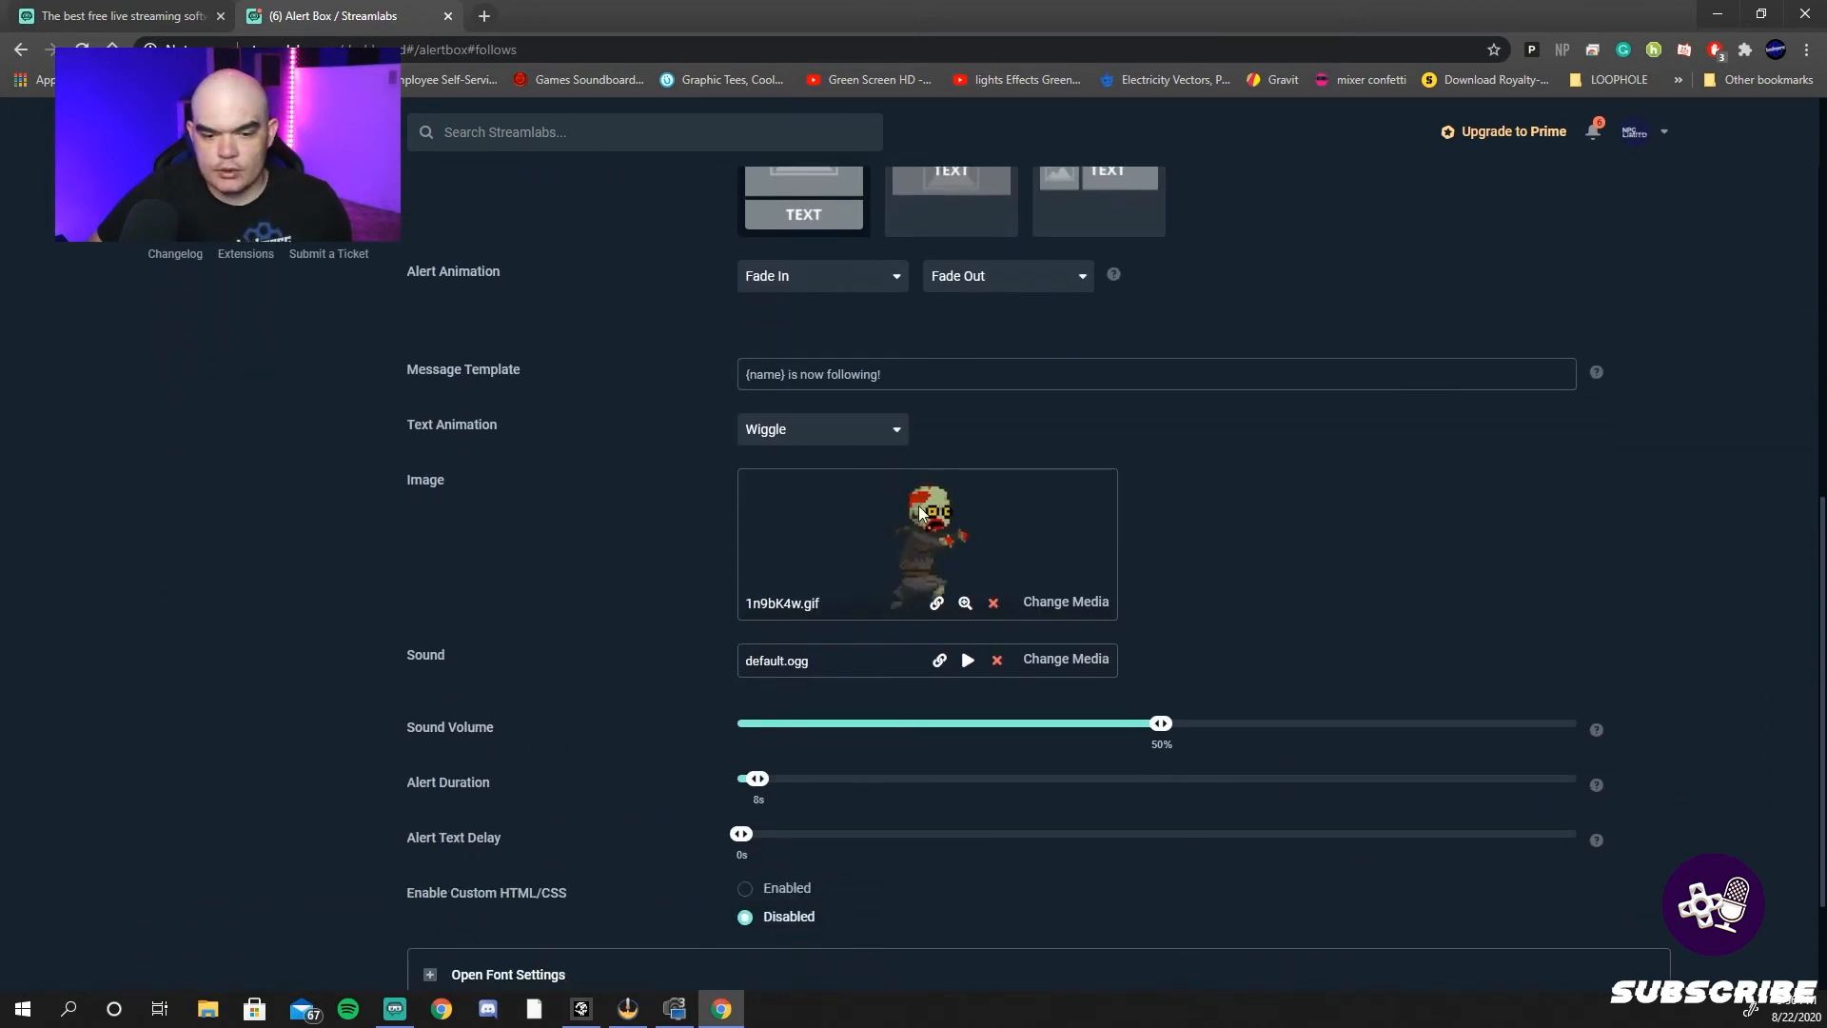
pyautogui.click(1065, 601)
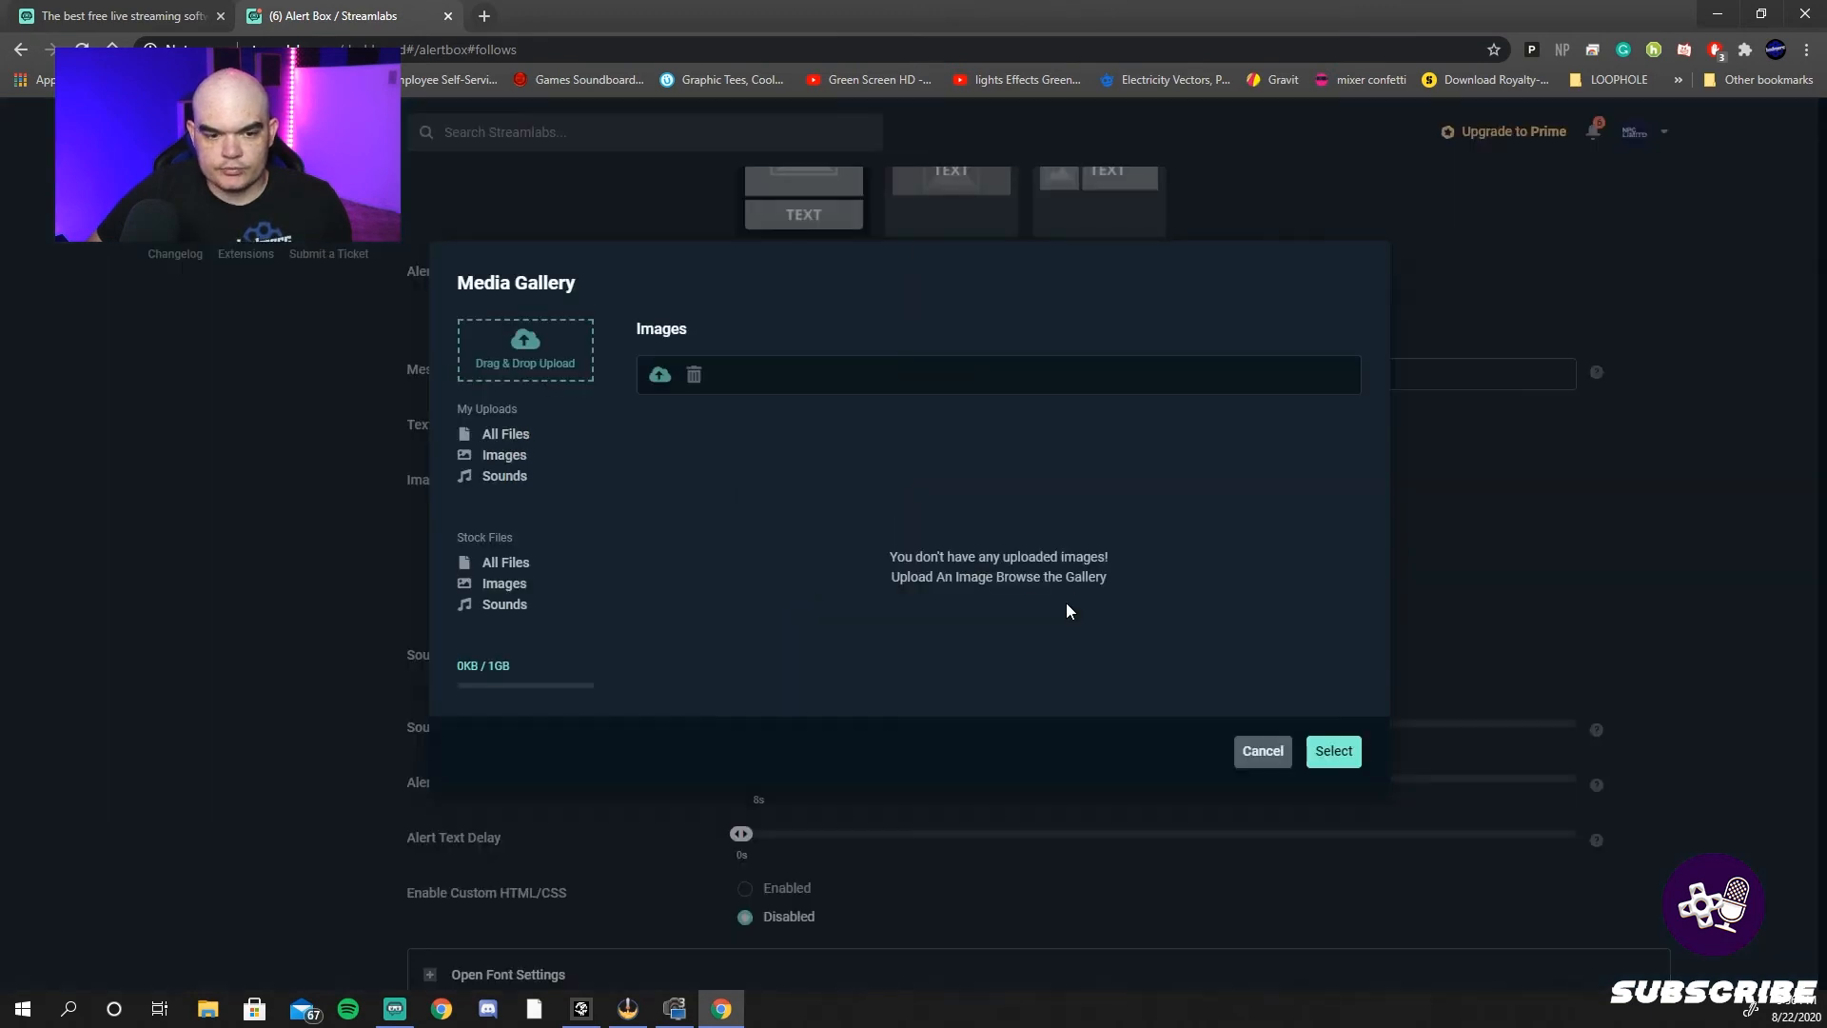
pyautogui.click(507, 434)
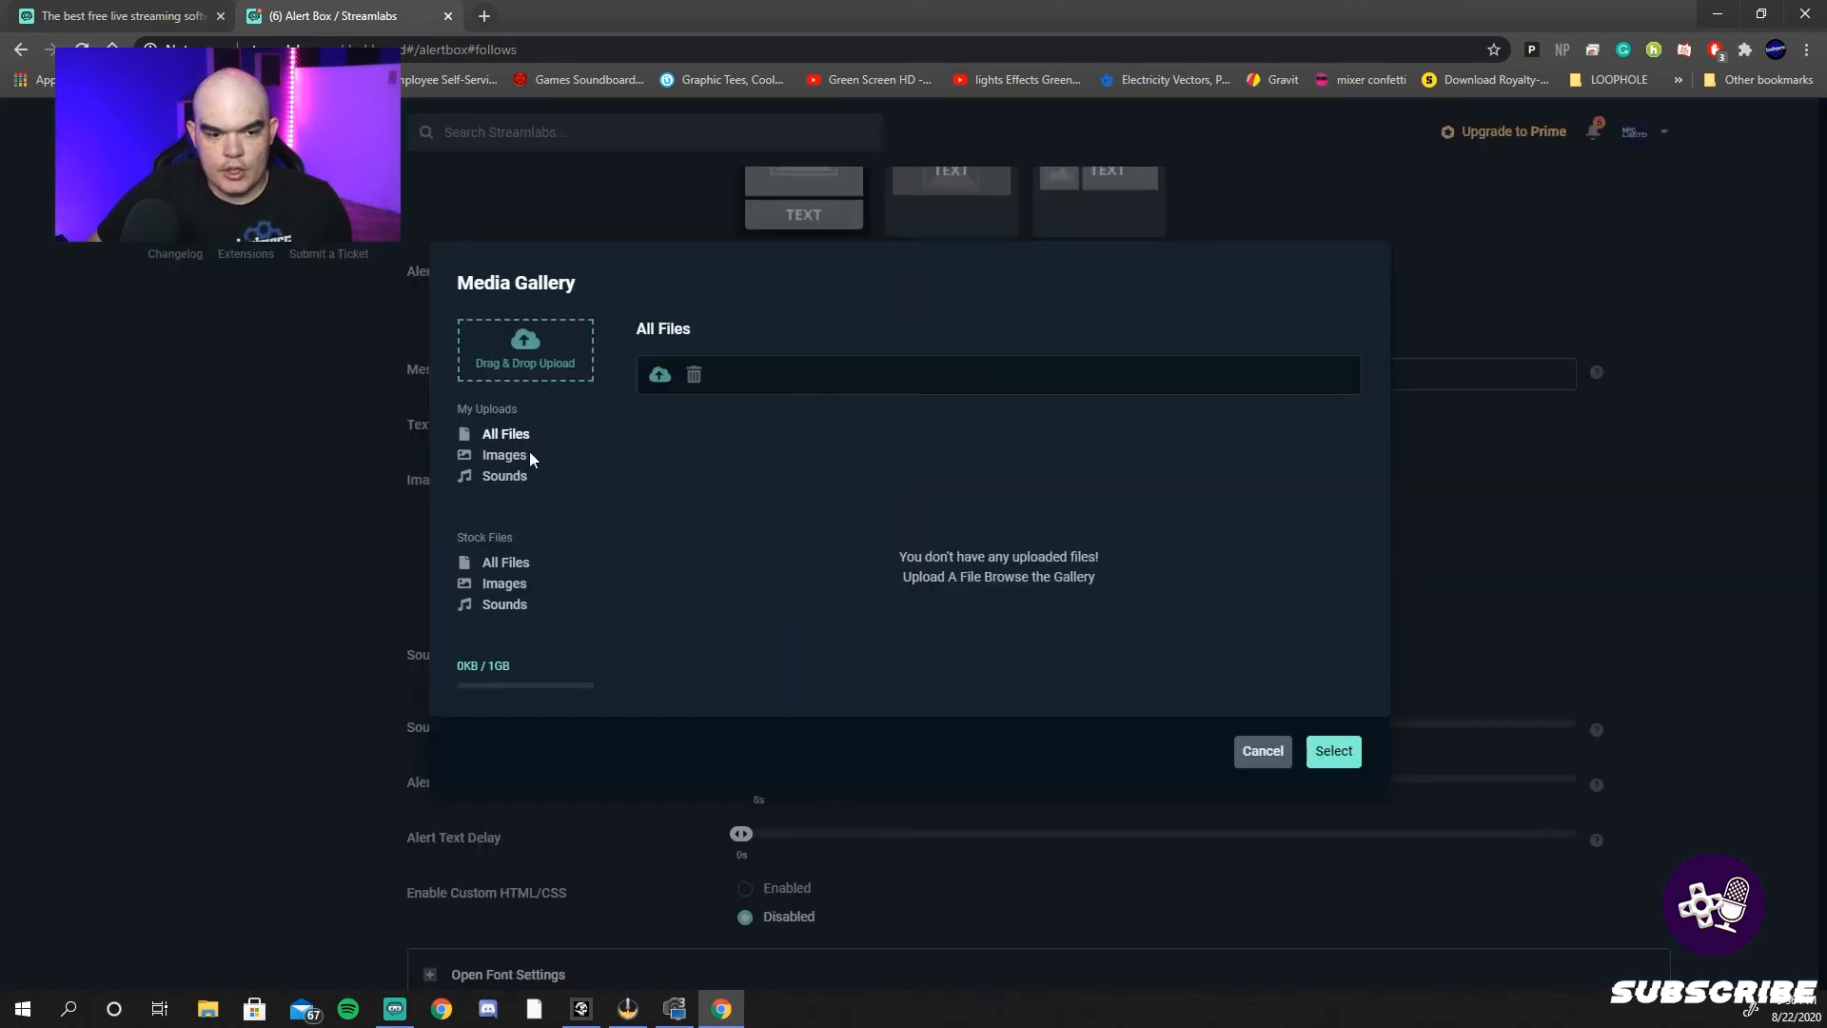
pyautogui.click(504, 455)
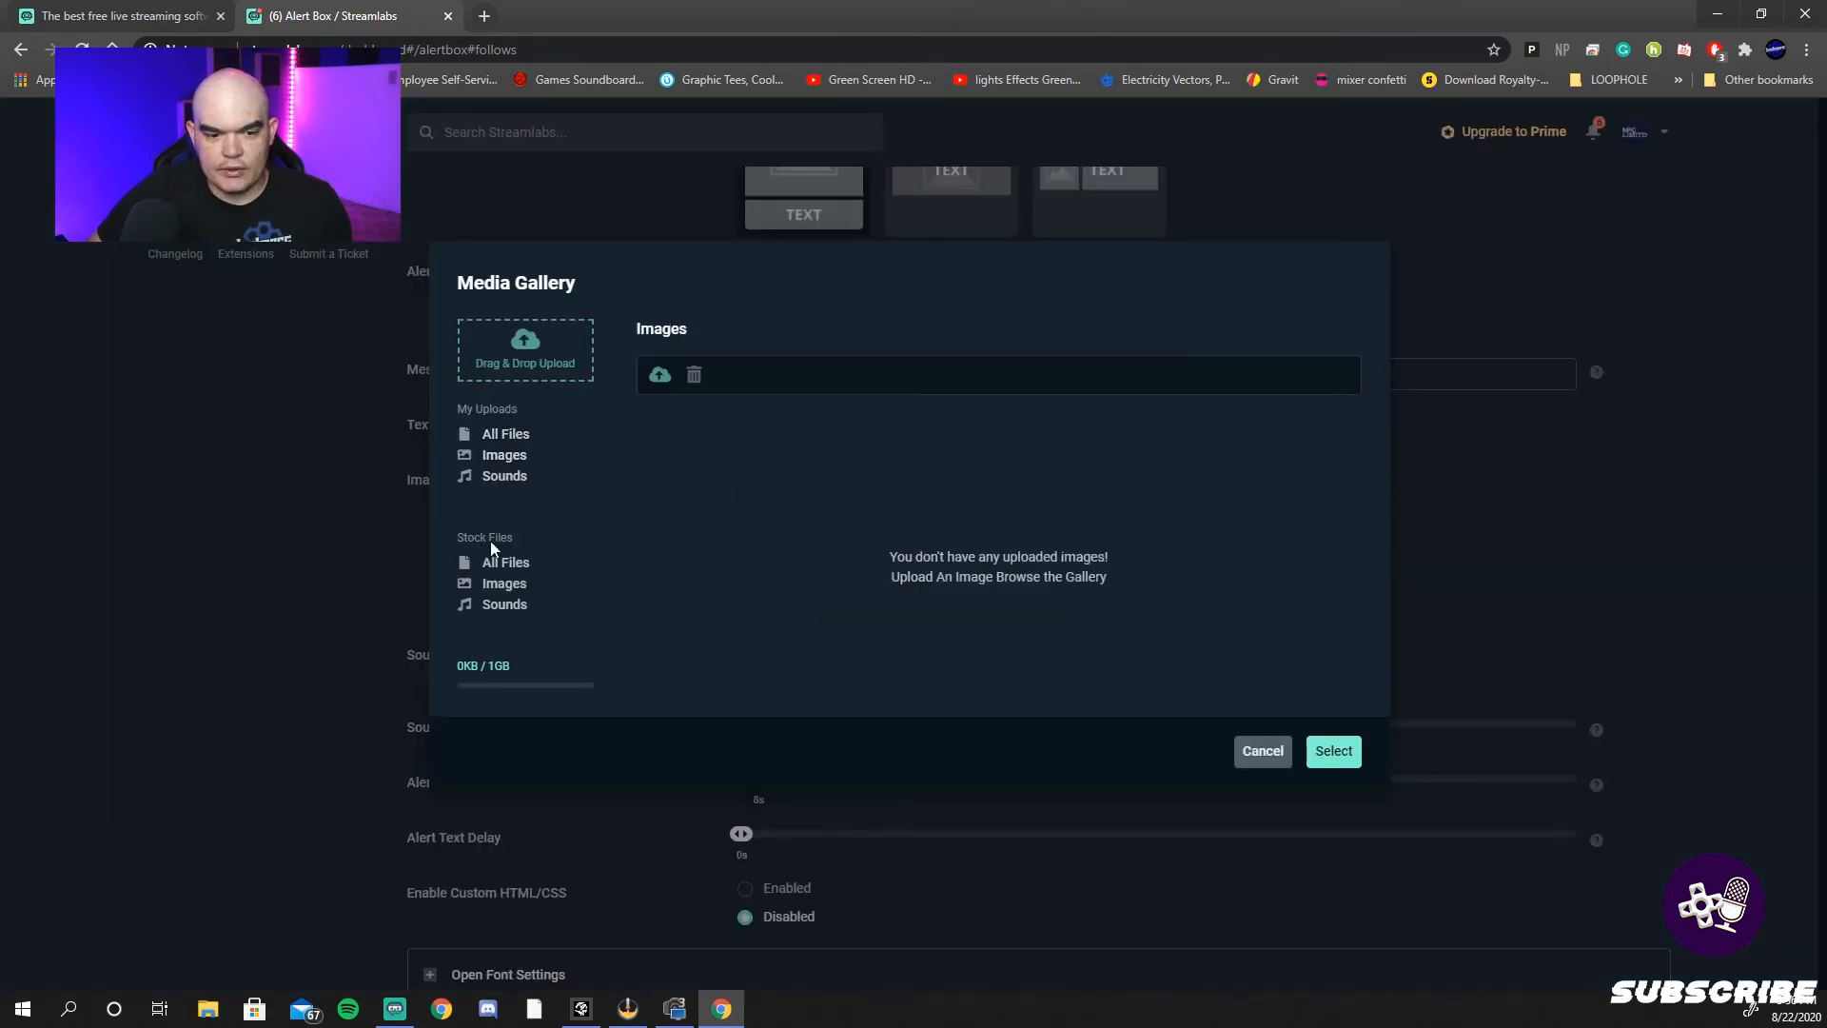
pyautogui.click(504, 583)
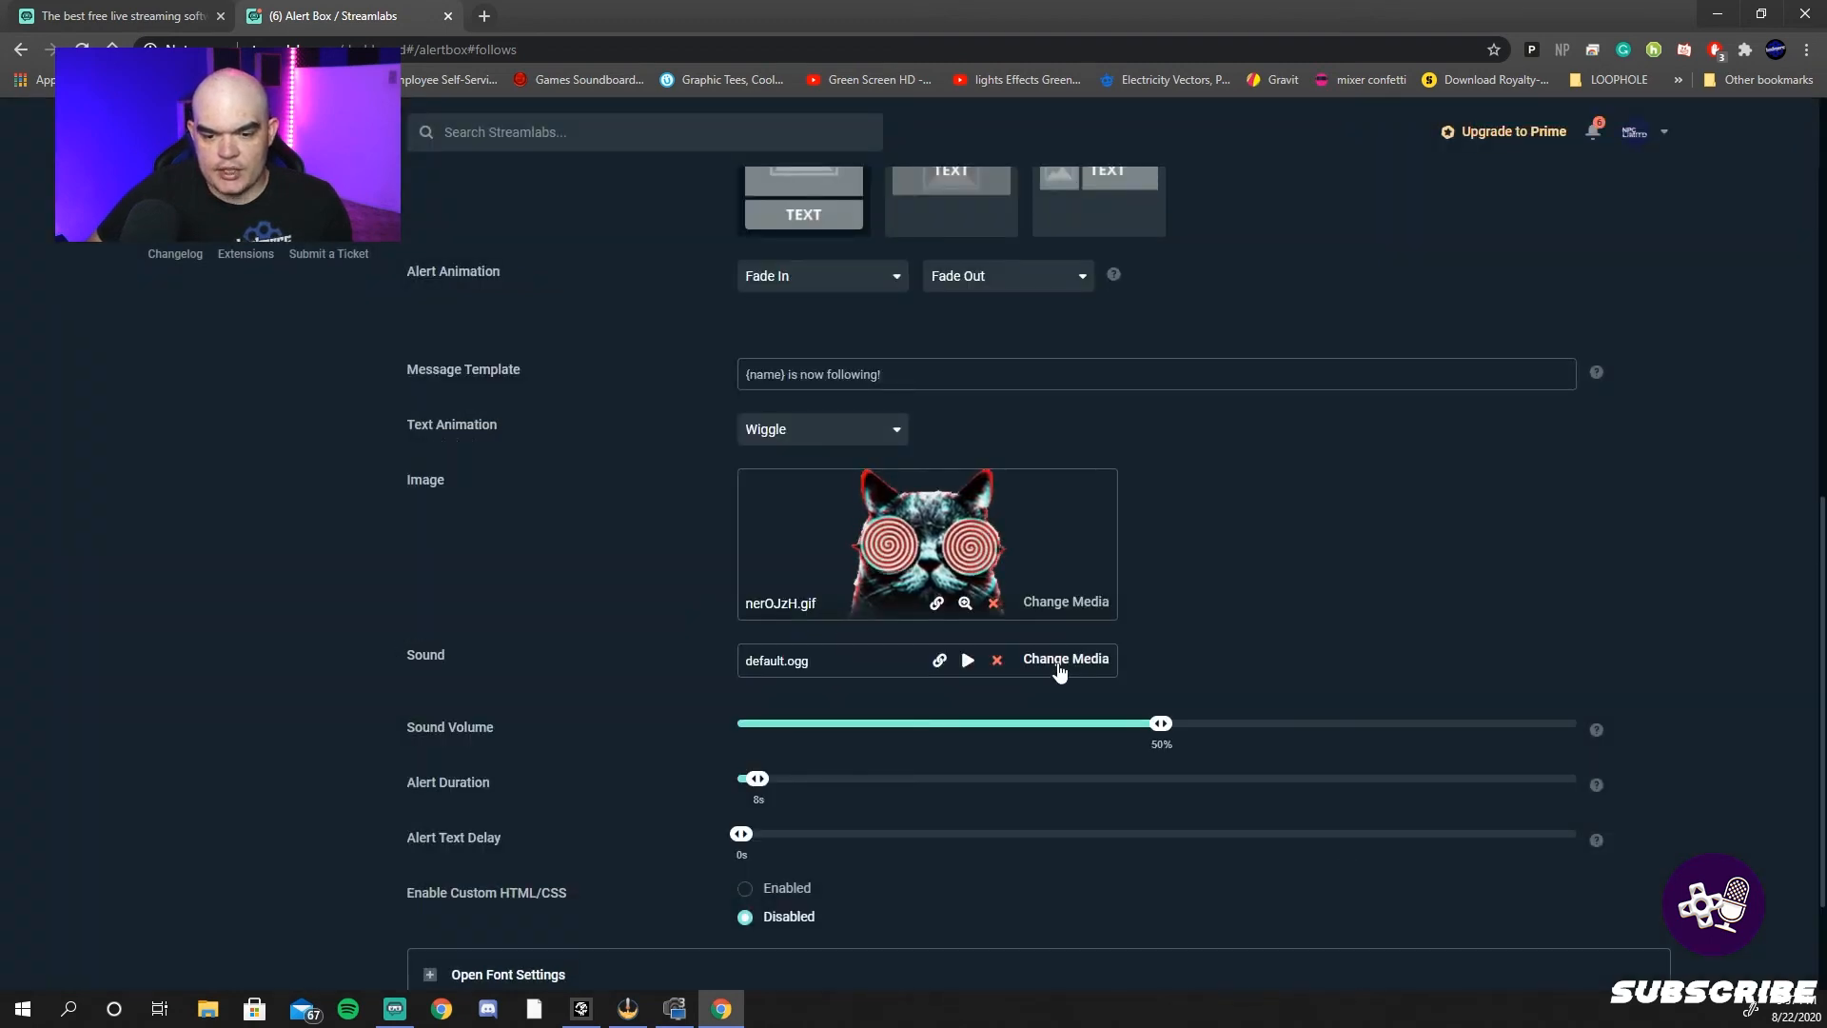
# - Set the follow alert sound to the-award.ogg, write the 'dork like schism' joke message and save
pyautogui.click(1064, 658)
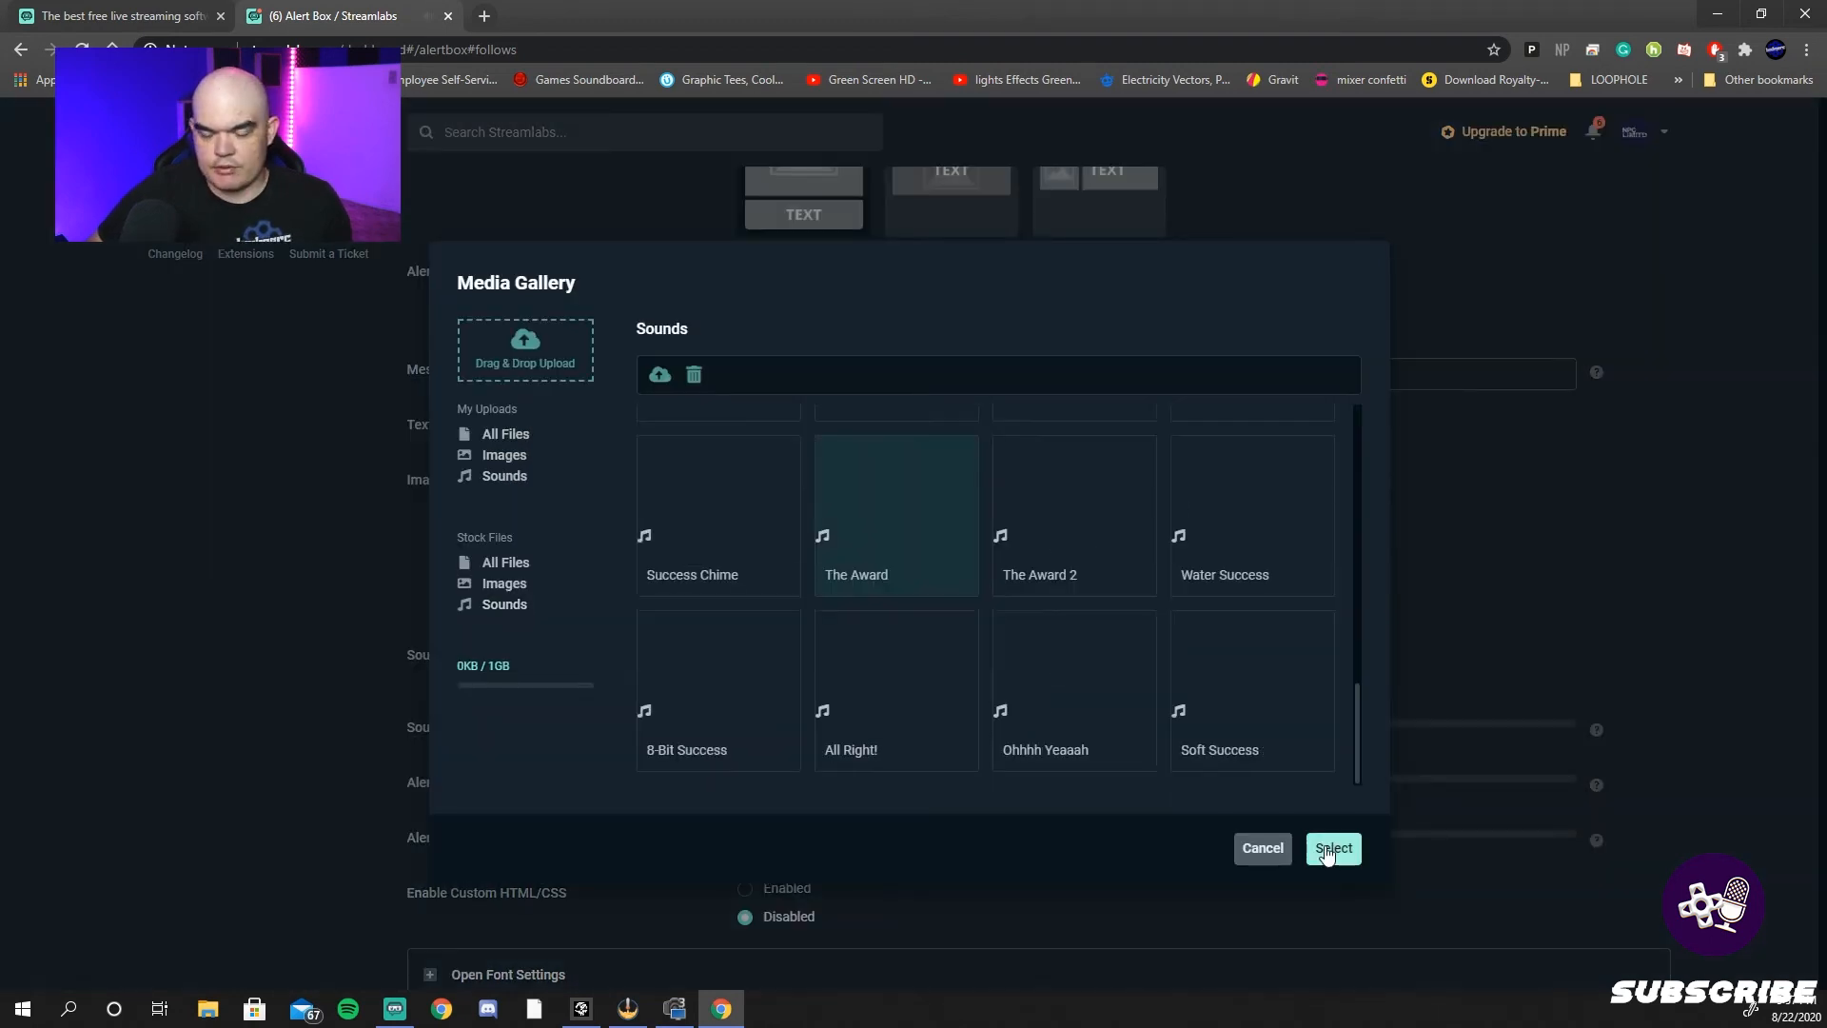
pyautogui.click(1332, 847)
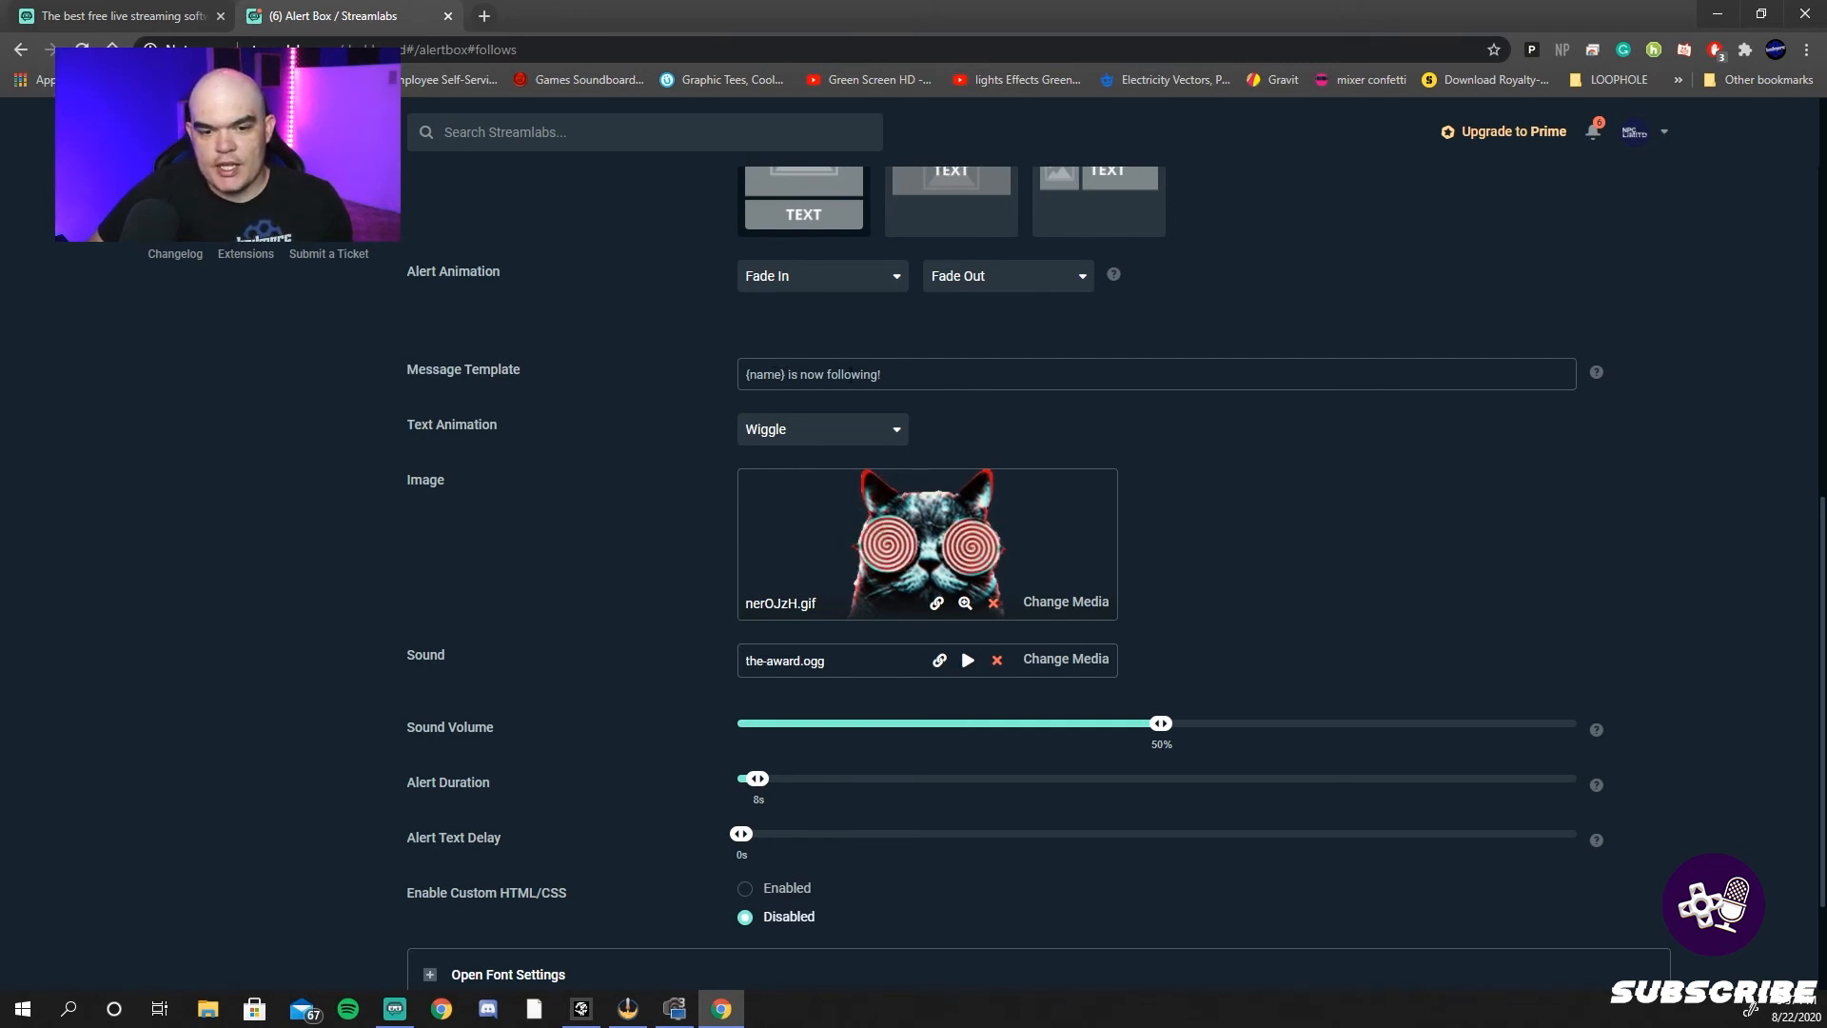
pyautogui.click(885, 375)
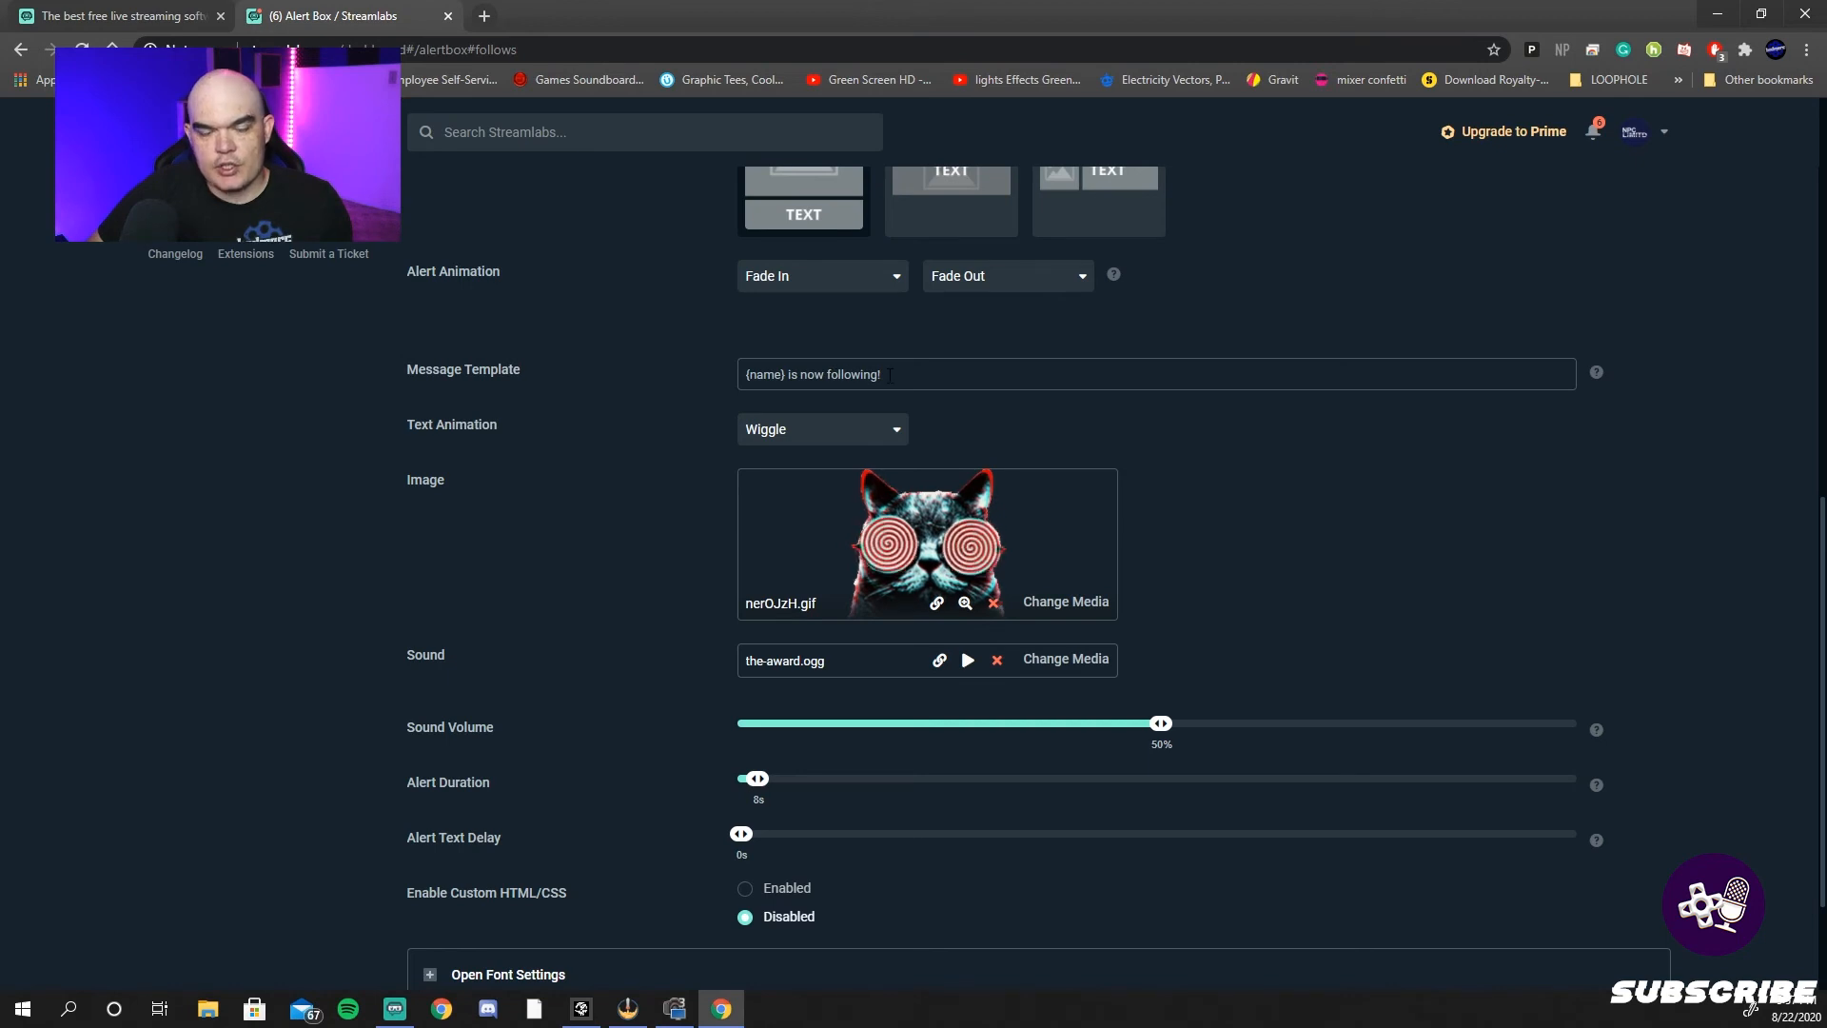
pyautogui.click(1035, 947)
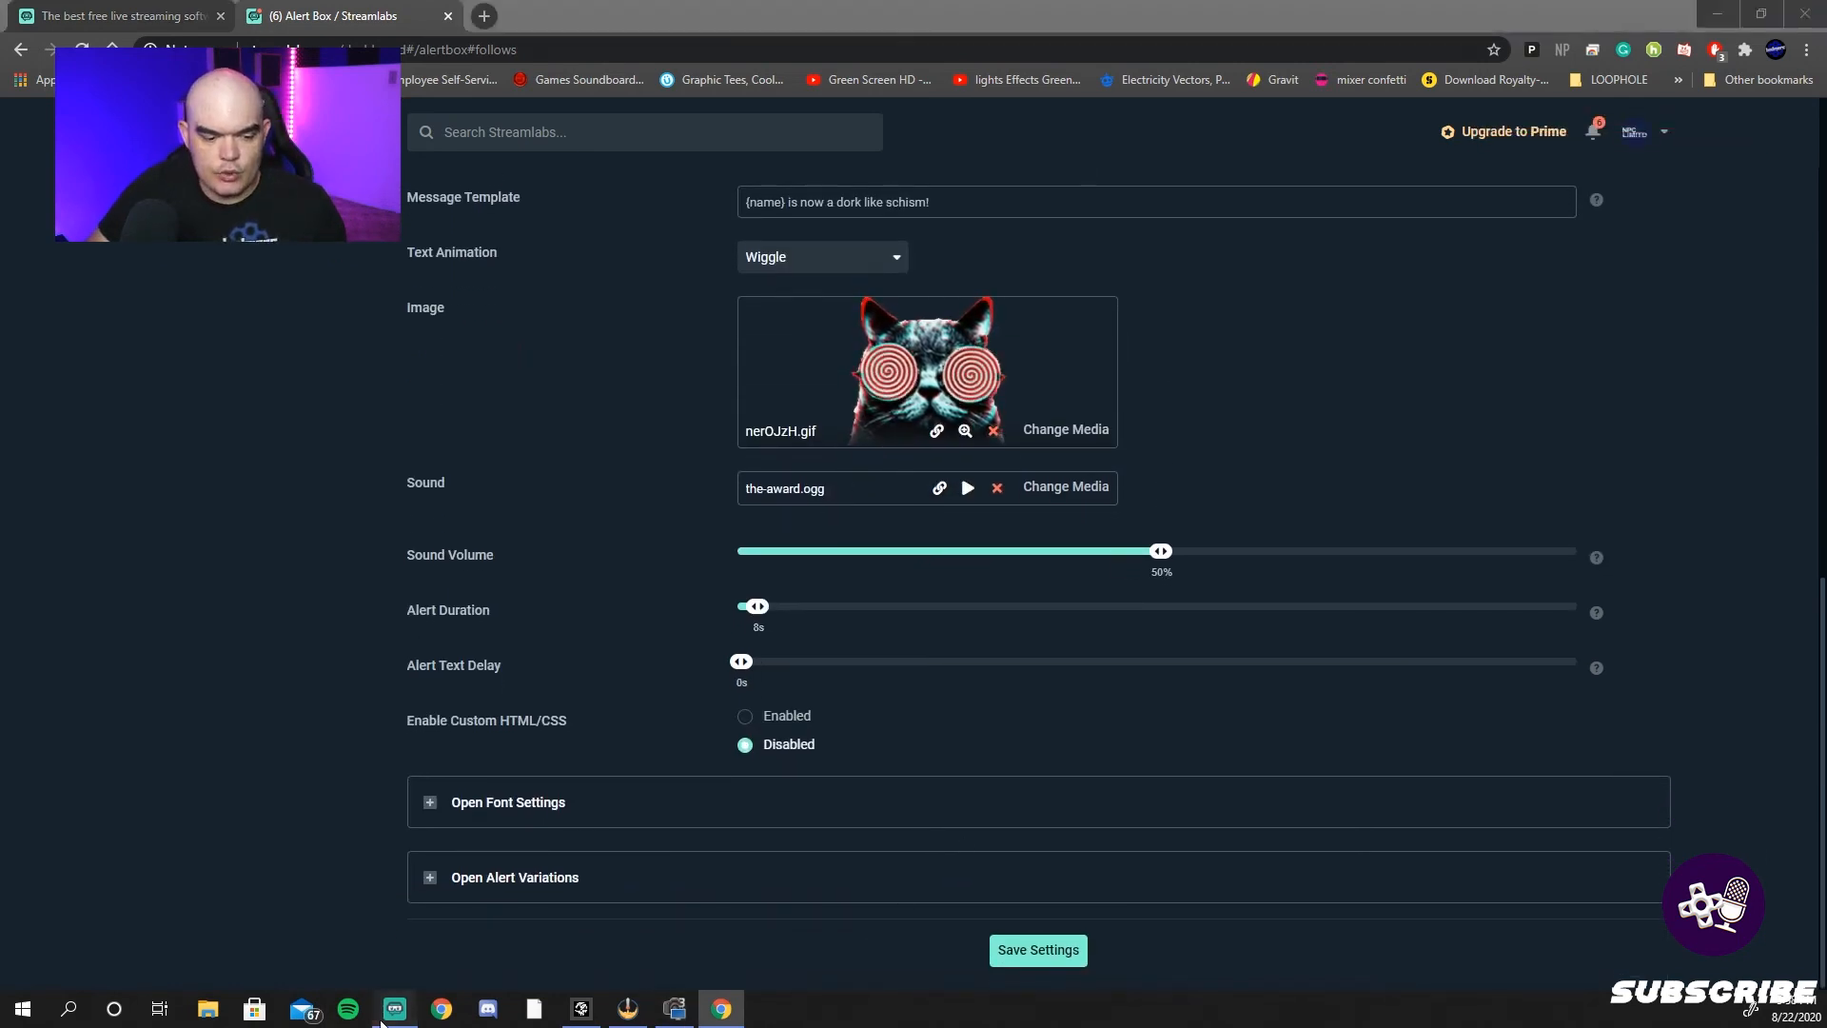
pyautogui.click(396, 1008)
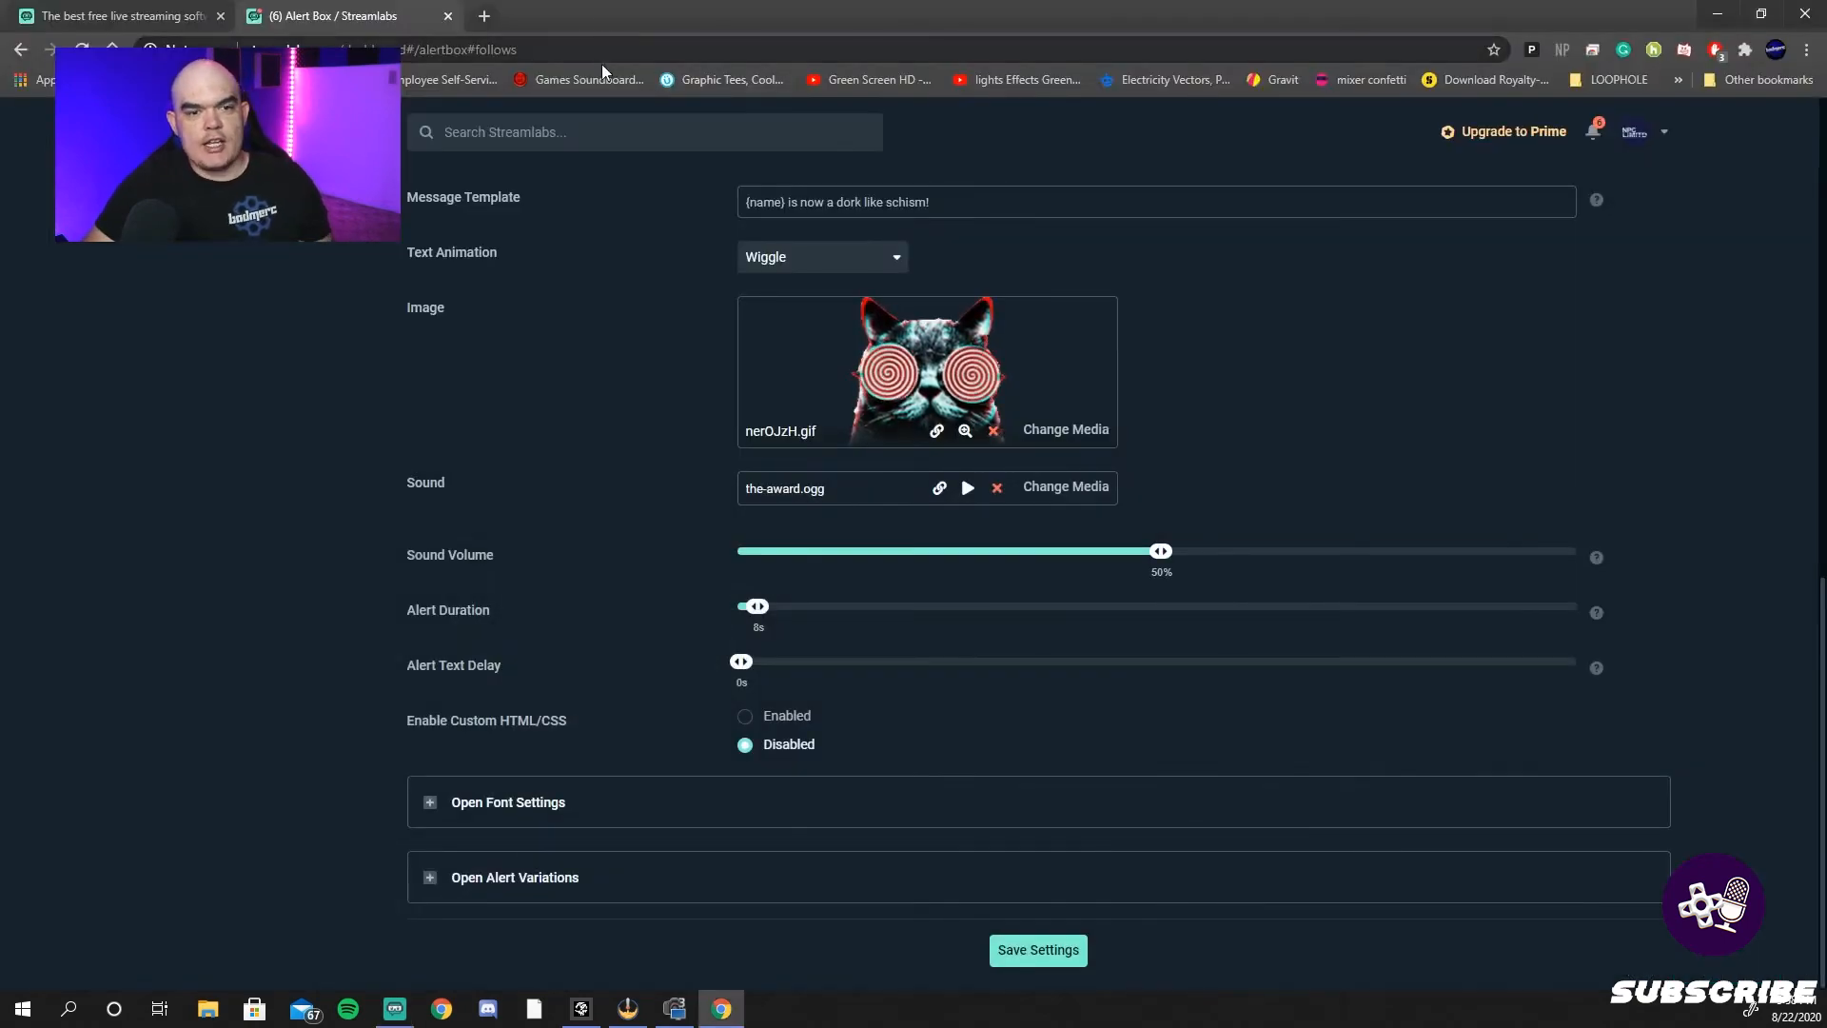
pyautogui.moveTo(588, 80)
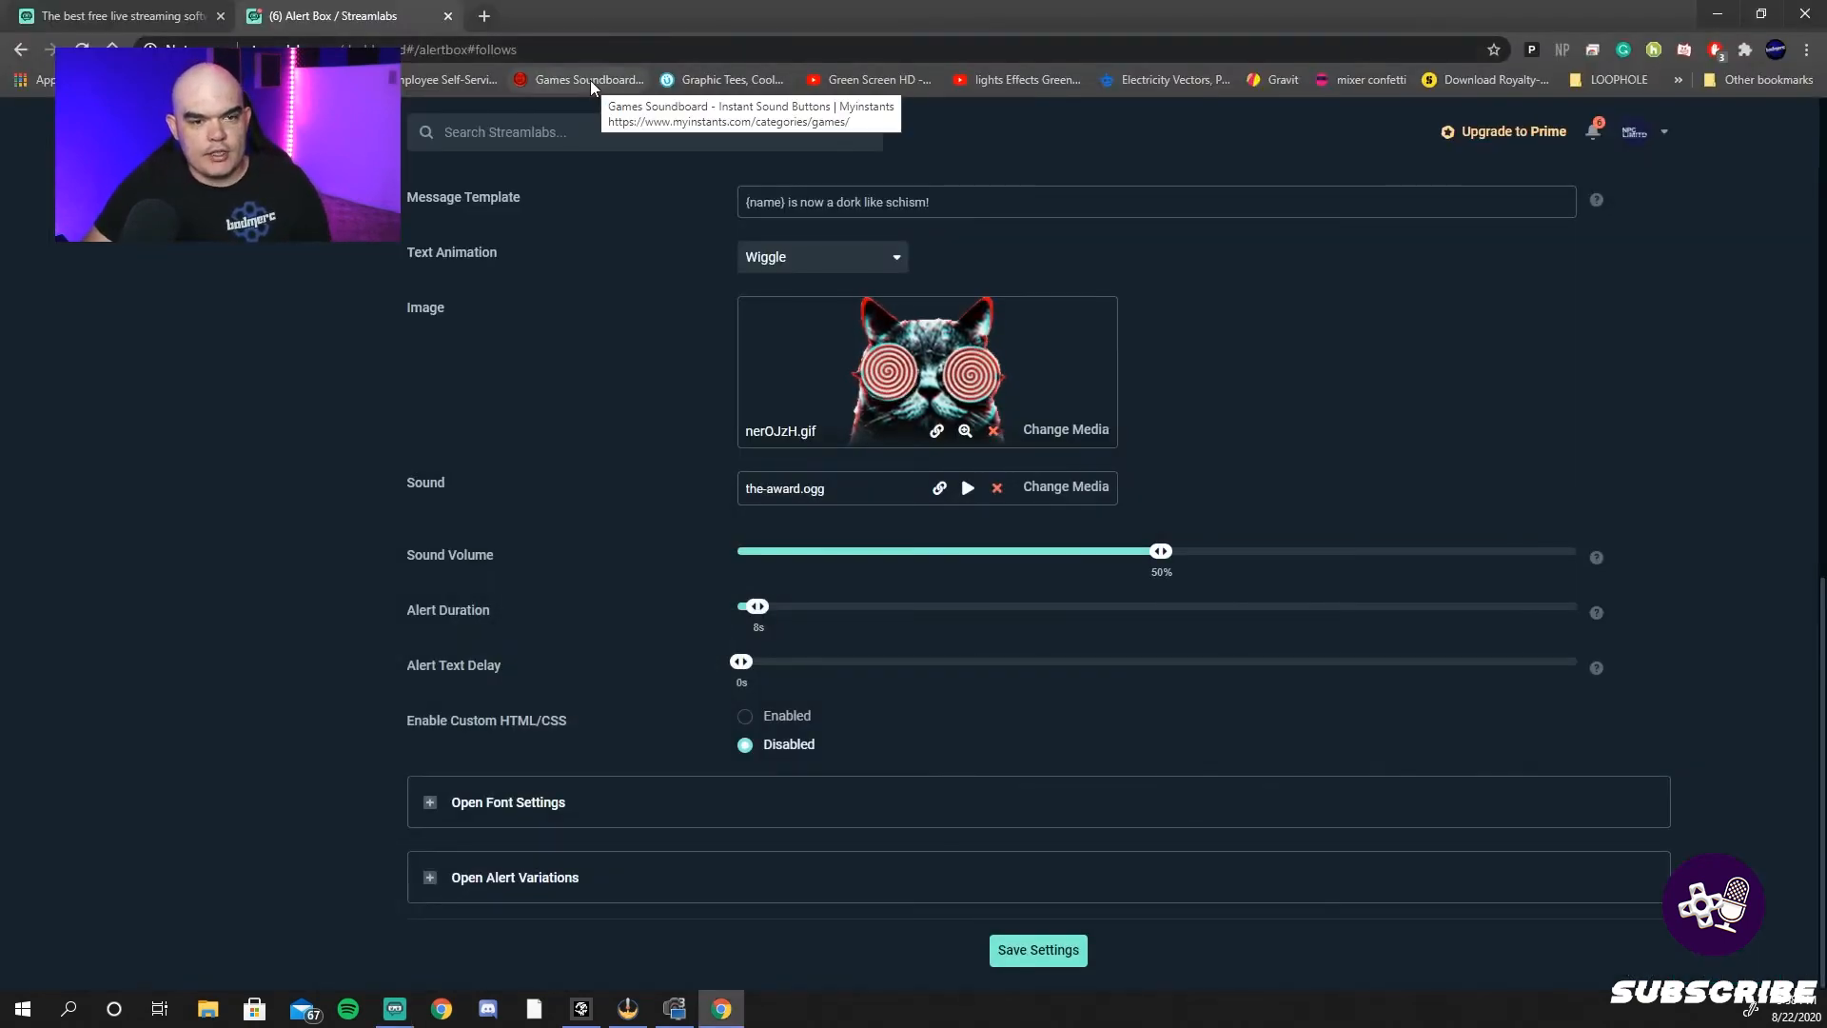
# - Search GIPHY for 'goku' and filter to transparent sticker results
pyautogui.click(588, 80)
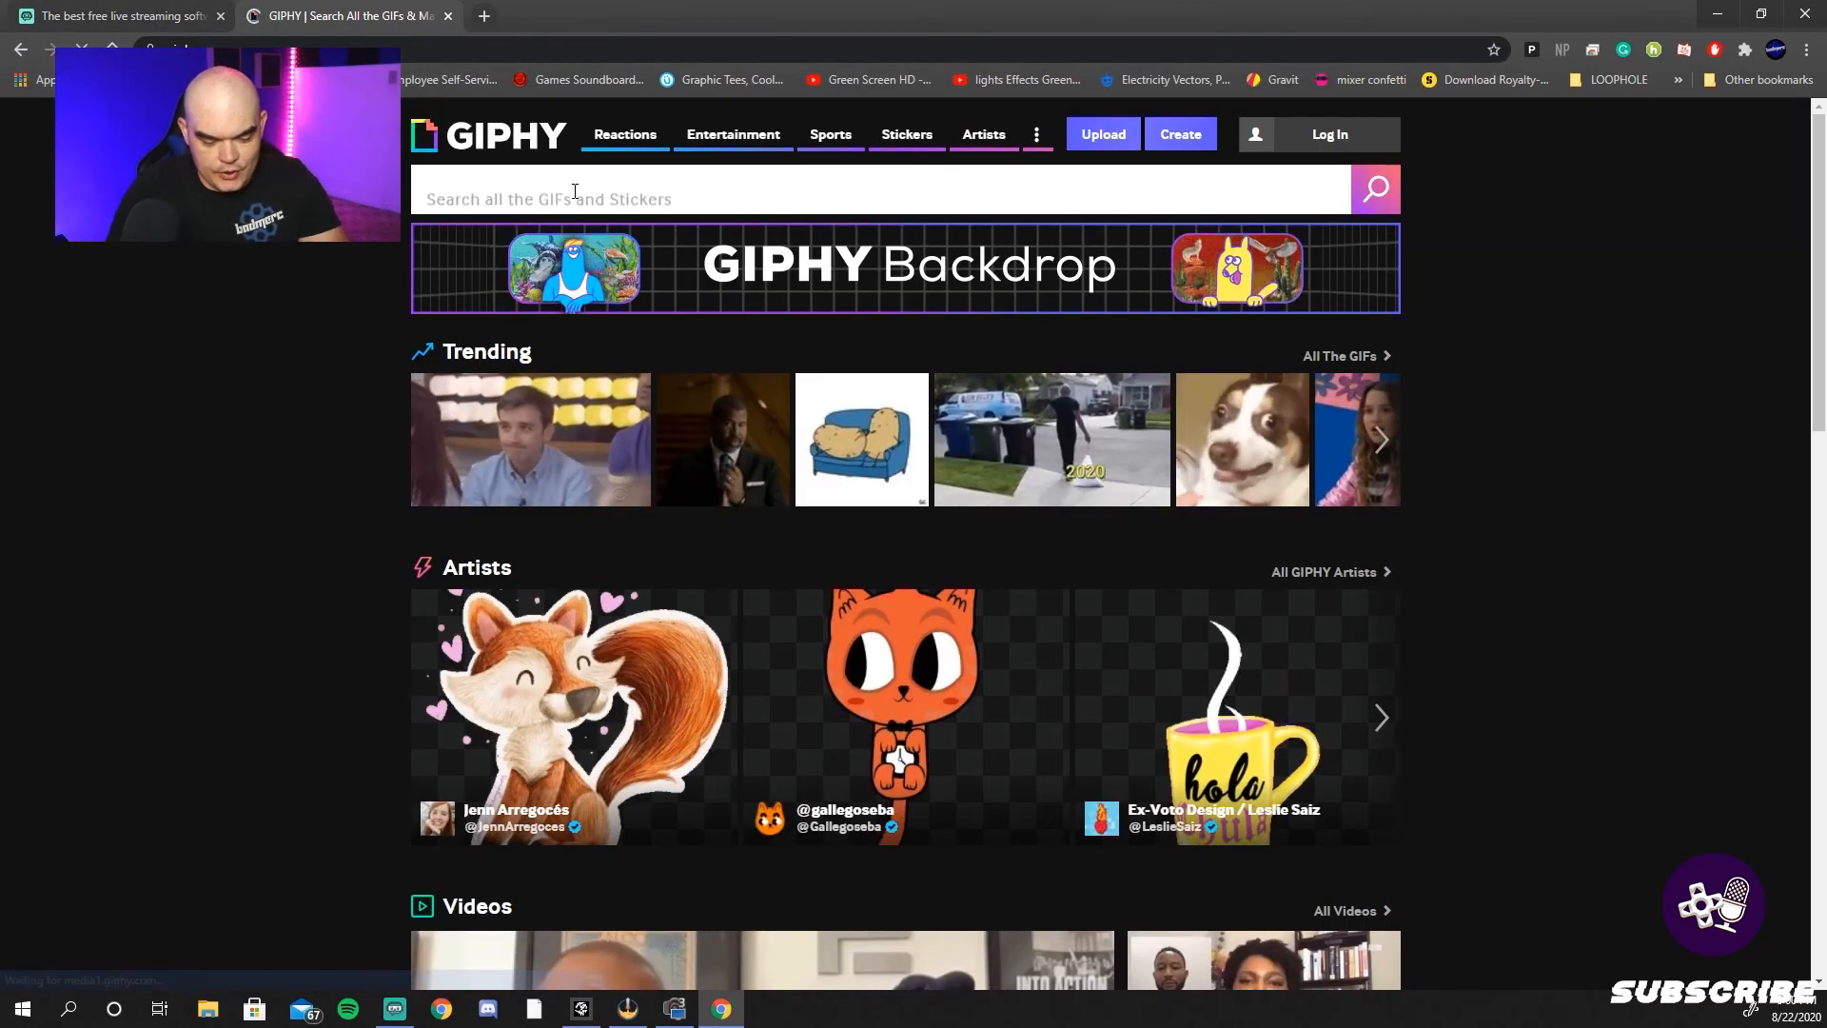
pyautogui.write('goku')
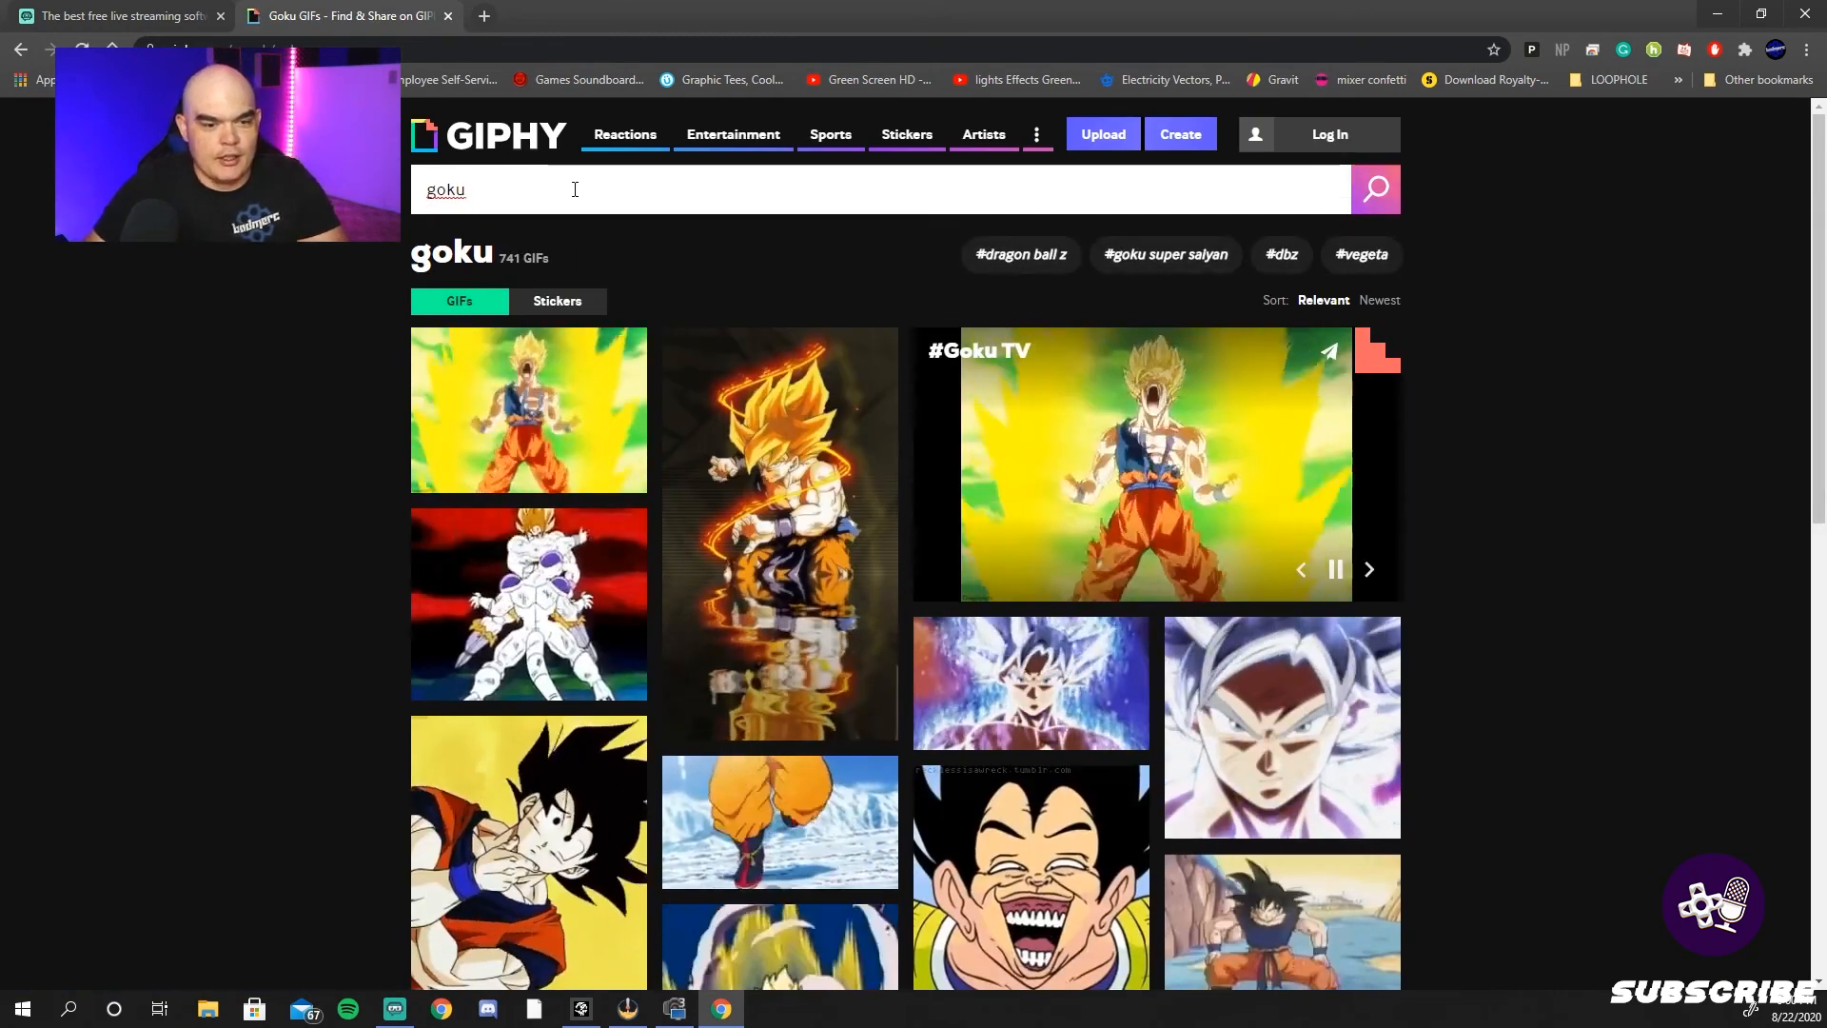
pyautogui.scroll(-3)
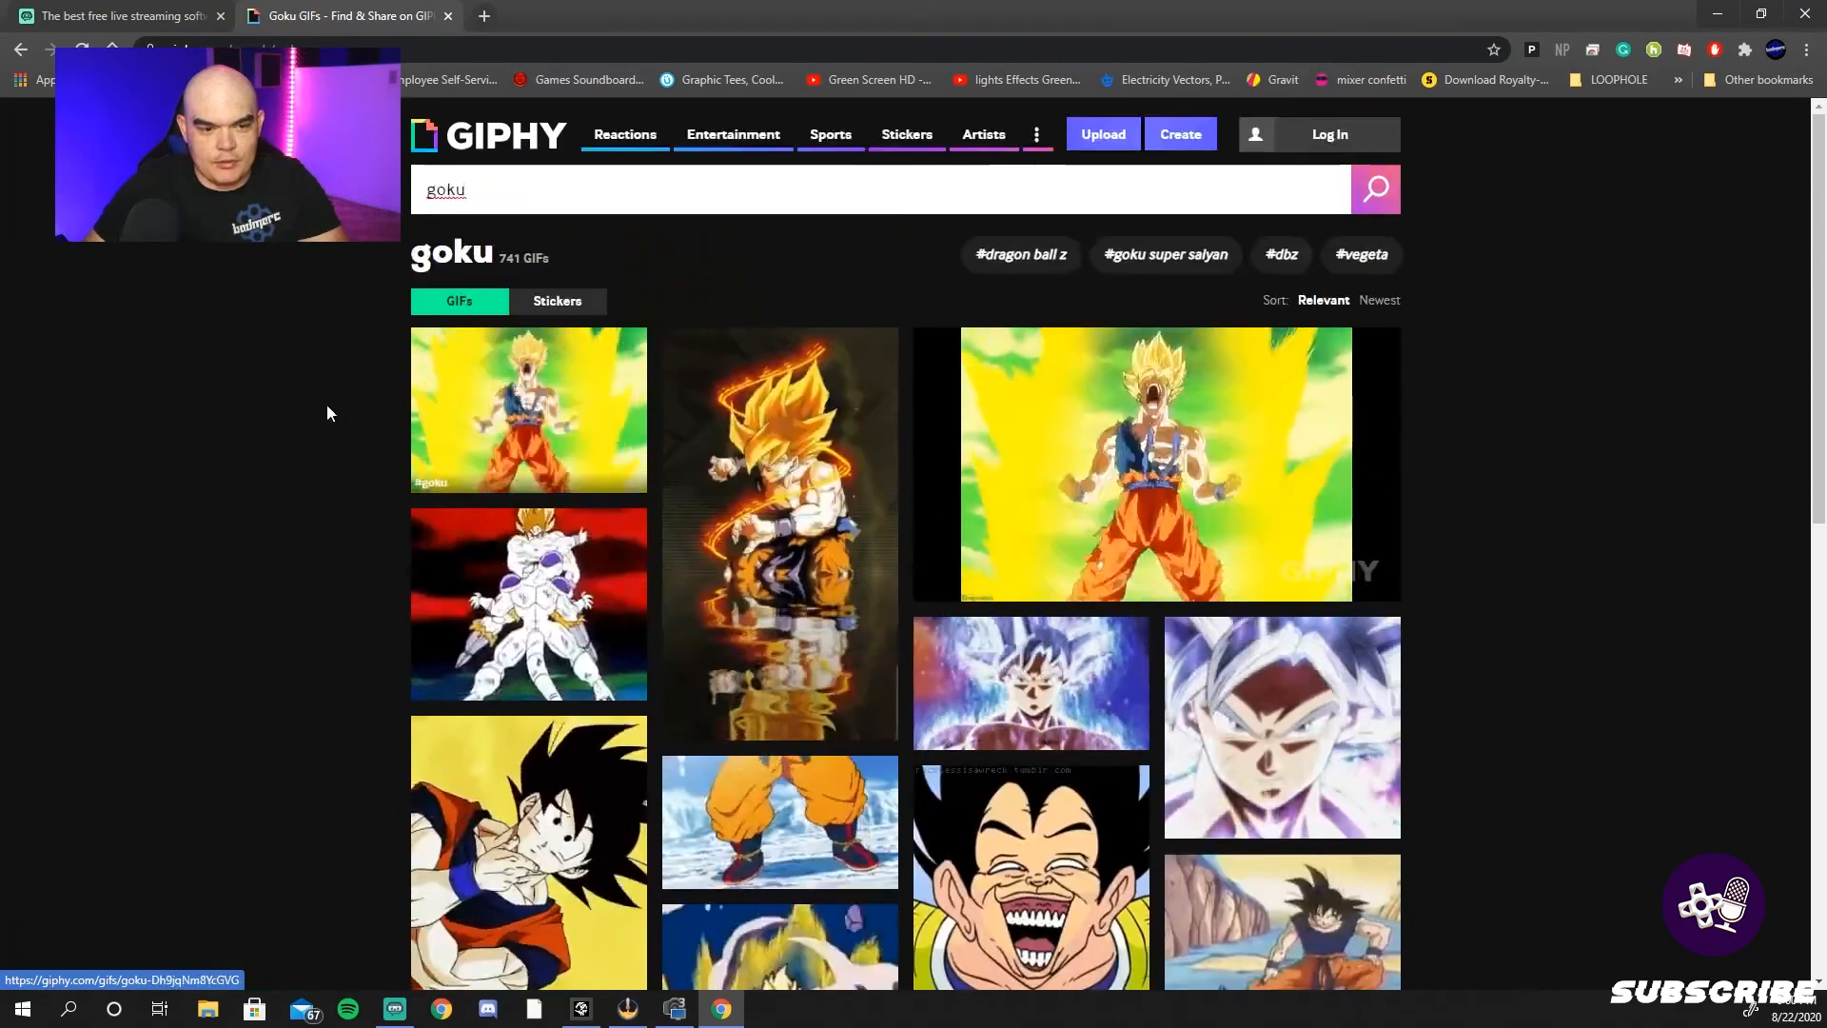
pyautogui.click(556, 301)
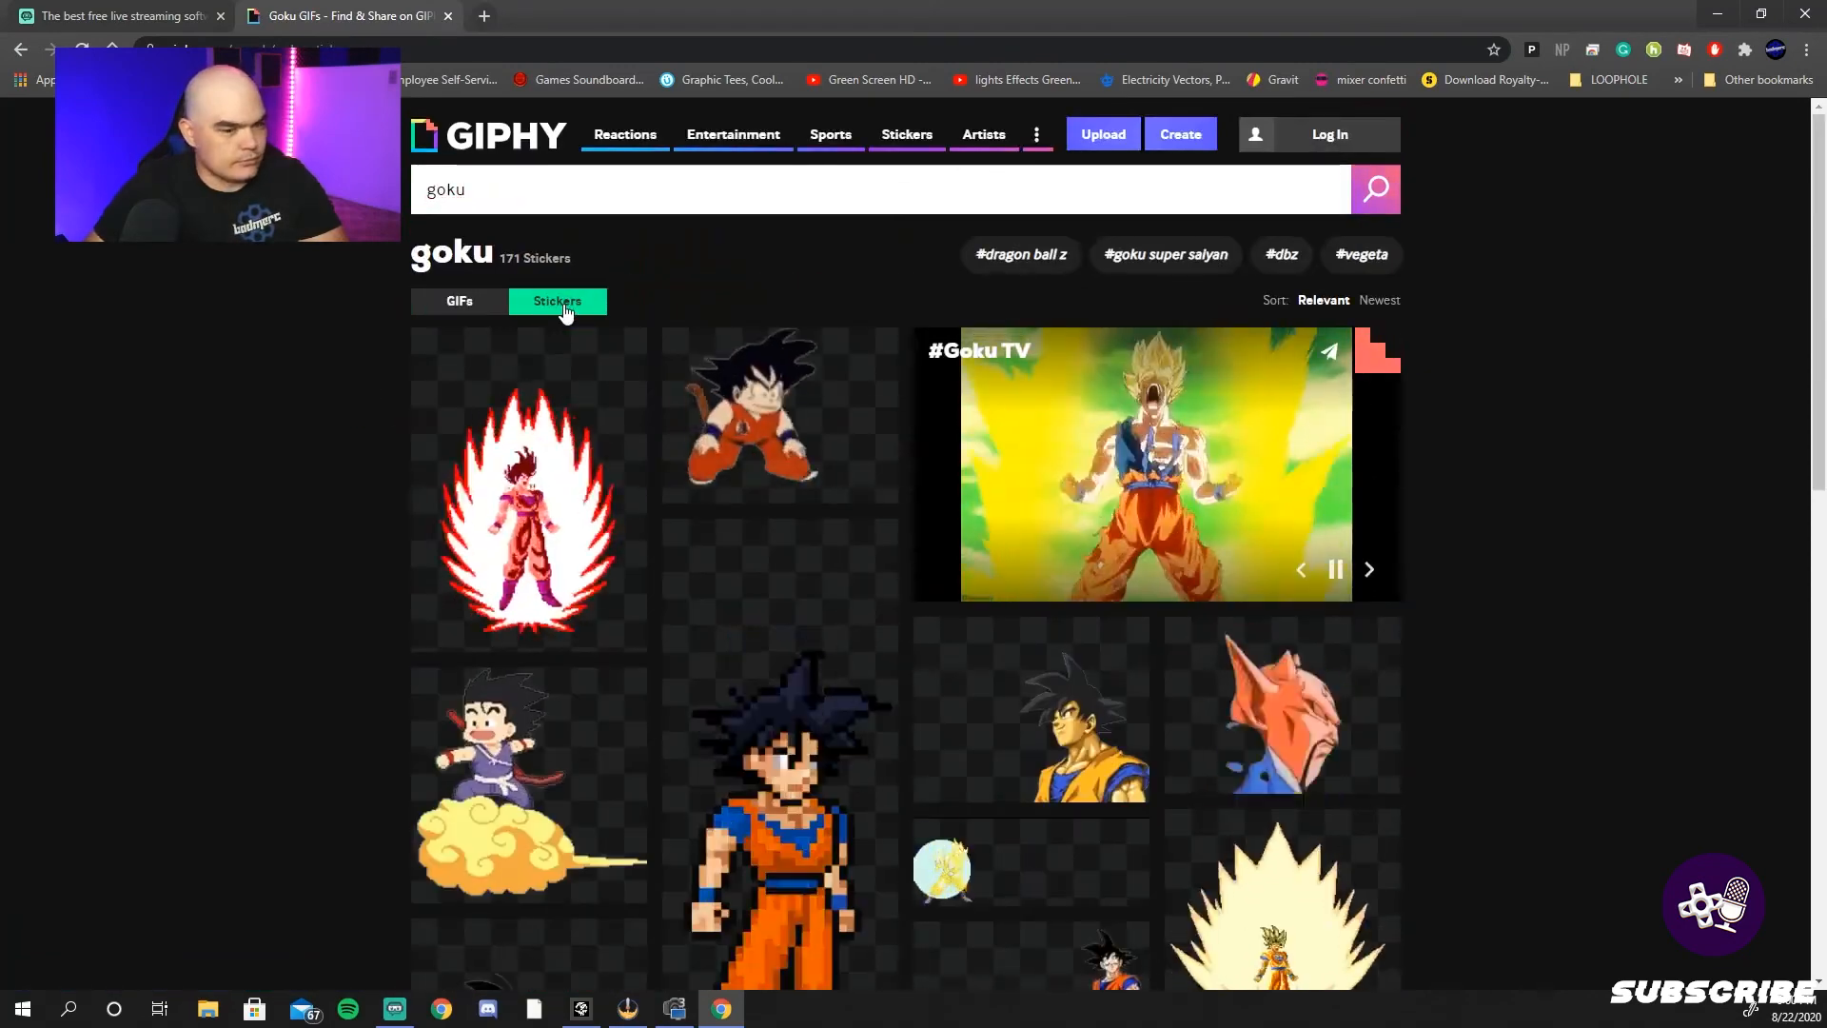
pyautogui.scroll(-3)
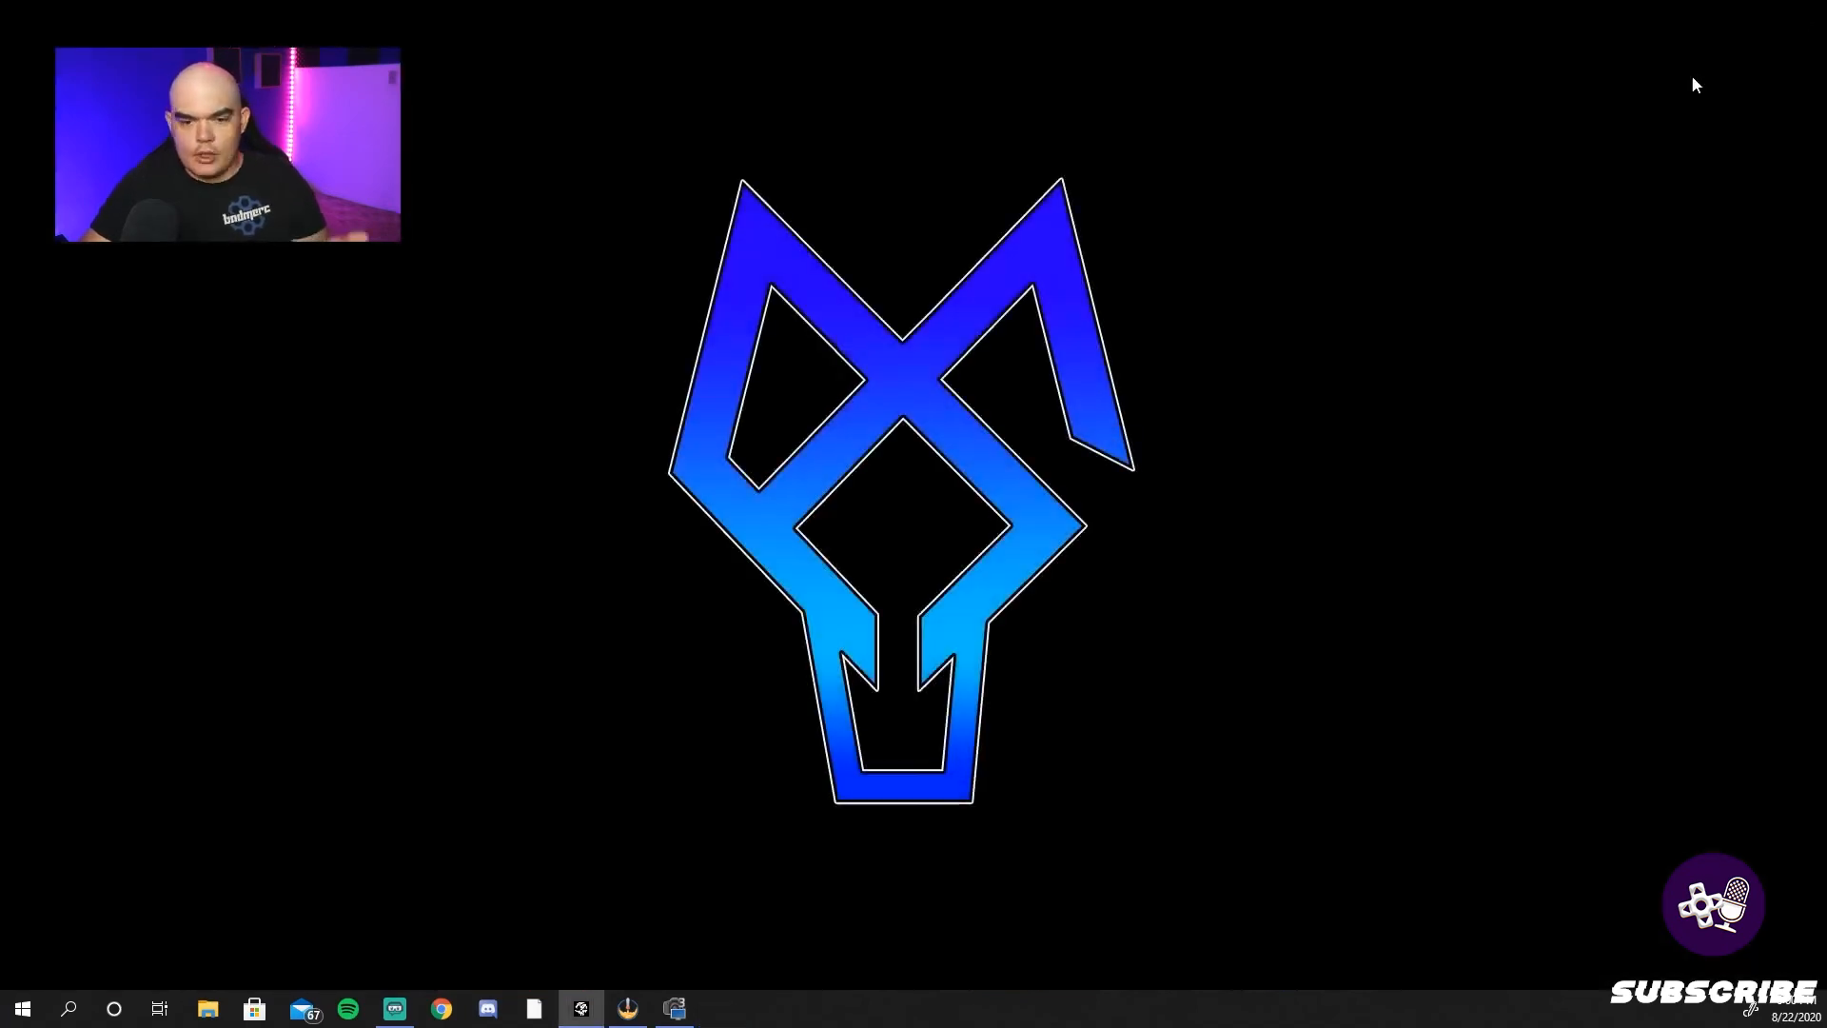
# - Review the Twitch stream destination, general and output settings pages
pyautogui.click(394, 1009)
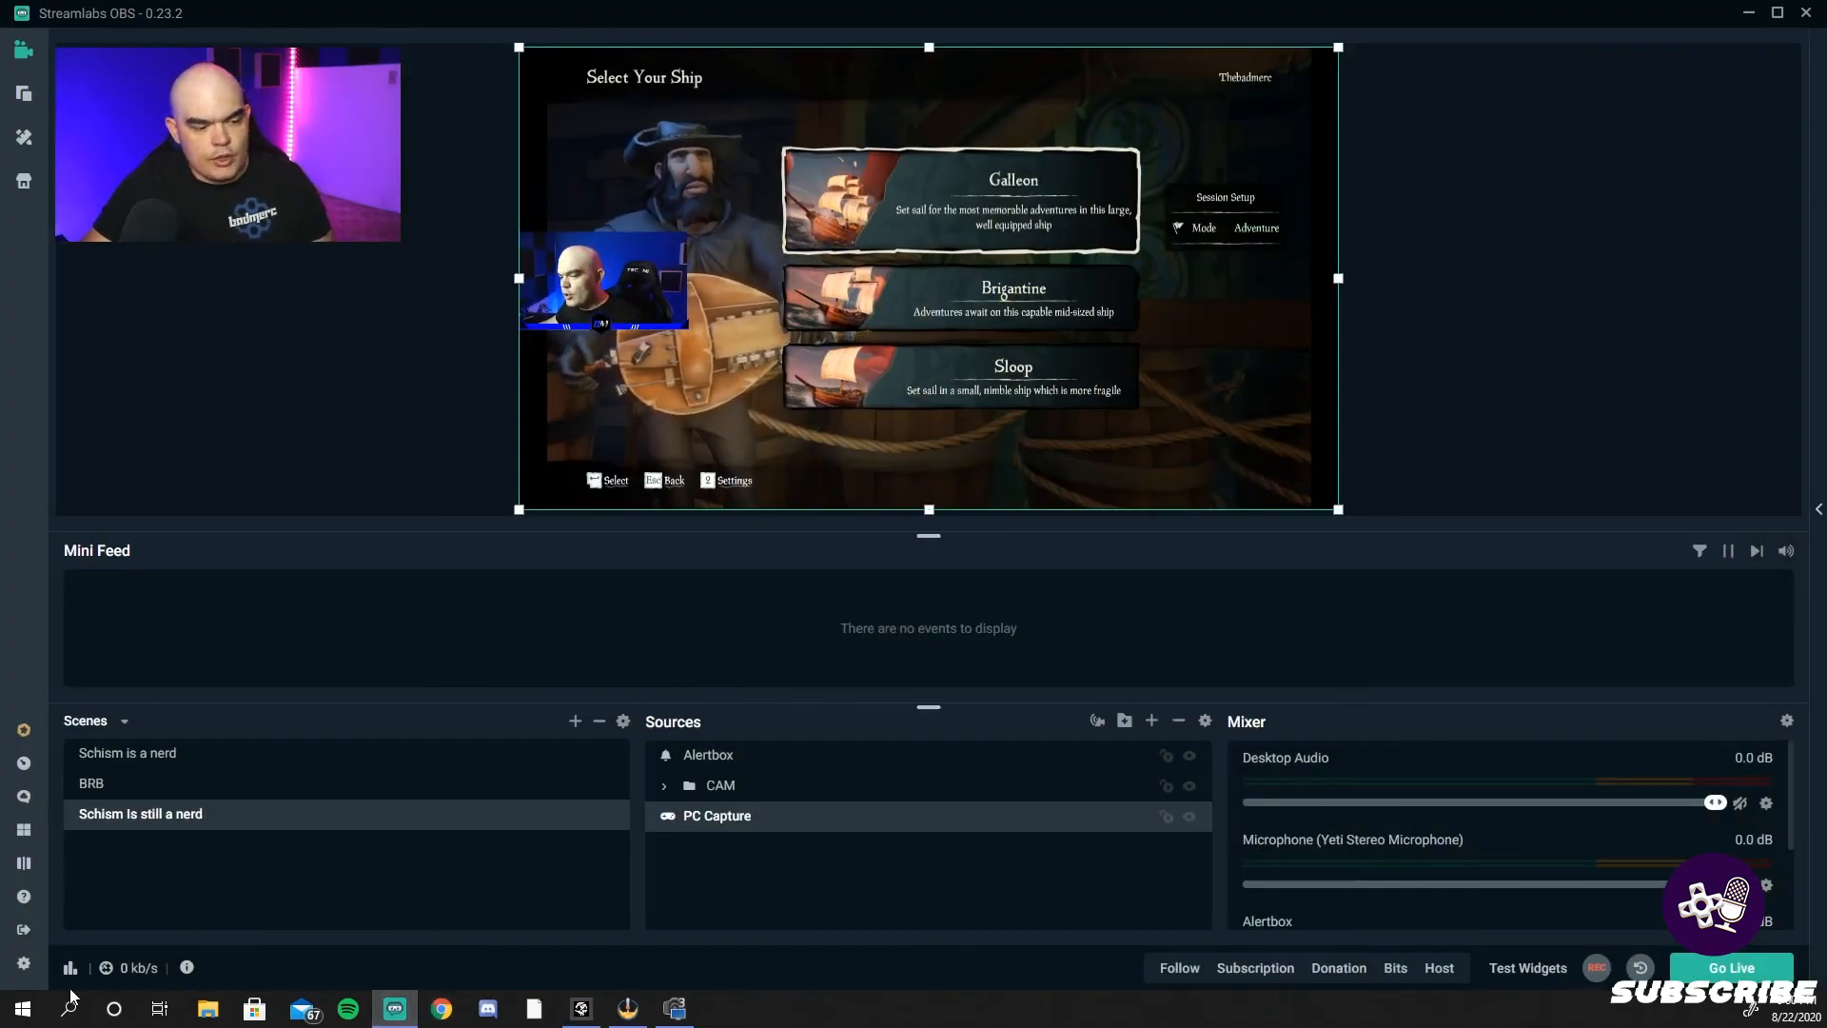
pyautogui.click(23, 963)
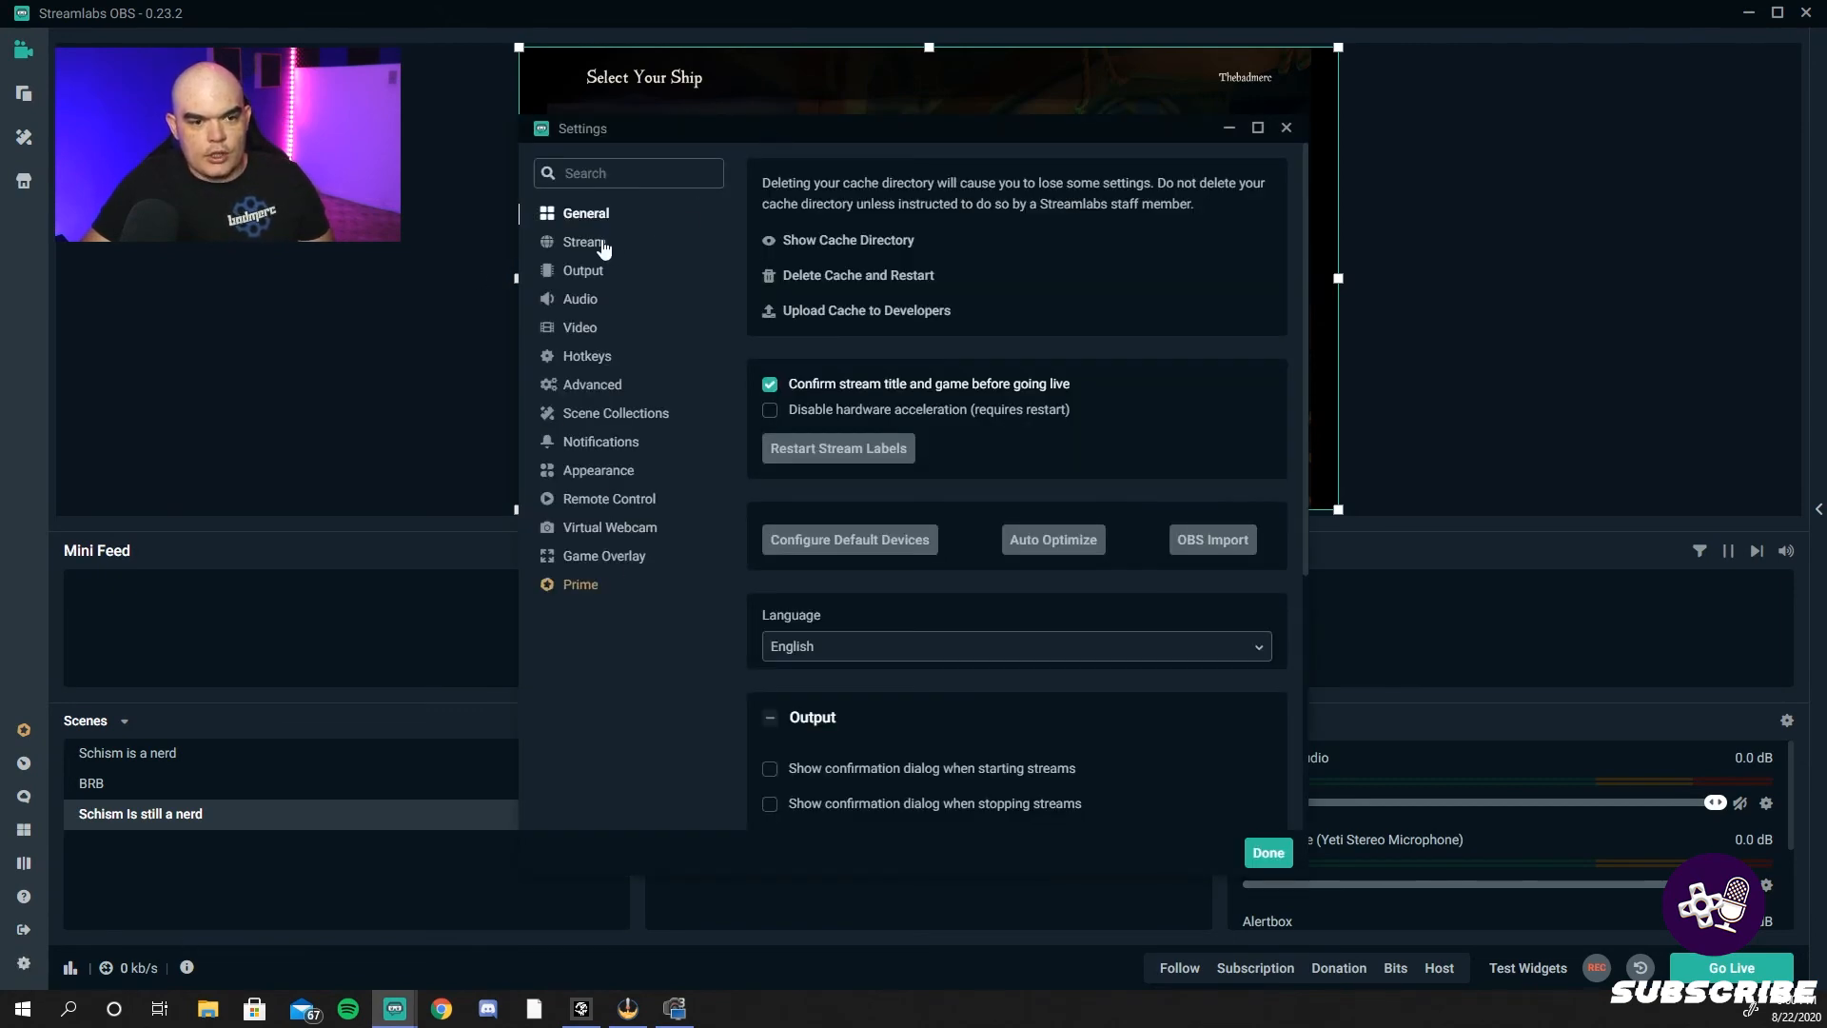
pyautogui.click(584, 241)
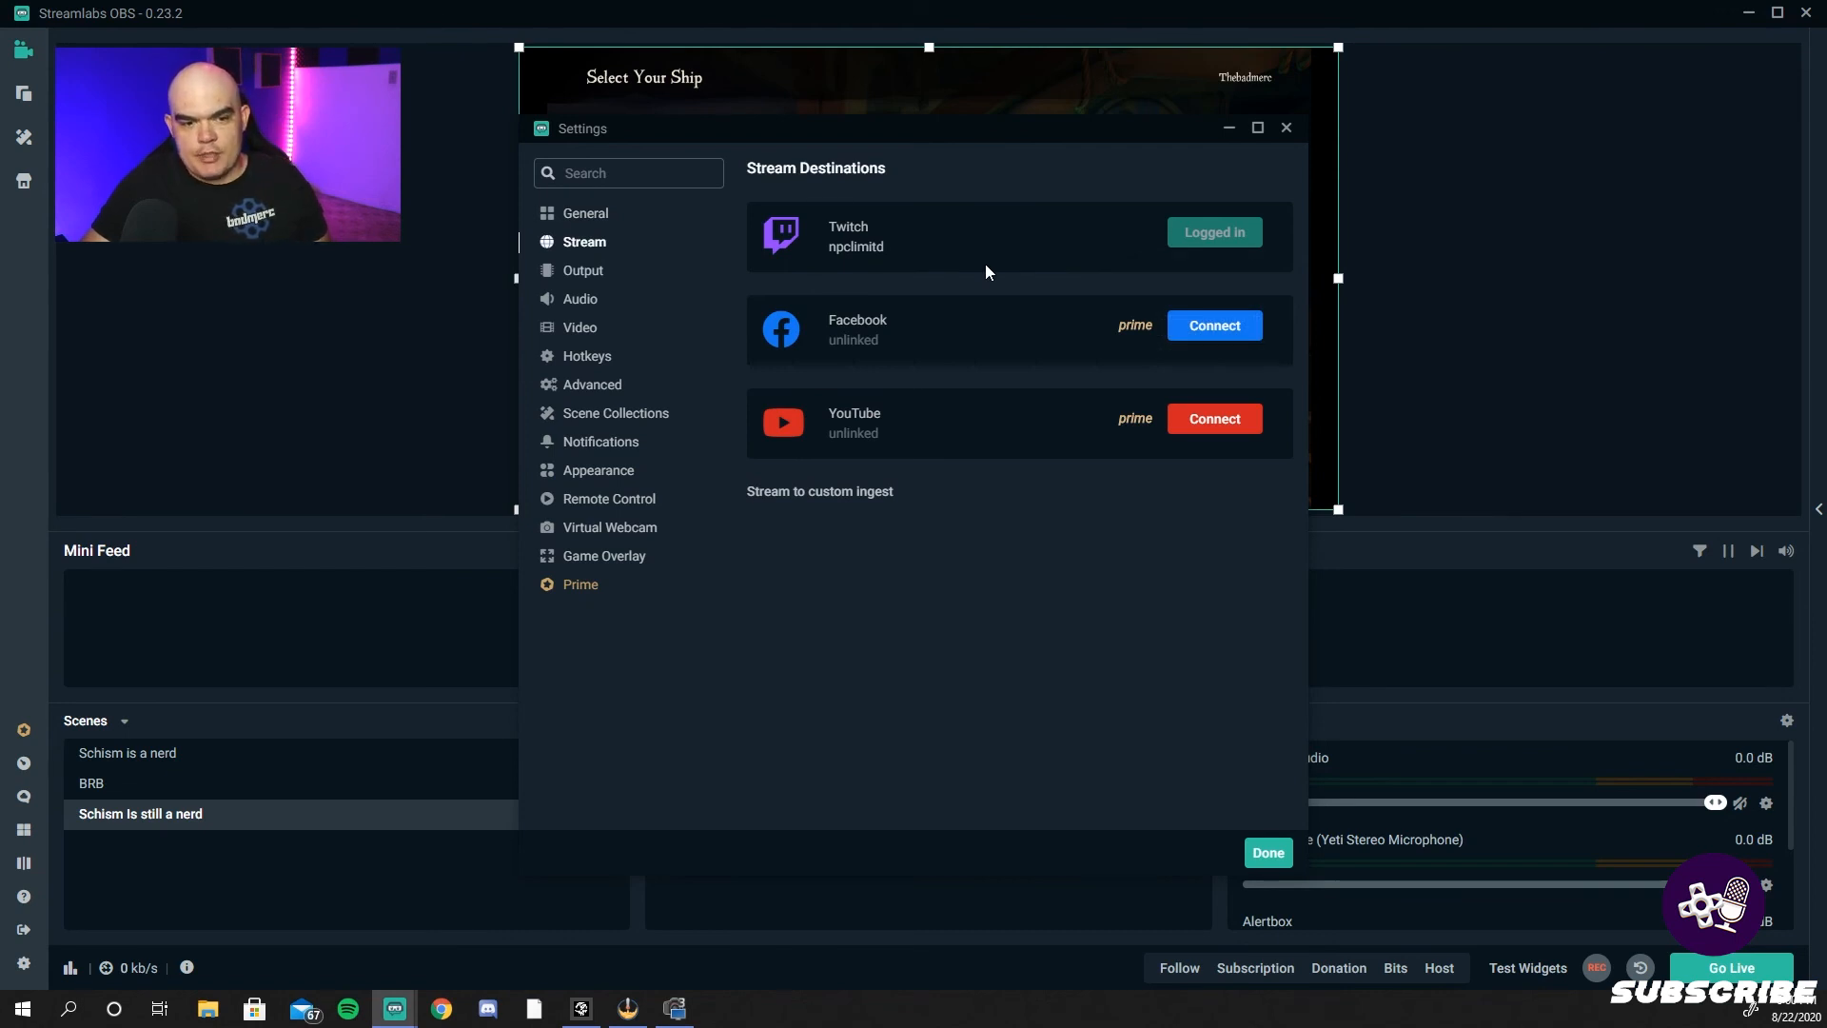
pyautogui.click(583, 268)
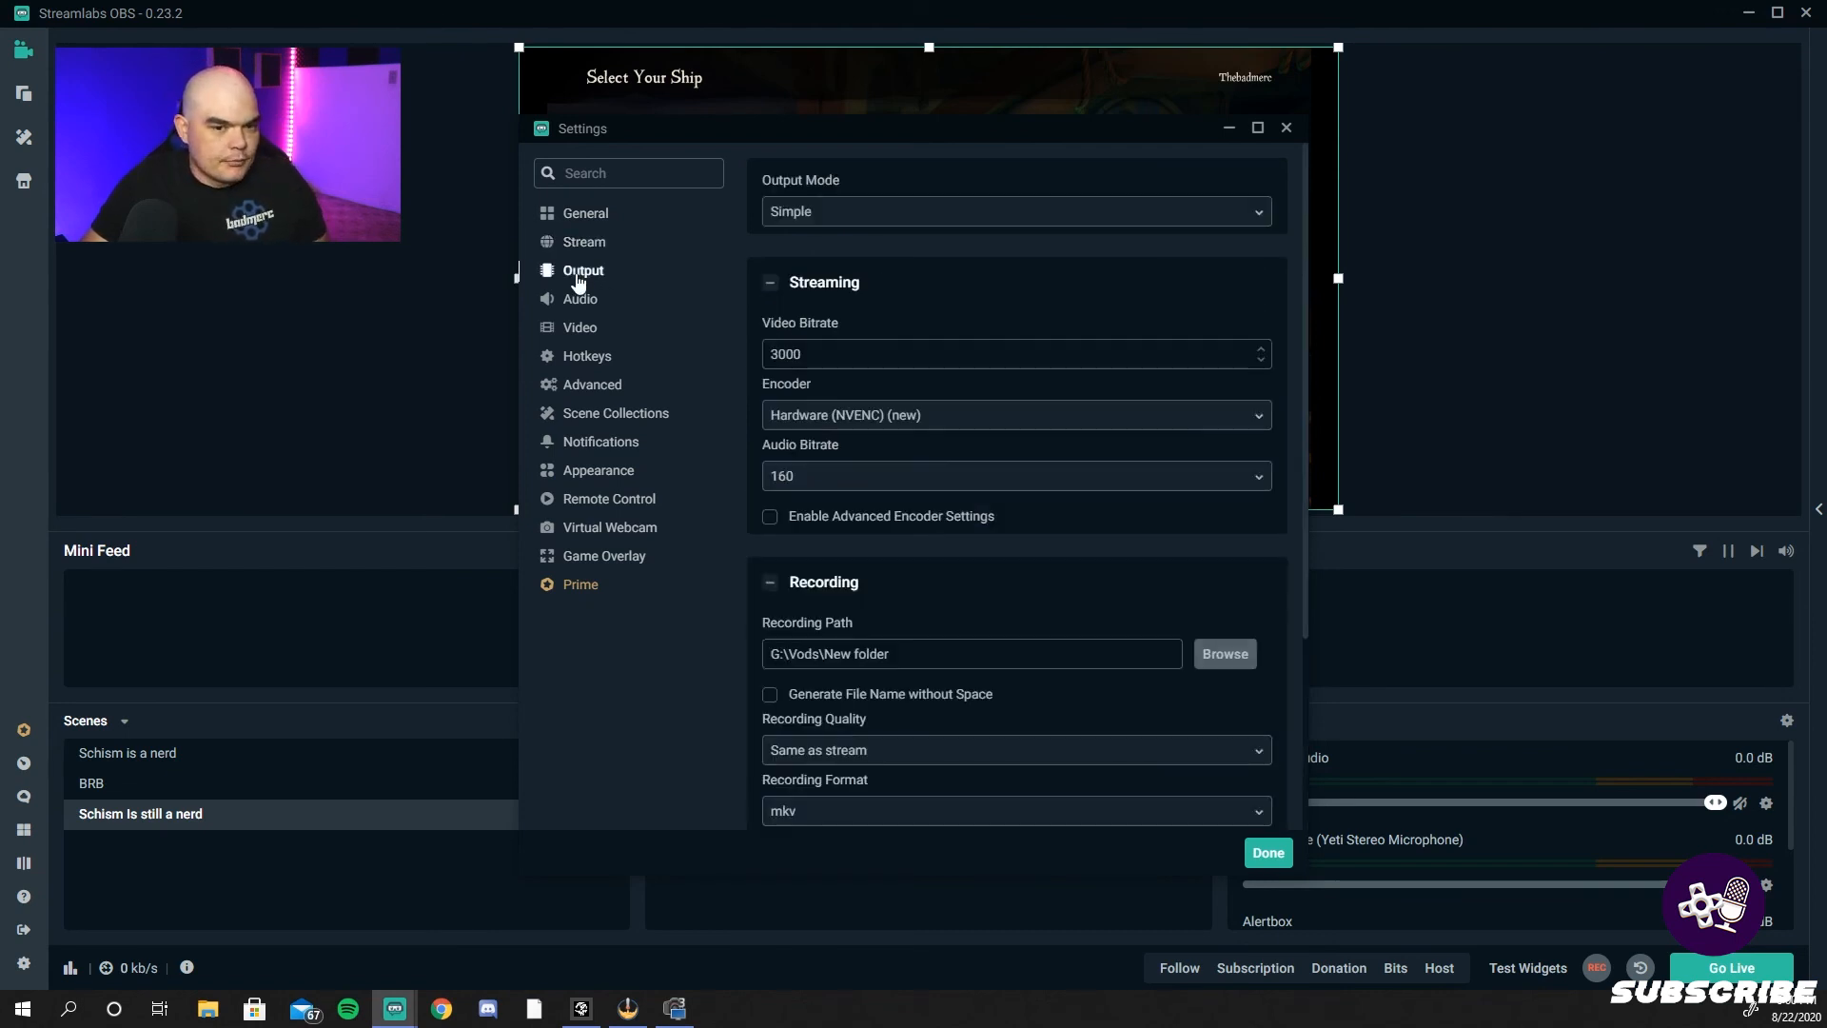
pyautogui.scroll(-3)
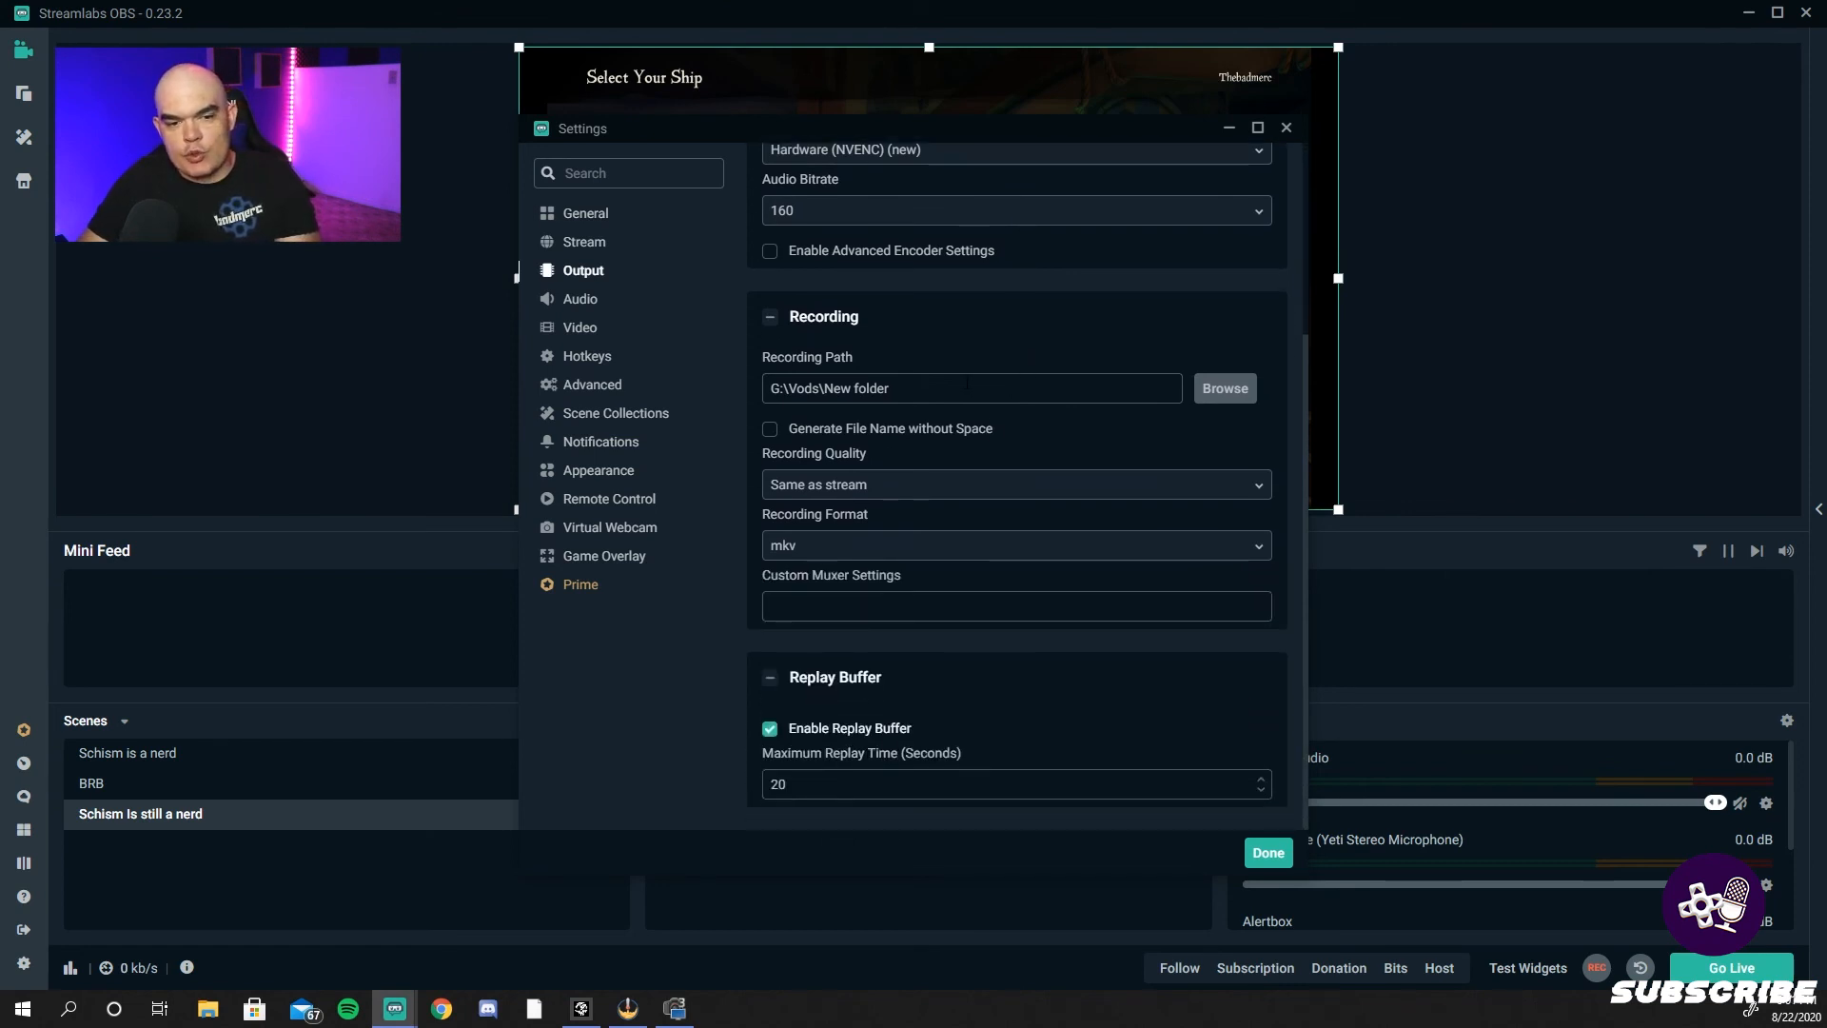
pyautogui.click(584, 242)
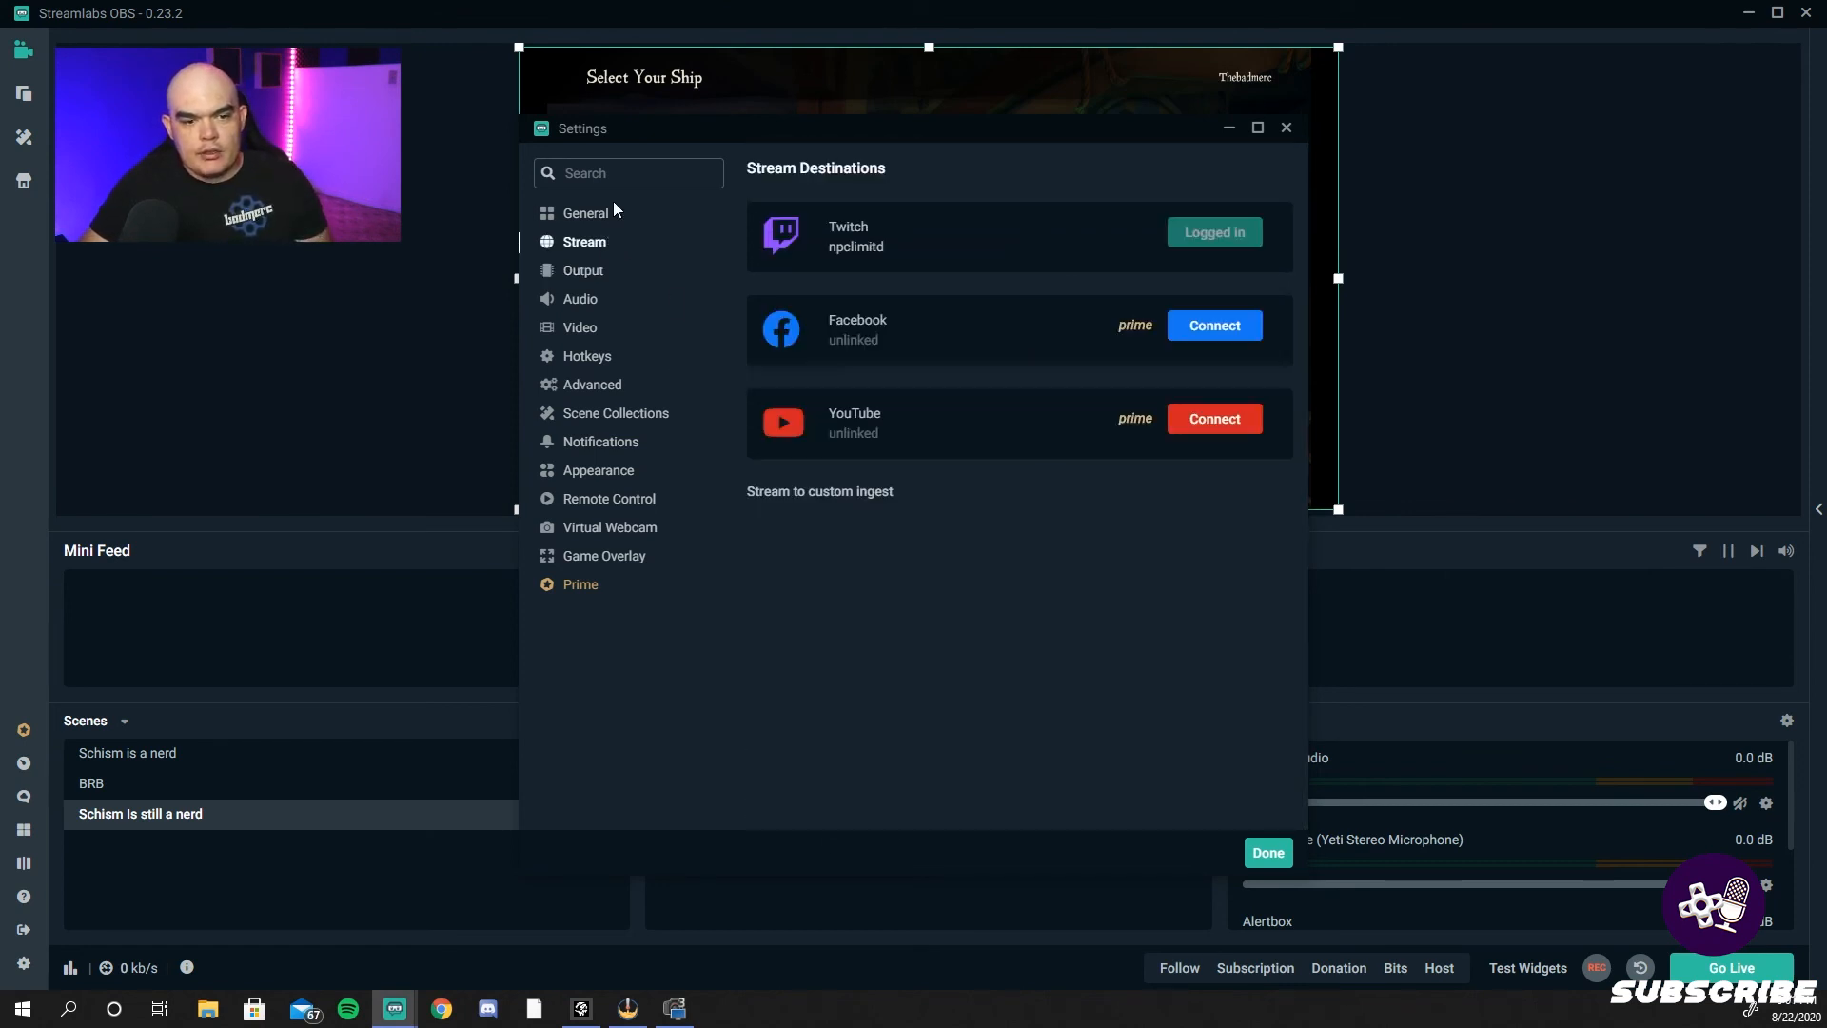
pyautogui.click(586, 211)
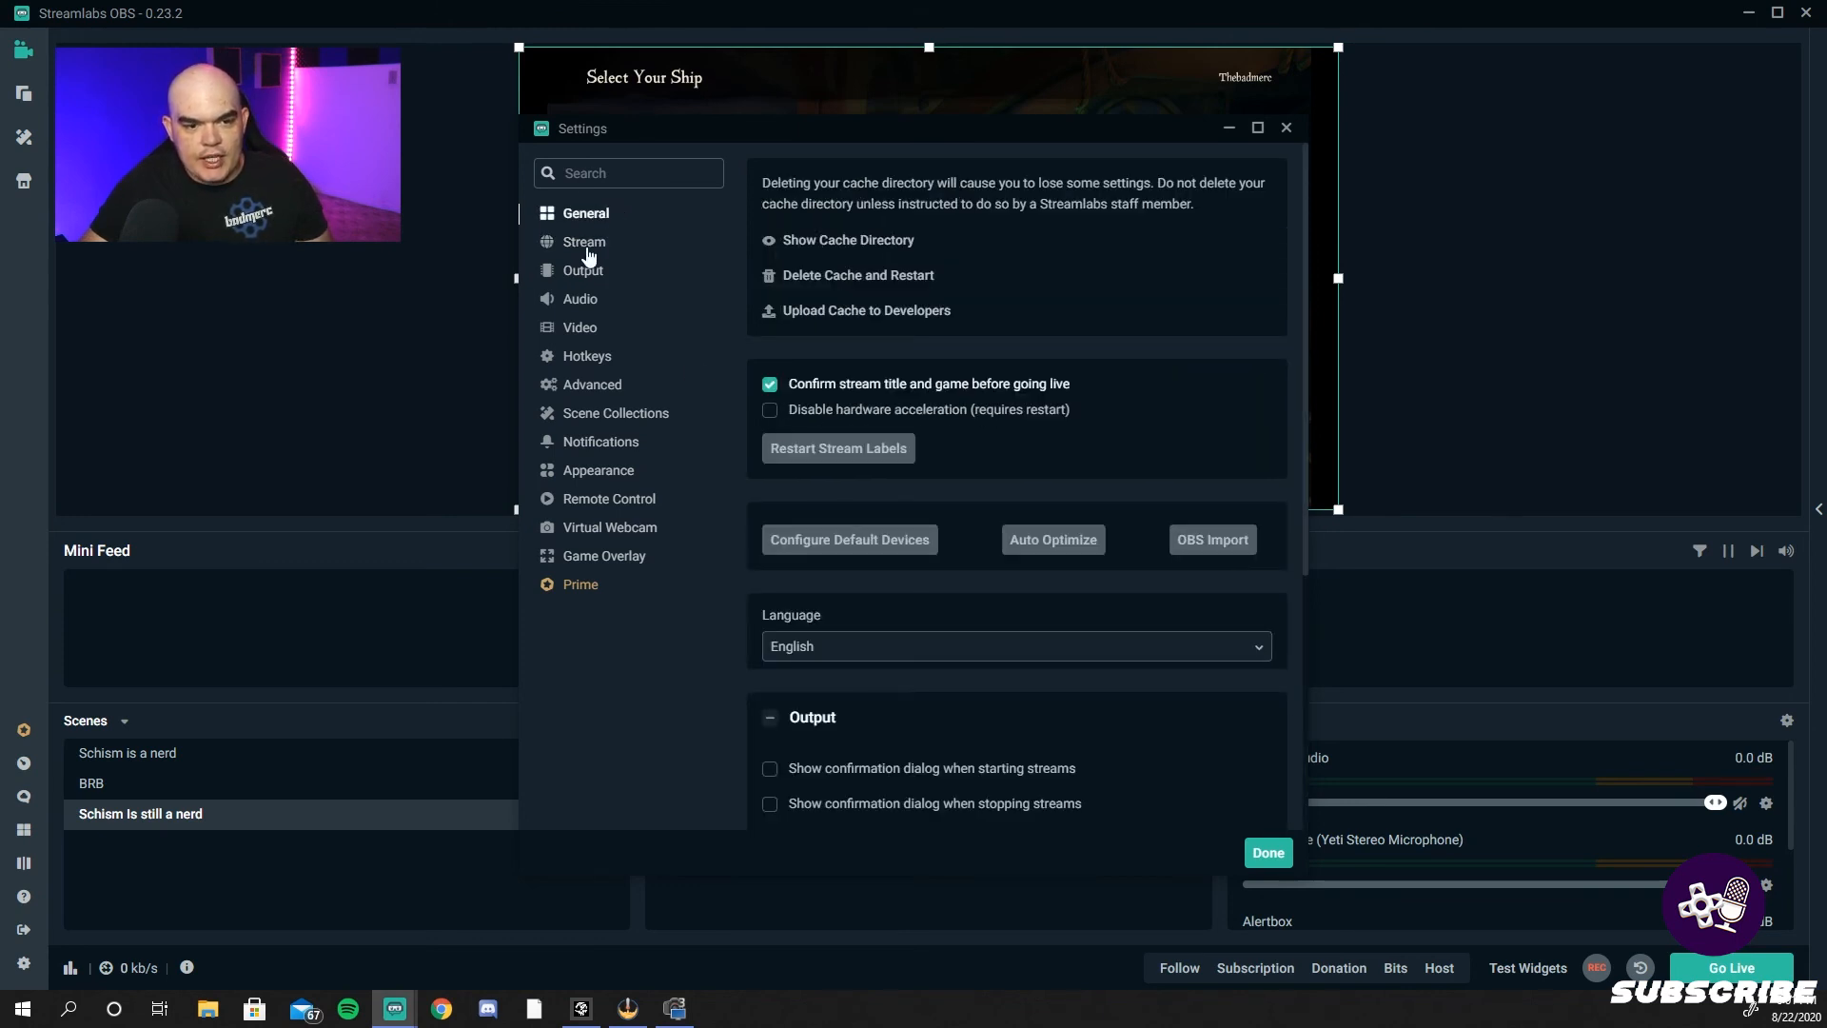
pyautogui.click(583, 270)
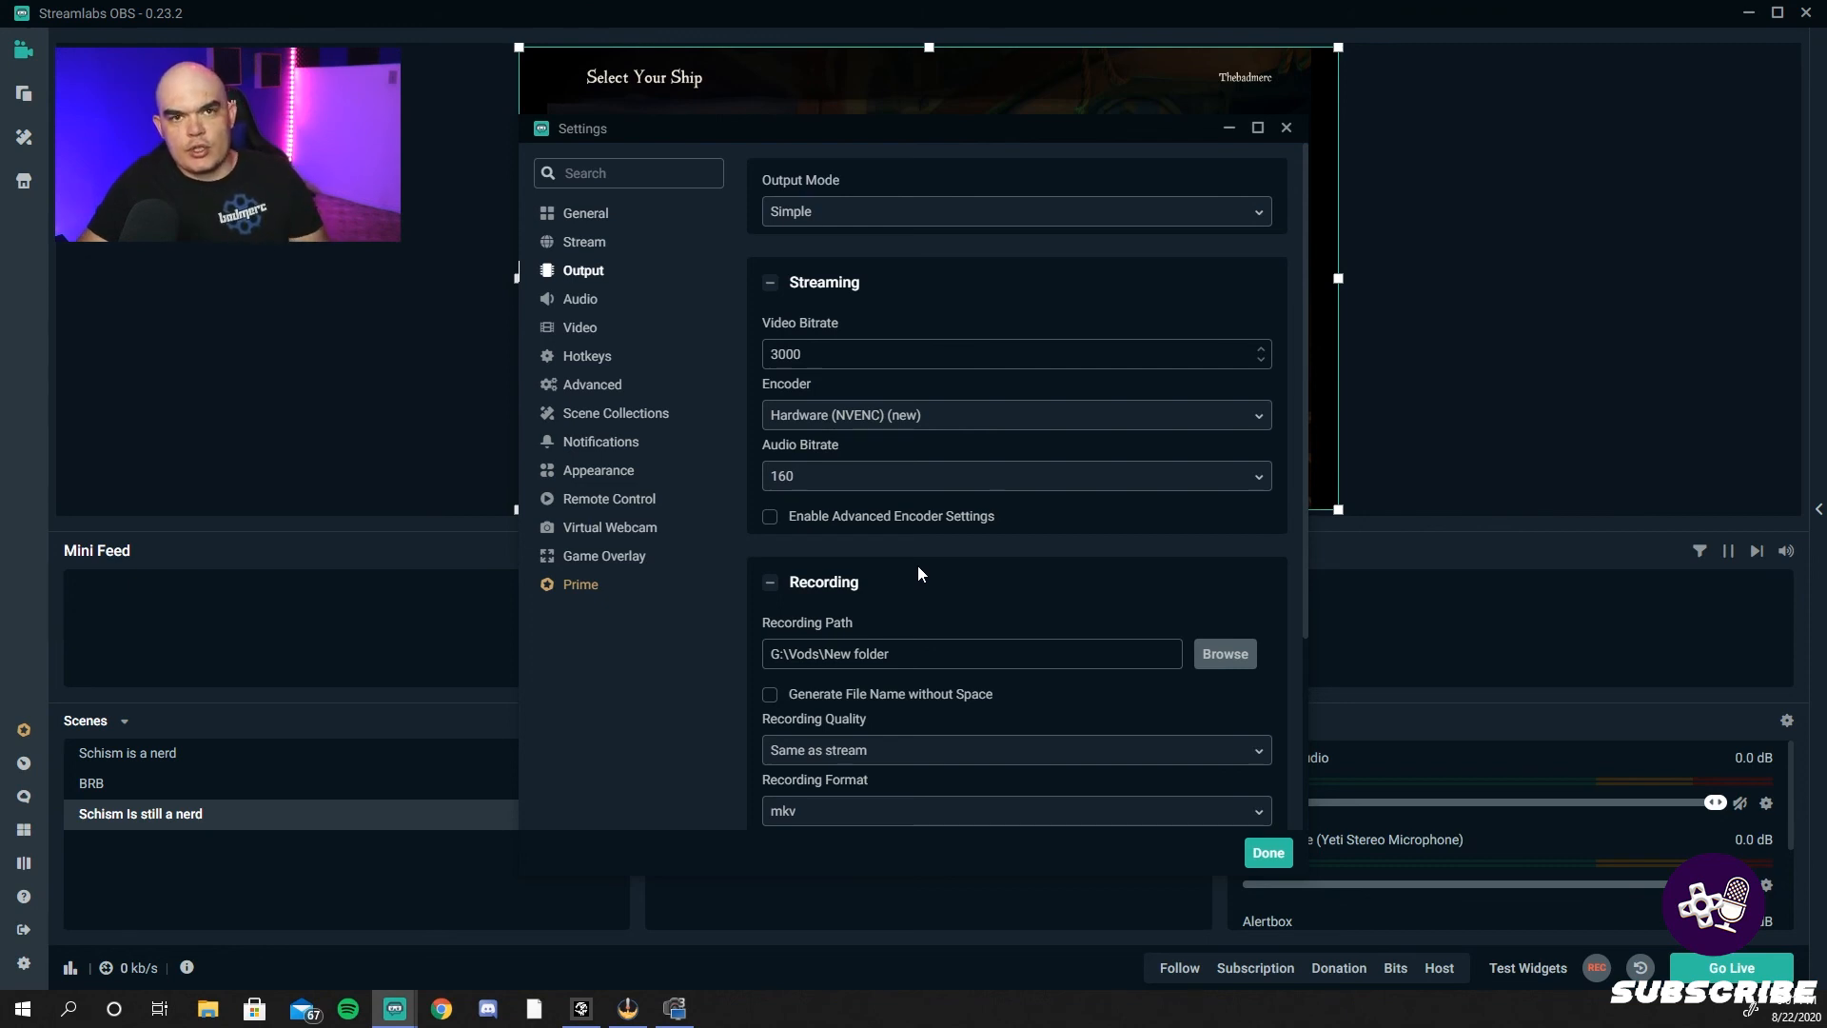
pyautogui.moveTo(912, 571)
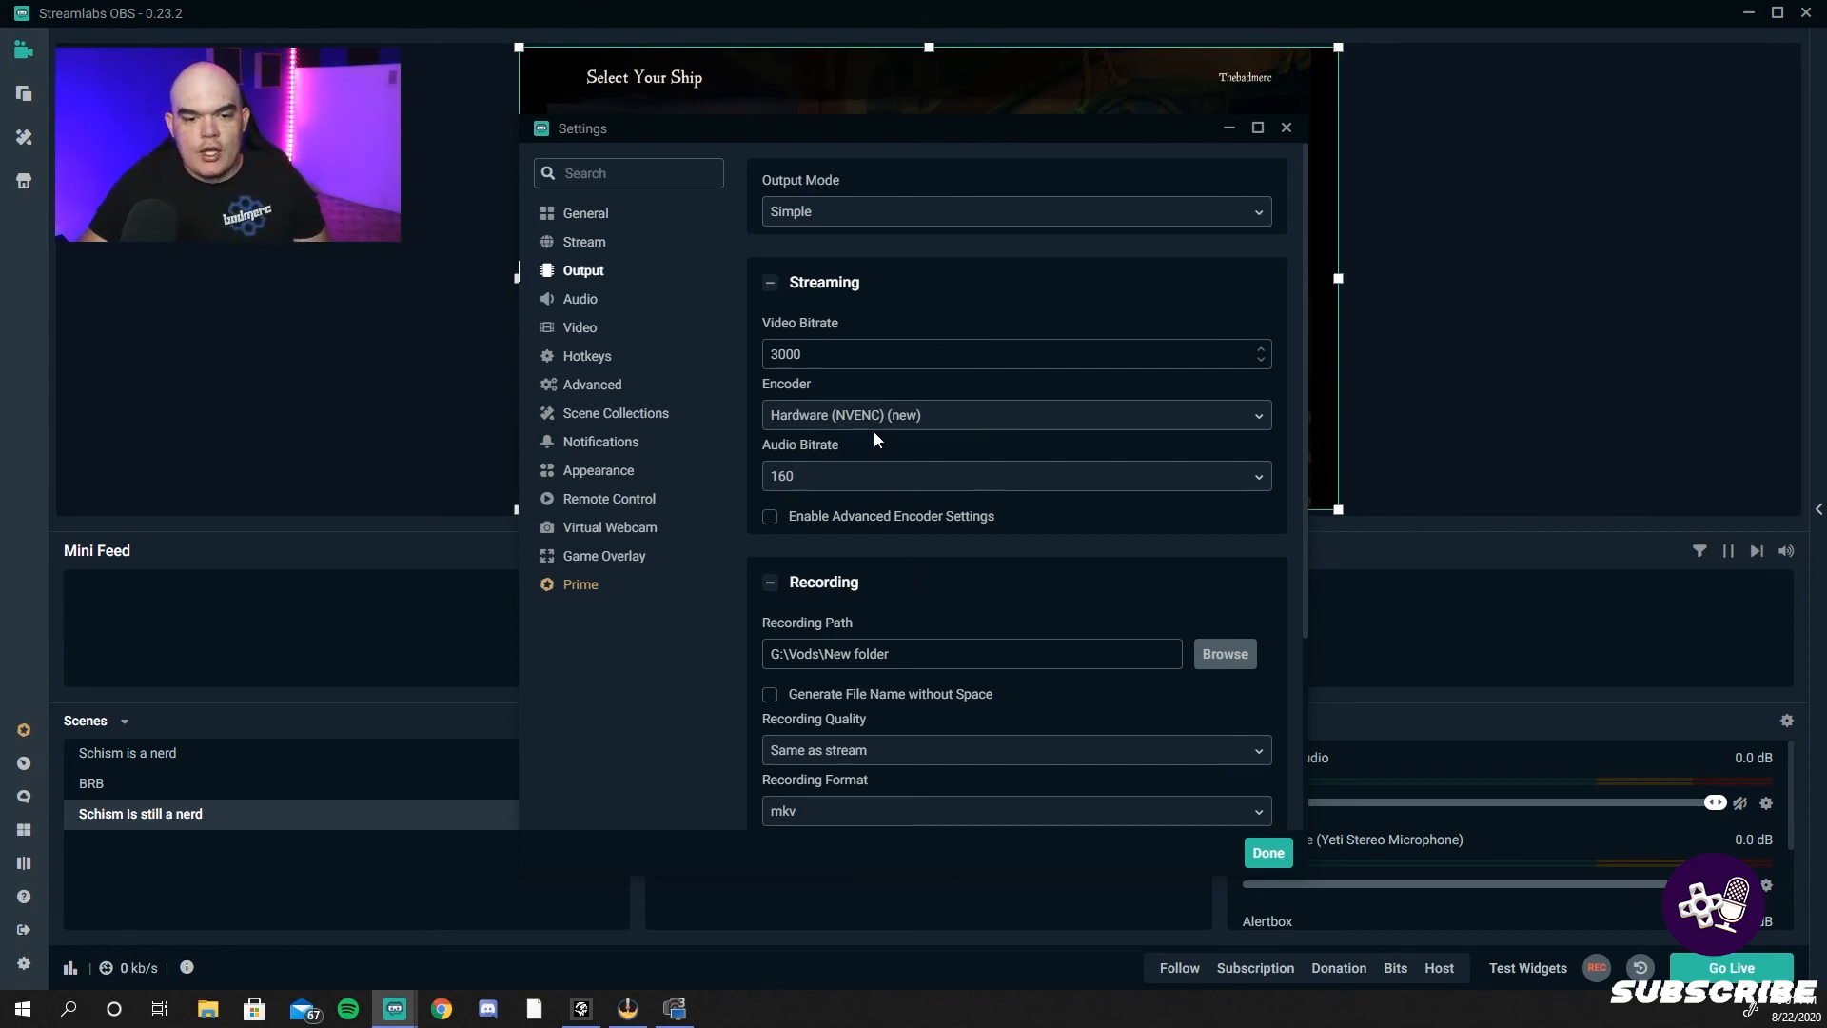
# - Keep Hardware (NVENC) (new) as encoder with 3000 video and 160 audio bitrate, then close settings
pyautogui.click(1014, 415)
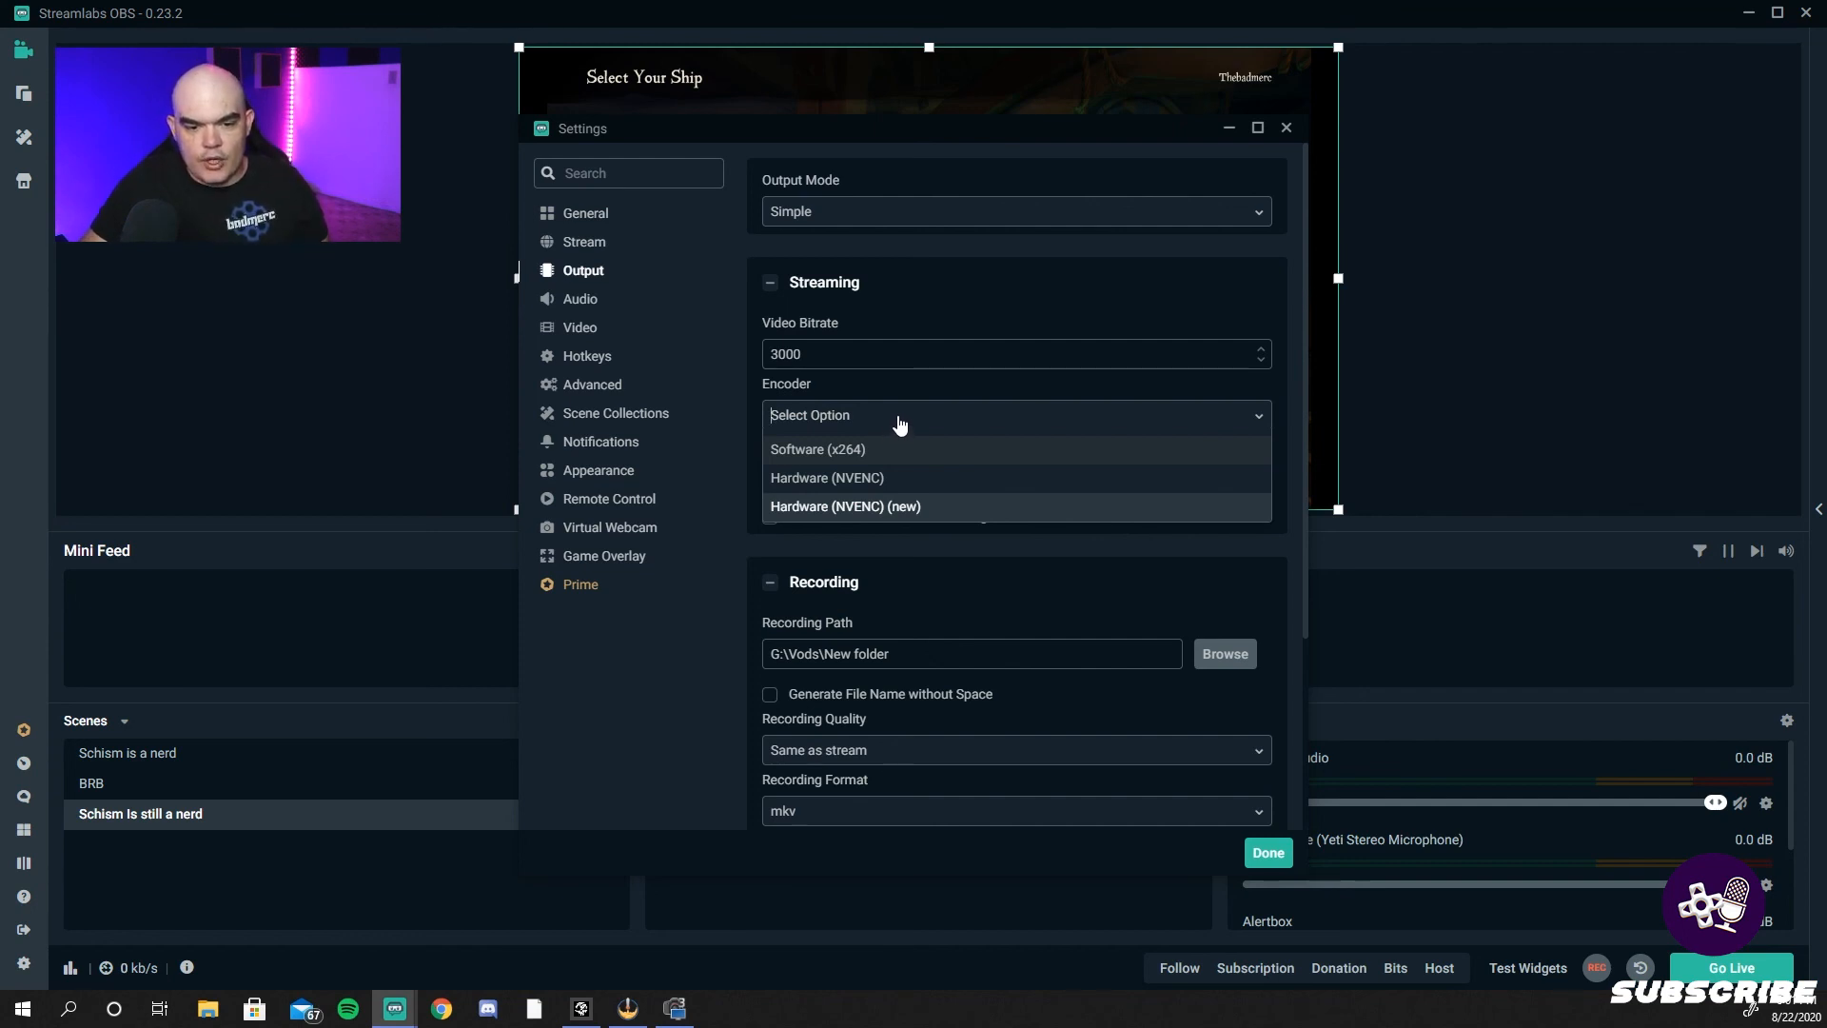
pyautogui.click(845, 506)
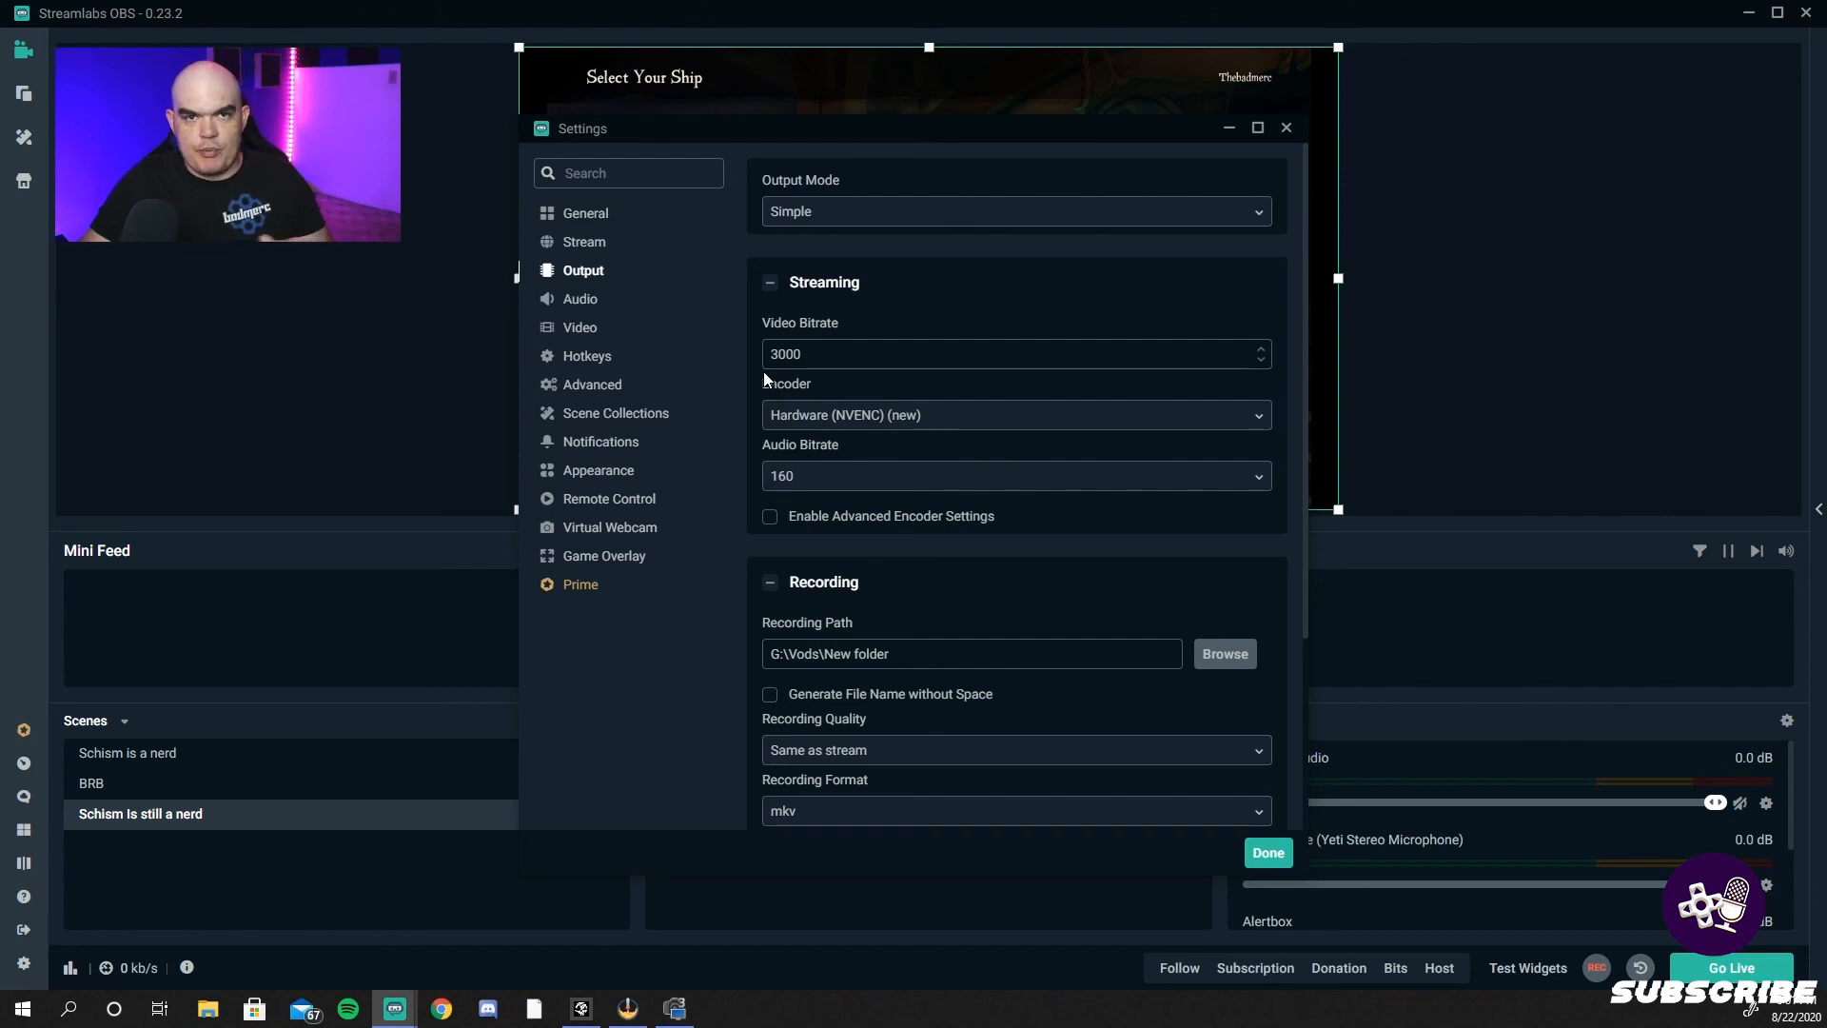
pyautogui.moveTo(1294, 912)
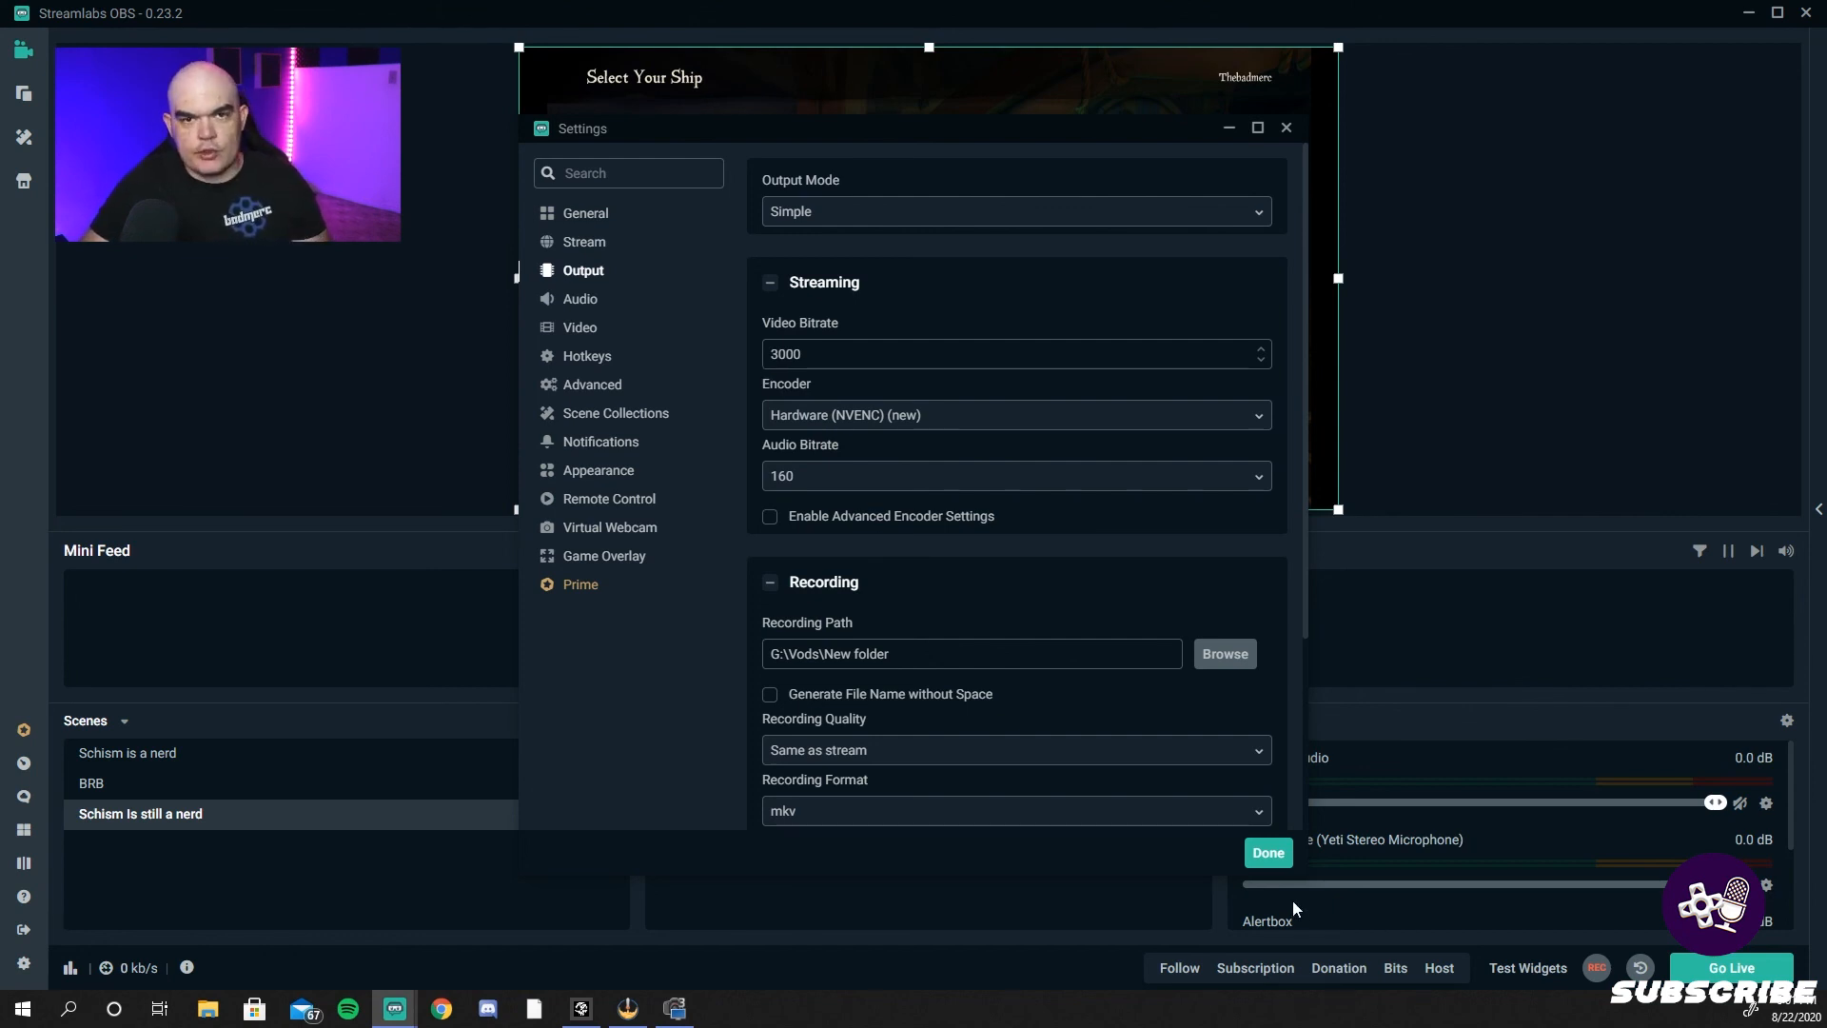
pyautogui.click(1267, 853)
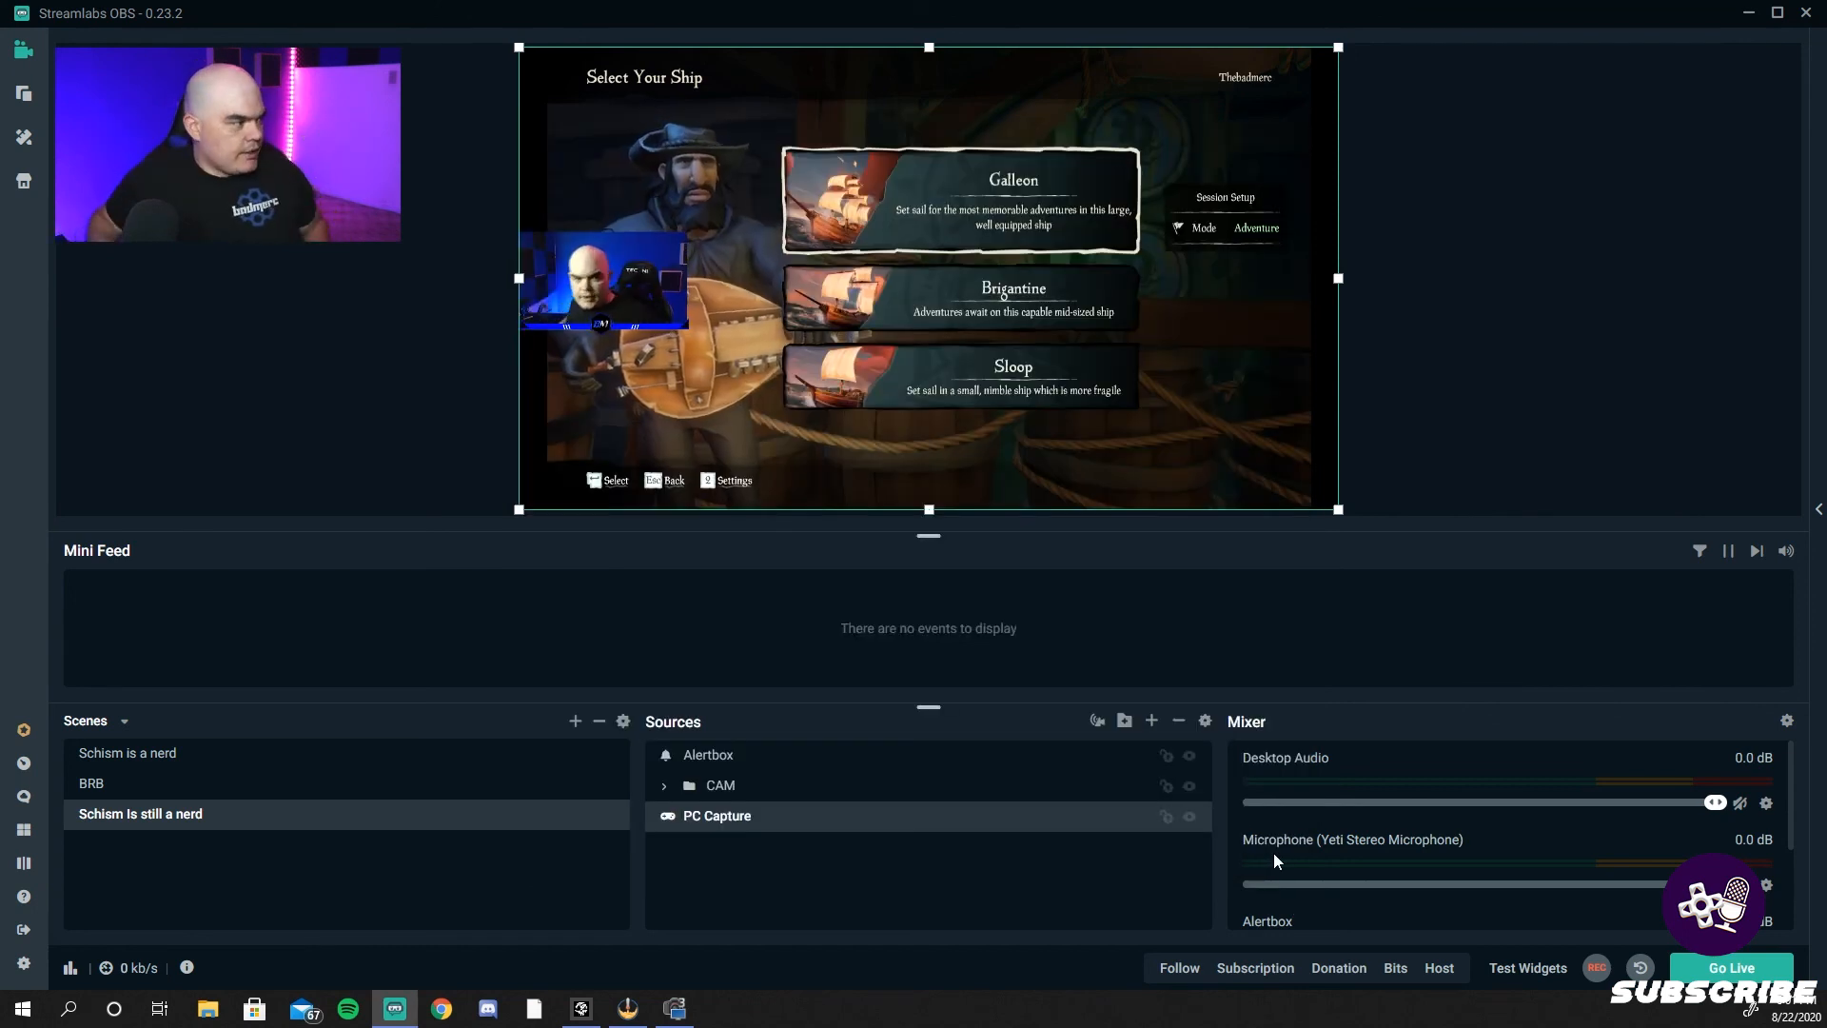